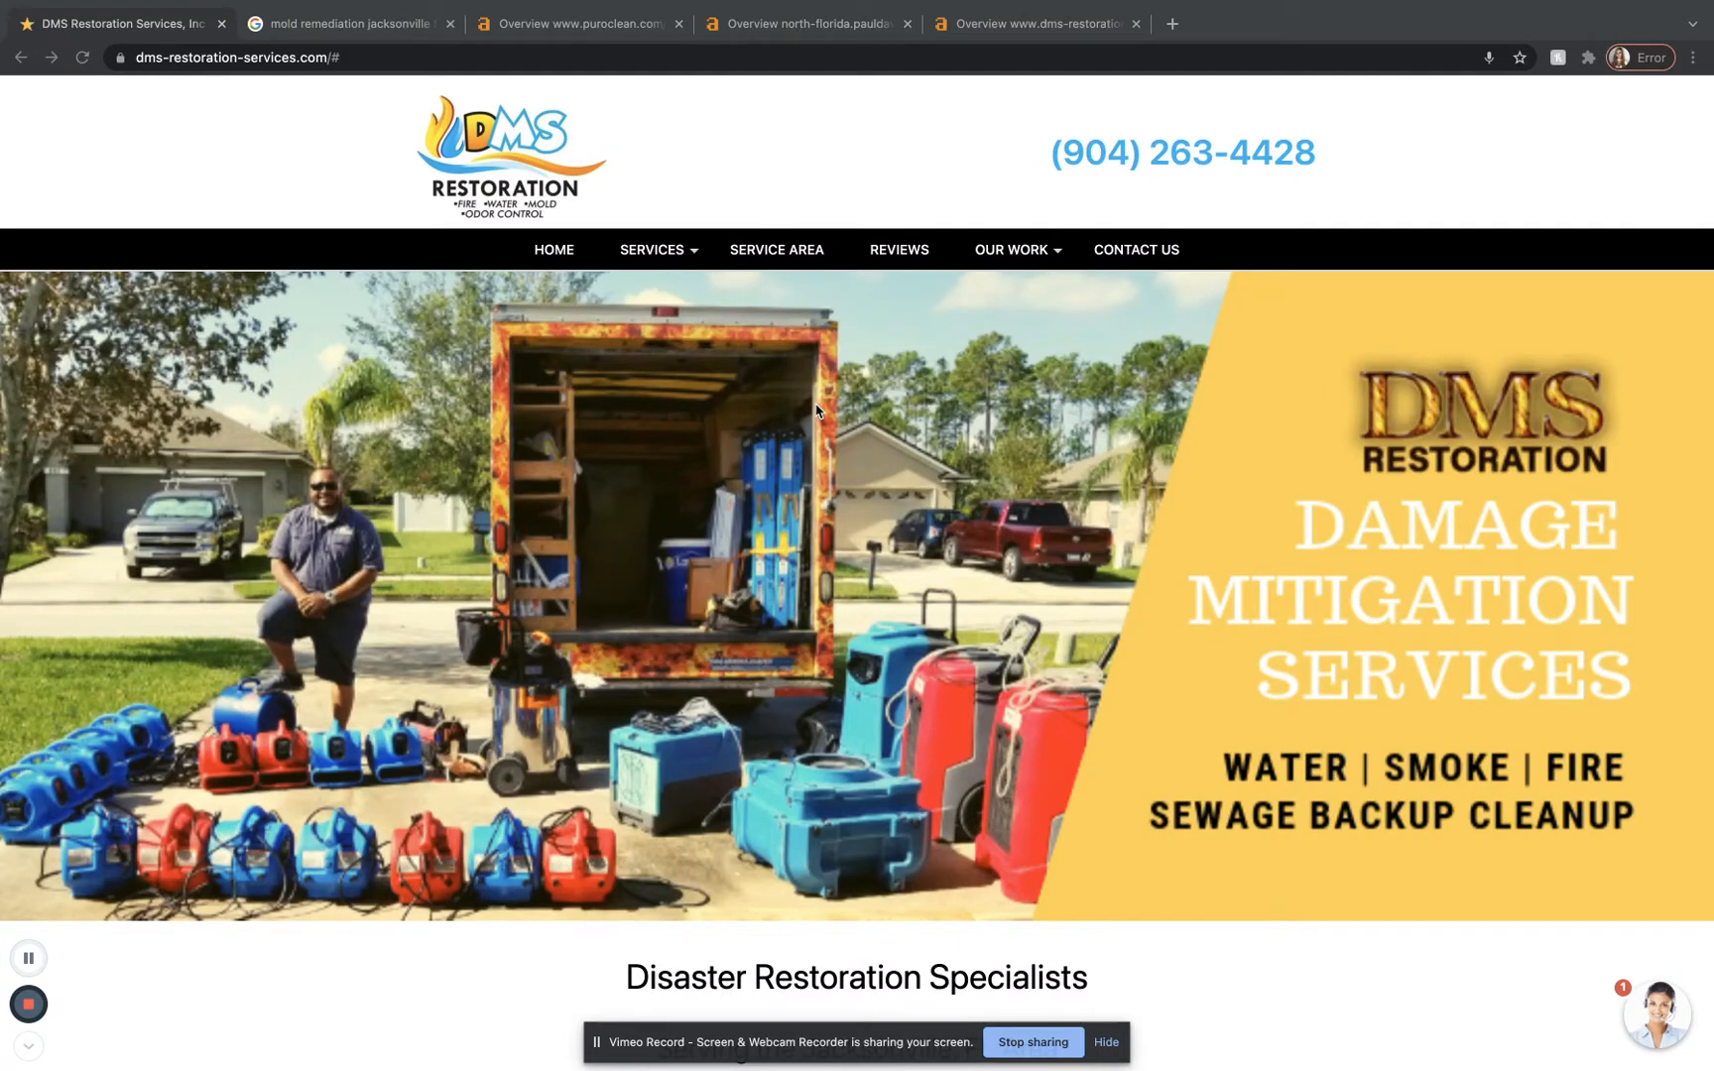
{"action": "mouse_move", "coordinate": [956, 399]}
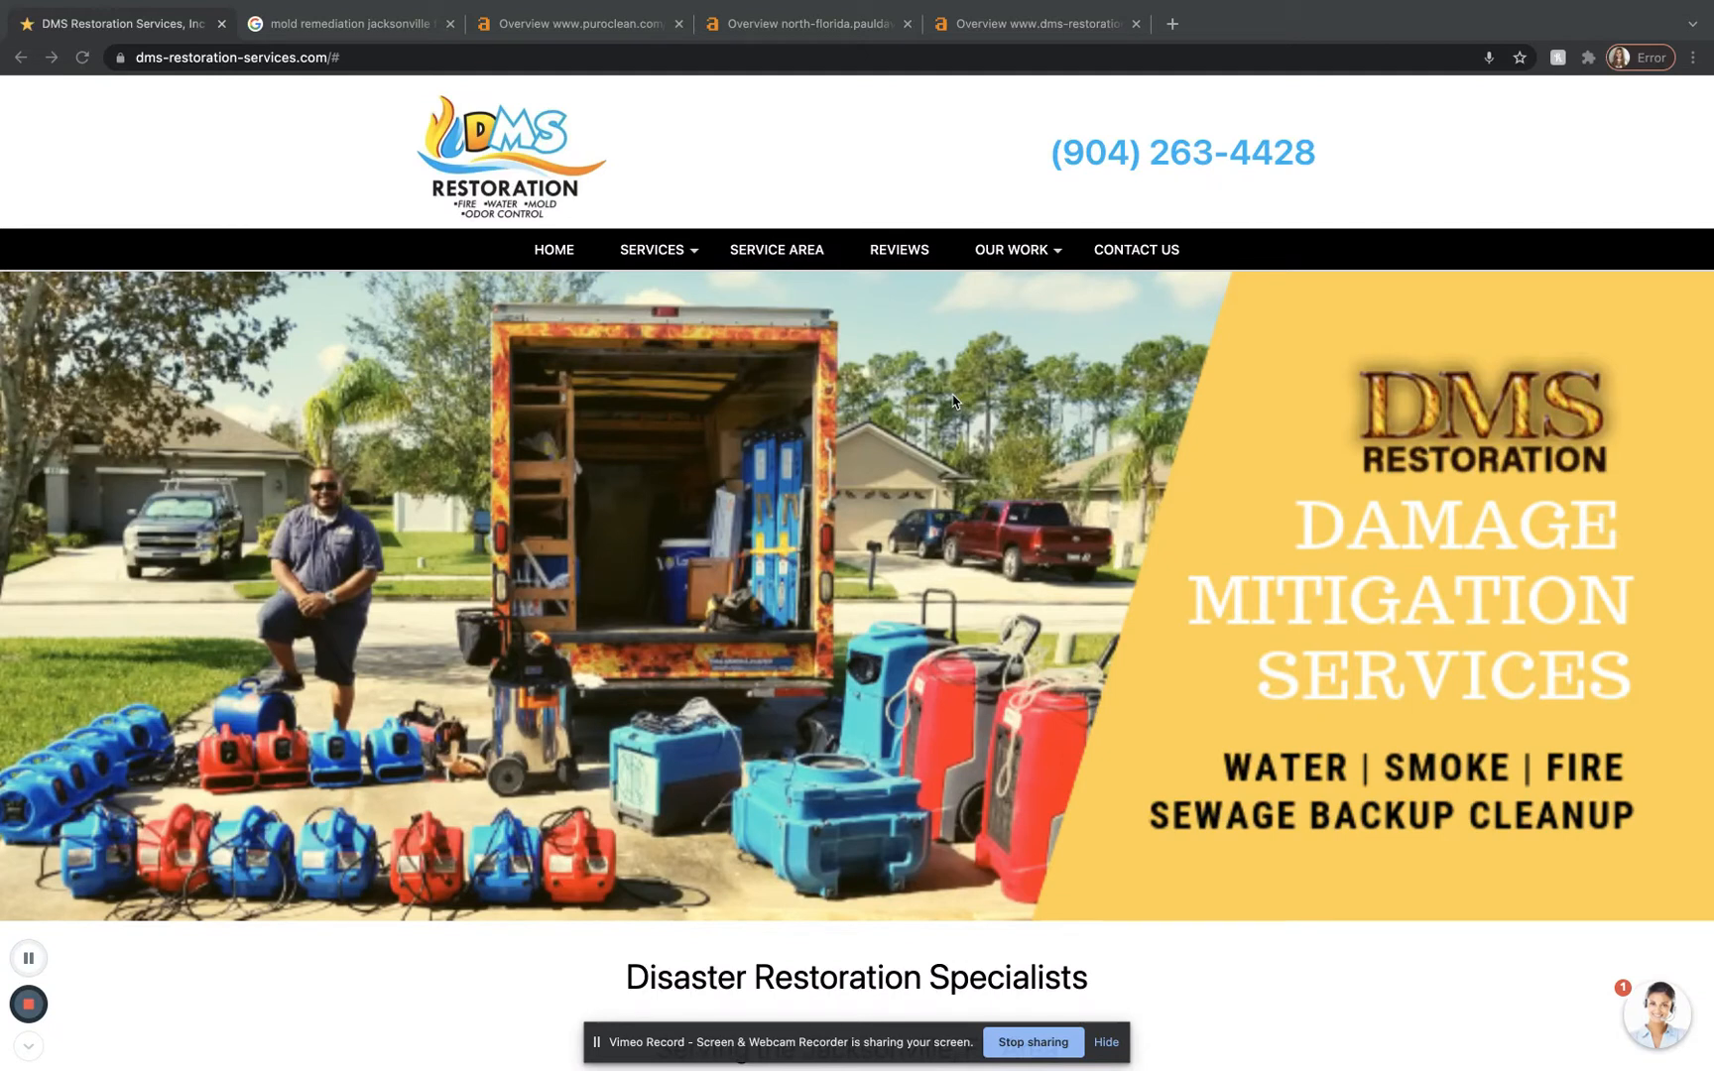
{"action": "mouse_move", "coordinate": [896, 506]}
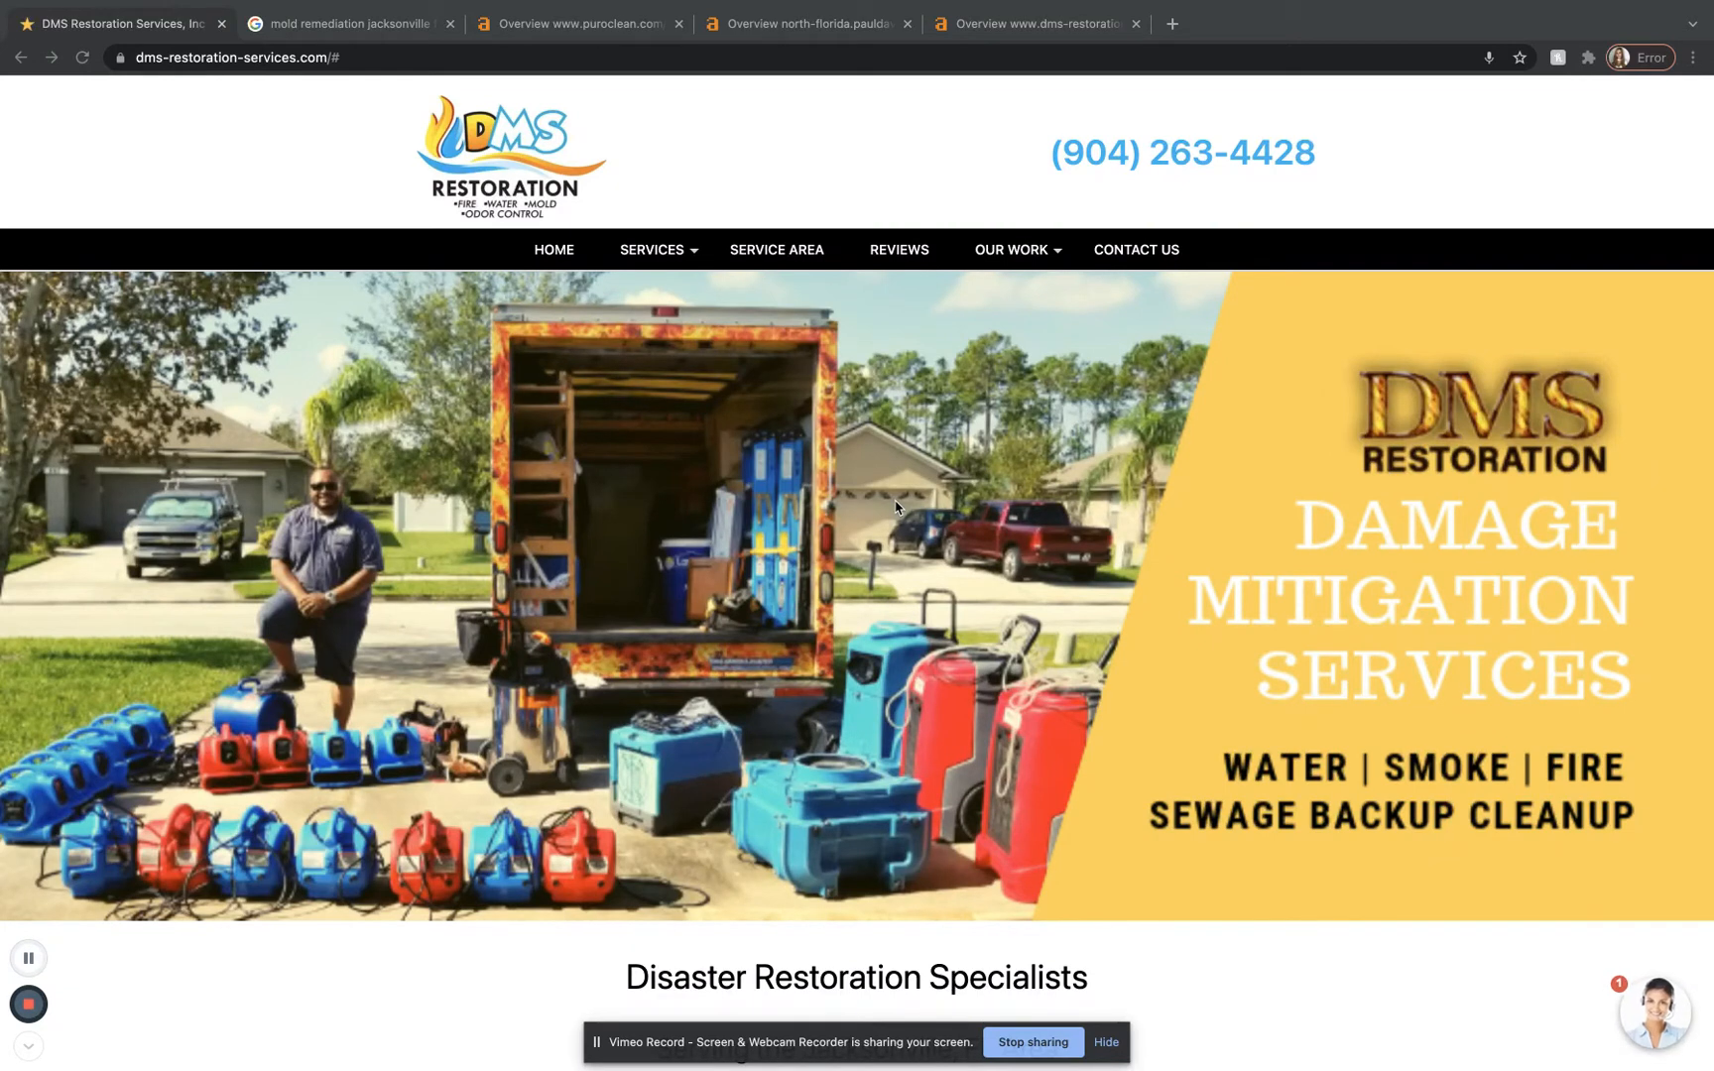
Step: Scroll the DMS Restoration home page down to the Water Damage, Fire & Smoke and Get a Price sections
{"action": "scroll", "scroll_direction": "down", "scroll_amount": 3}
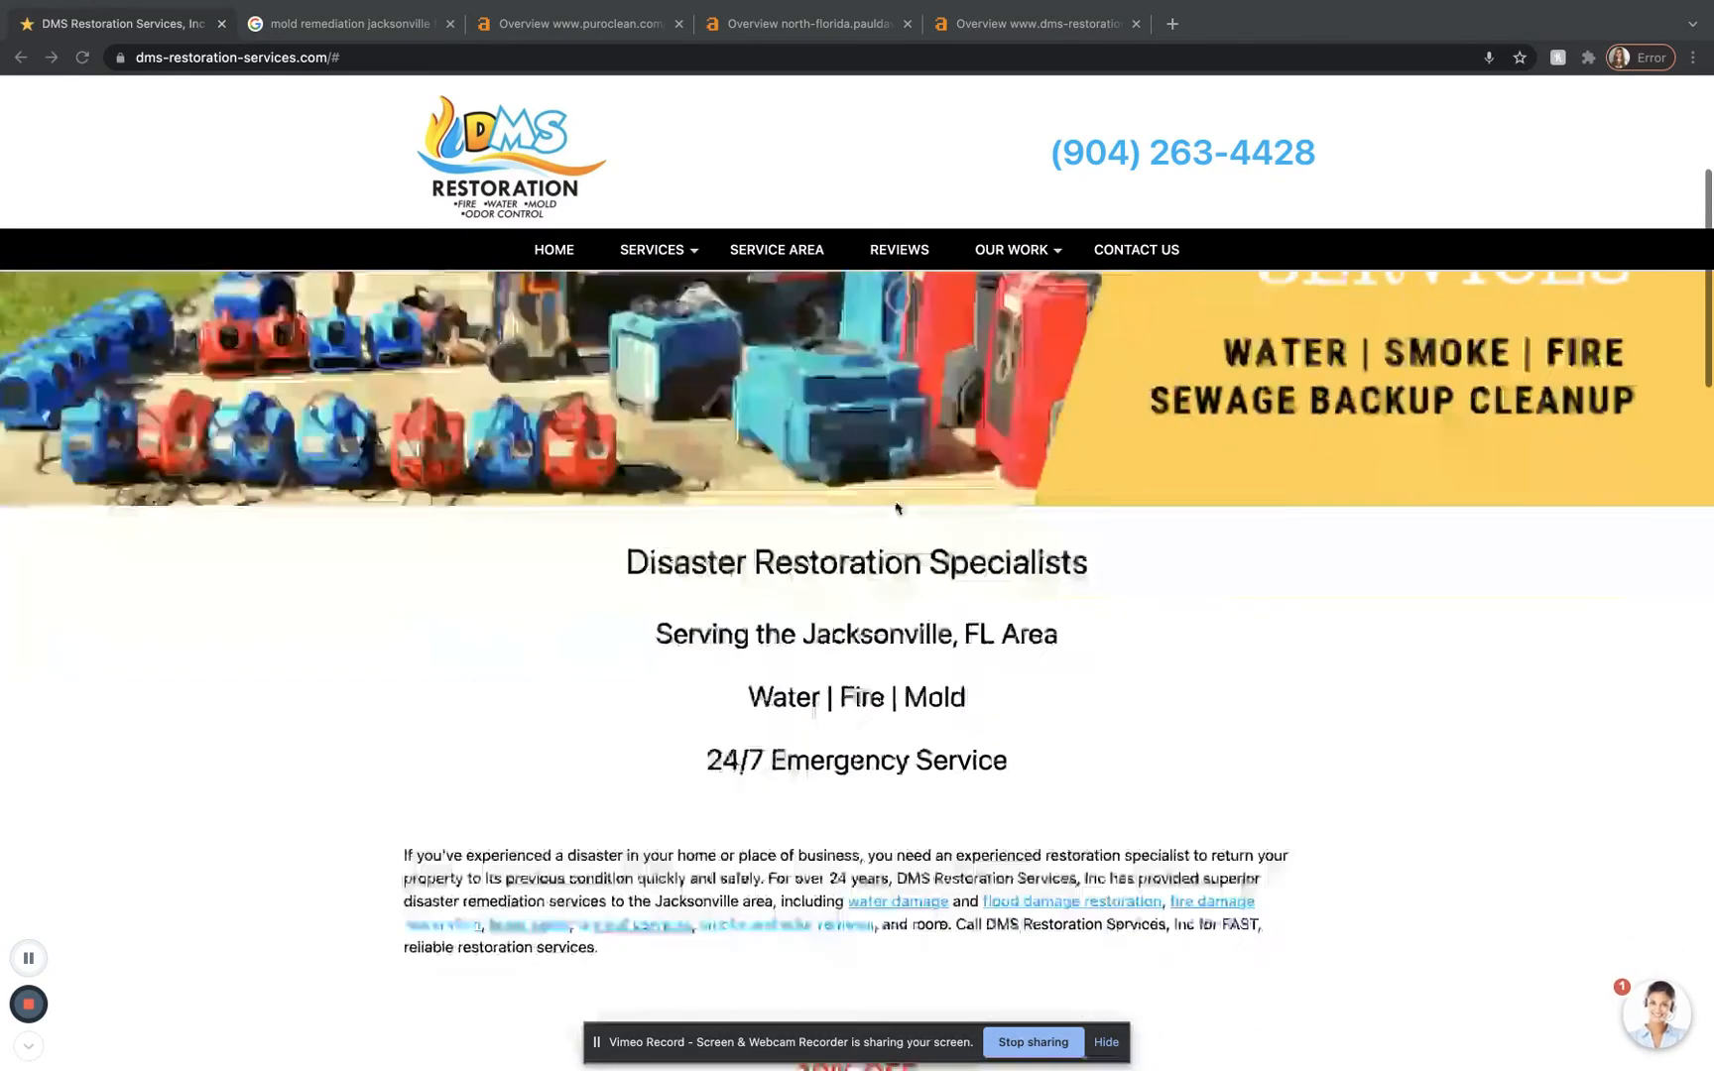
{"action": "scroll", "scroll_direction": "down", "scroll_amount": 3}
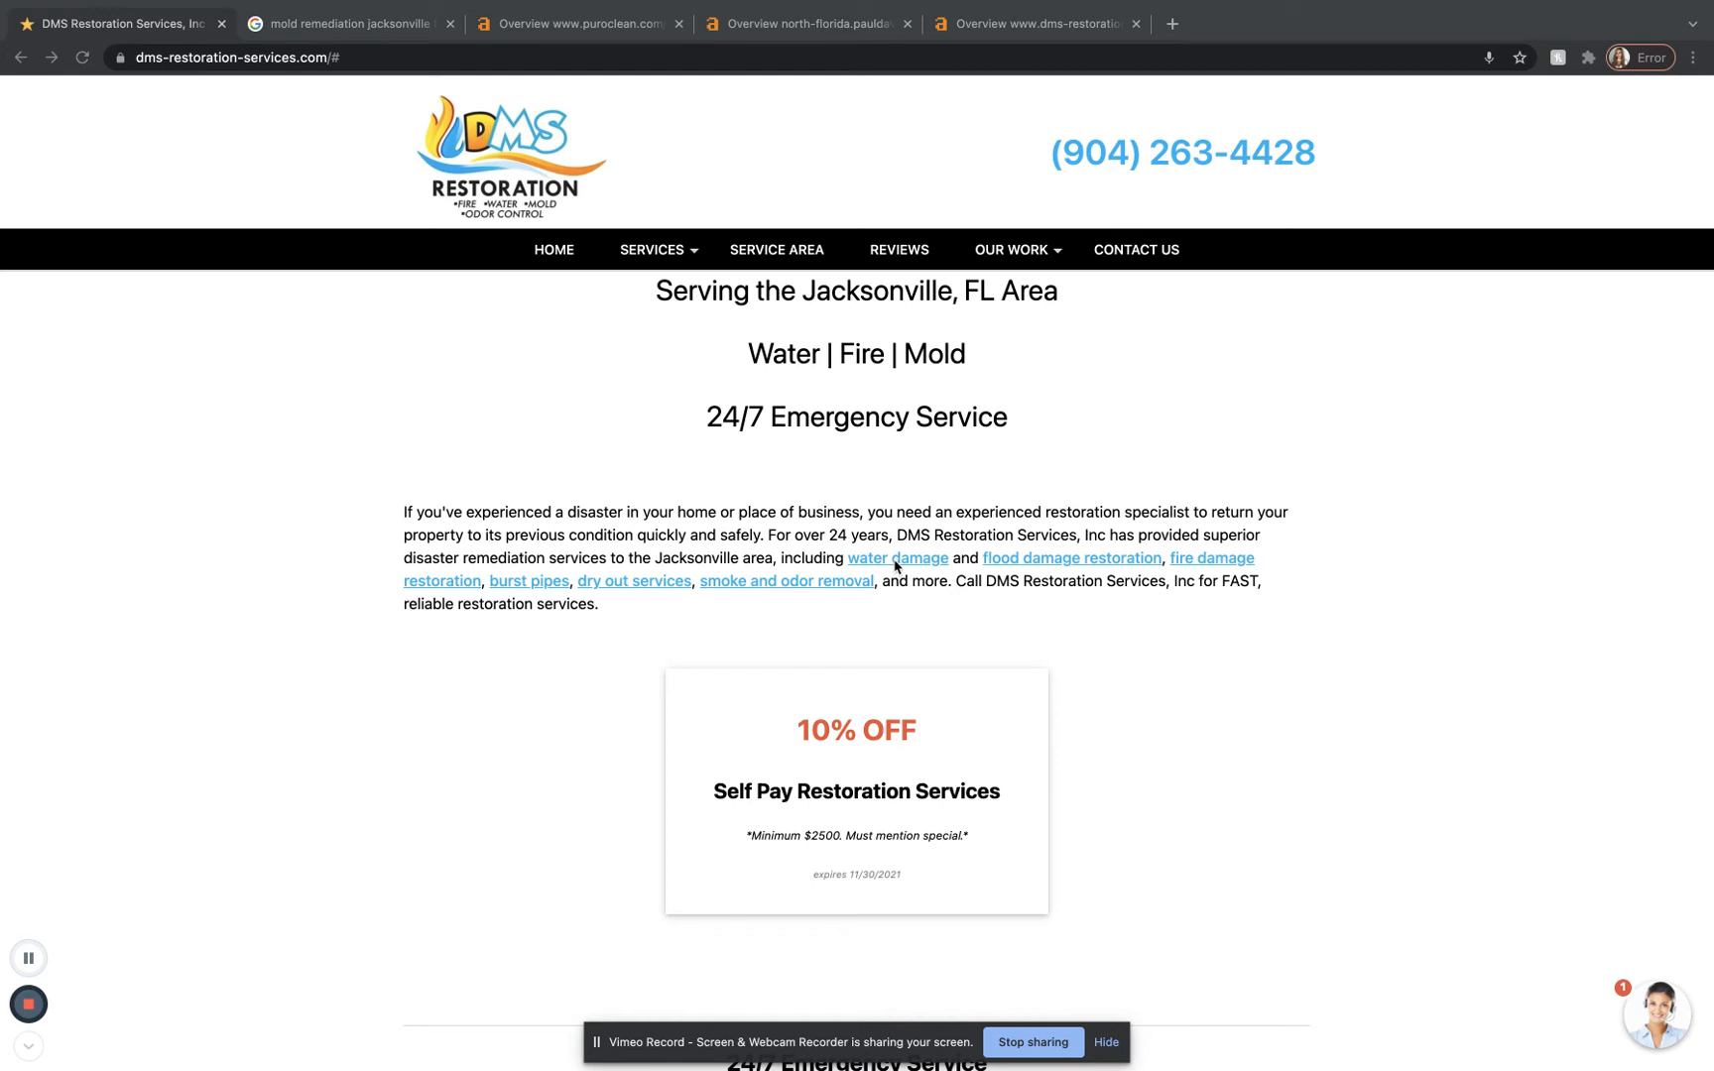
{"action": "scroll", "scroll_direction": "down", "scroll_amount": 3}
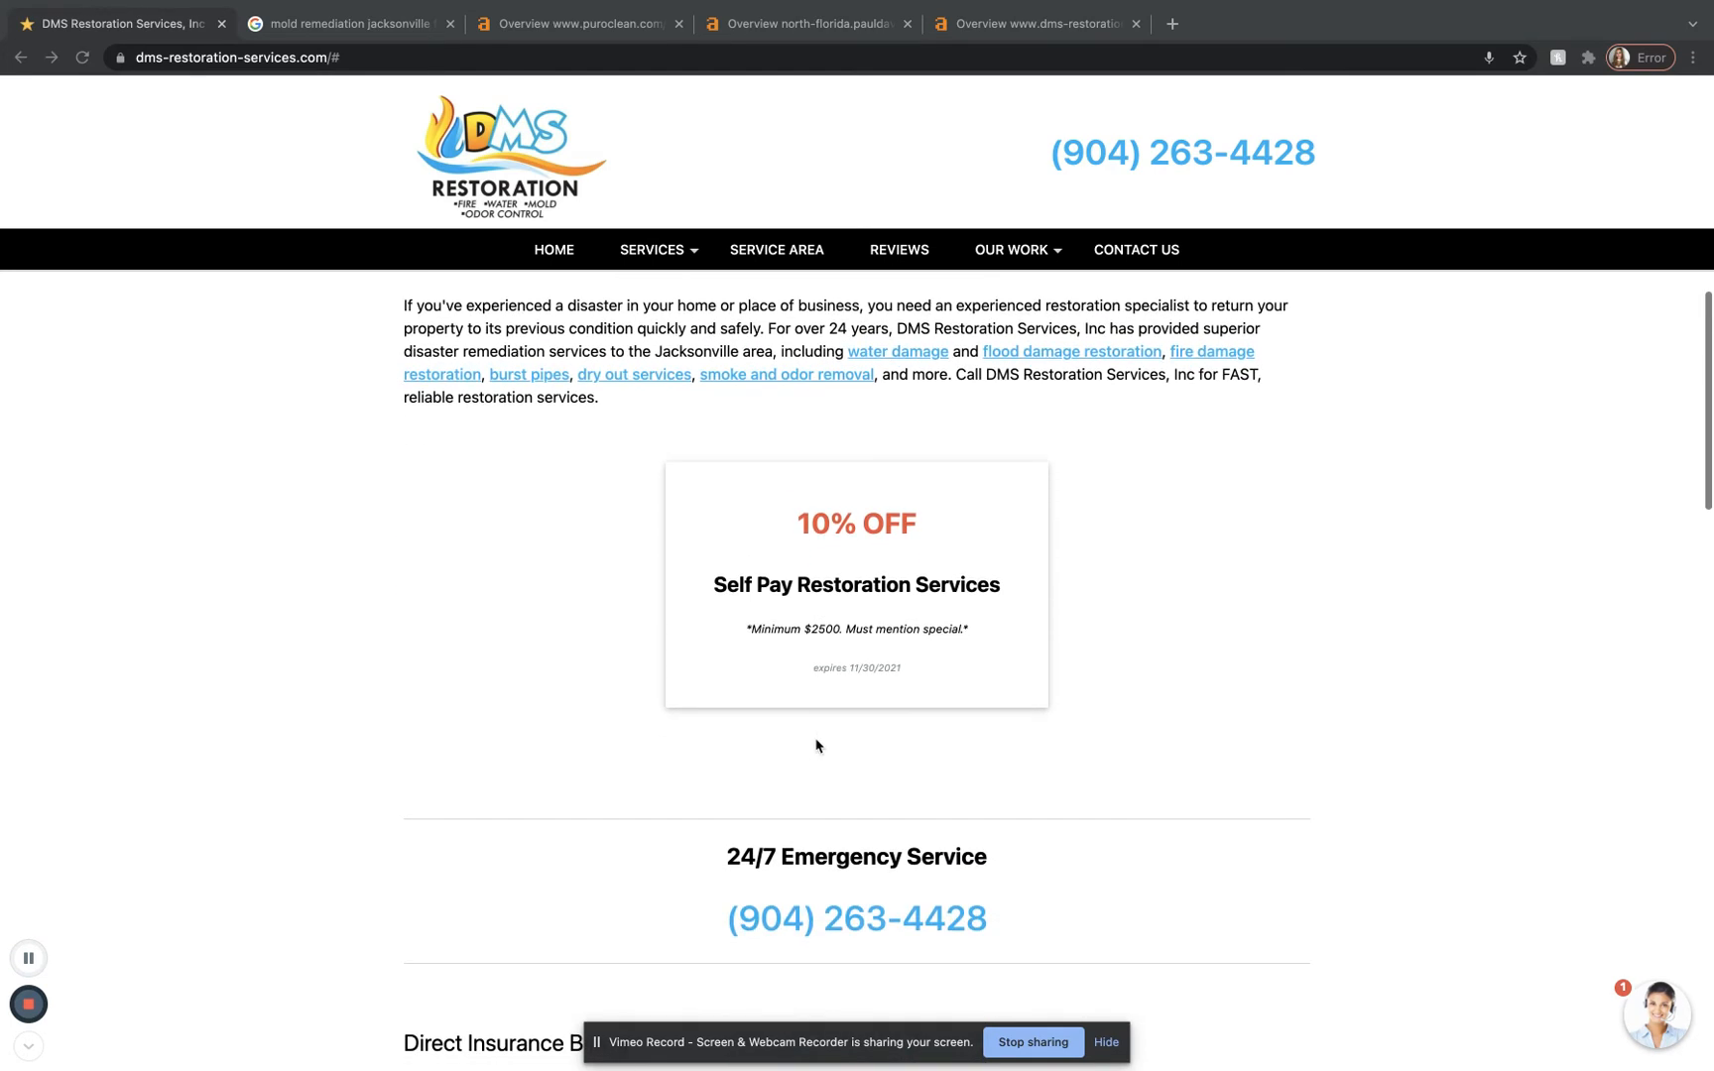
{"action": "scroll", "scroll_direction": "down", "scroll_amount": 3}
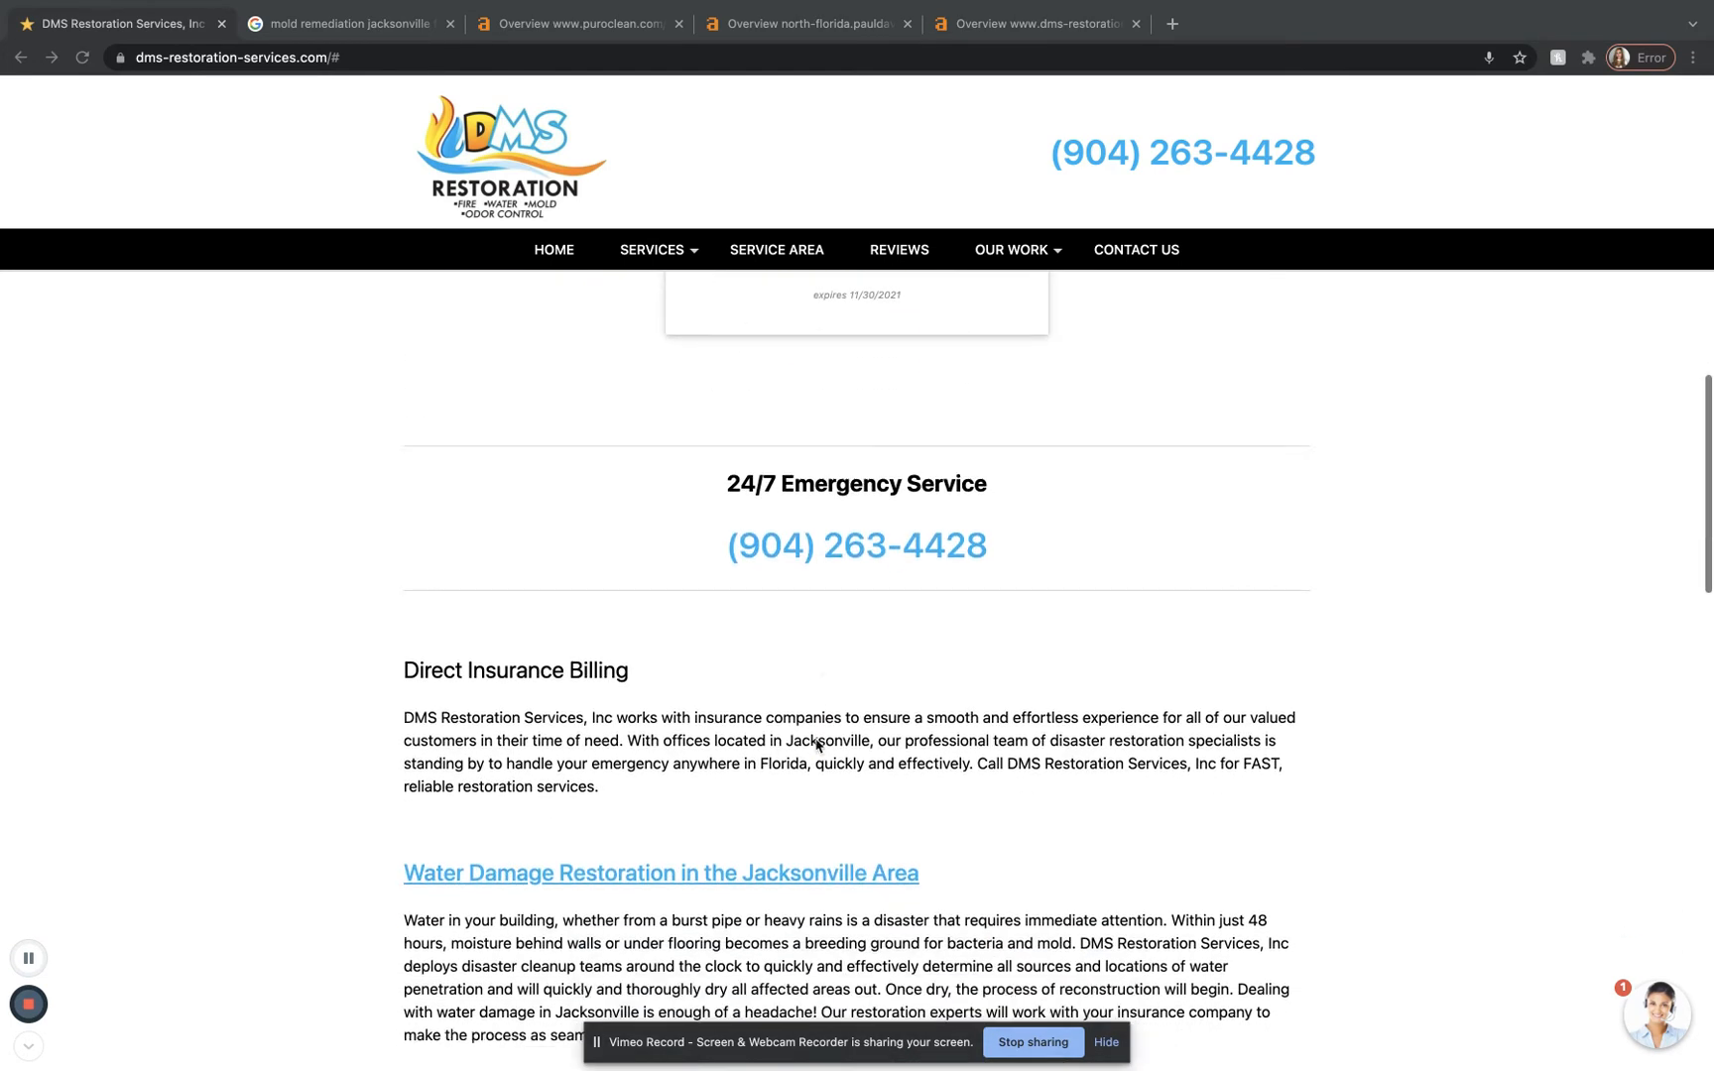
{"action": "scroll", "scroll_direction": "down", "scroll_amount": 3}
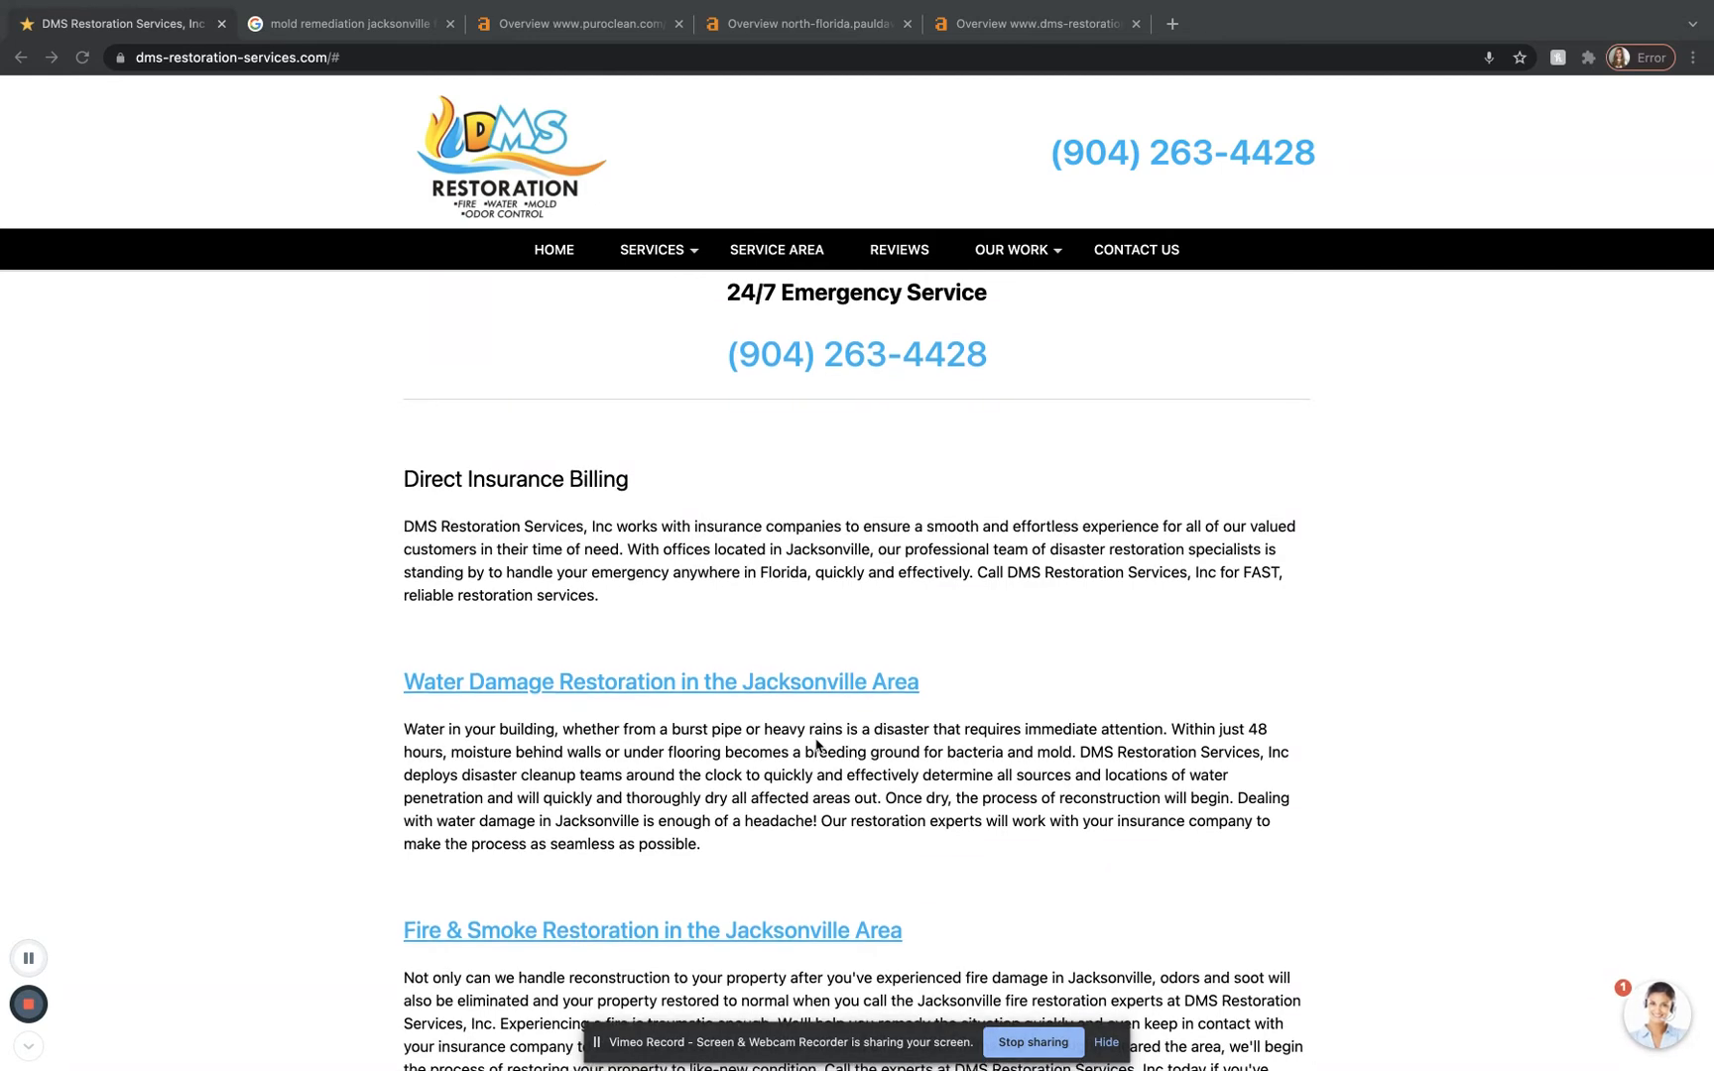
{"action": "scroll", "scroll_direction": "down", "scroll_amount": 3}
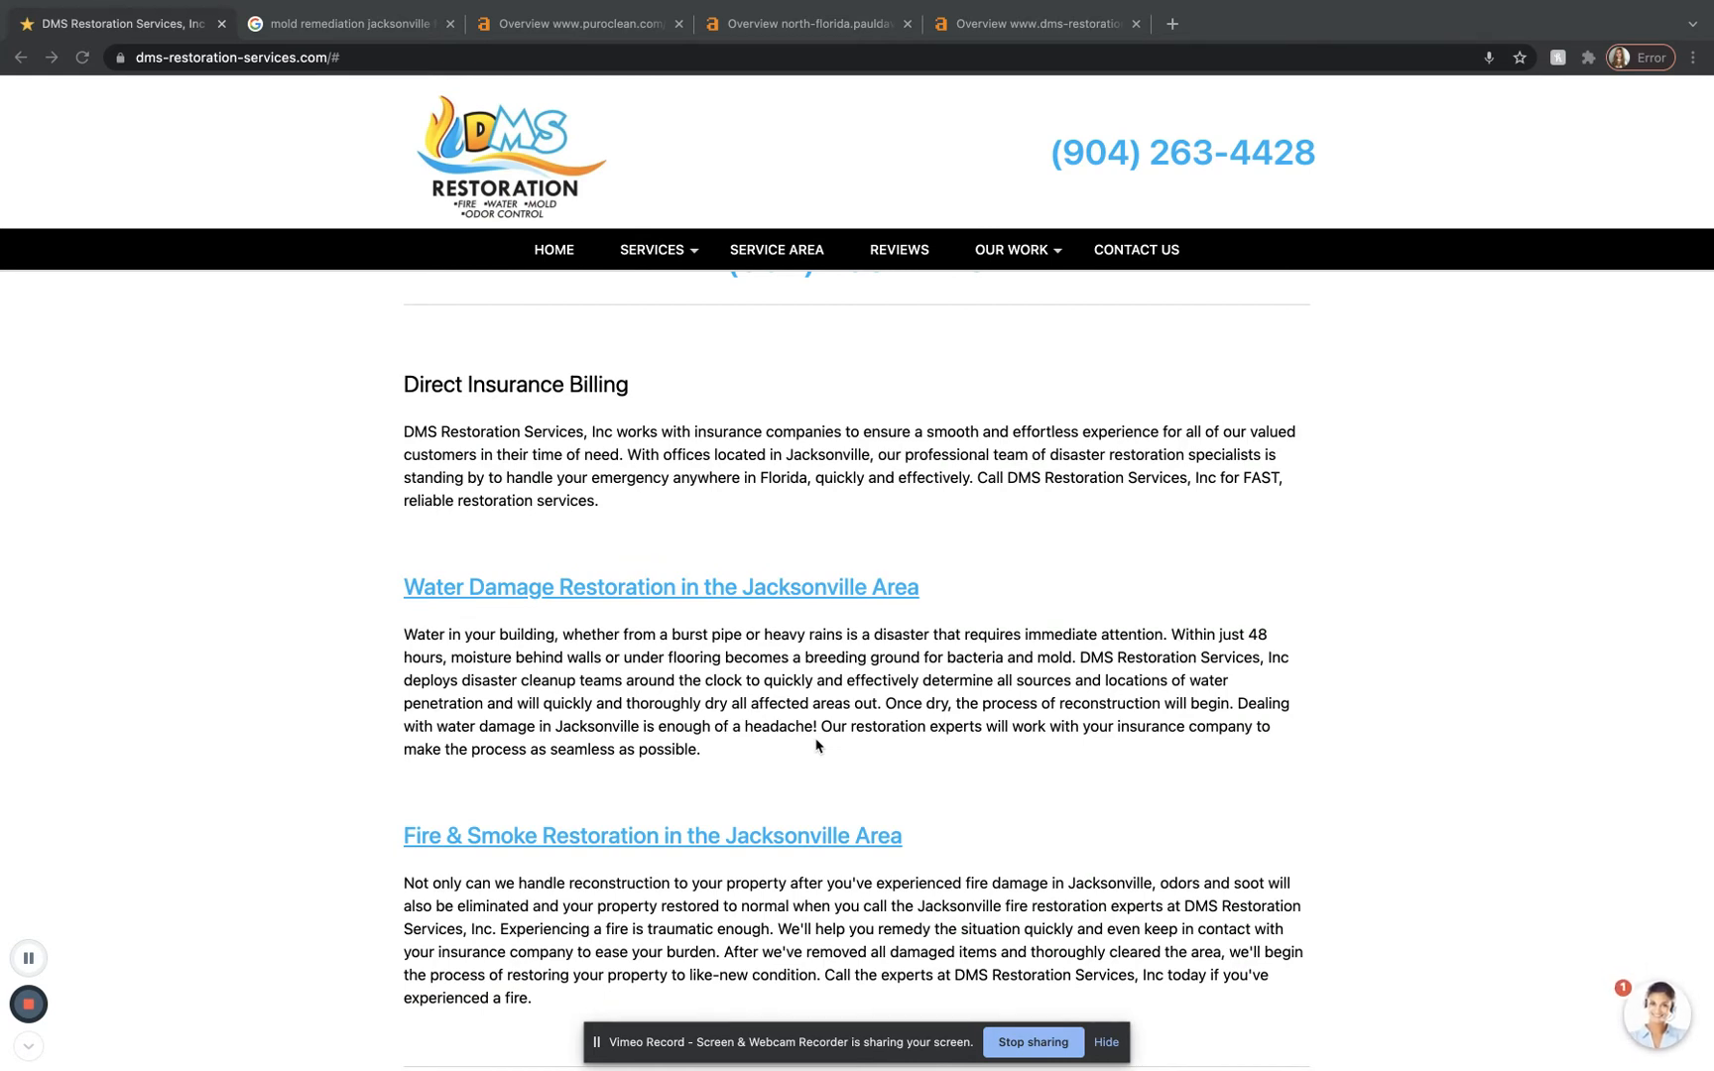
{"action": "scroll", "scroll_direction": "down", "scroll_amount": 3}
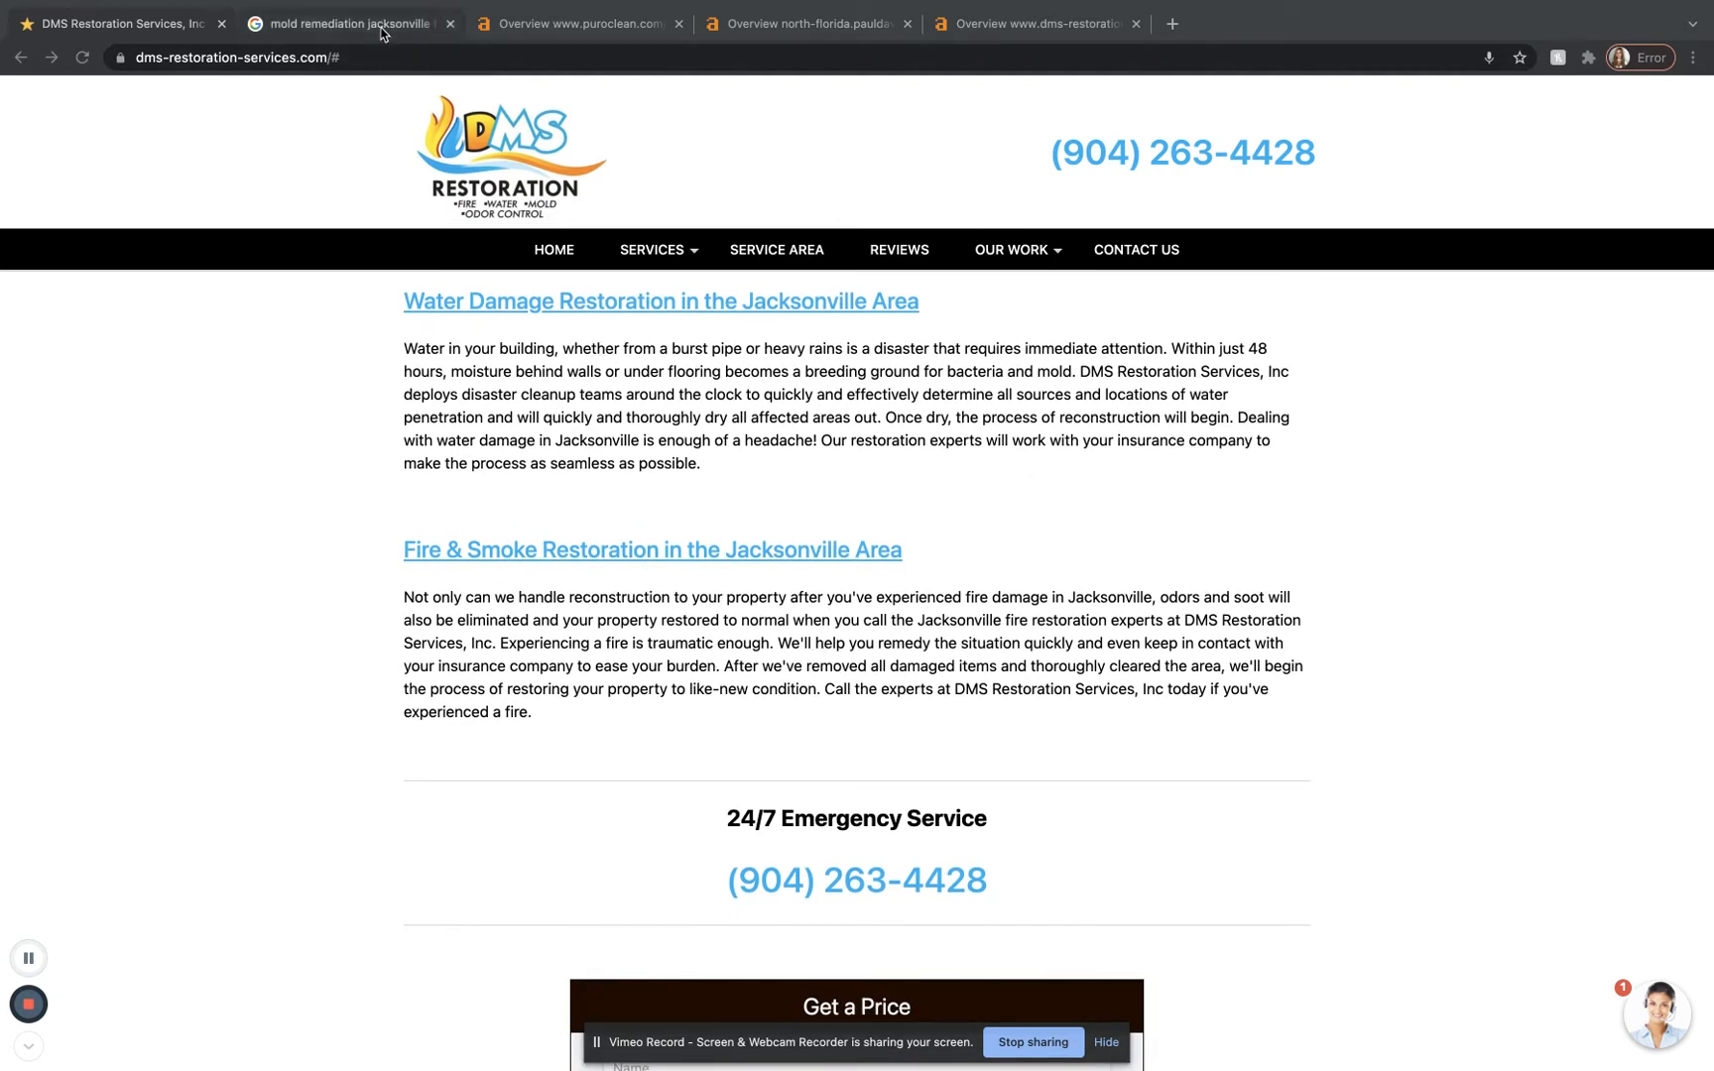
Step: Return to the 'mold remediation jacksonville fl' Google results and review the local map pack listings
{"action": "left_click", "coordinate": [349, 24]}
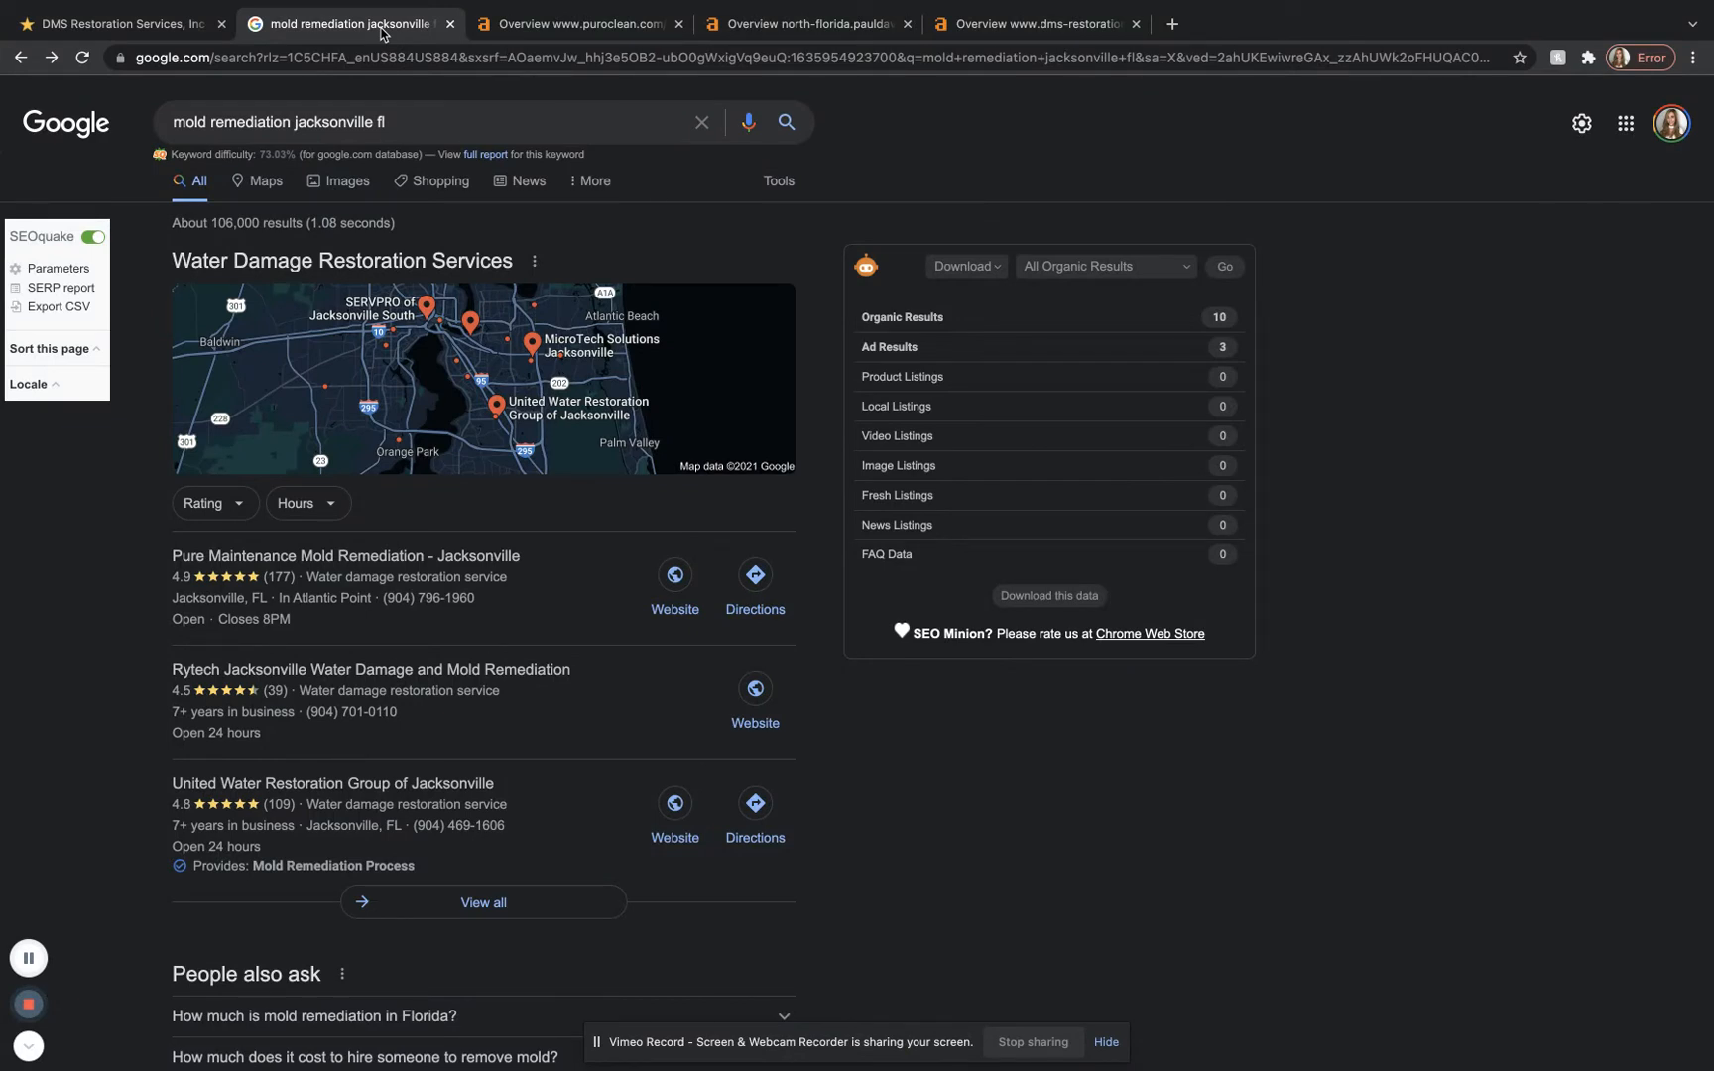
{"action": "mouse_move", "coordinate": [274, 121]}
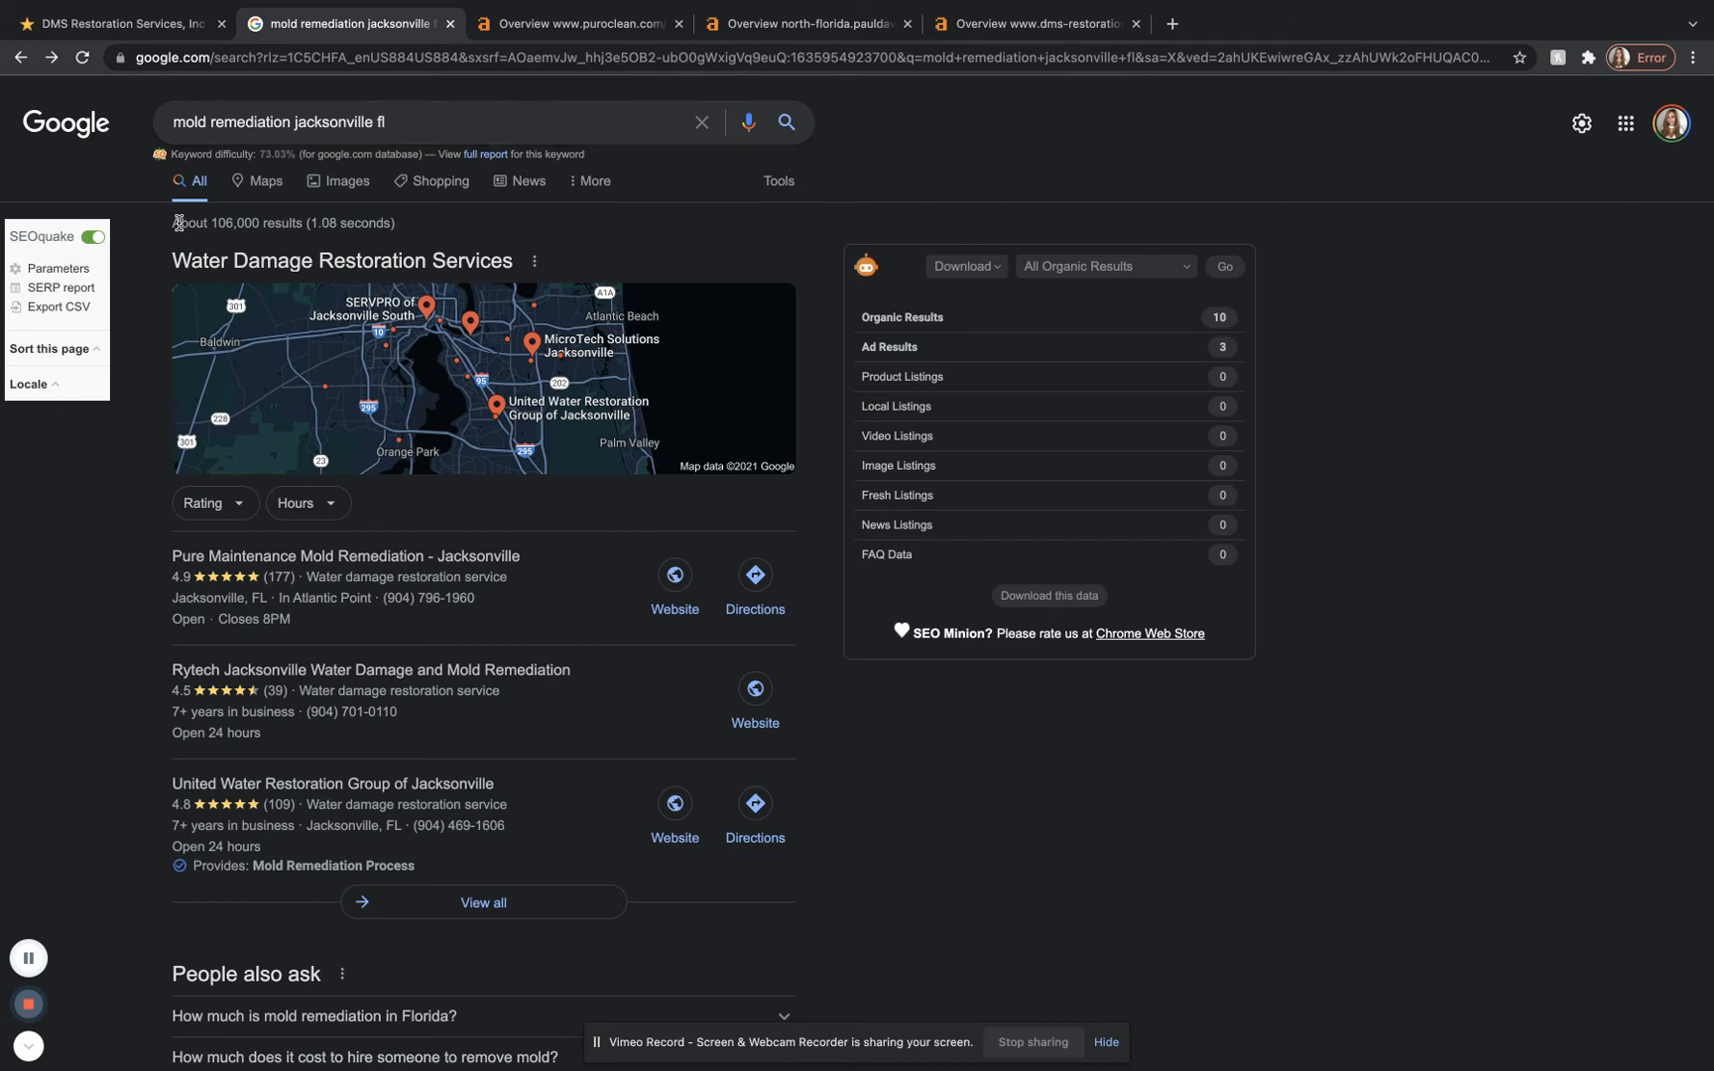
{"action": "mouse_move", "coordinate": [609, 218]}
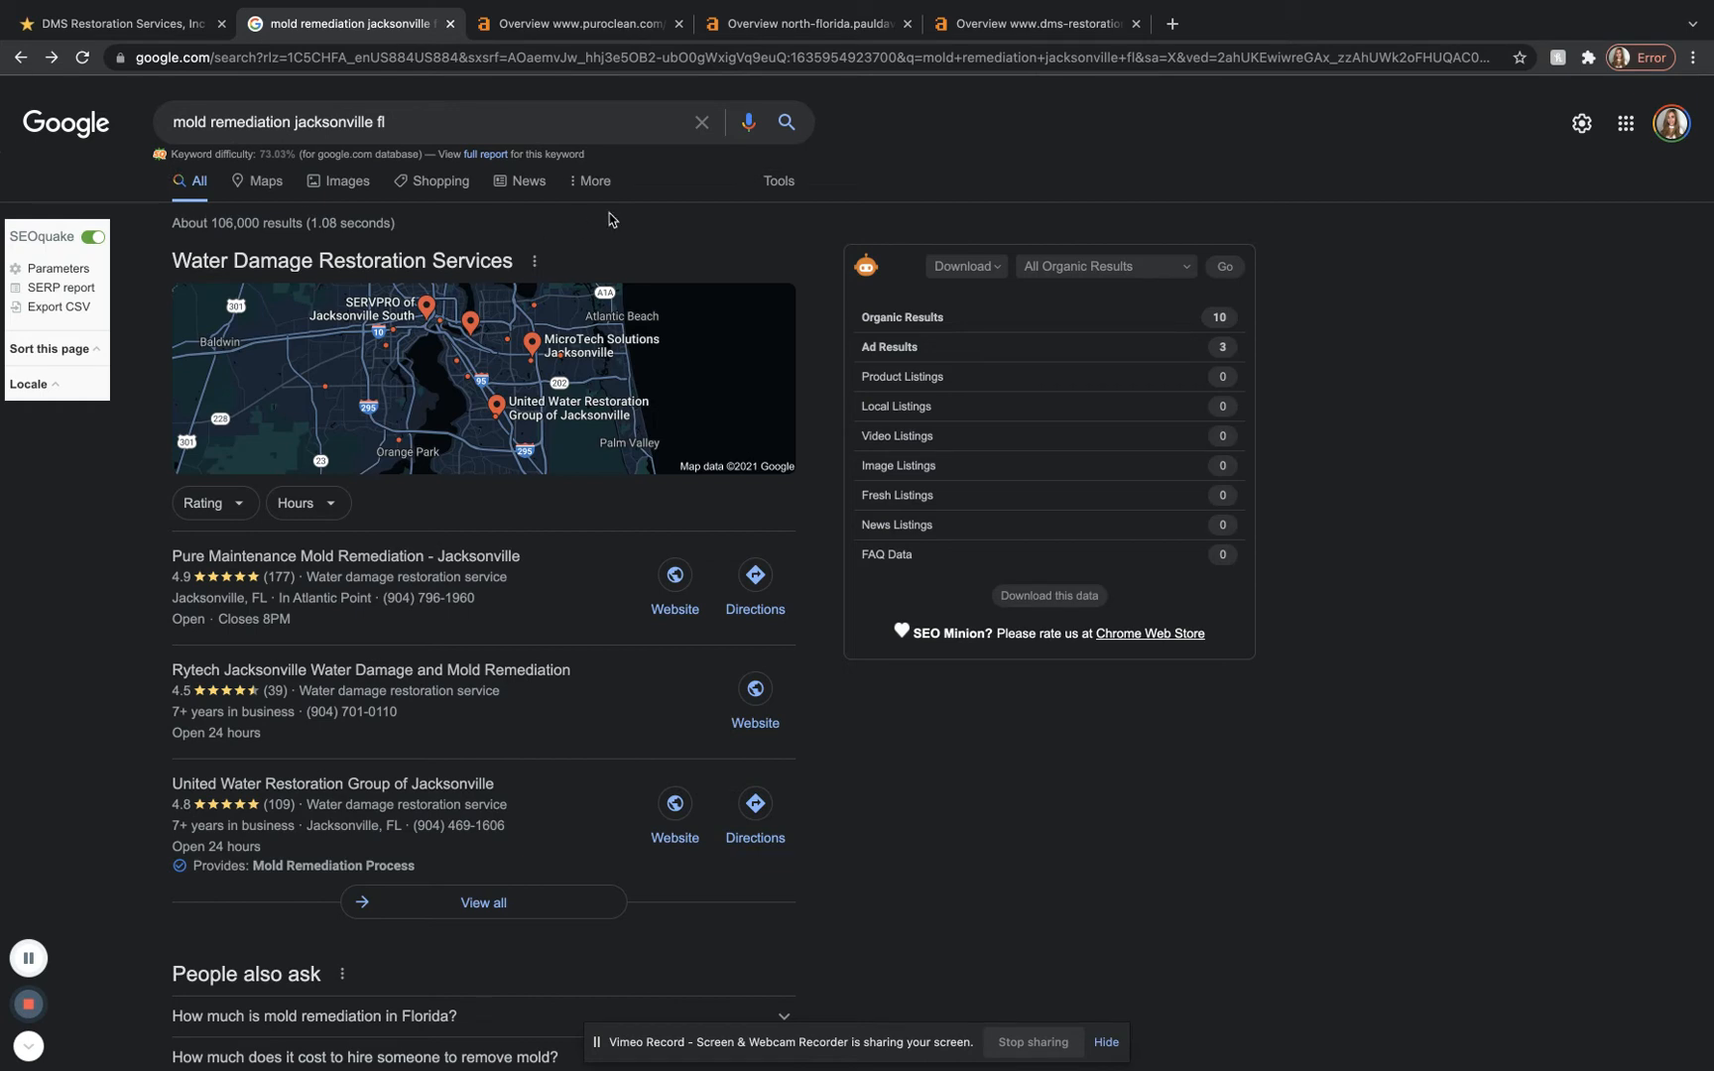
{"action": "mouse_move", "coordinate": [254, 242]}
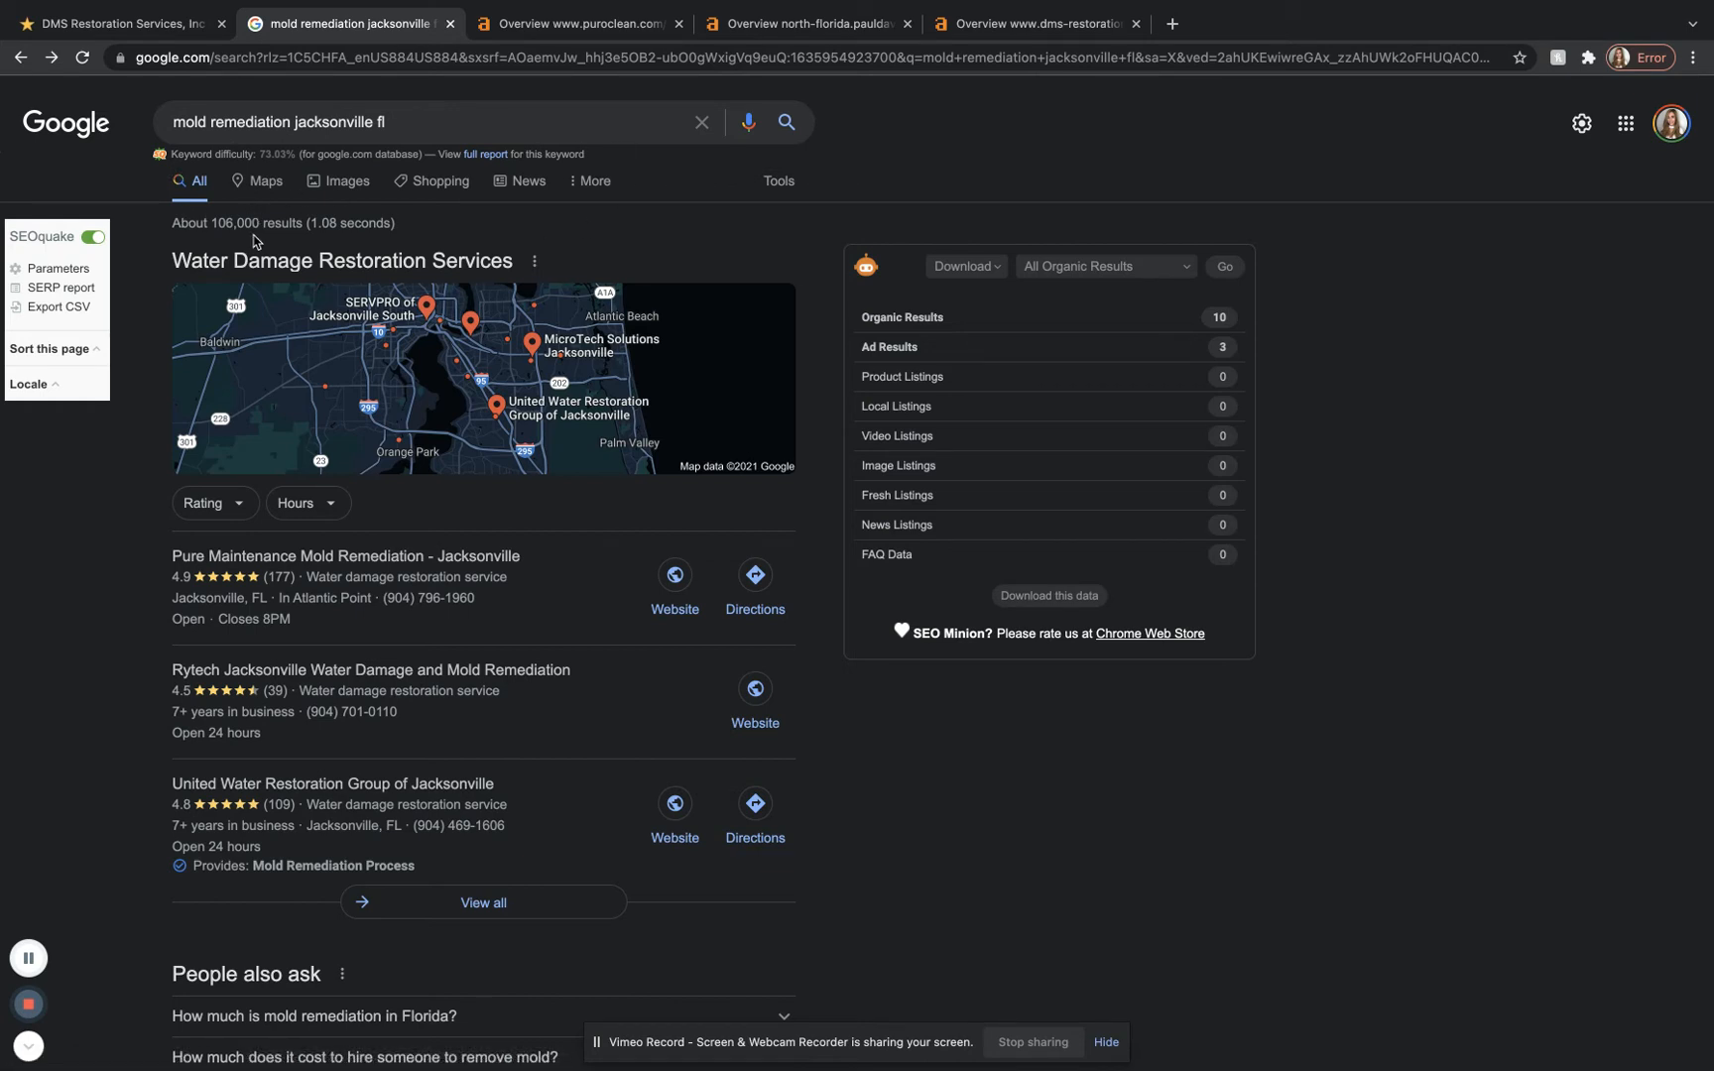
{"action": "mouse_move", "coordinate": [156, 375]}
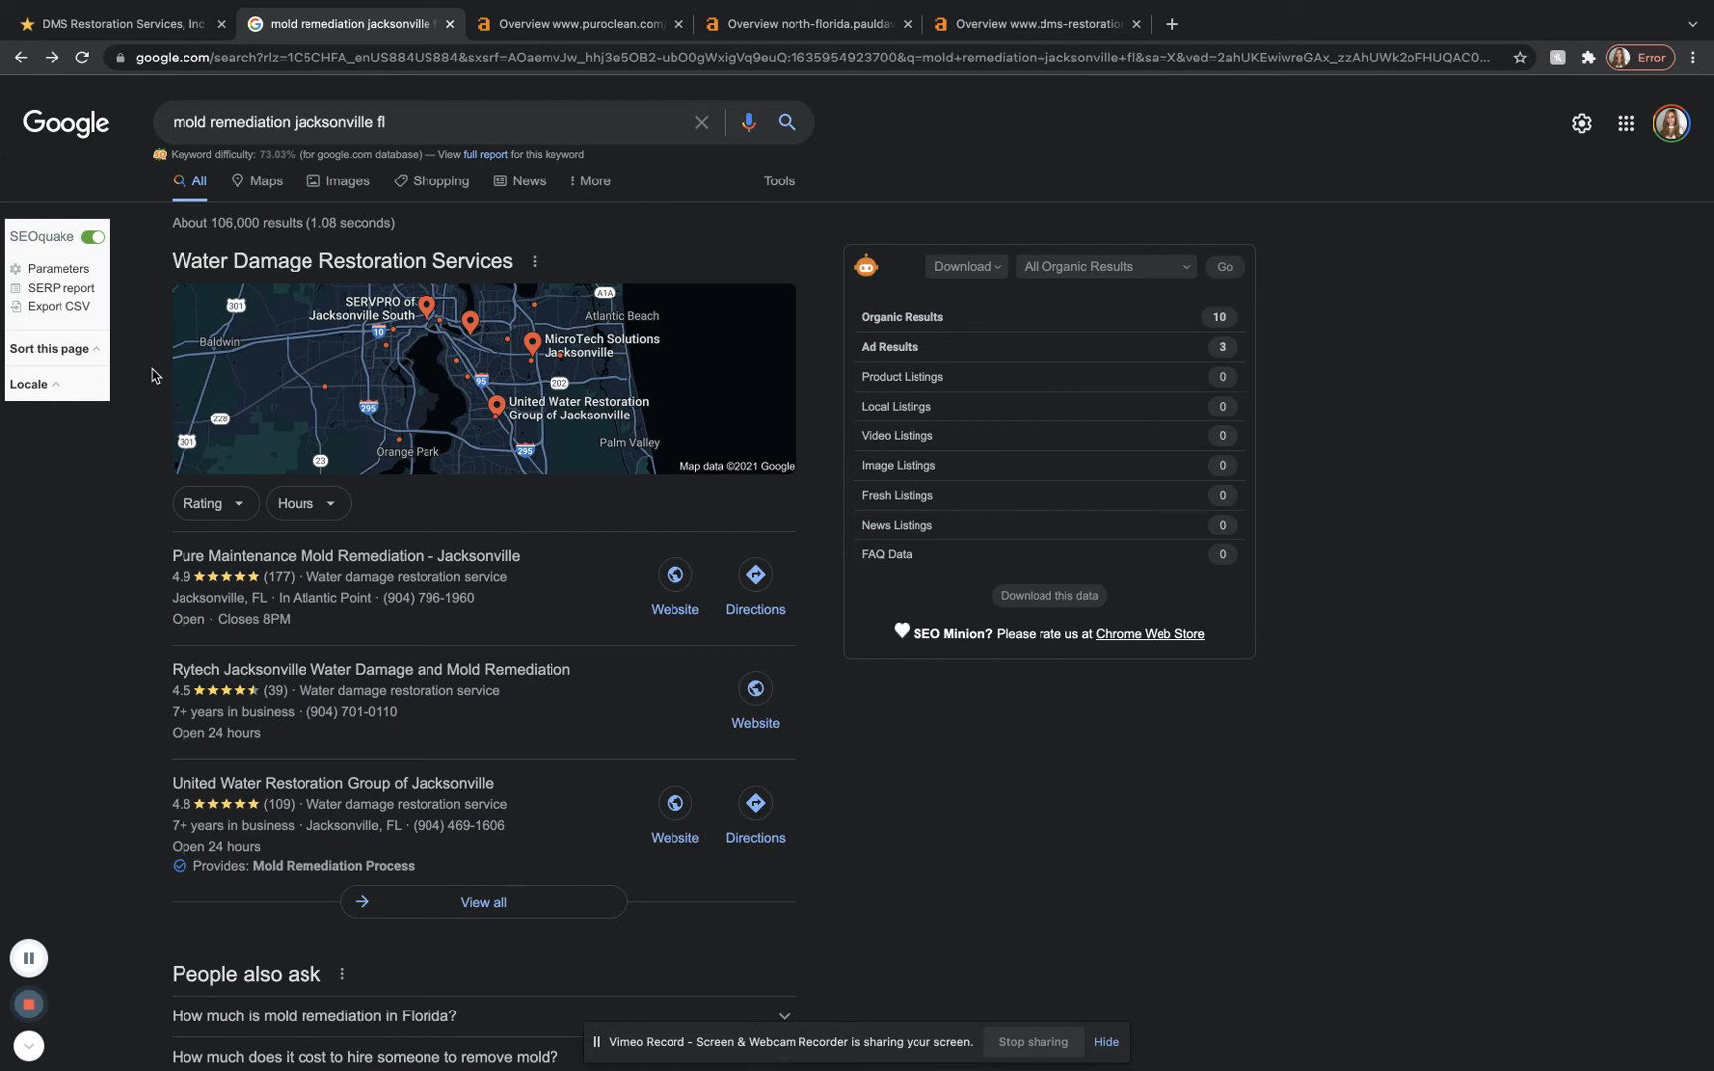
{"action": "scroll", "scroll_direction": "up", "scroll_amount": 3}
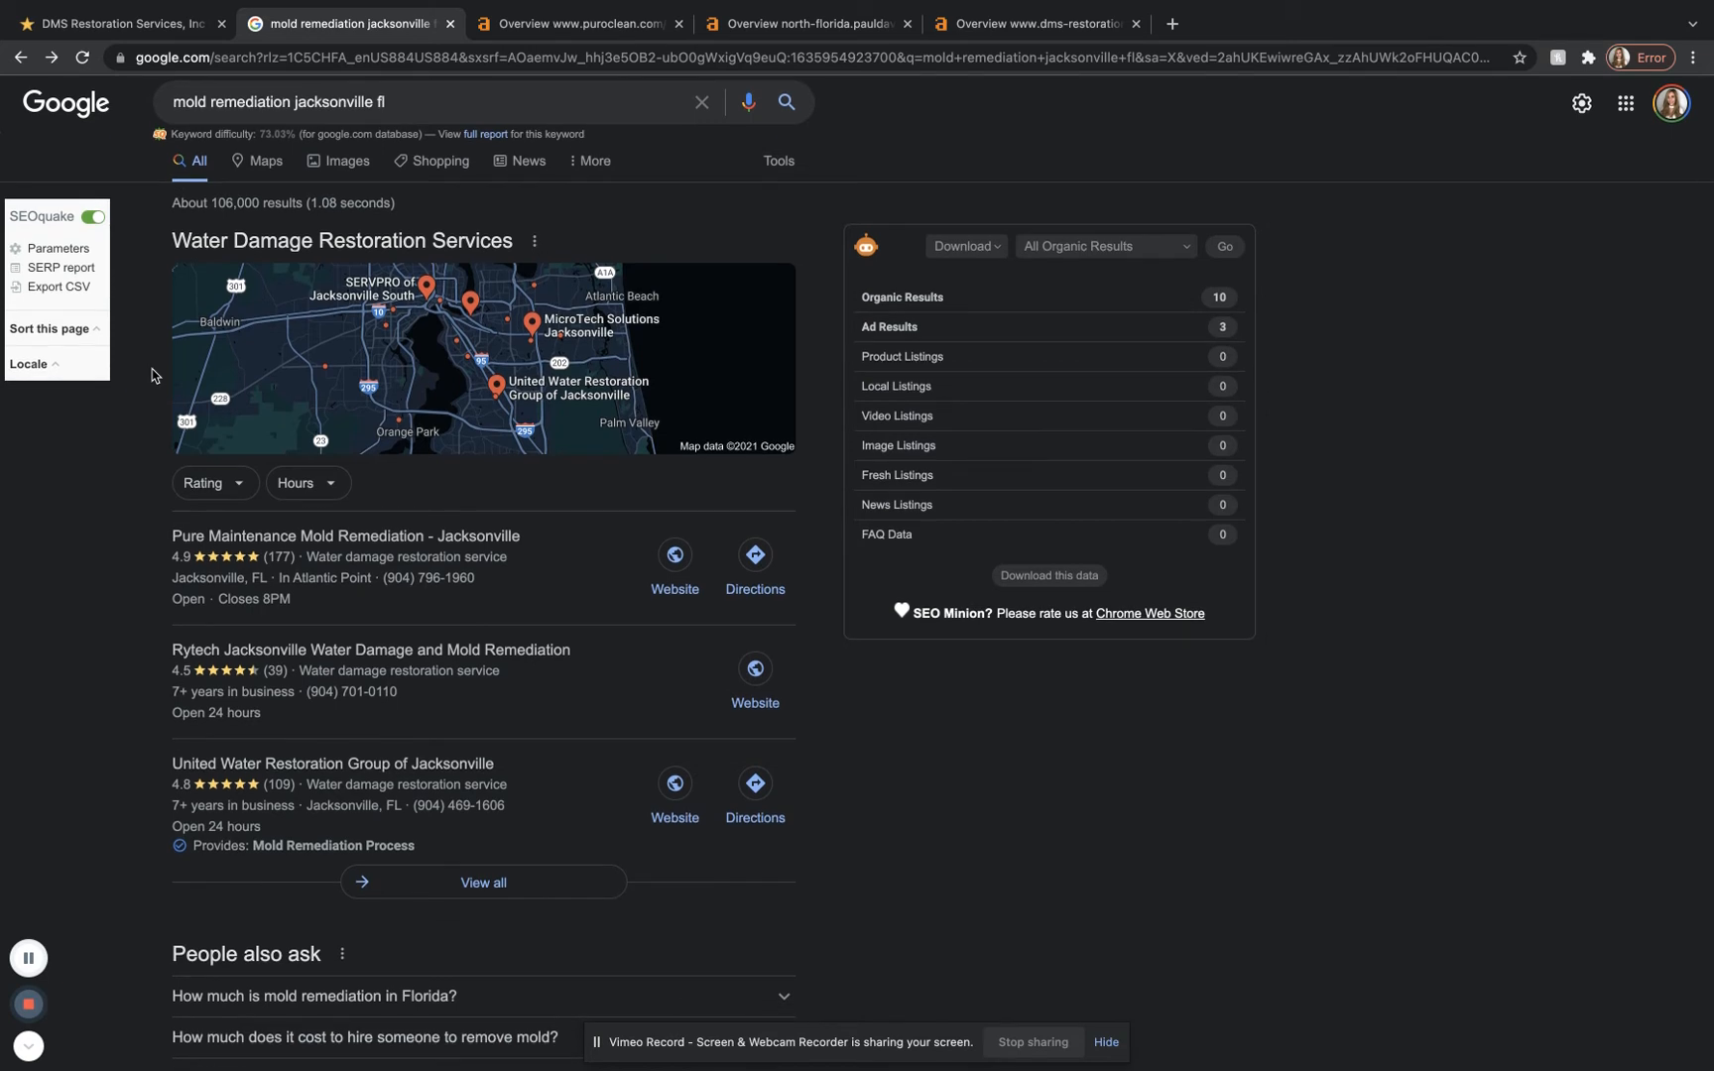
{"action": "mouse_move", "coordinate": [143, 518]}
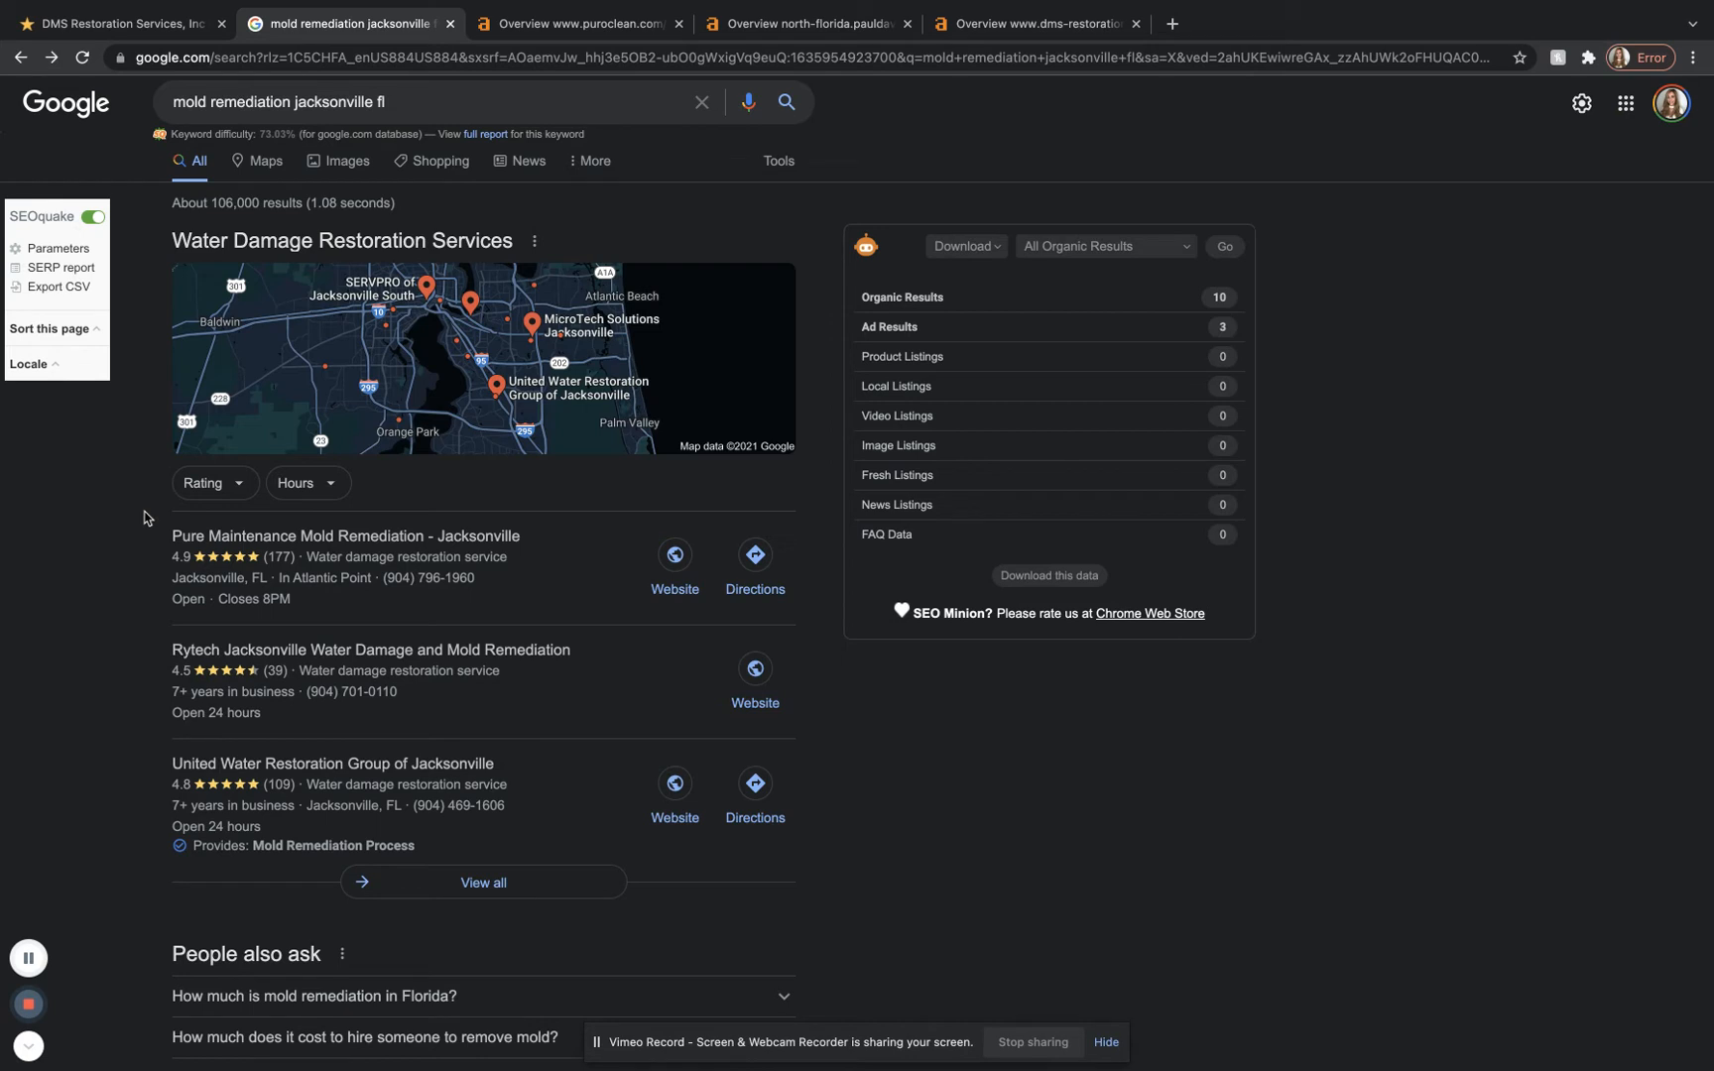
{"action": "mouse_move", "coordinate": [133, 621]}
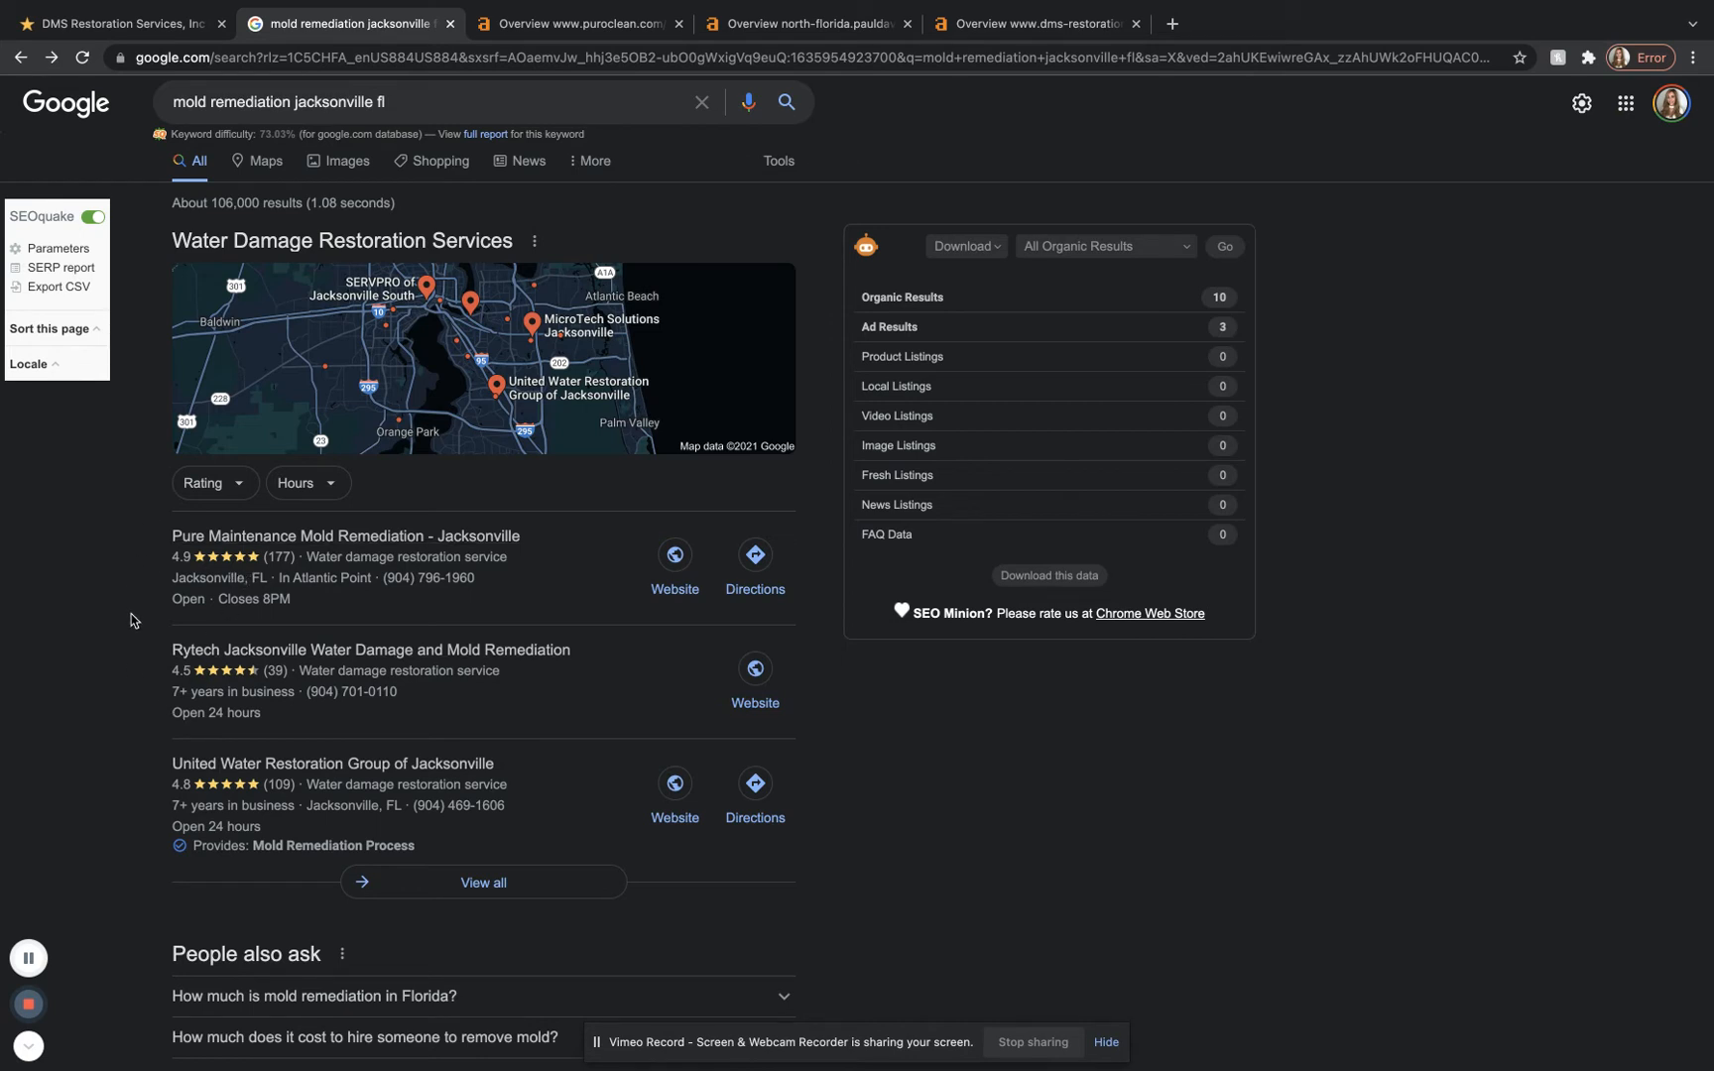
{"action": "mouse_move", "coordinate": [131, 812]}
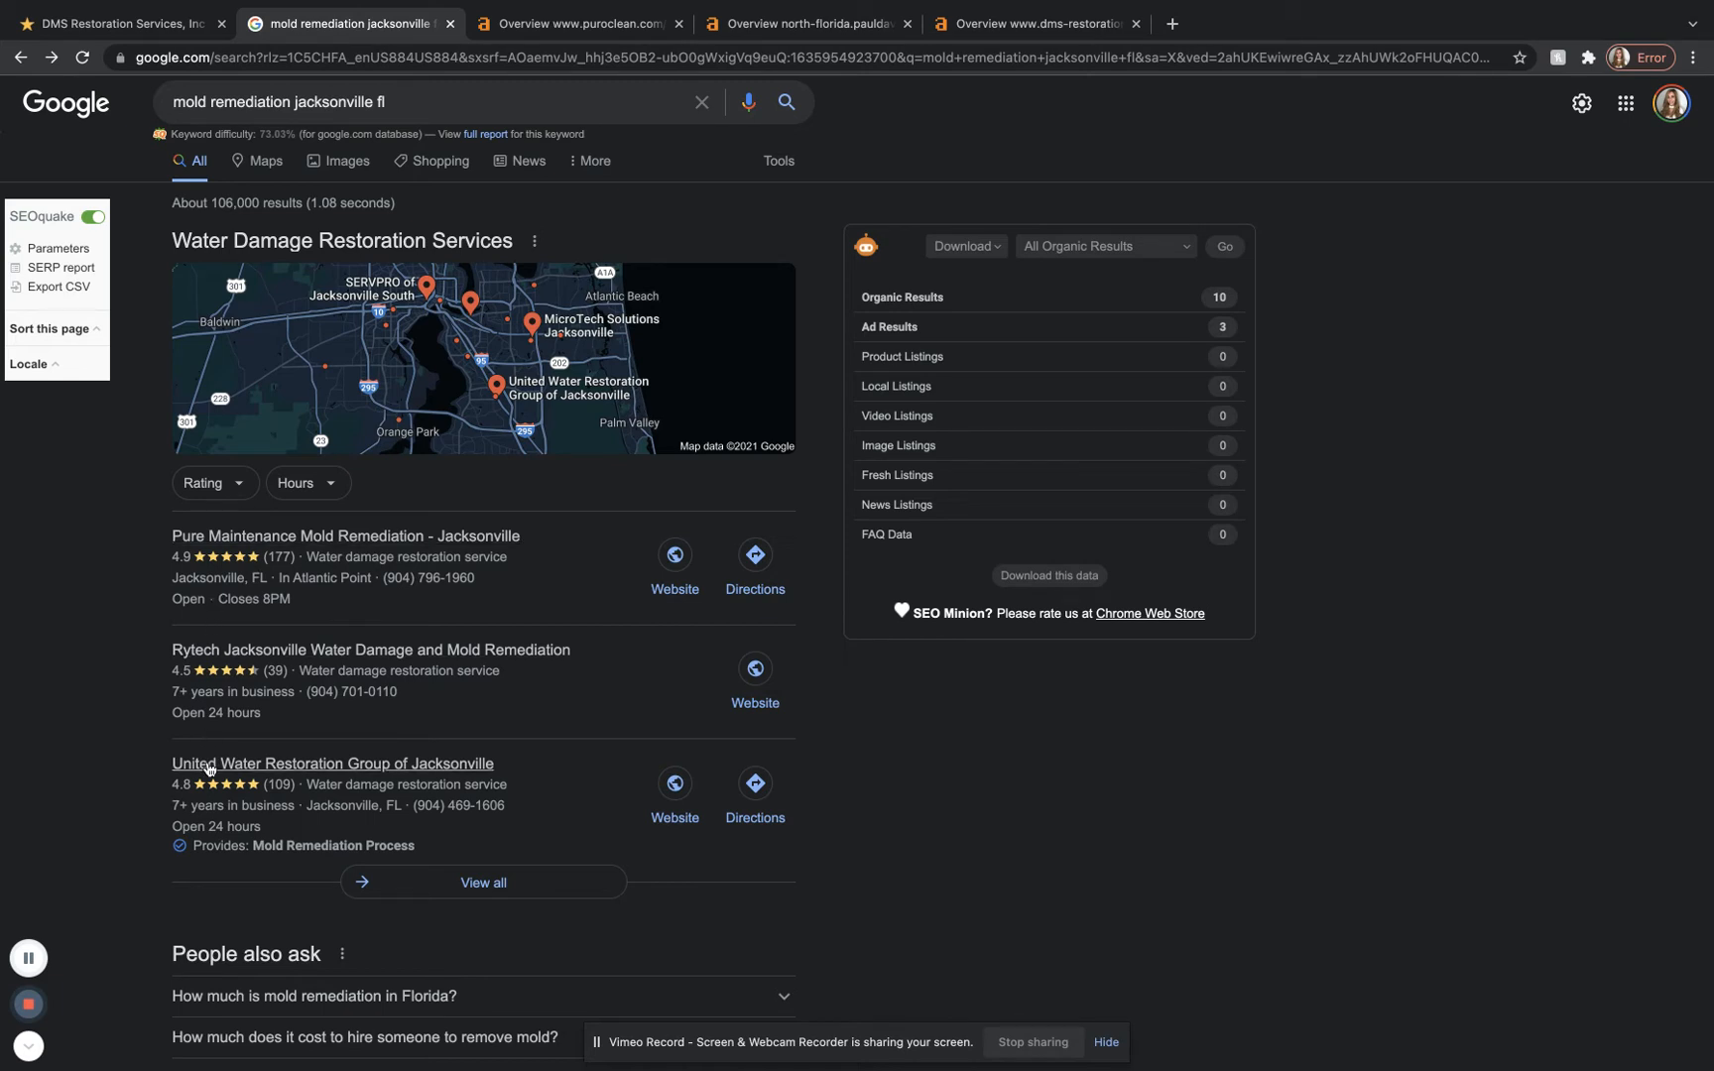
{"action": "mouse_move", "coordinate": [87, 764]}
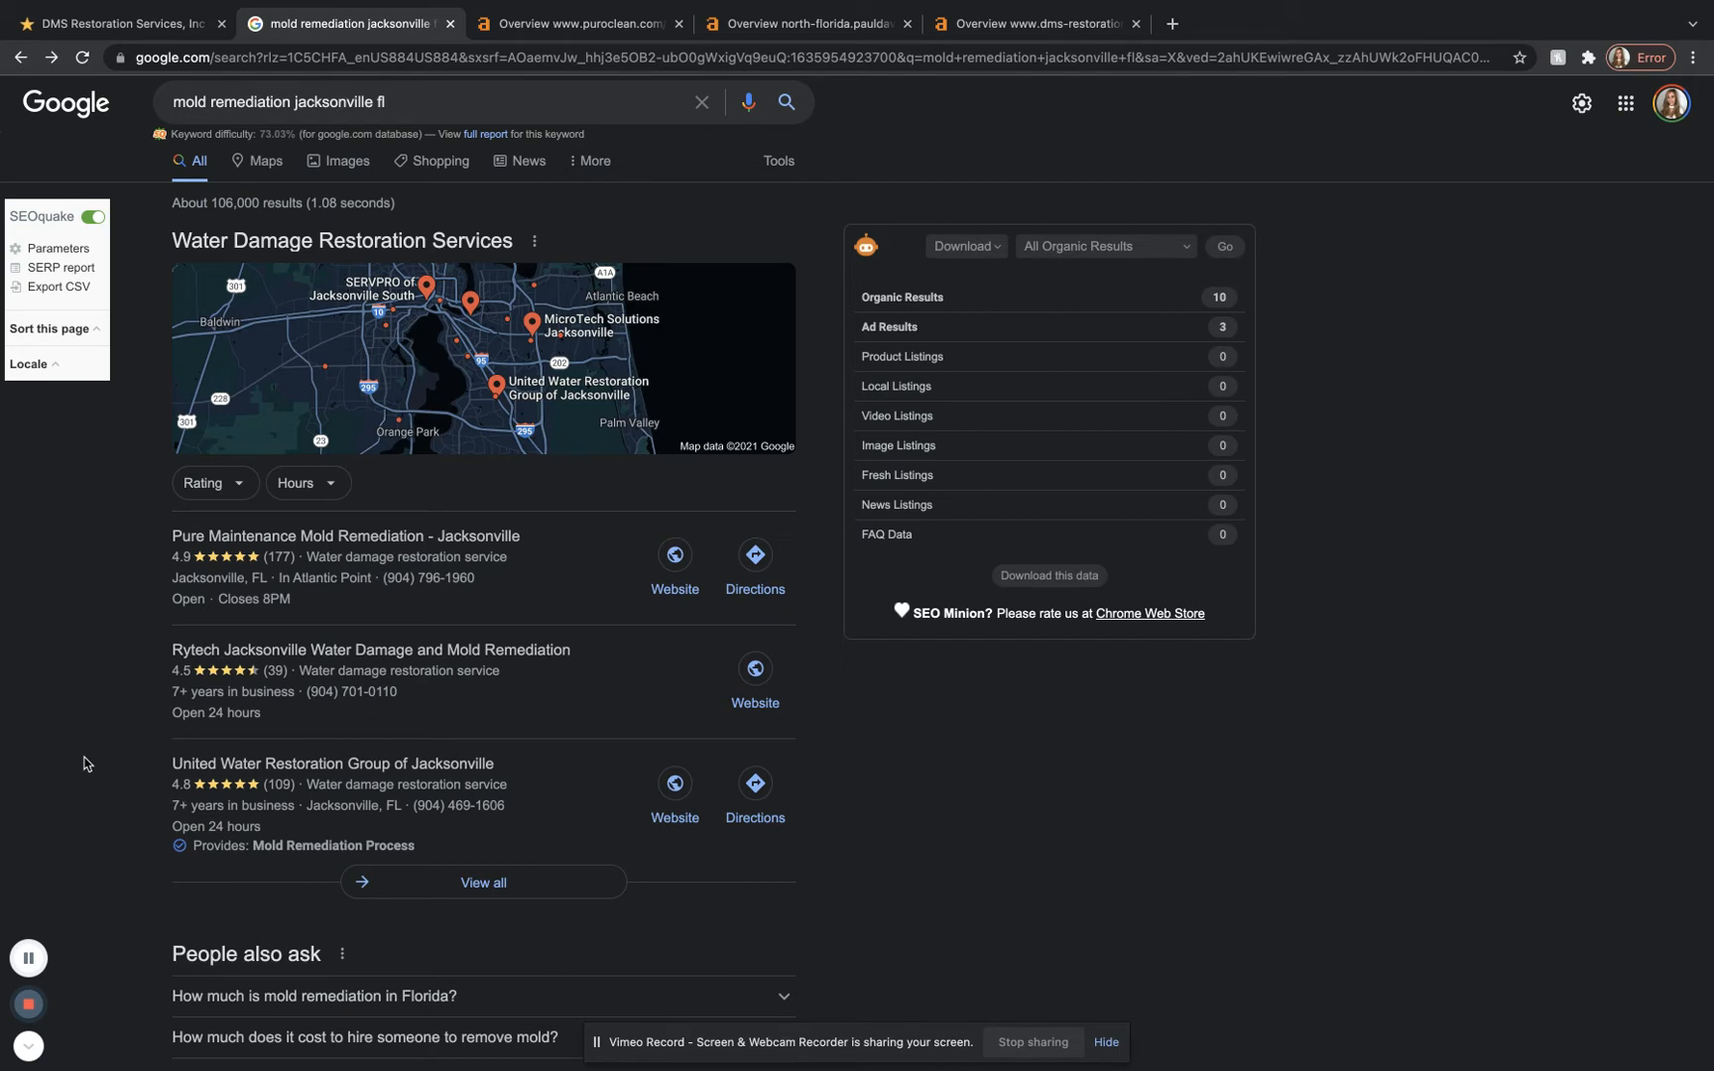
{"action": "mouse_move", "coordinate": [159, 701]}
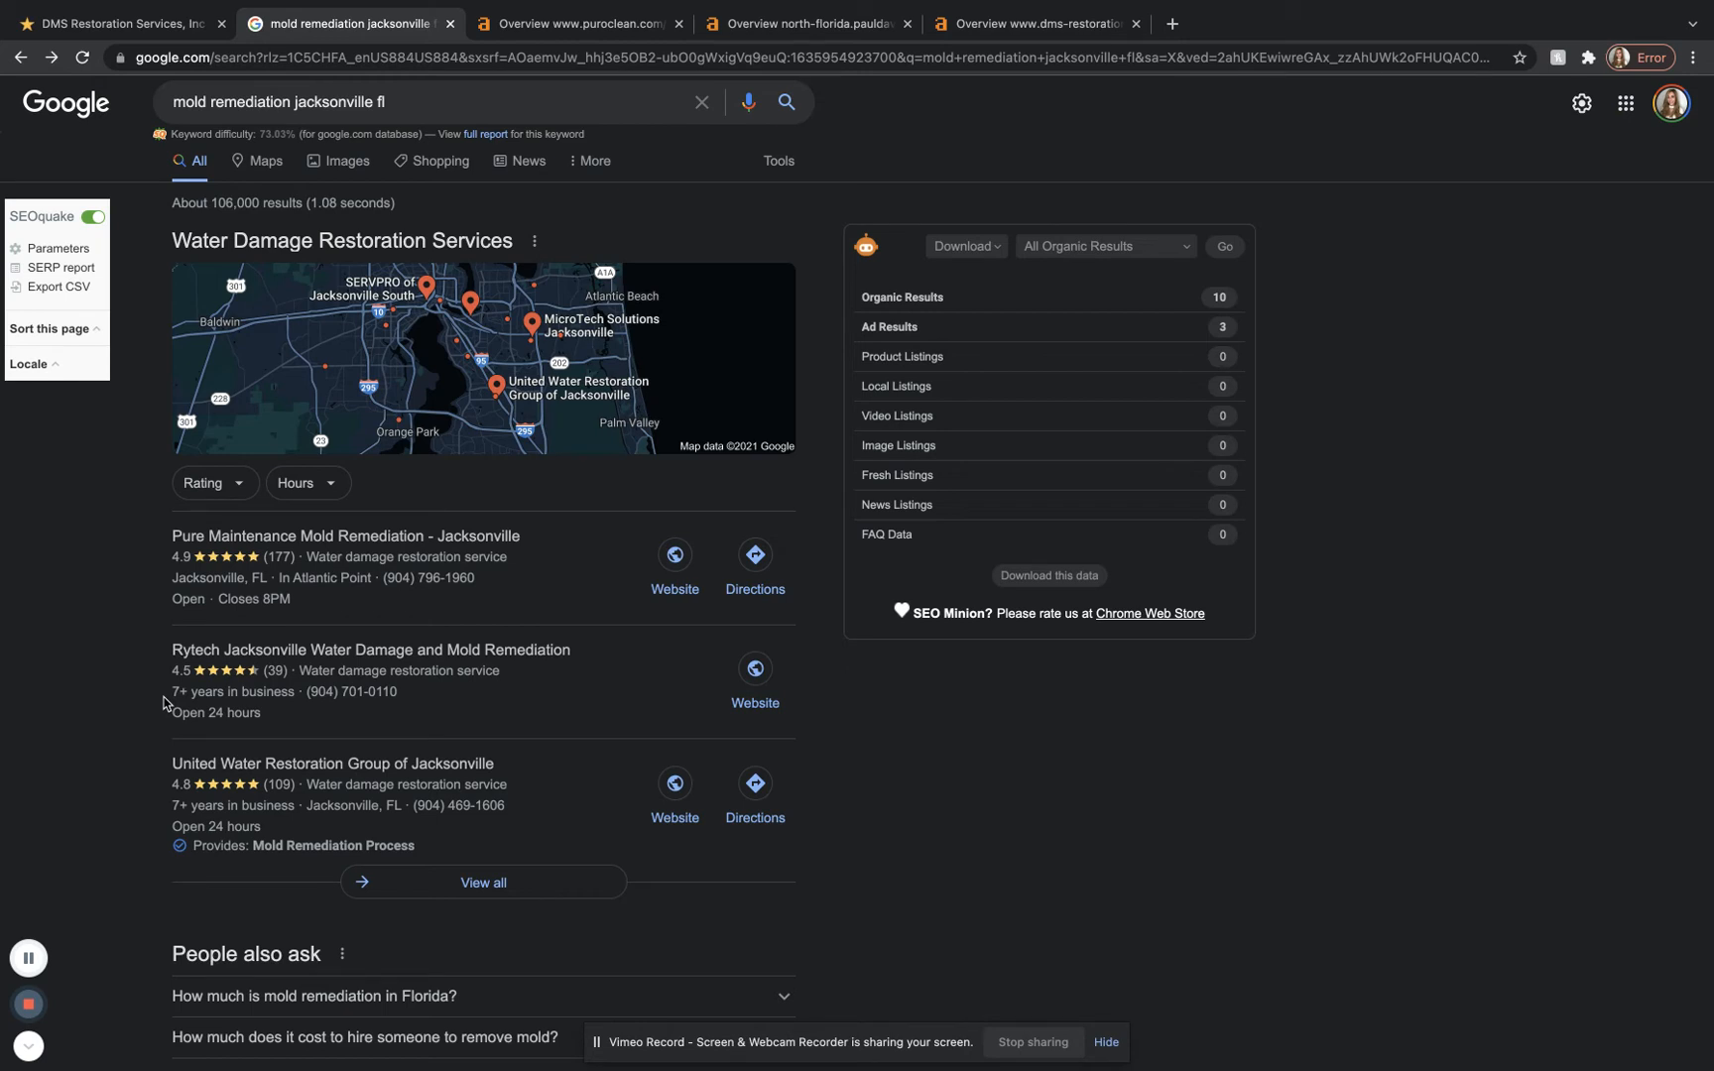
{"action": "scroll", "scroll_direction": "down", "scroll_amount": 3}
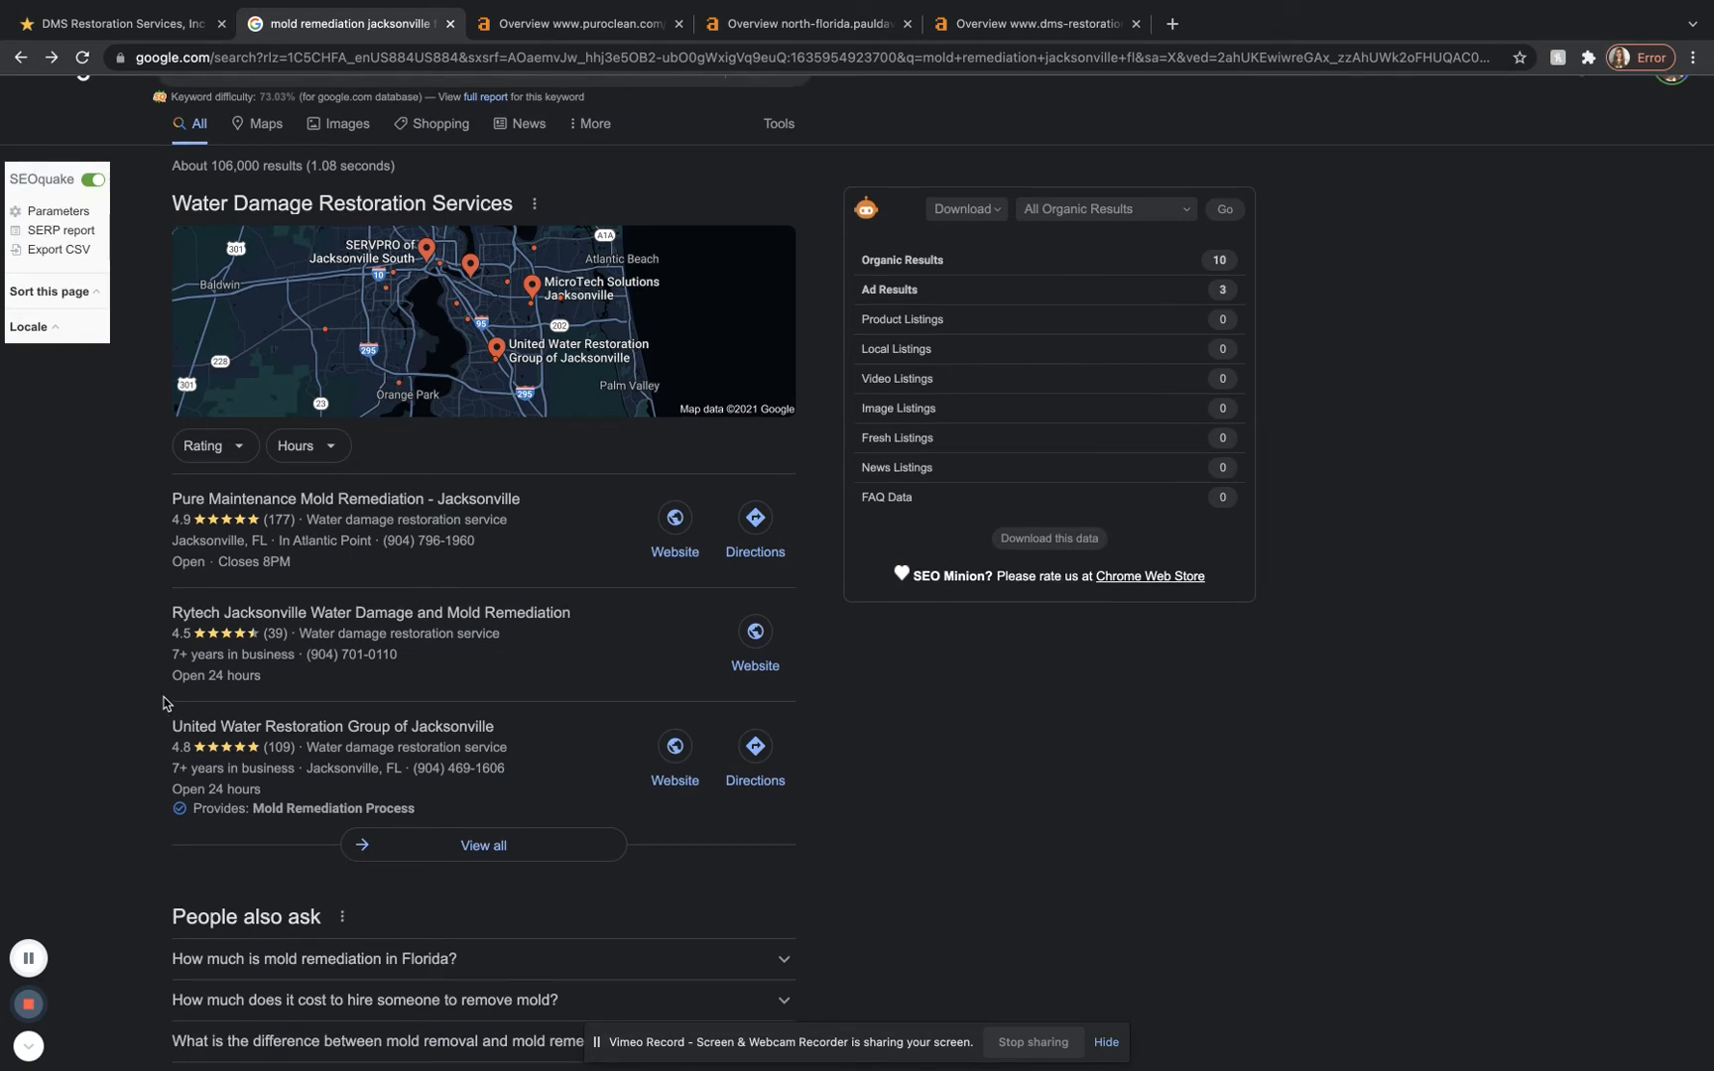
{"action": "mouse_move", "coordinate": [87, 679]}
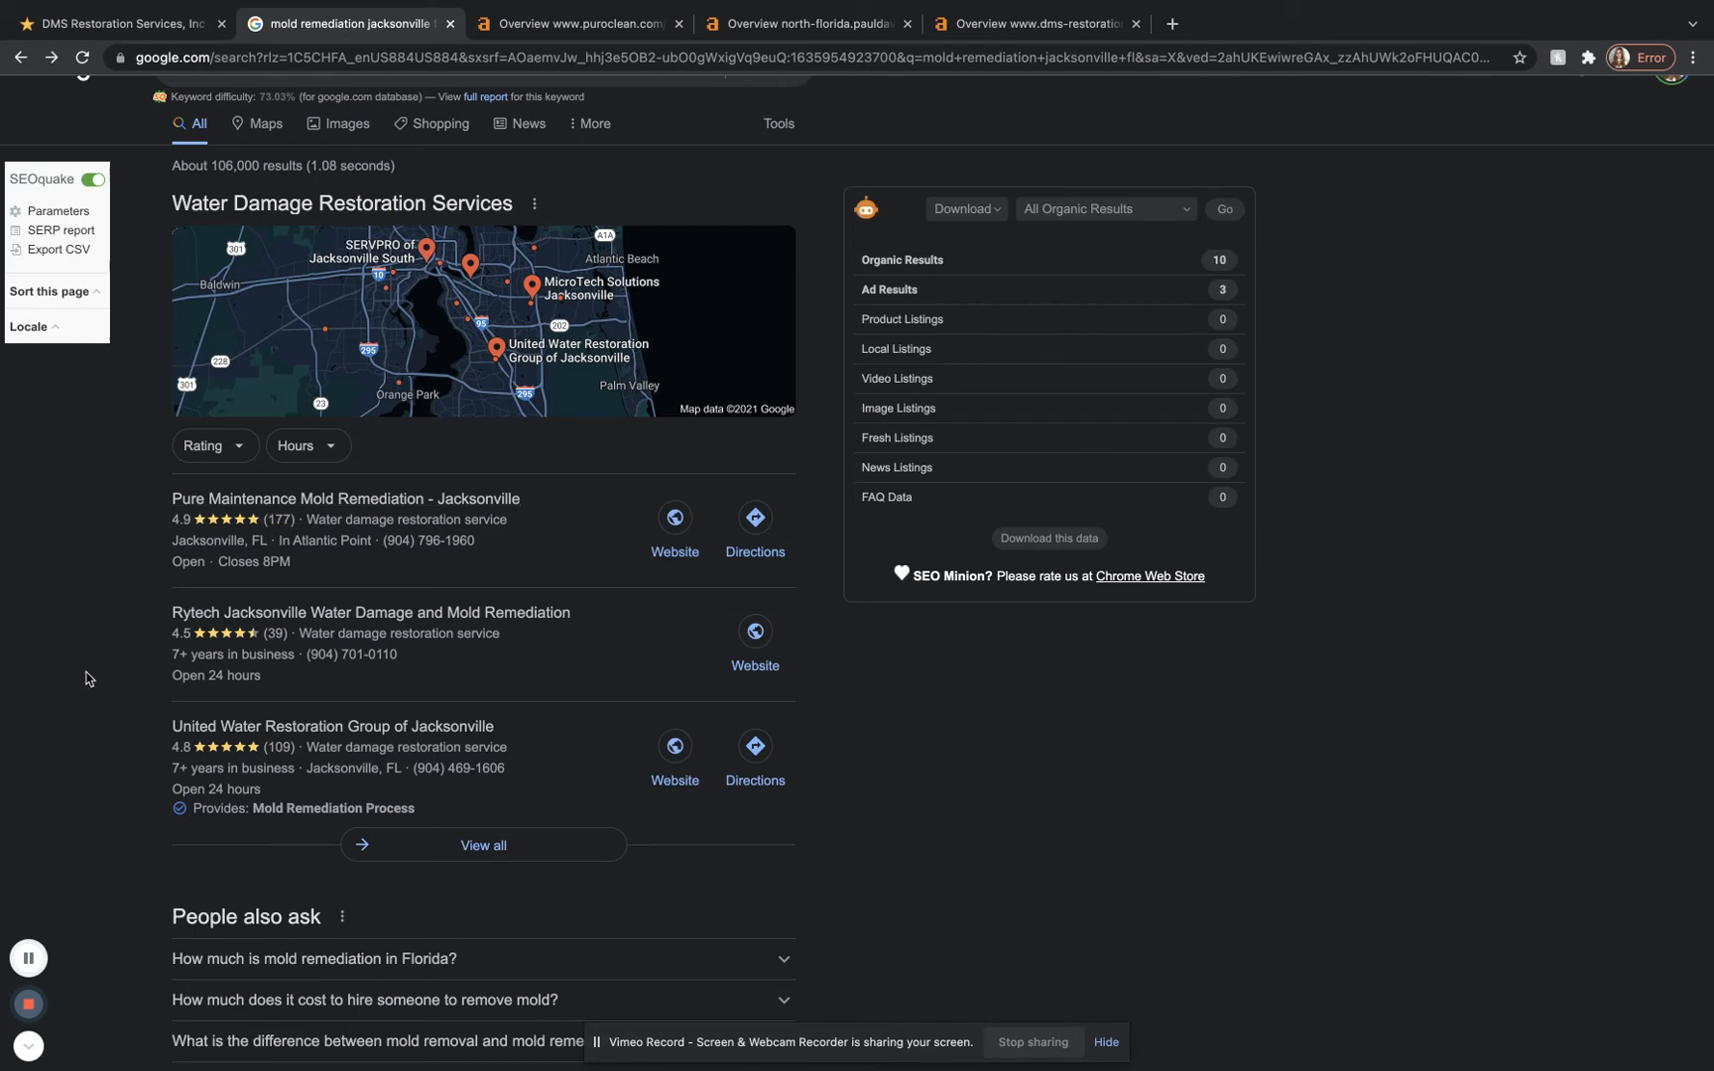
{"action": "mouse_move", "coordinate": [70, 701]}
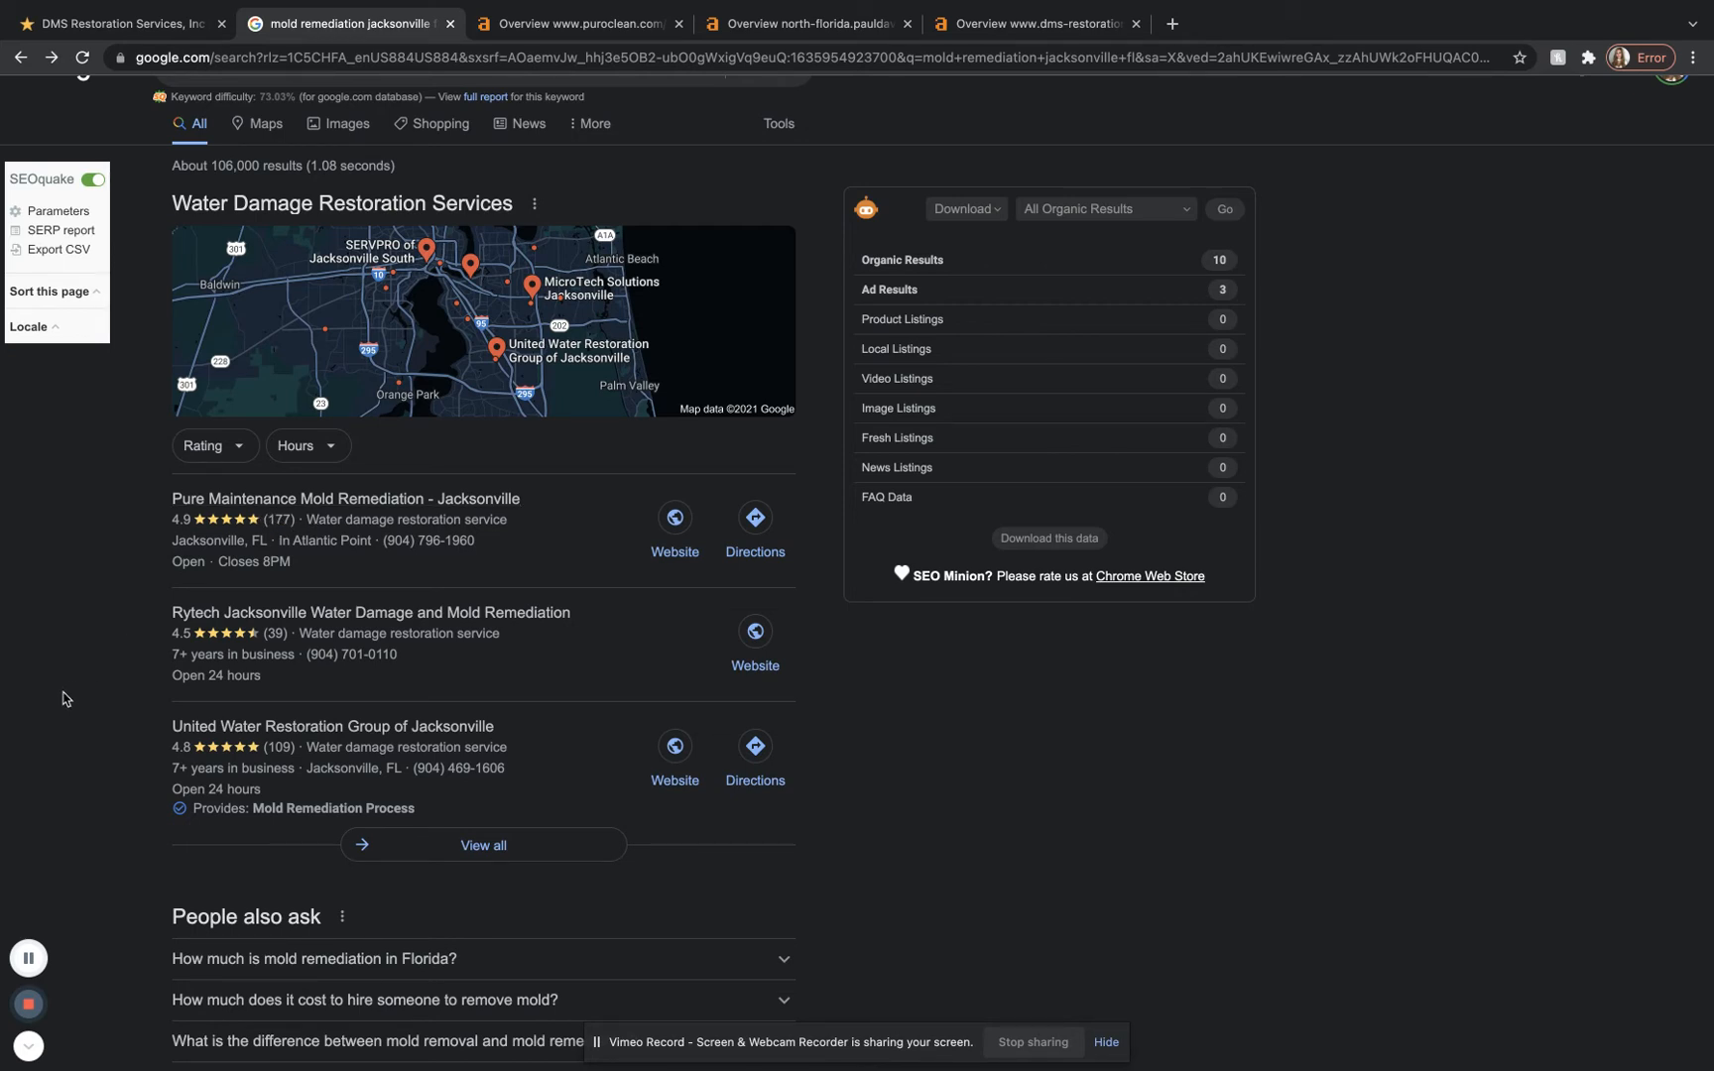
{"action": "scroll", "scroll_direction": "down", "scroll_amount": 3}
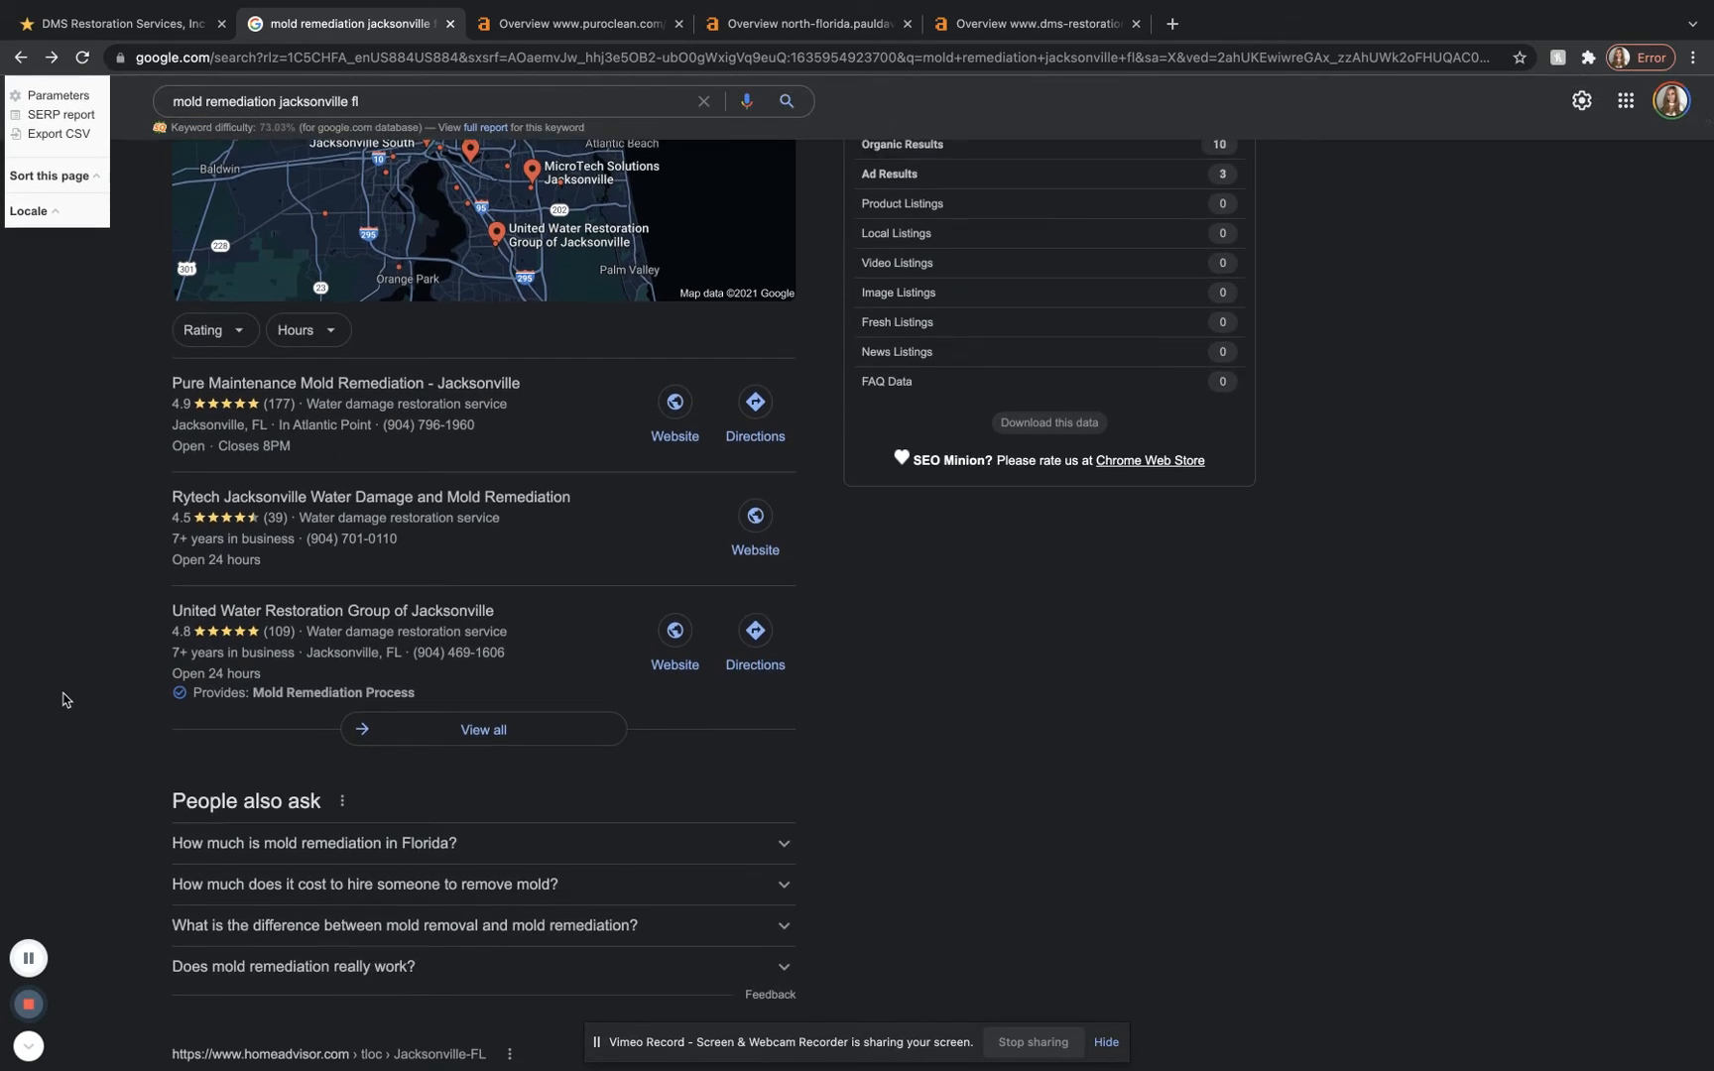
{"action": "scroll", "scroll_direction": "down", "scroll_amount": 3}
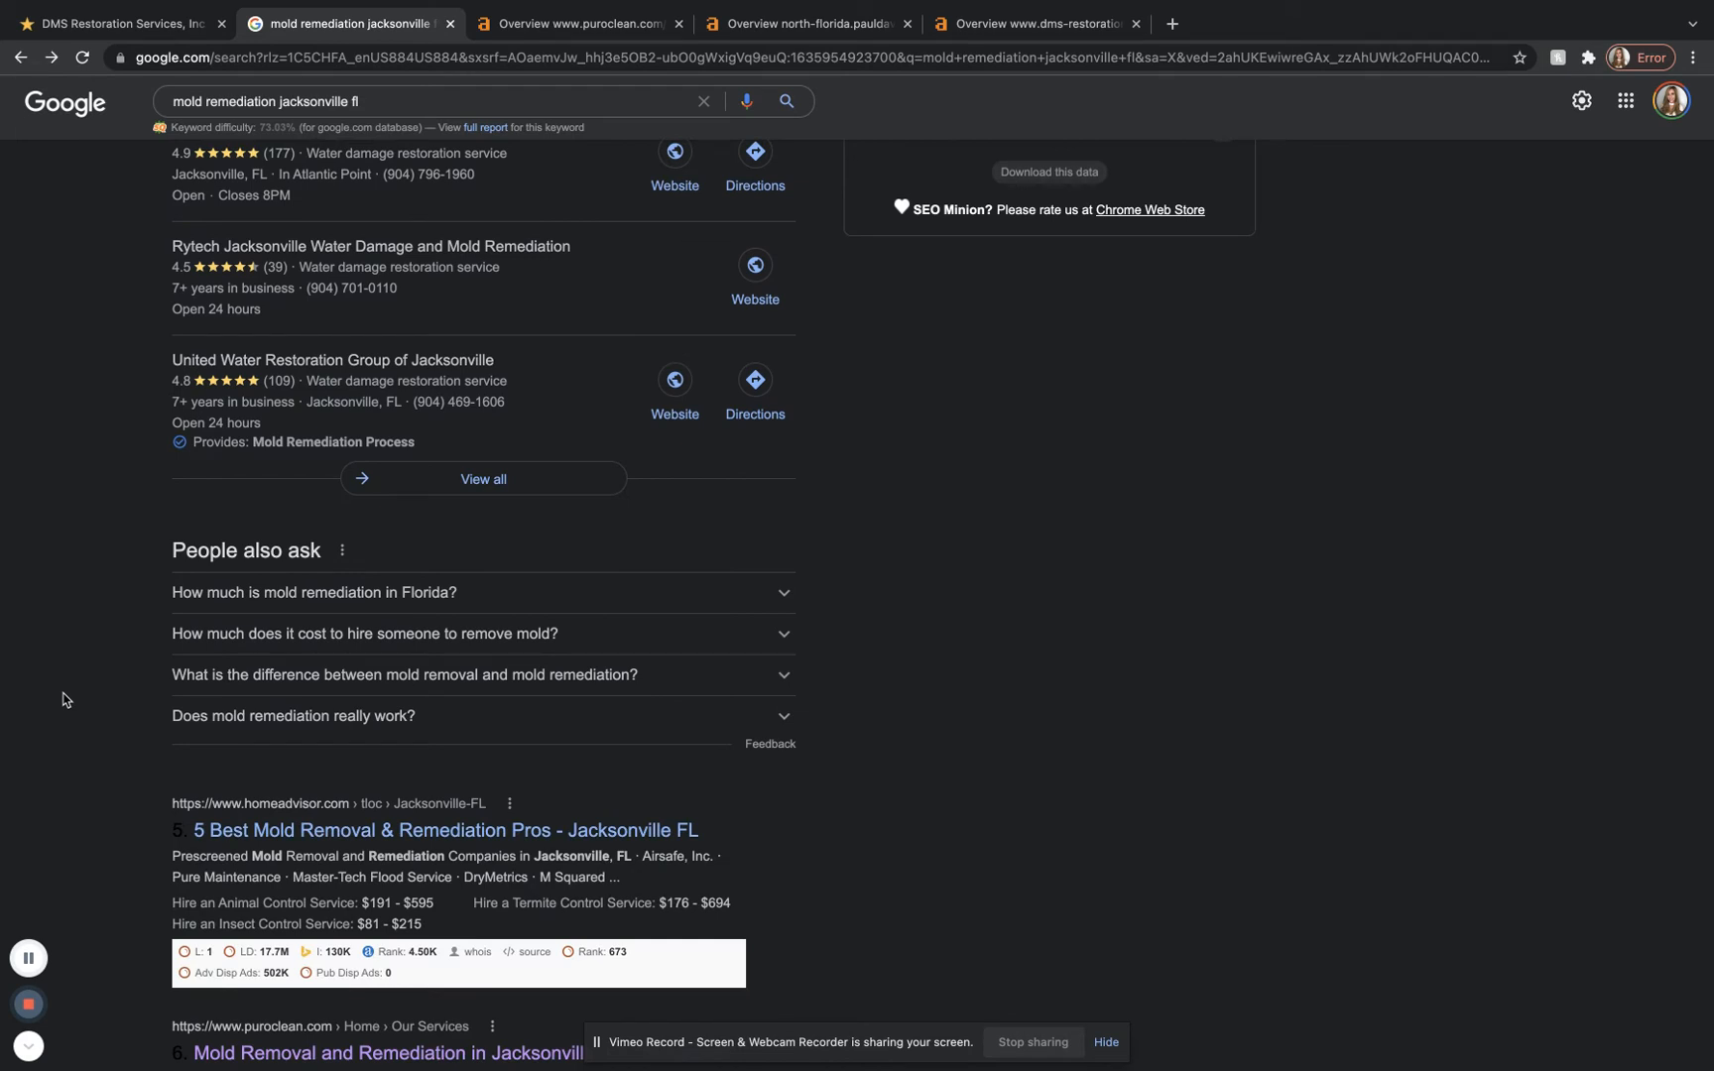
{"action": "scroll", "scroll_direction": "down", "scroll_amount": 3}
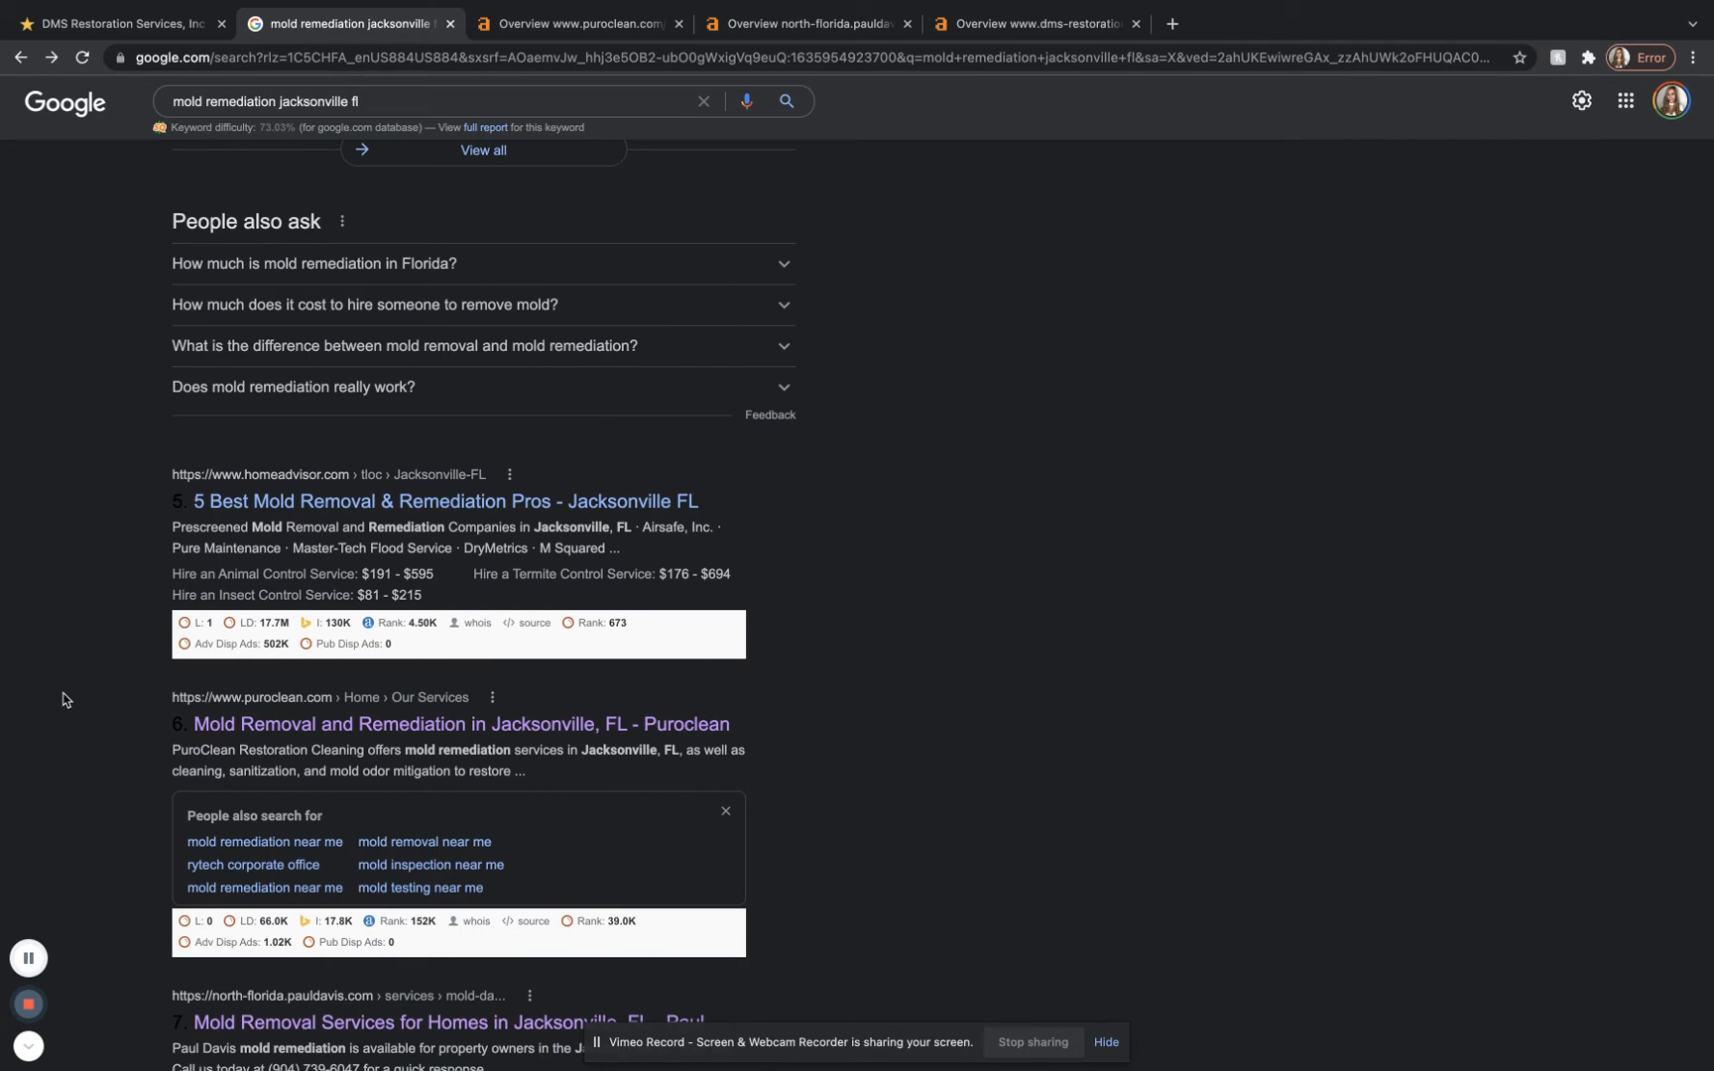
{"action": "mouse_move", "coordinate": [129, 515]}
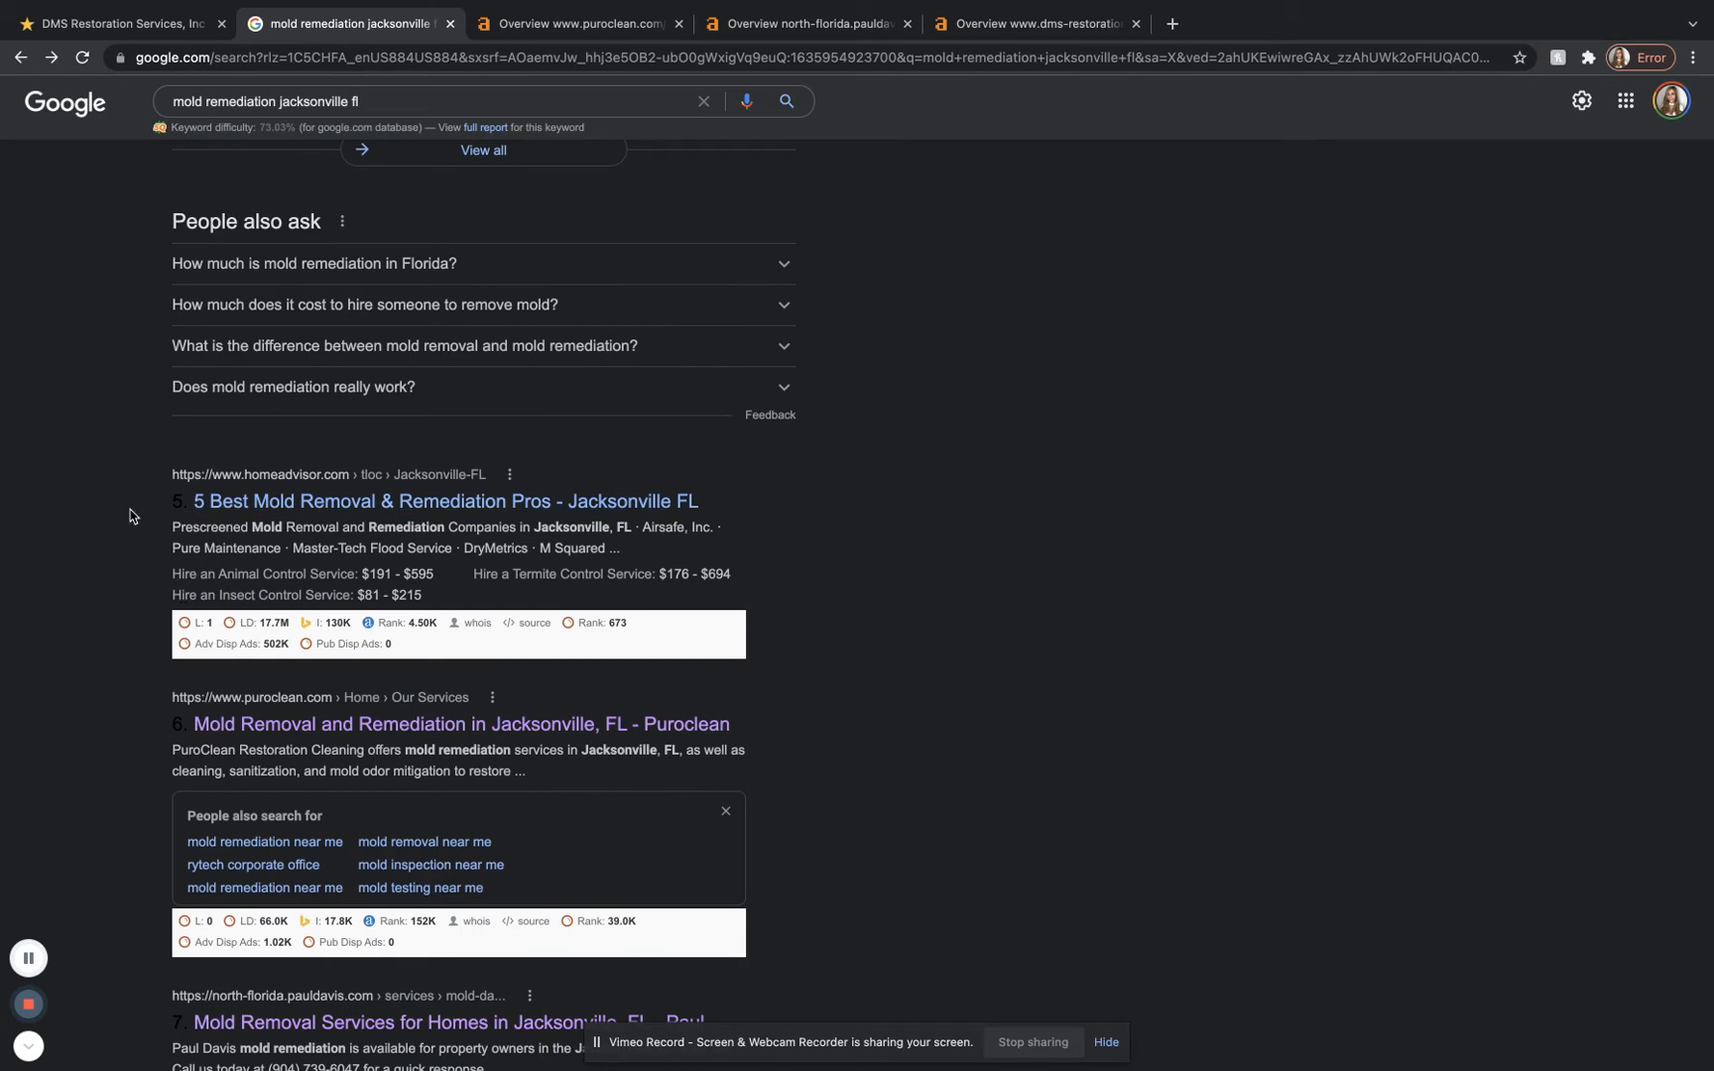
{"action": "mouse_move", "coordinate": [127, 944]}
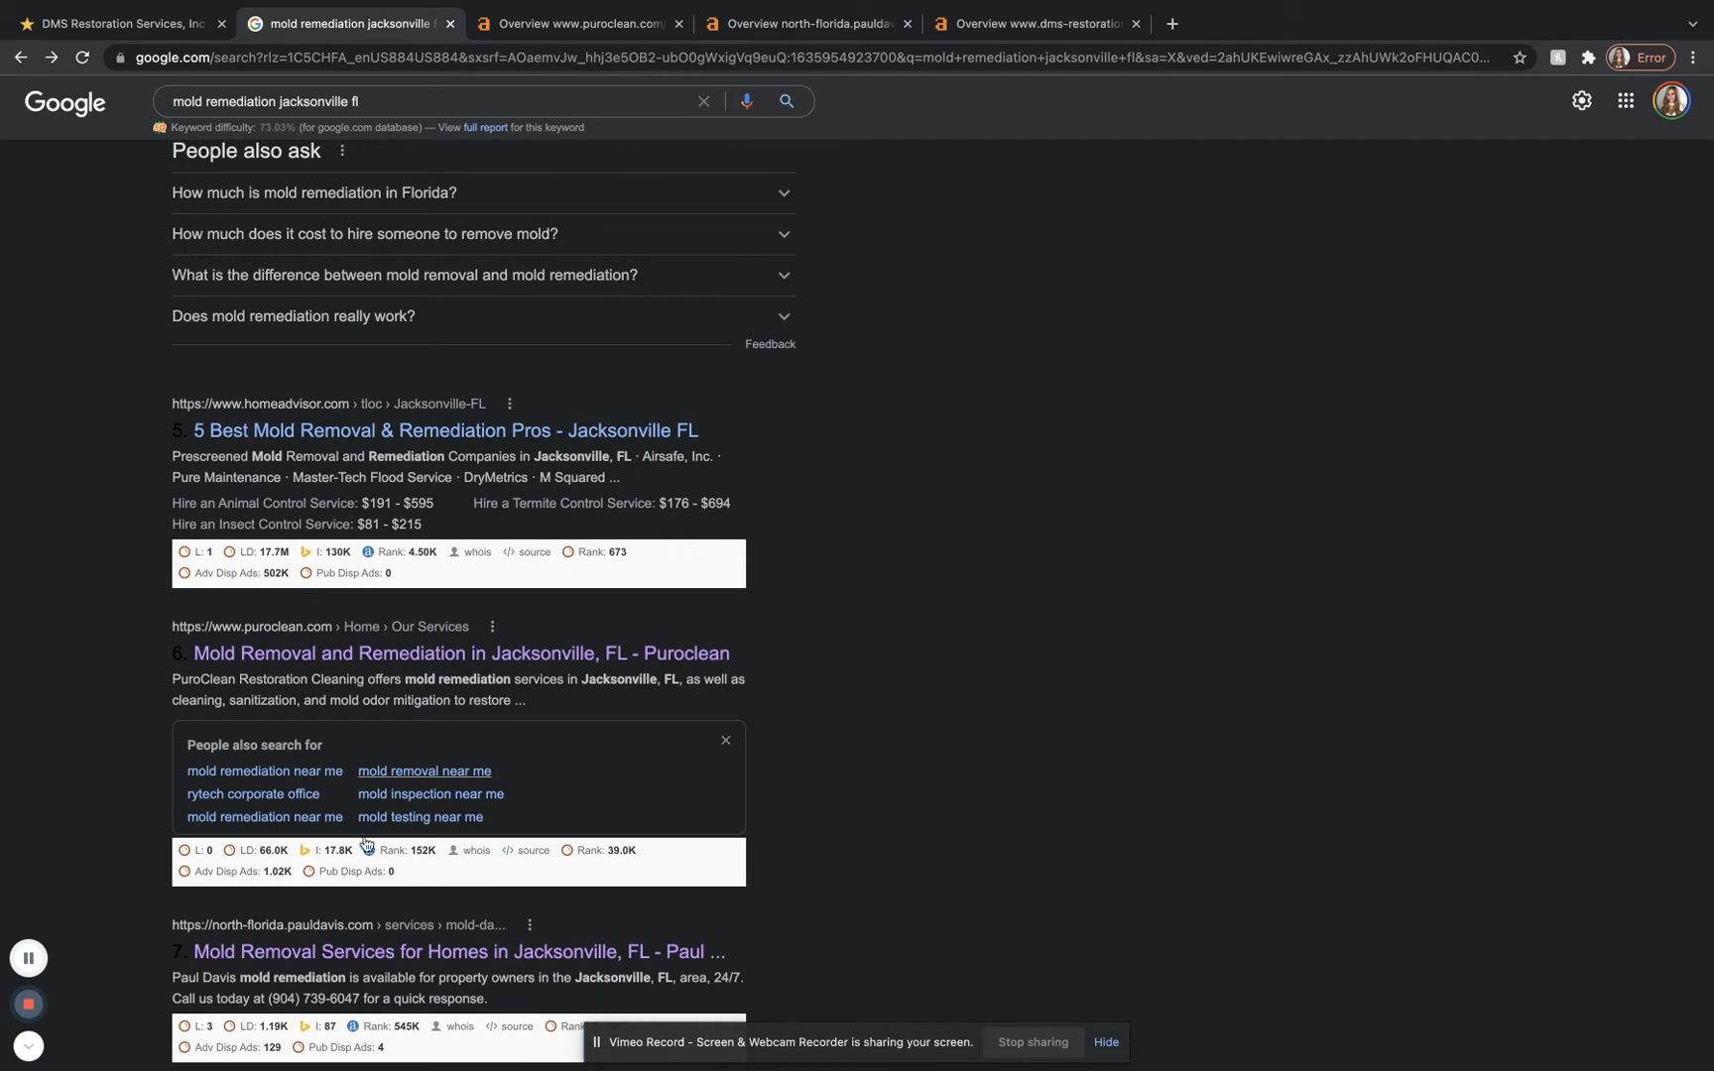
{"action": "mouse_move", "coordinate": [188, 750]}
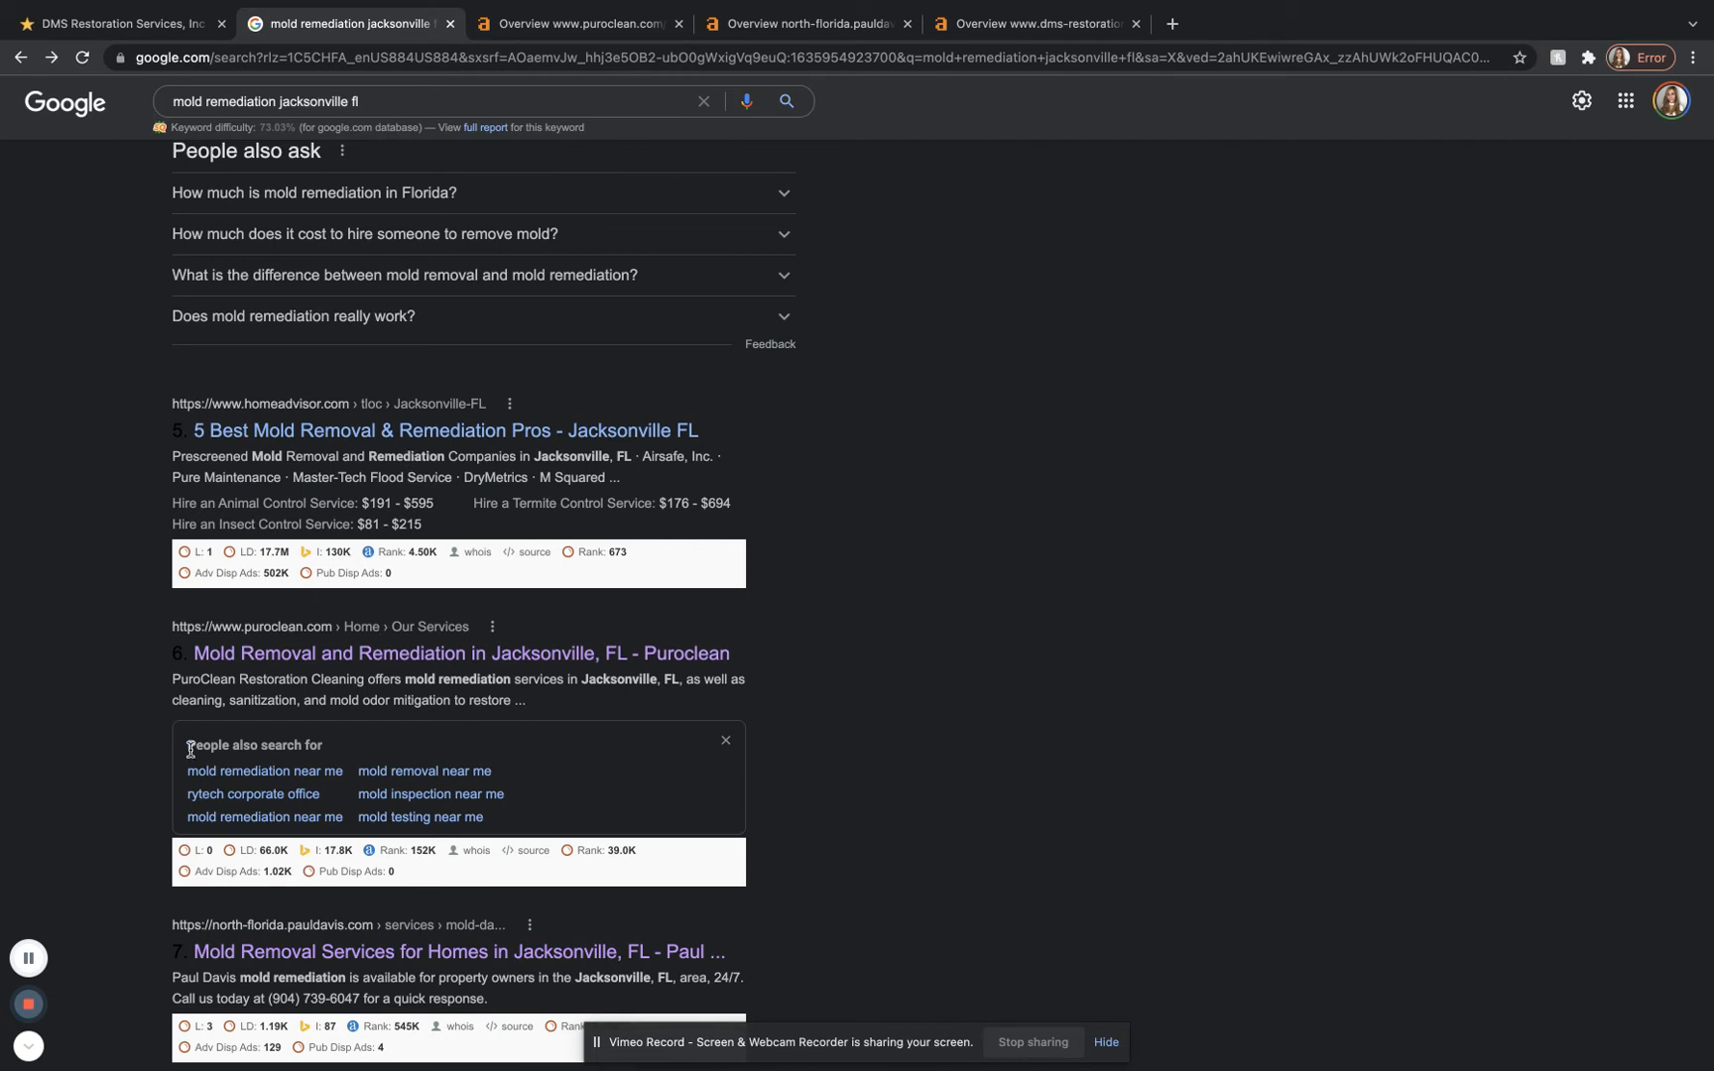
{"action": "mouse_move", "coordinate": [125, 925]}
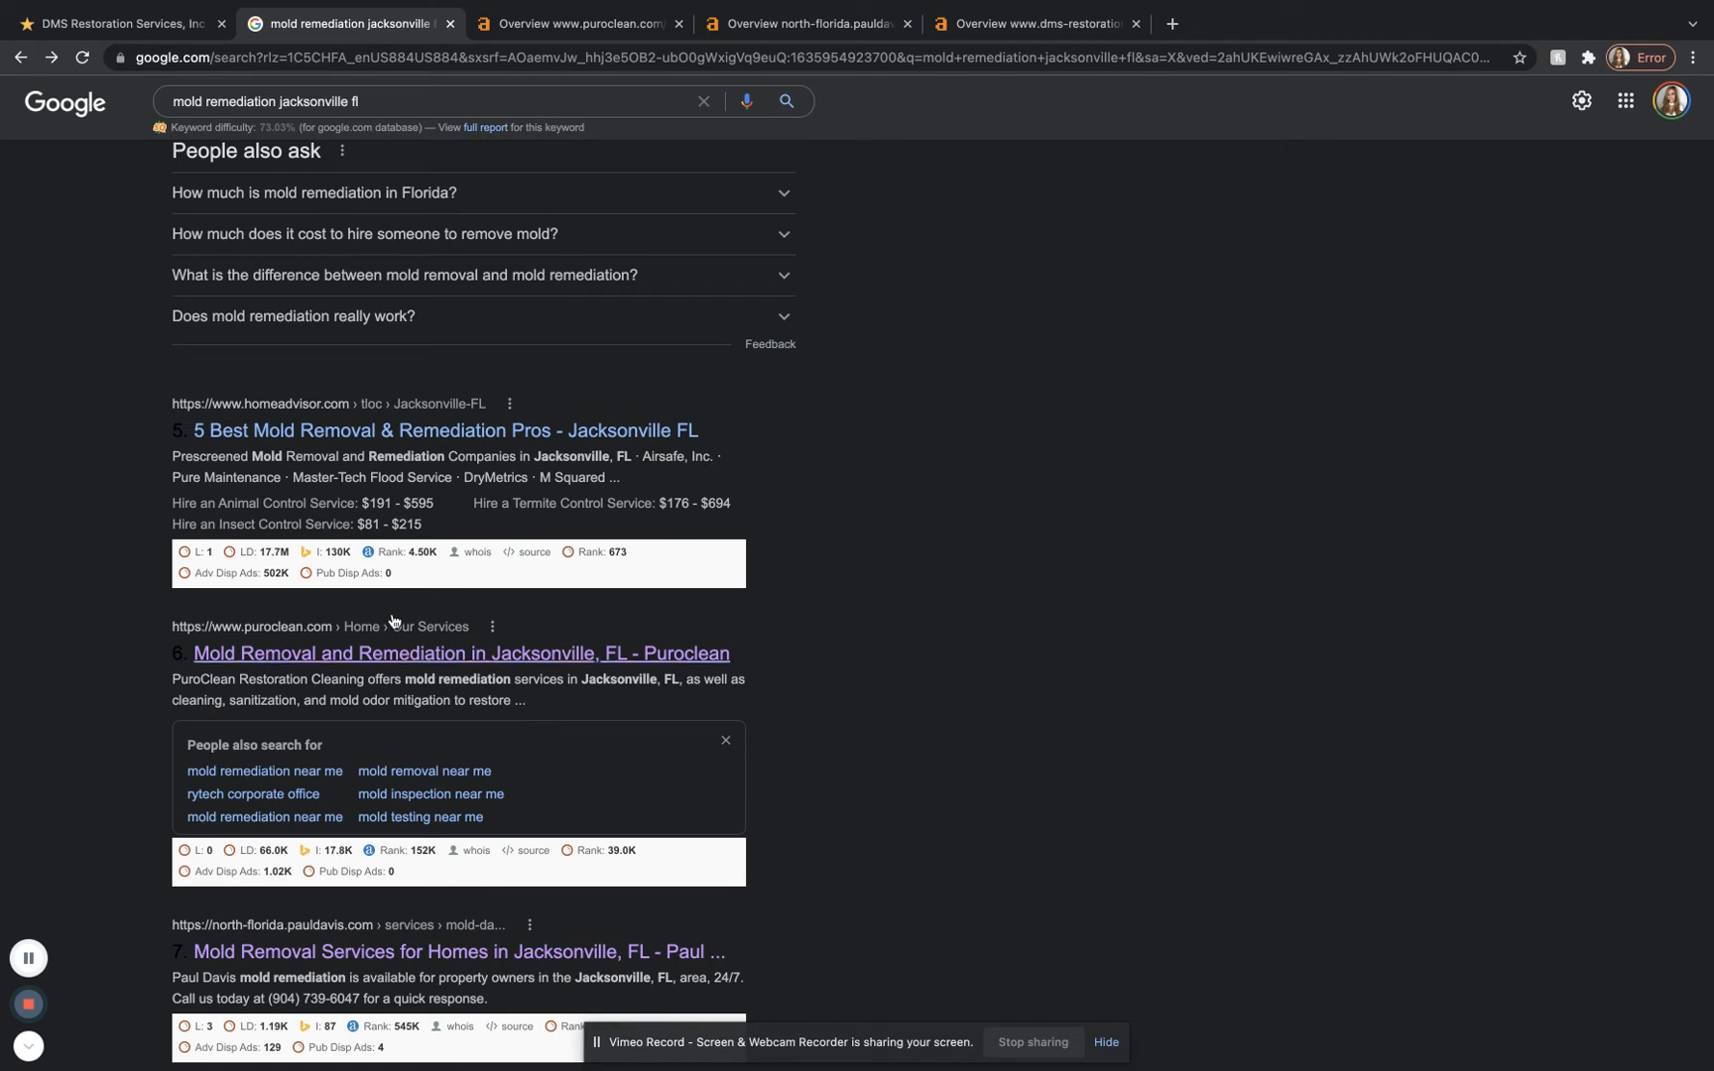
{"action": "mouse_move", "coordinate": [385, 669]}
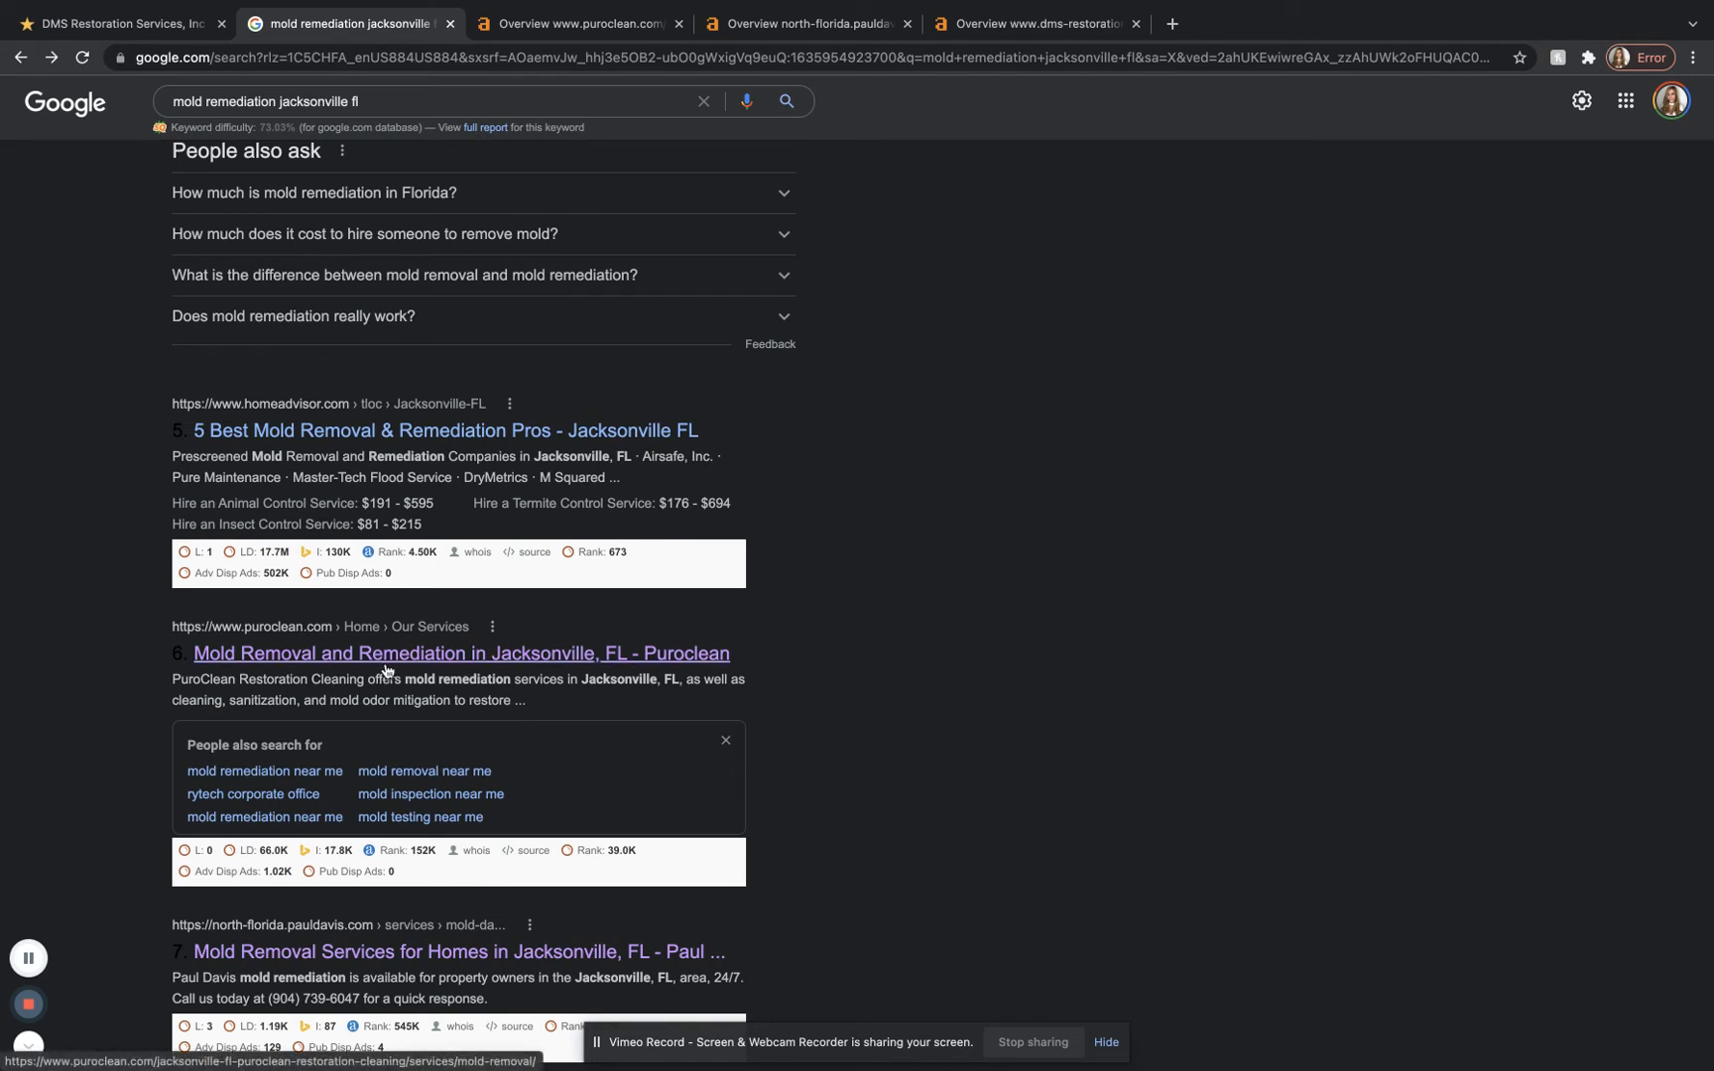
Step: Bring up PuroClean's Jacksonville mold removal page in a new tab and read its opening sections
{"action": "left_click", "coordinate": [460, 654]}
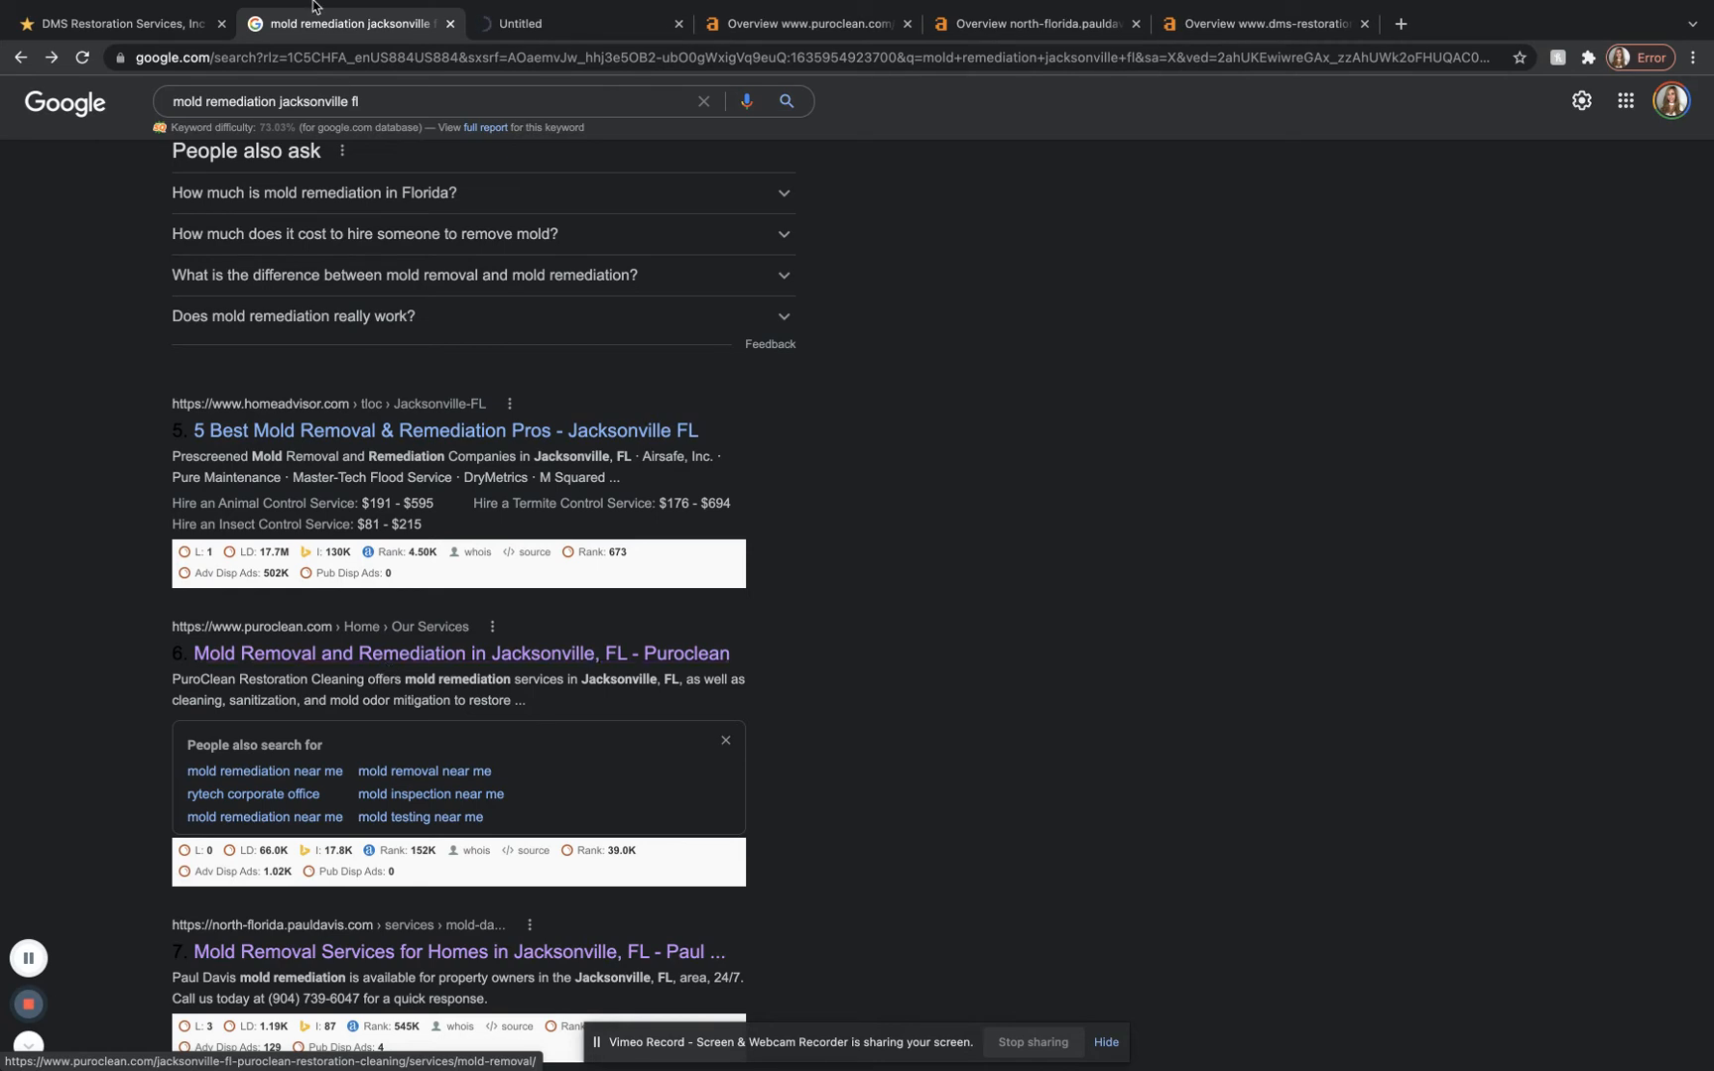
{"action": "left_click", "coordinate": [460, 653]}
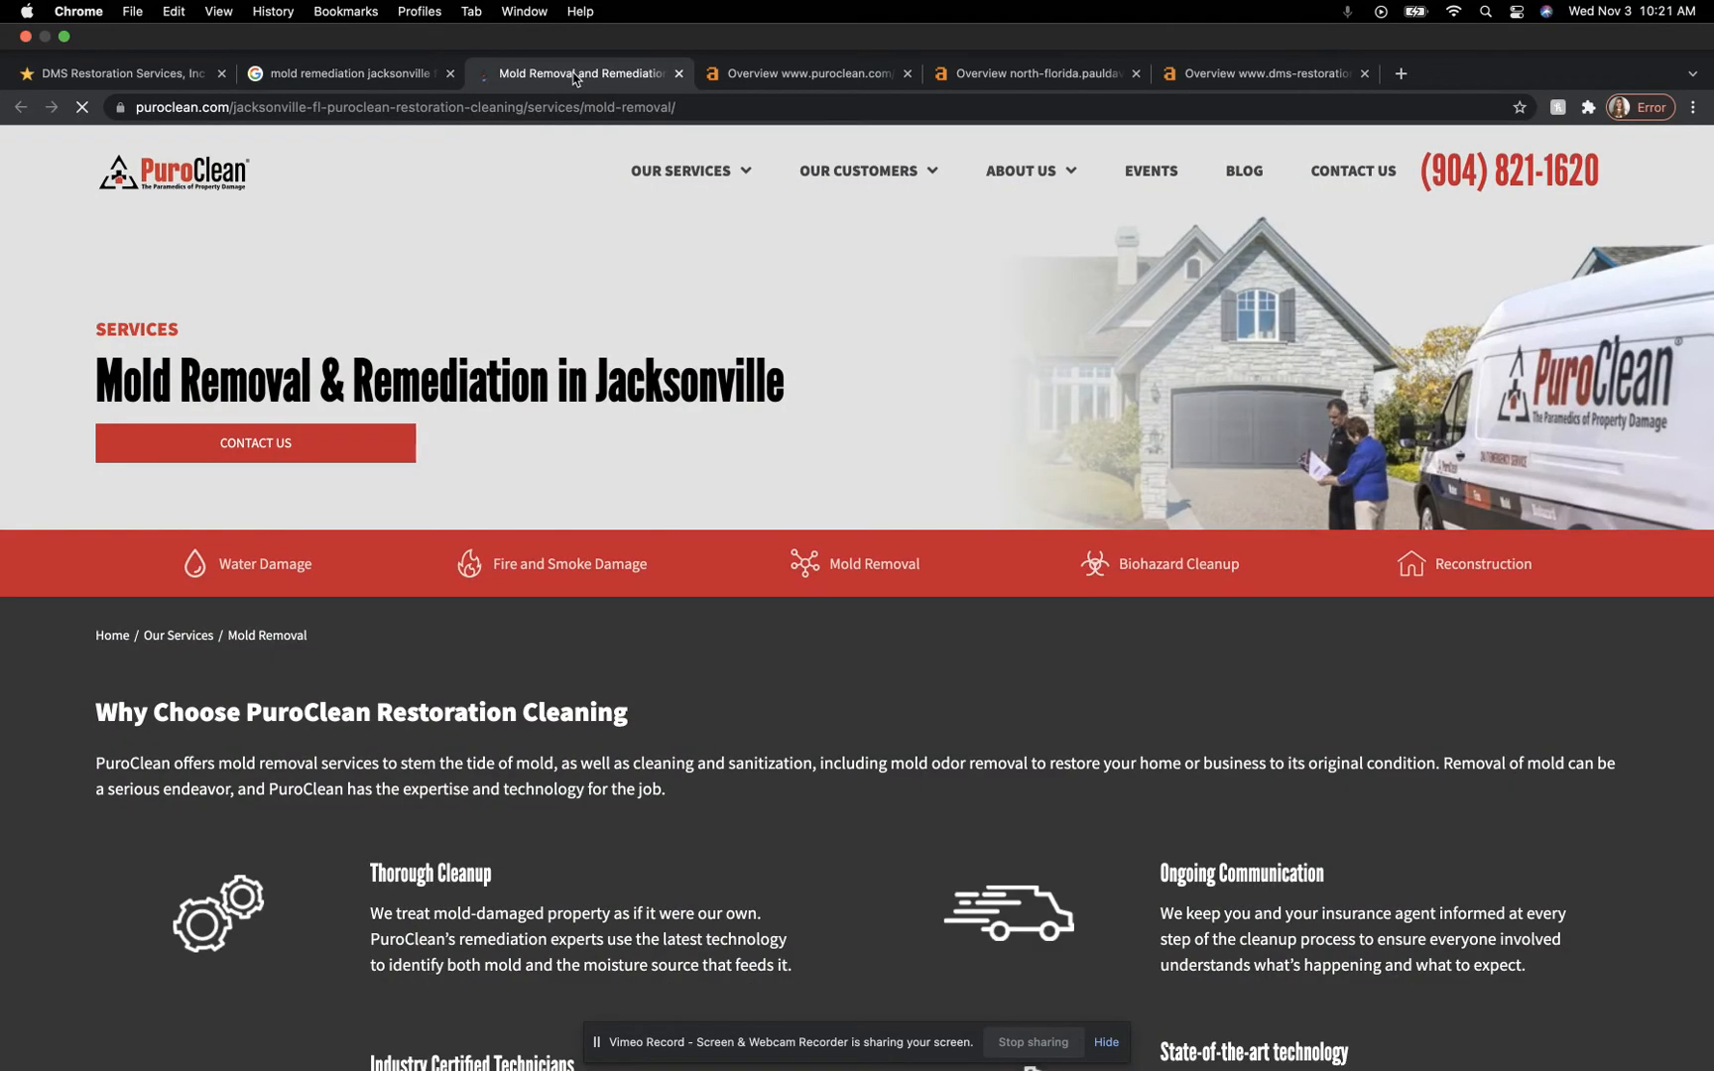
{"action": "scroll", "scroll_direction": "down", "scroll_amount": 3}
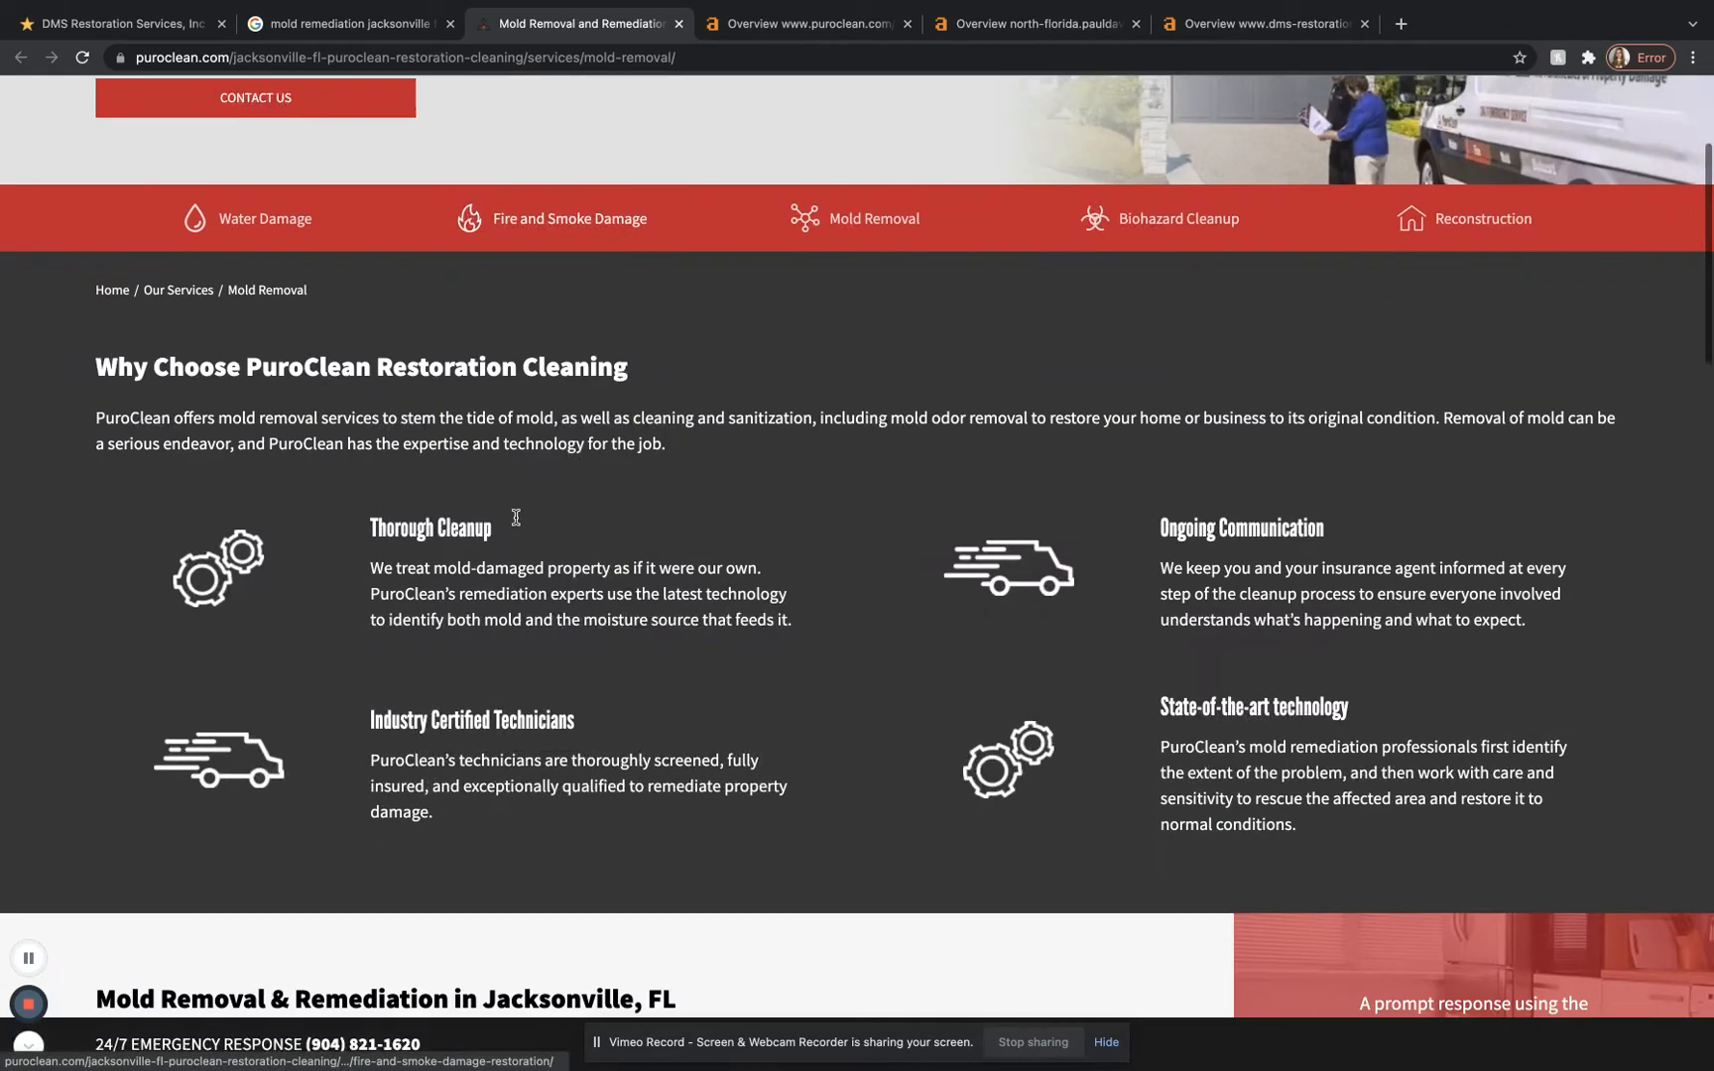
{"action": "scroll", "scroll_direction": "down", "scroll_amount": 3}
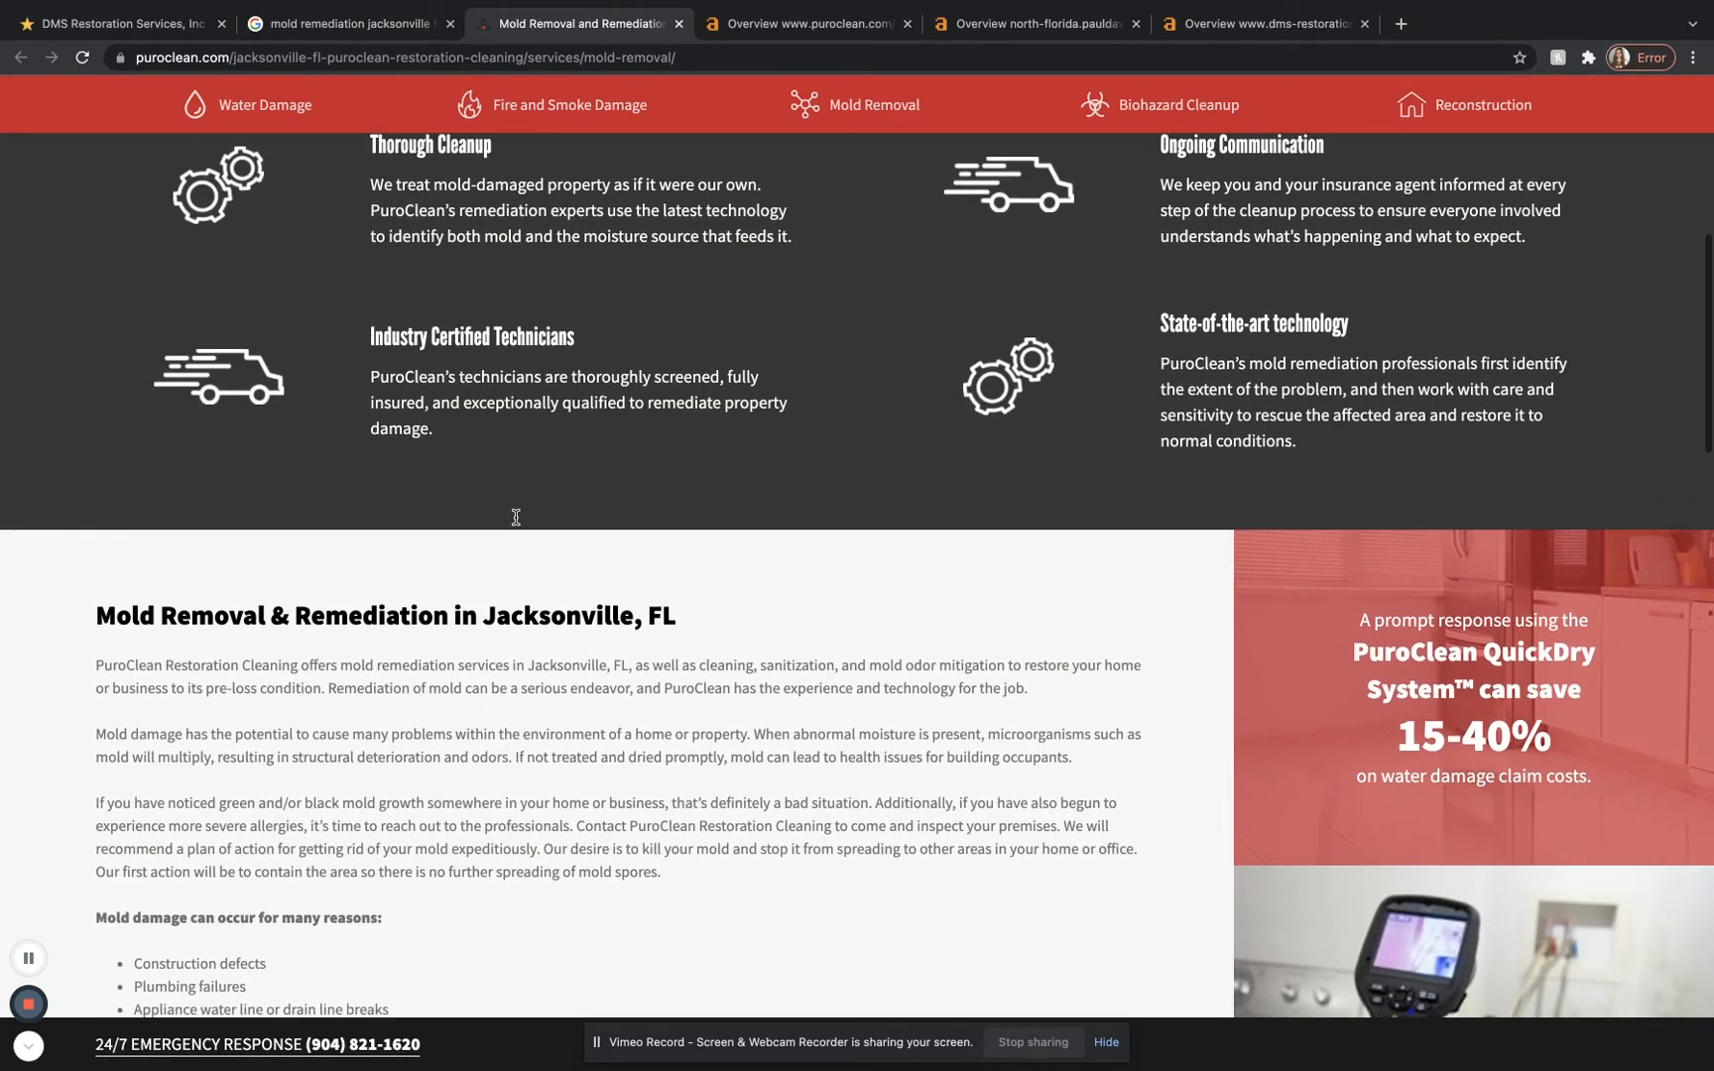
{"action": "scroll", "scroll_direction": "down", "scroll_amount": 3}
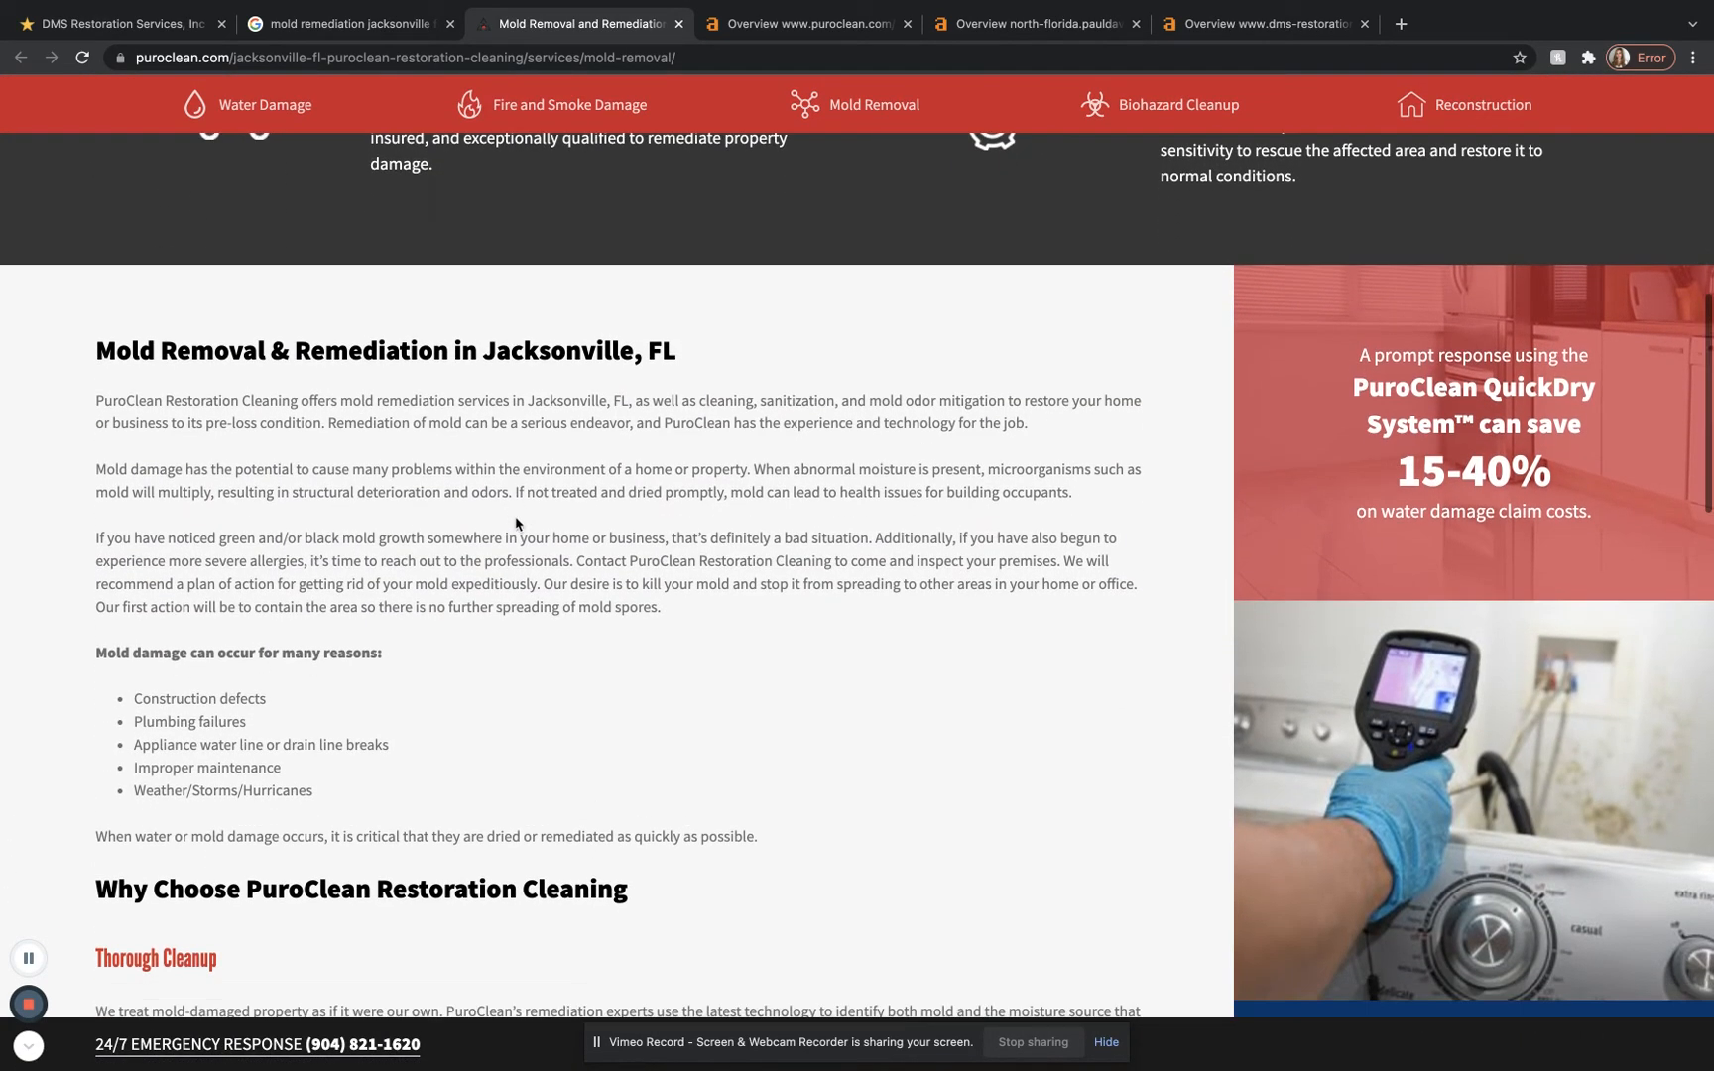
Step: Continue down the PuroClean page through the remediation process to Common Questions About Mold Removal
{"action": "scroll", "scroll_direction": "down", "scroll_amount": 3}
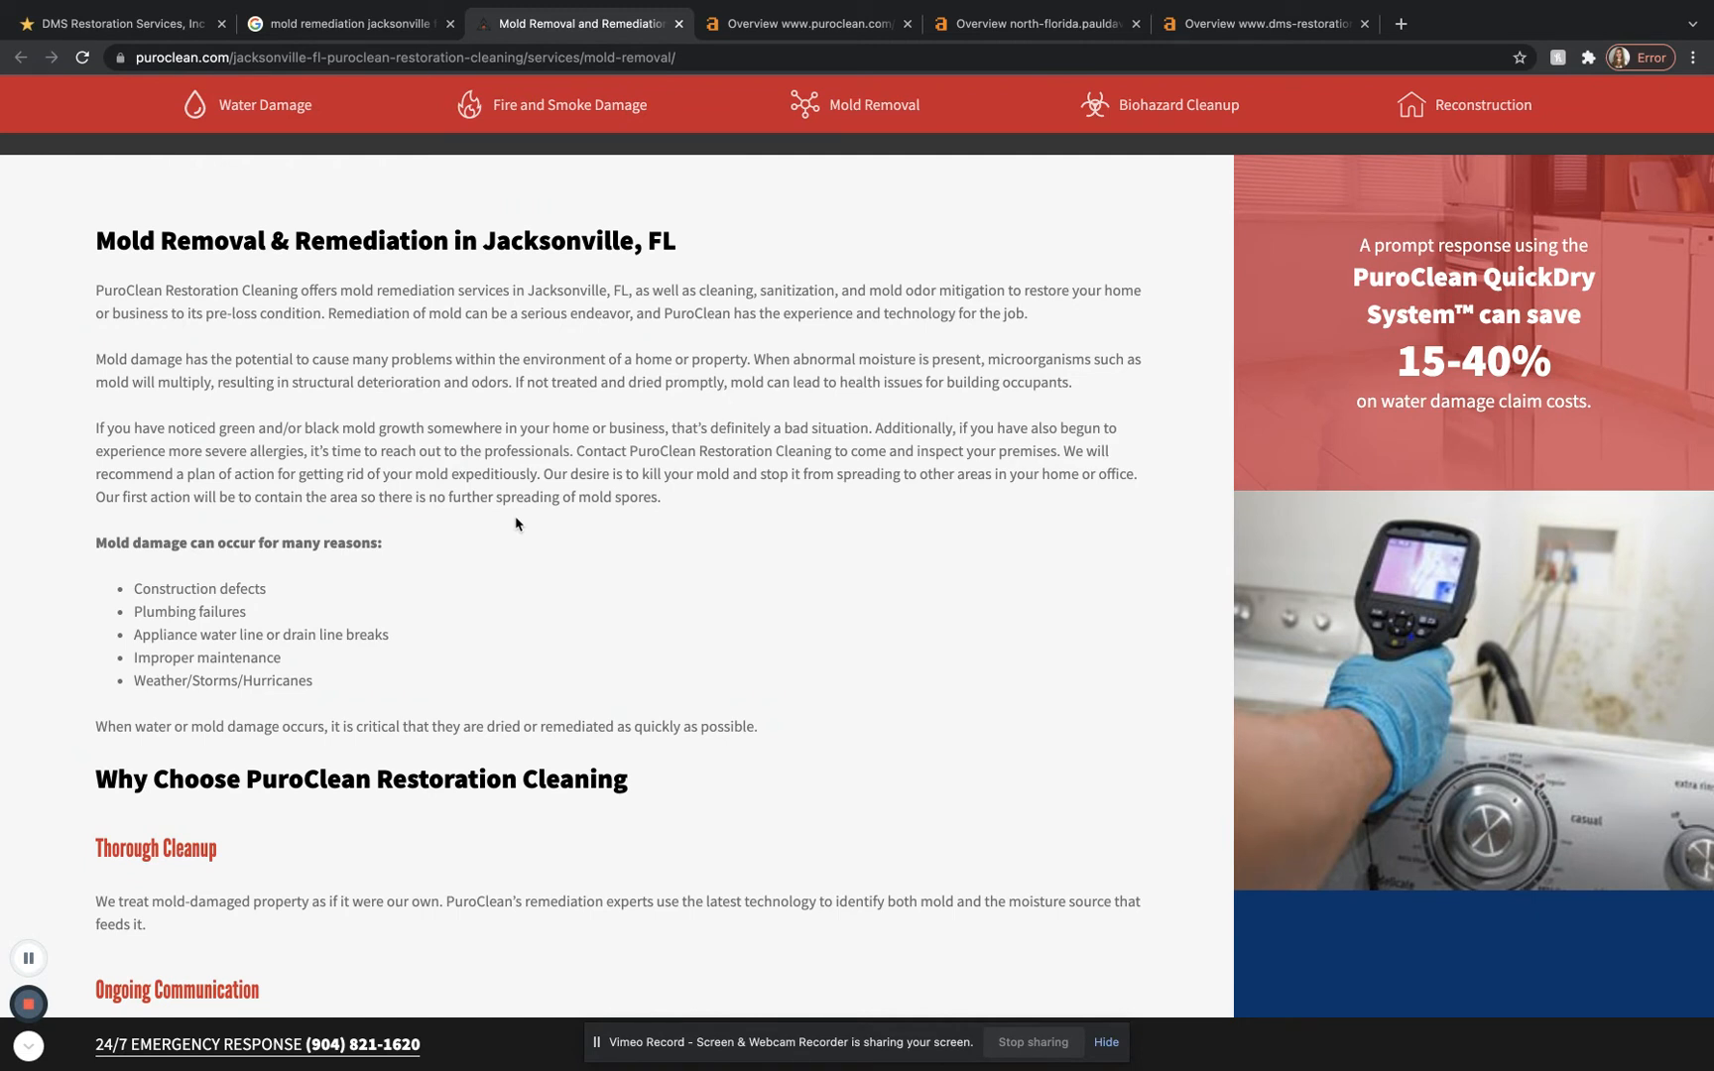
{"action": "scroll", "scroll_direction": "down", "scroll_amount": 3}
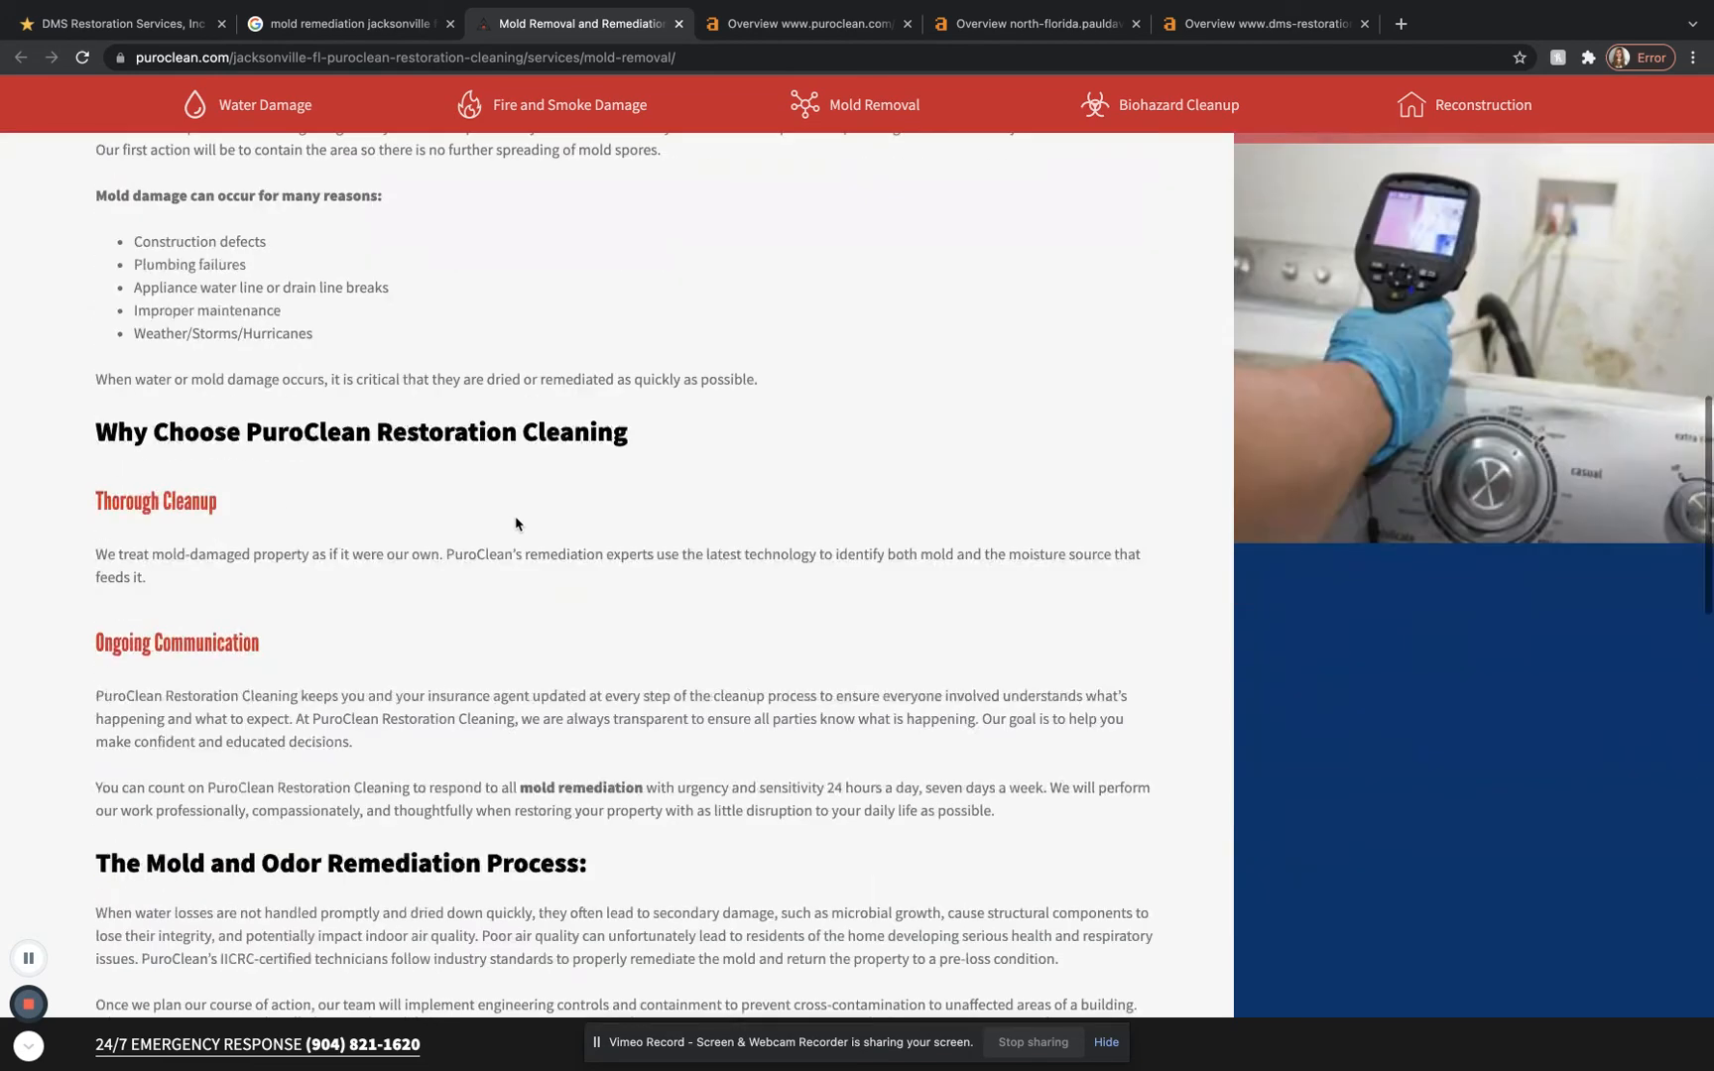
{"action": "scroll", "scroll_direction": "down", "scroll_amount": 3}
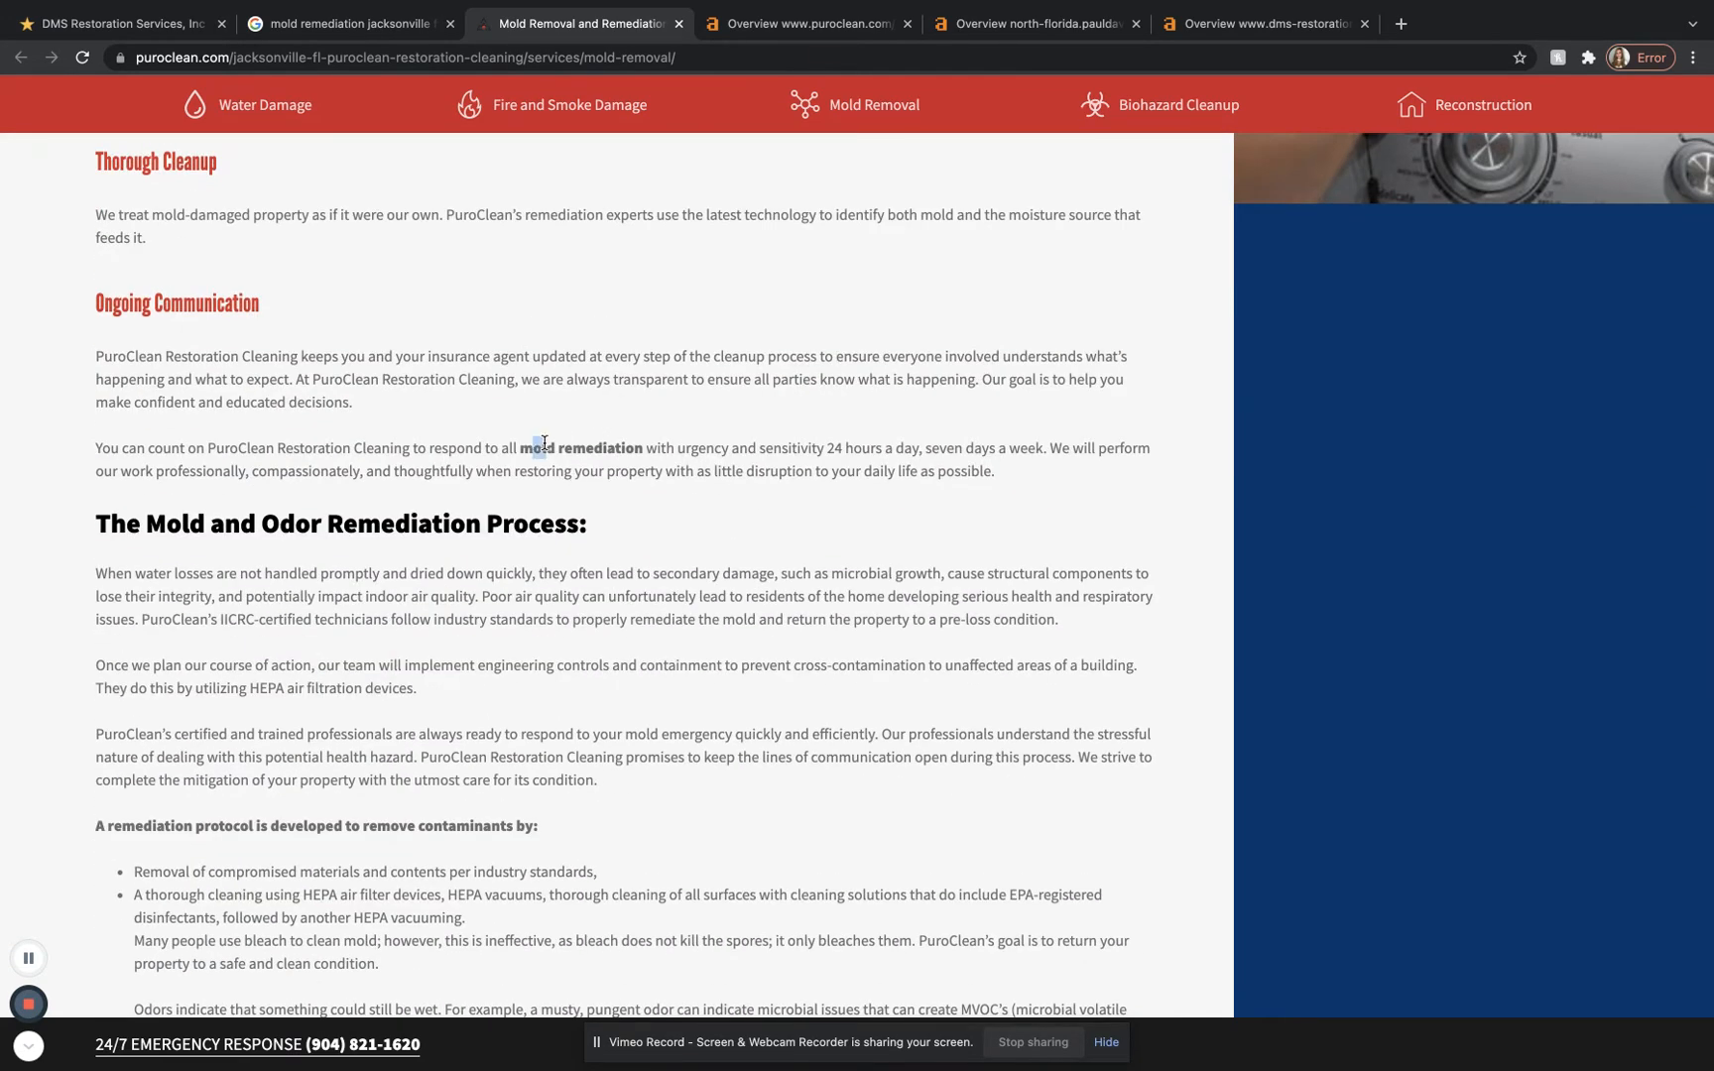
{"action": "scroll", "scroll_direction": "down", "scroll_amount": 3}
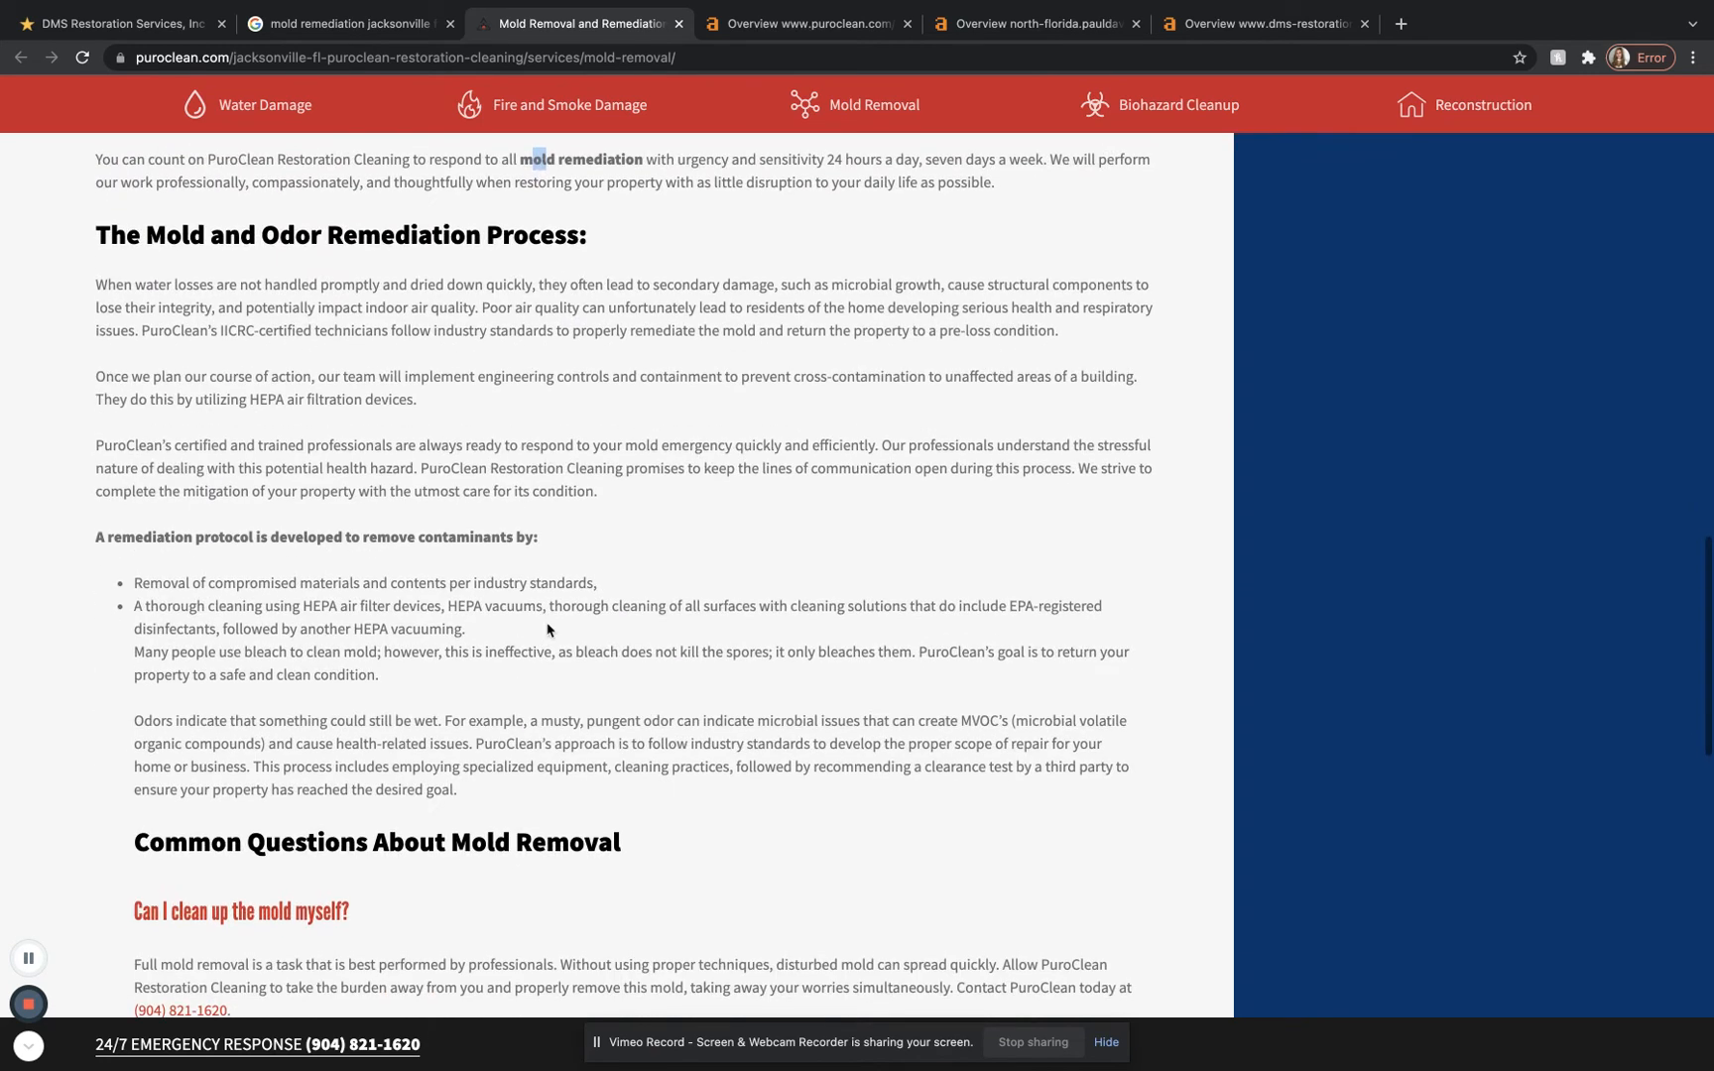
{"action": "scroll", "scroll_direction": "down", "scroll_amount": 3}
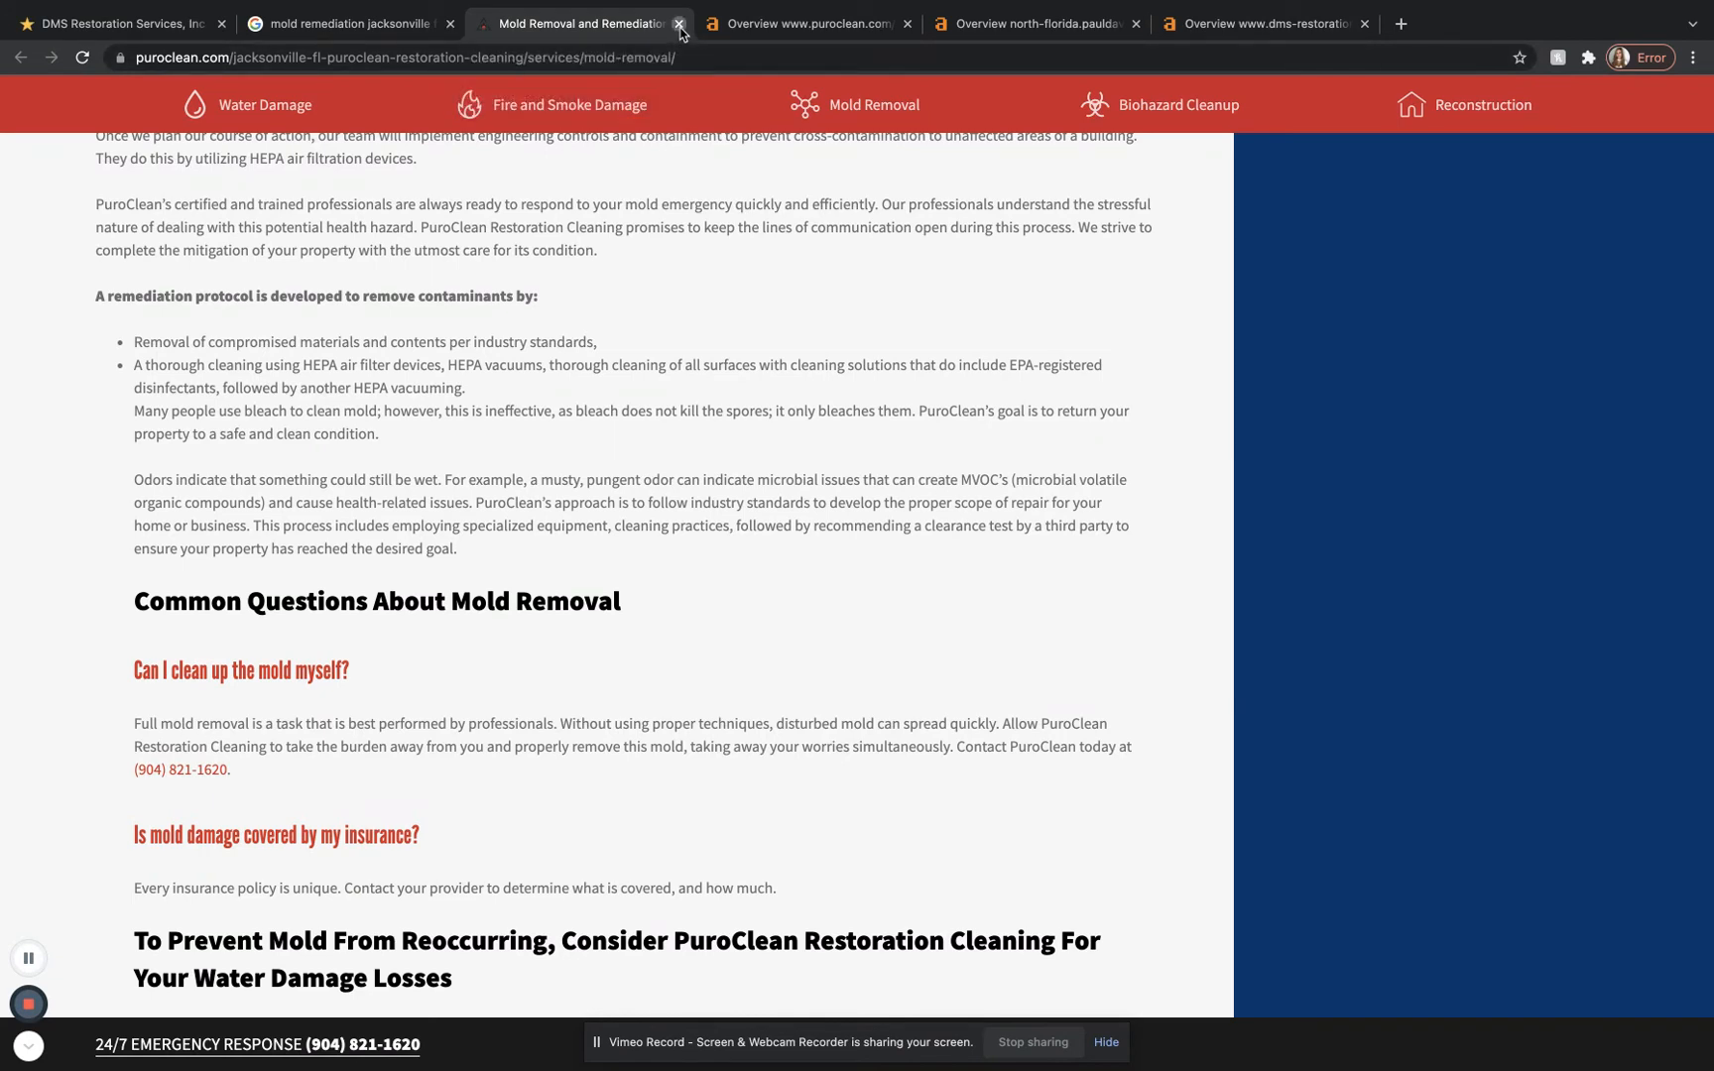
Step: Close the PuroClean page, returning to the Google results with its listing marked visited
{"action": "left_click", "coordinate": [679, 24]}
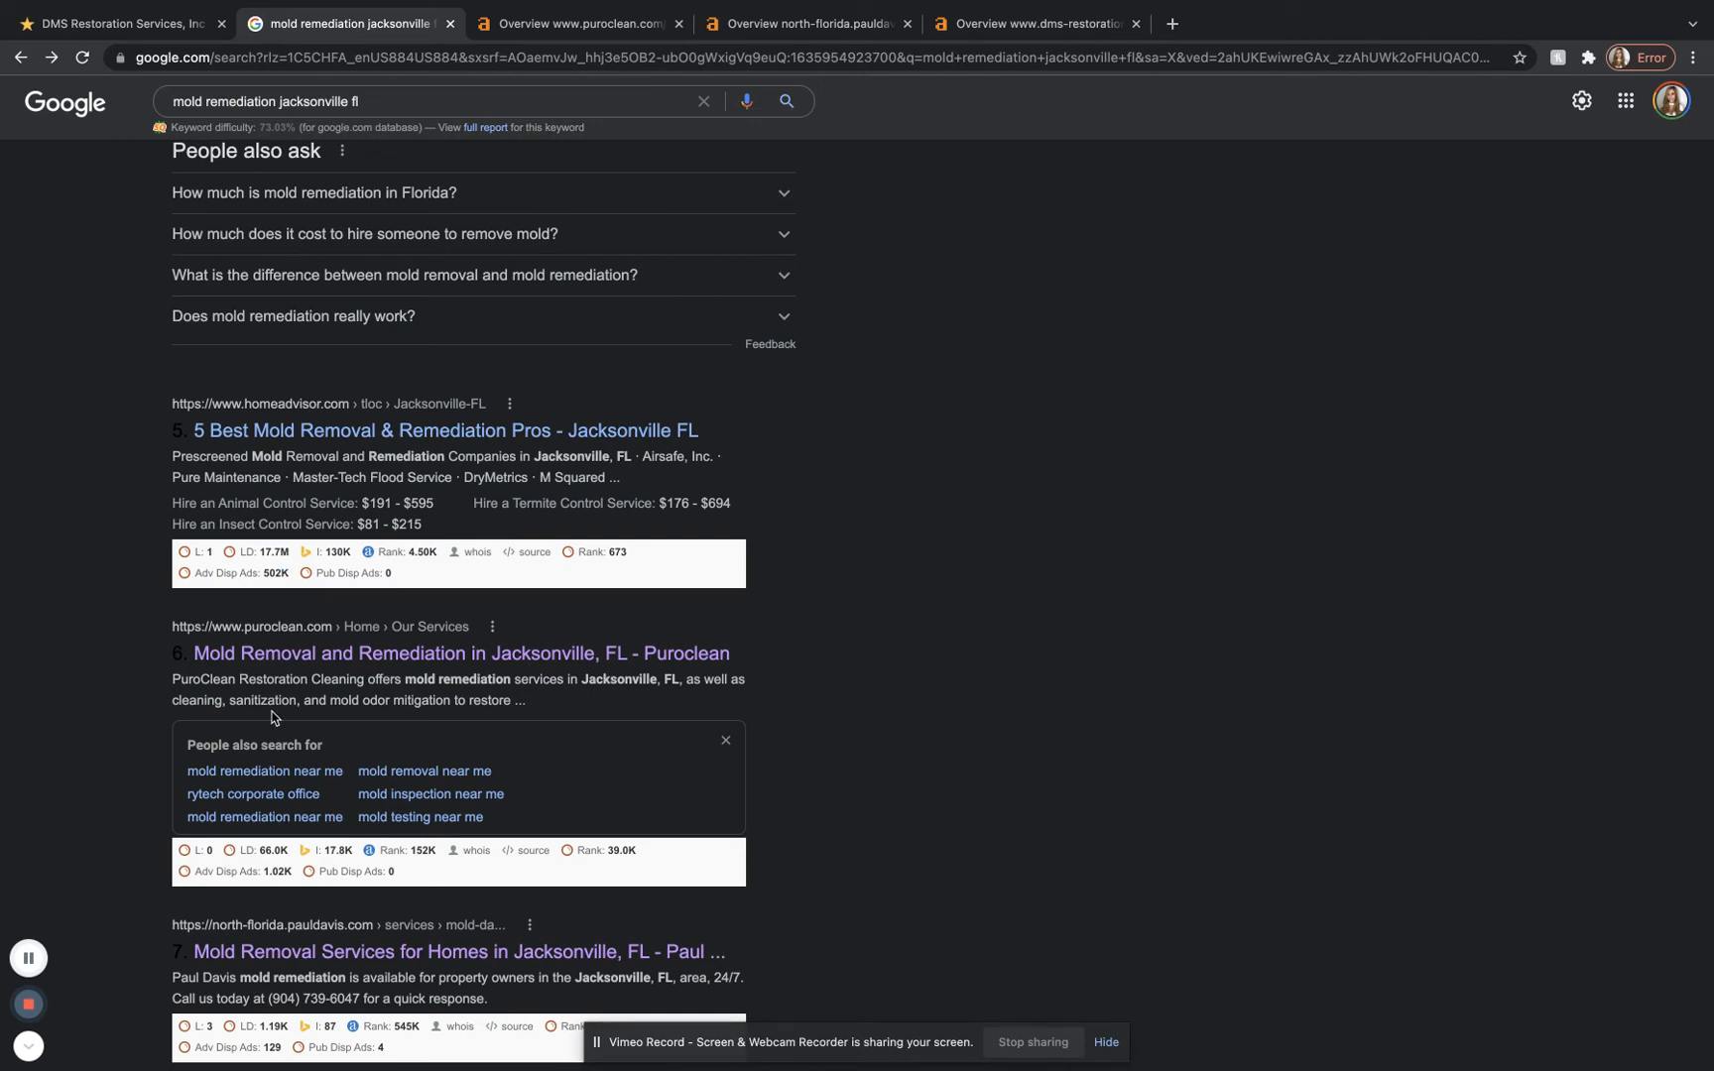
{"action": "mouse_move", "coordinate": [786, 635]}
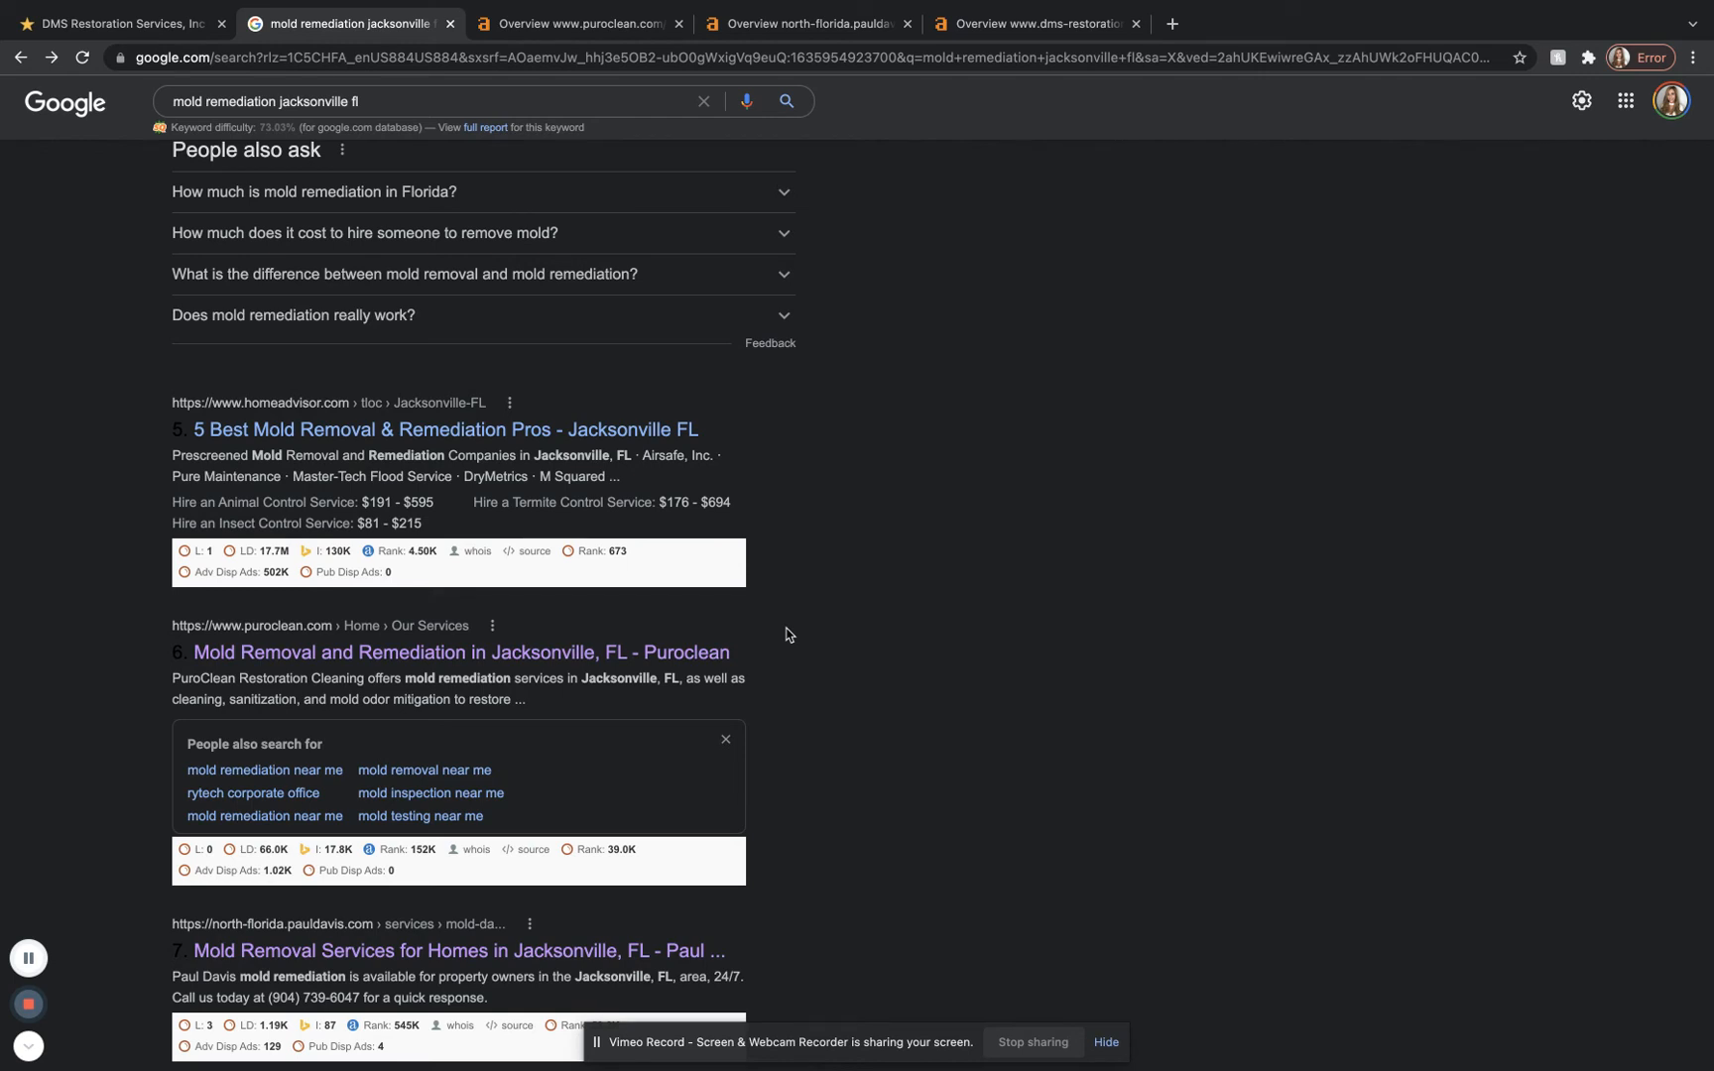
{"action": "mouse_move", "coordinate": [884, 318]}
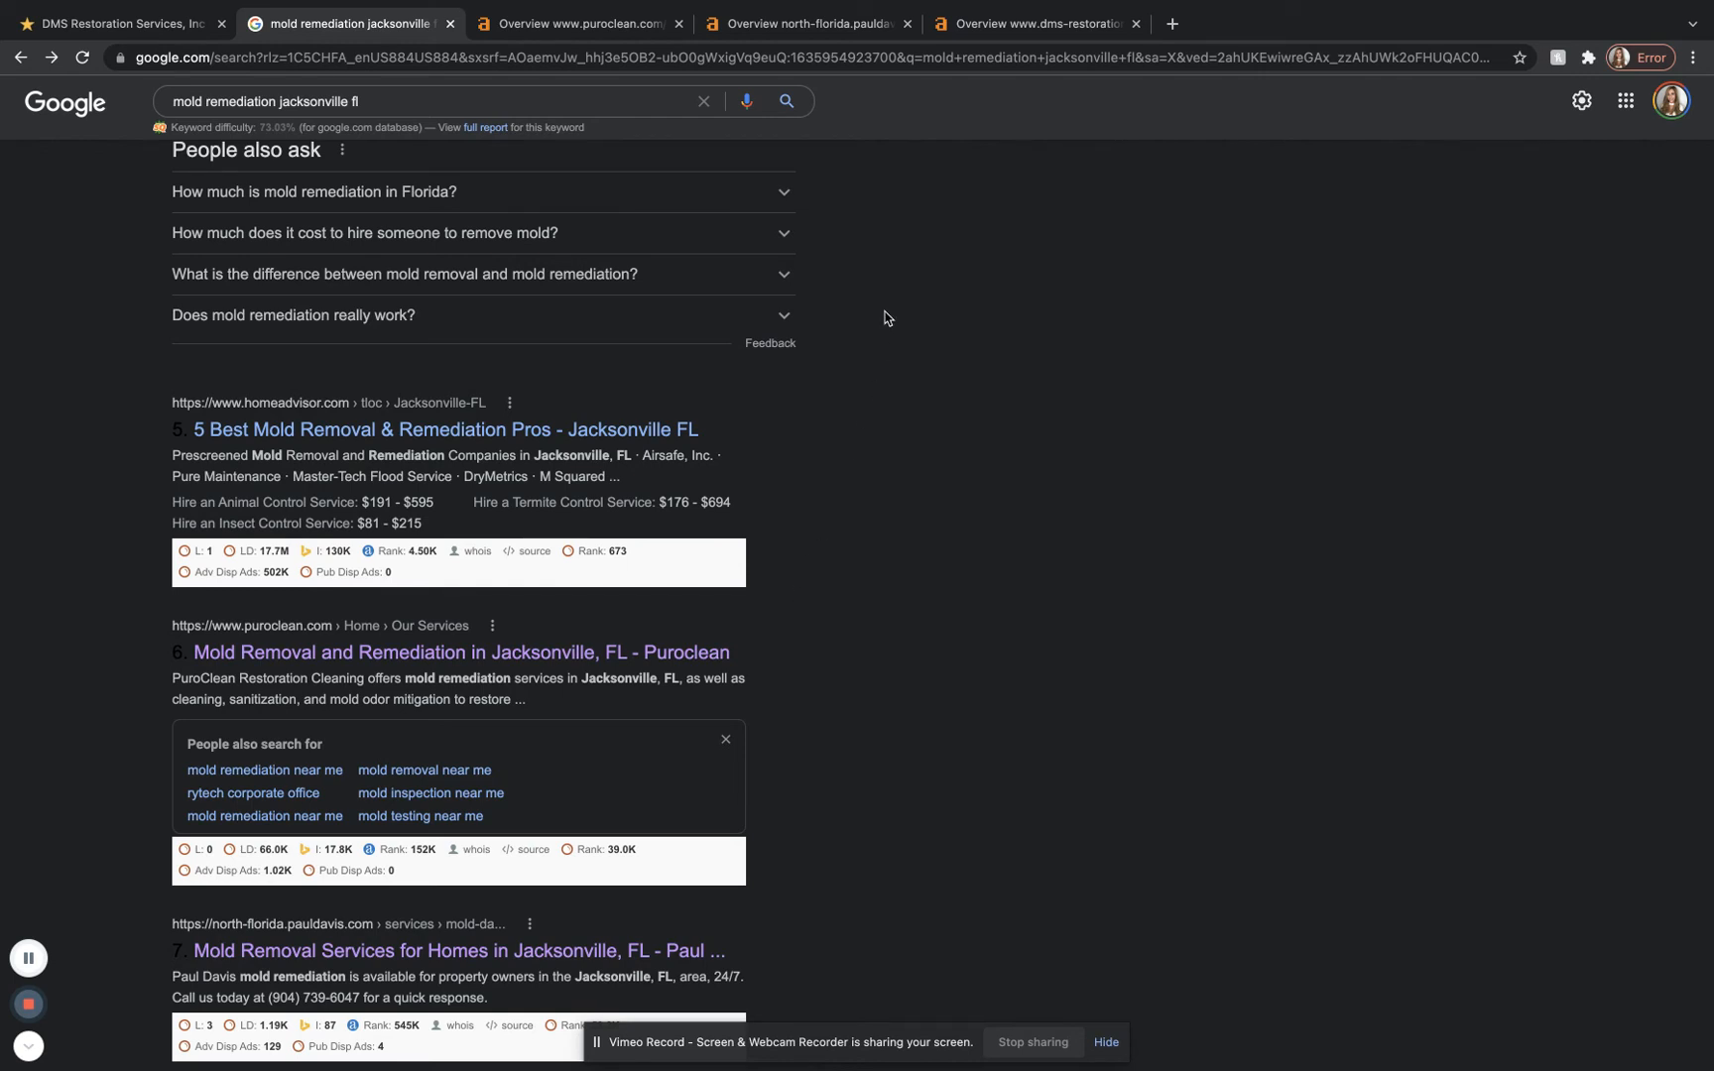
Step: Switch to the Ahrefs overview of PuroClean showing DR 66, 72.9K backlinks and 2.85K referring domains
{"action": "left_click", "coordinate": [575, 24]}
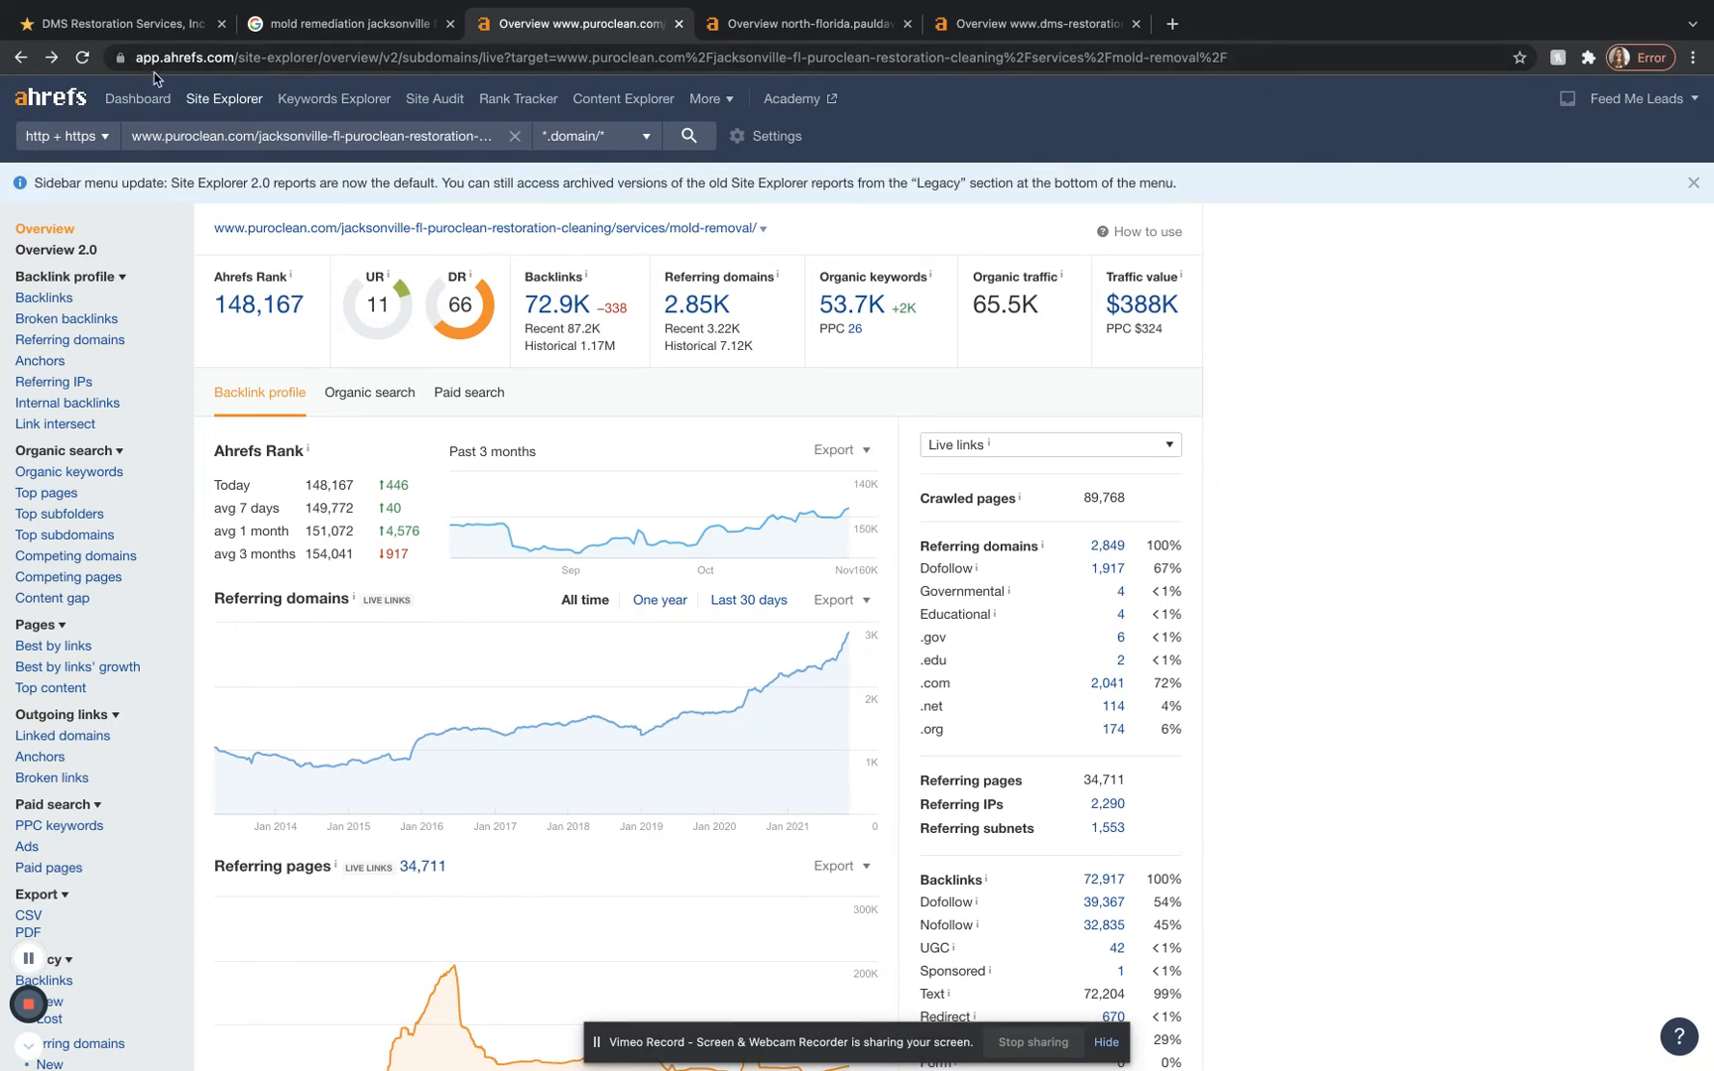
{"action": "mouse_move", "coordinate": [230, 91]}
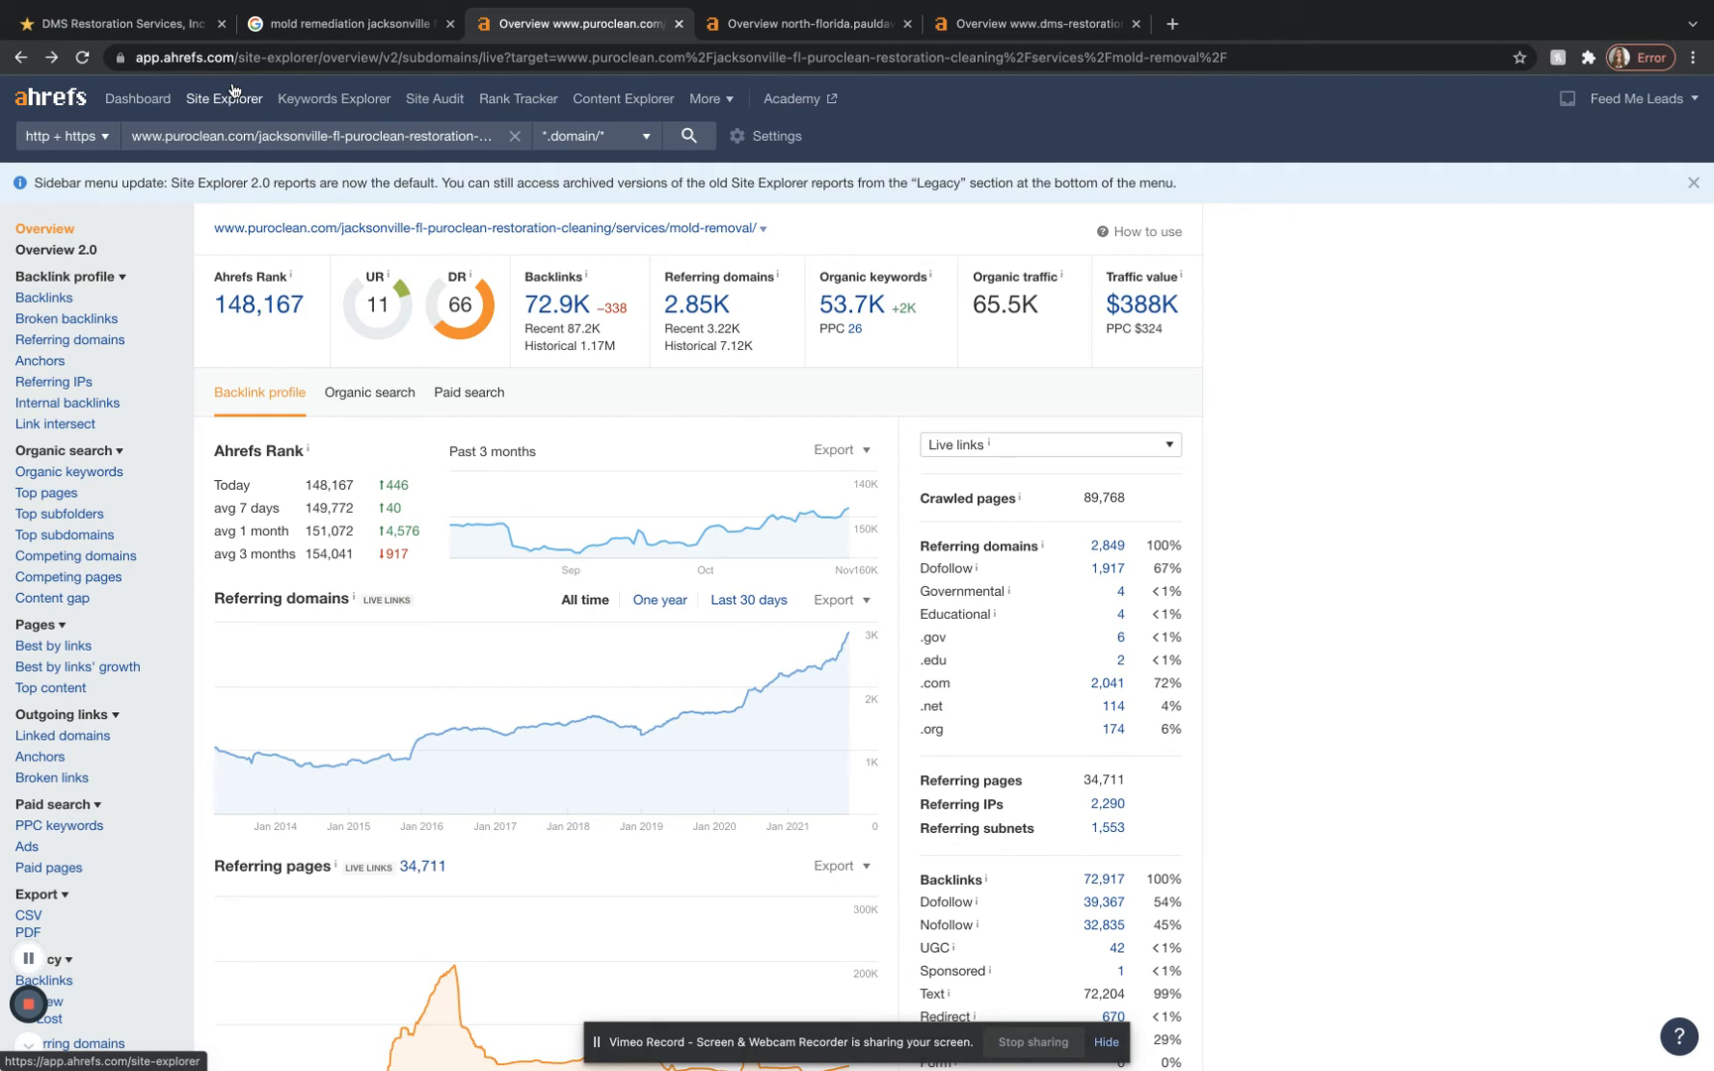
{"action": "mouse_move", "coordinate": [232, 135]}
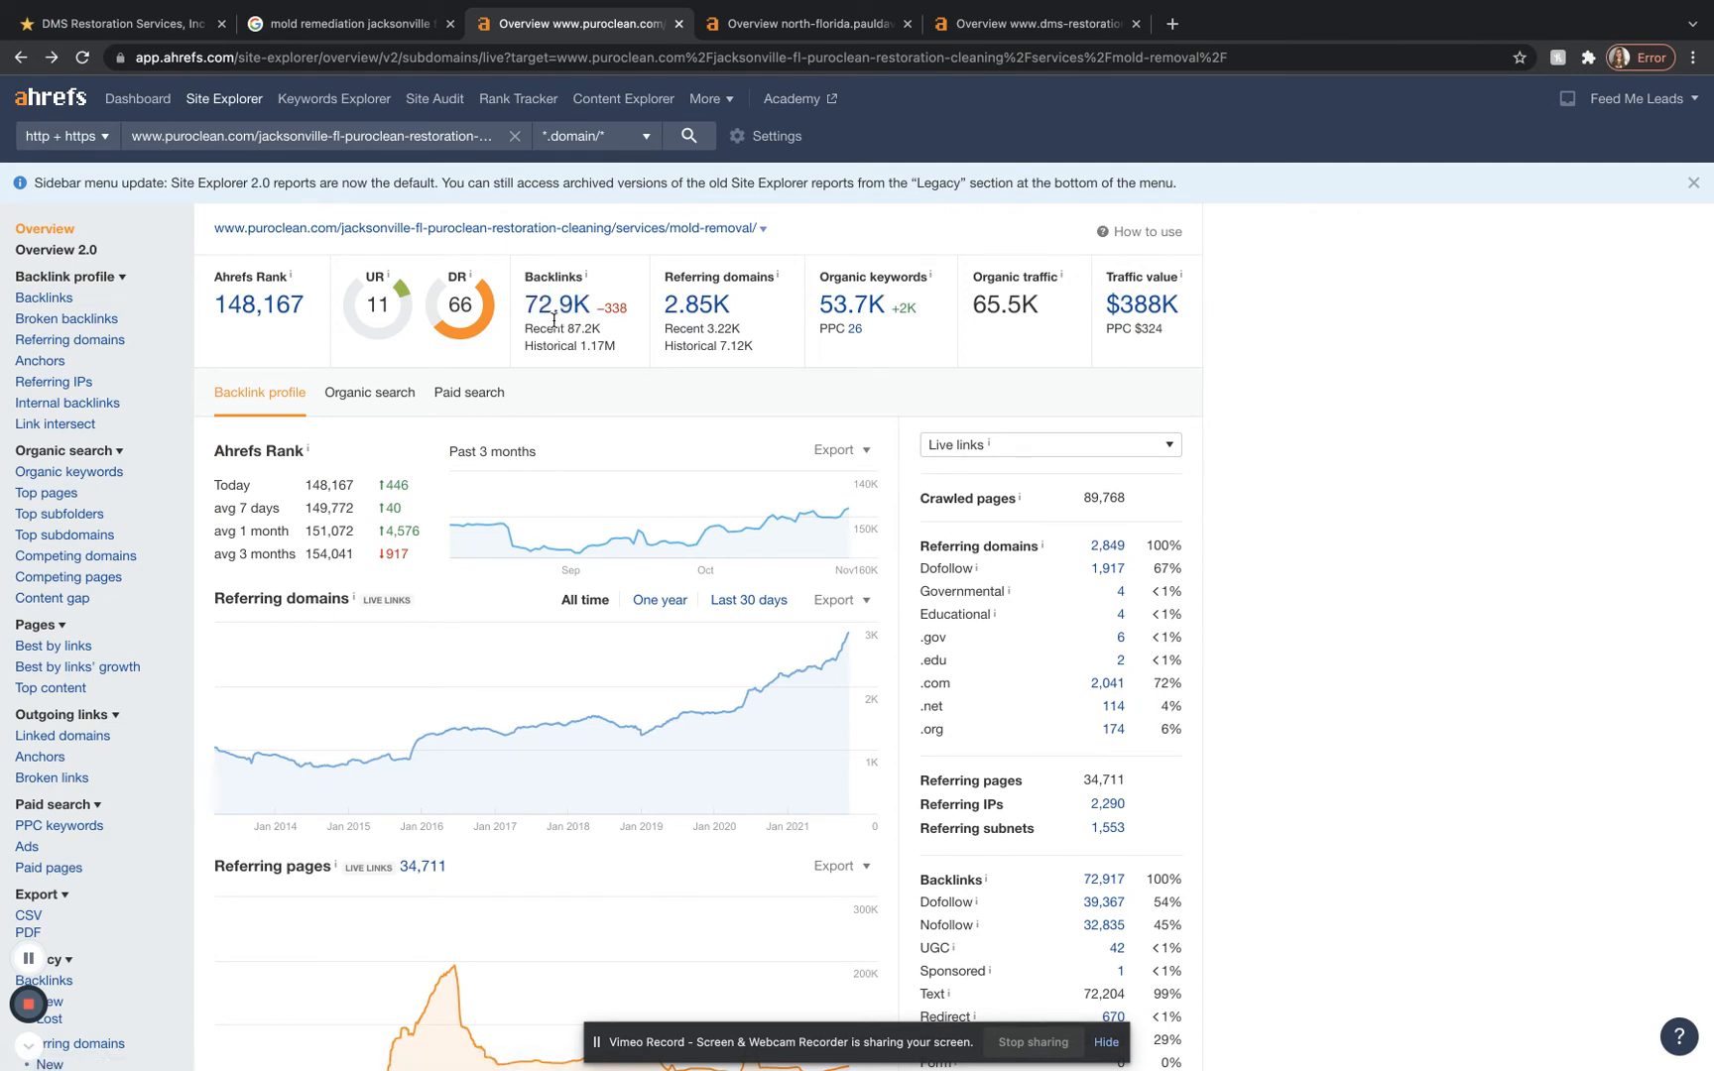
{"action": "mouse_move", "coordinate": [797, 320]}
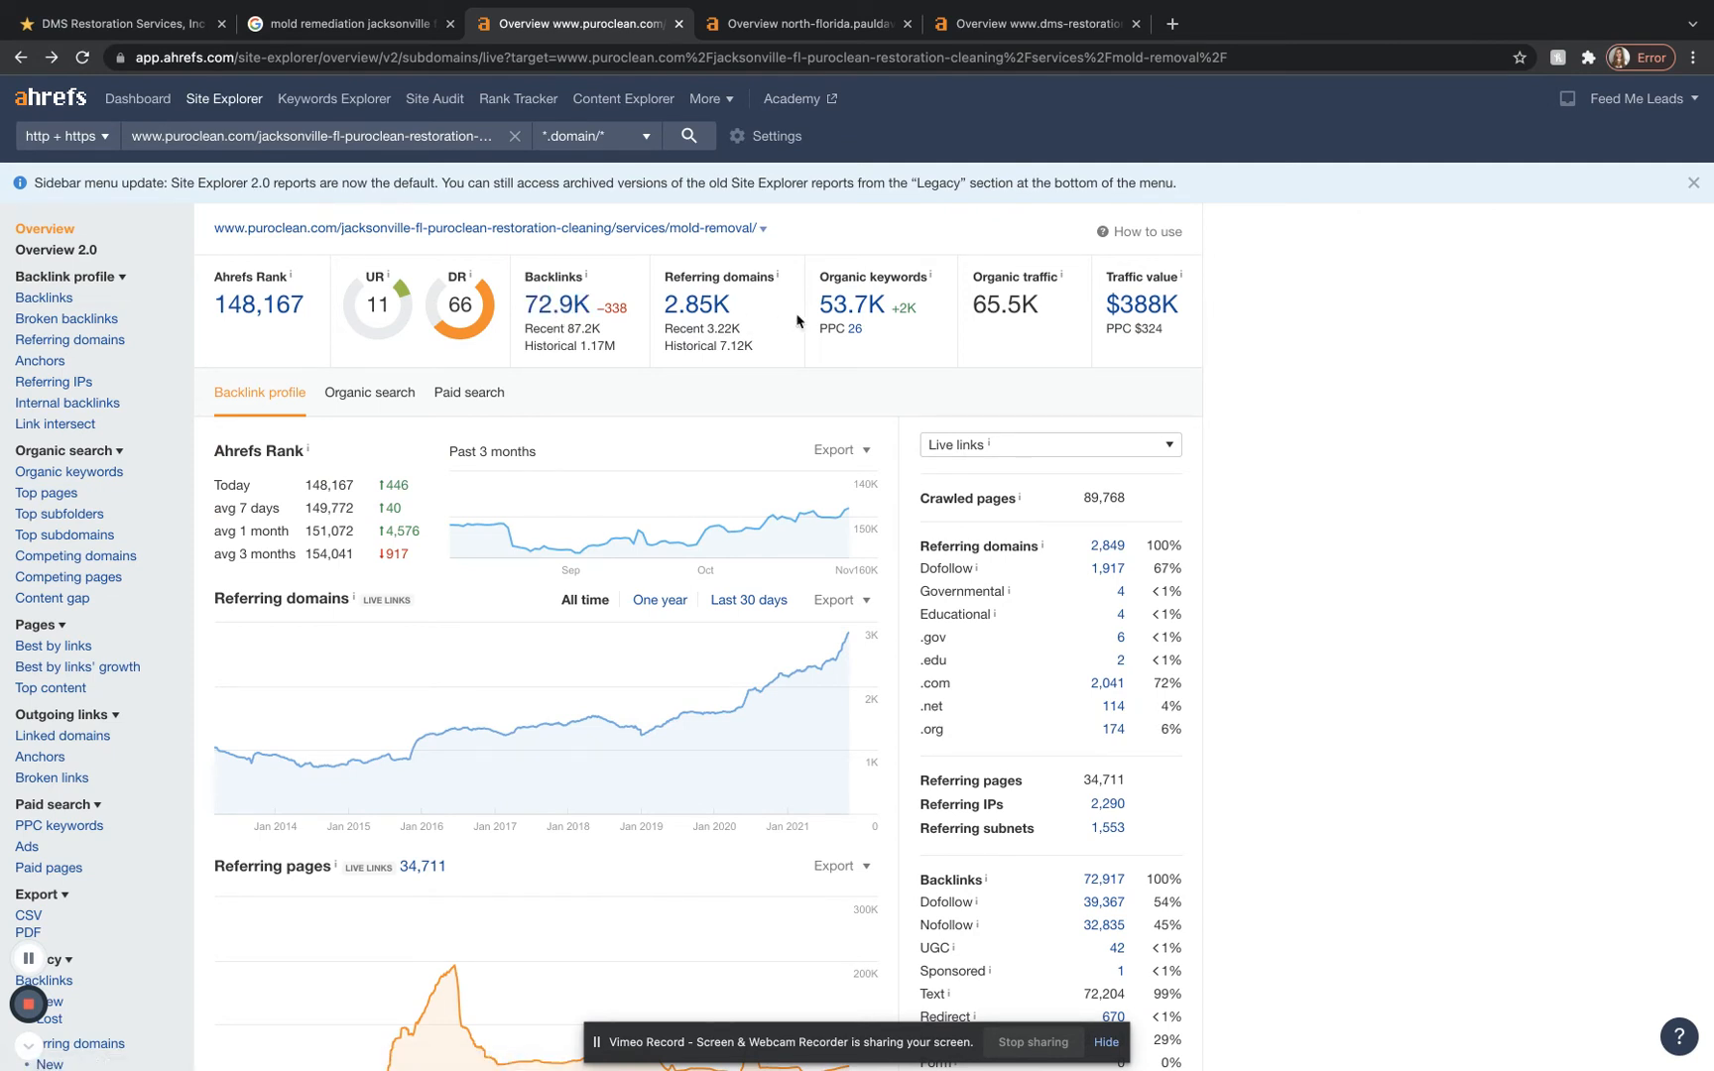
{"action": "mouse_move", "coordinate": [853, 305]}
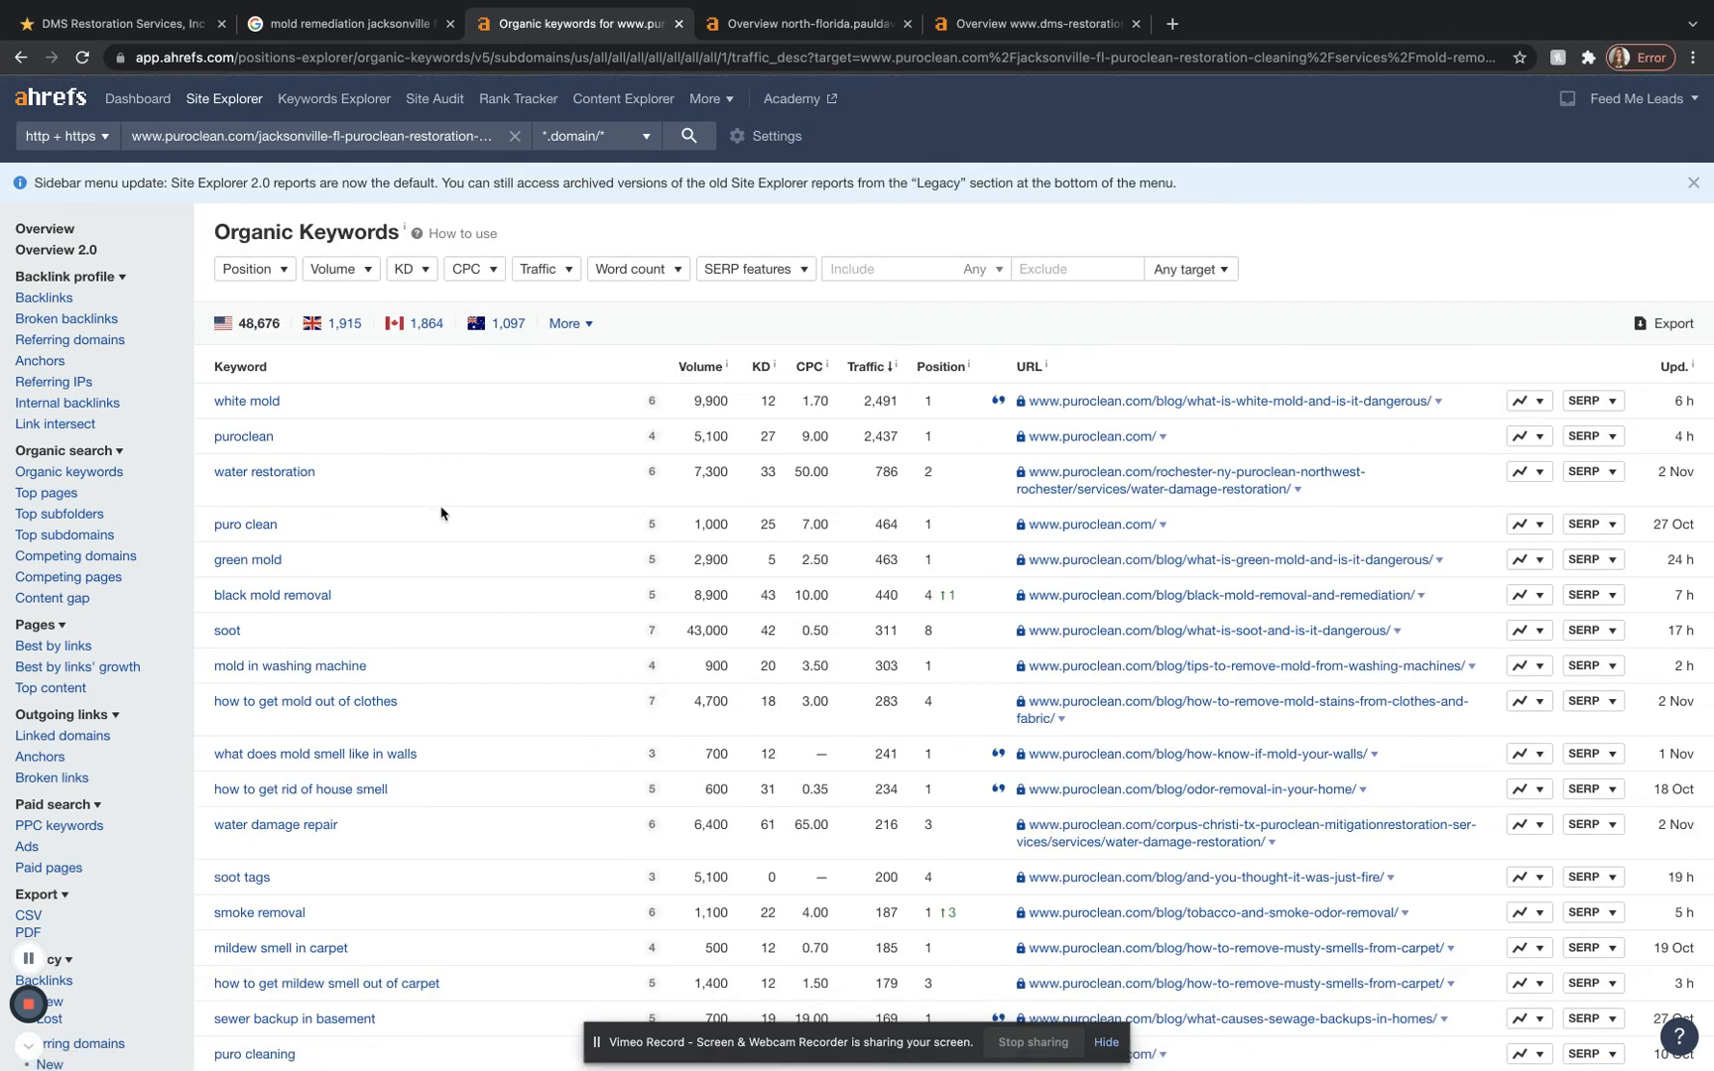
Step: Scroll PuroClean's Organic Keywords table past white mold, puroclean and water restoration
{"action": "scroll", "scroll_direction": "down", "scroll_amount": 3}
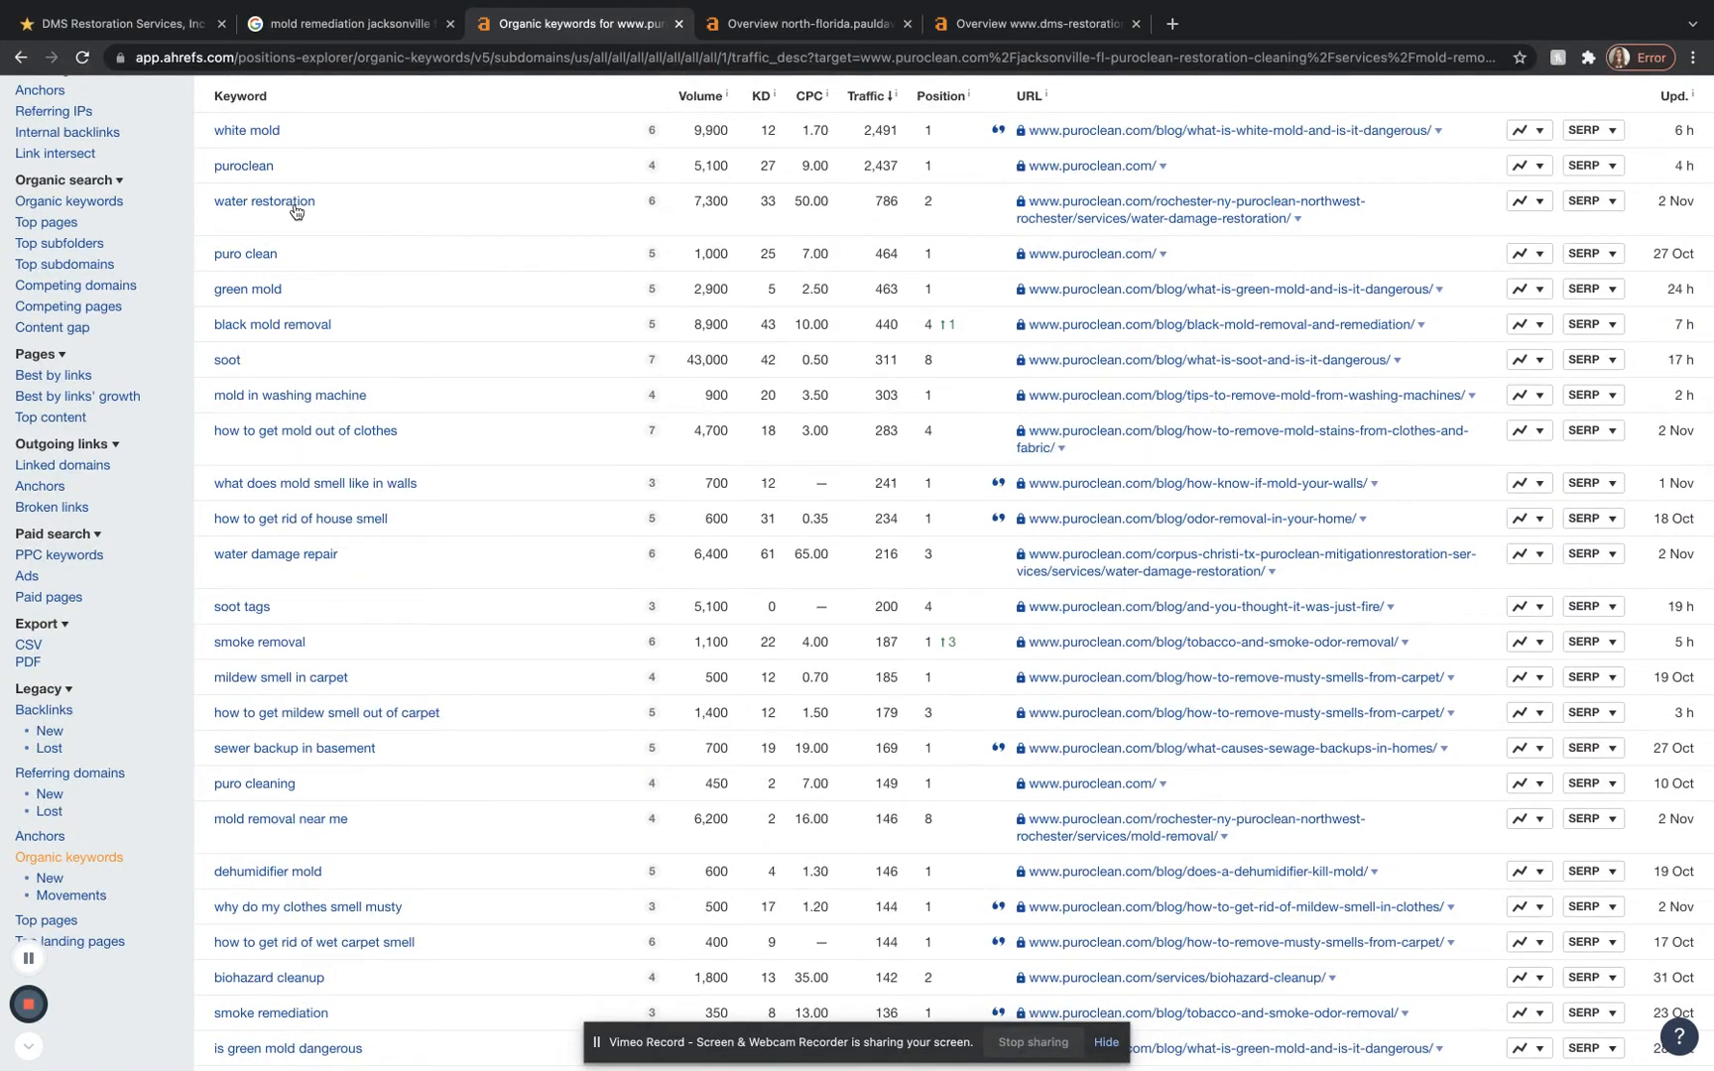
{"action": "mouse_move", "coordinate": [264, 189]}
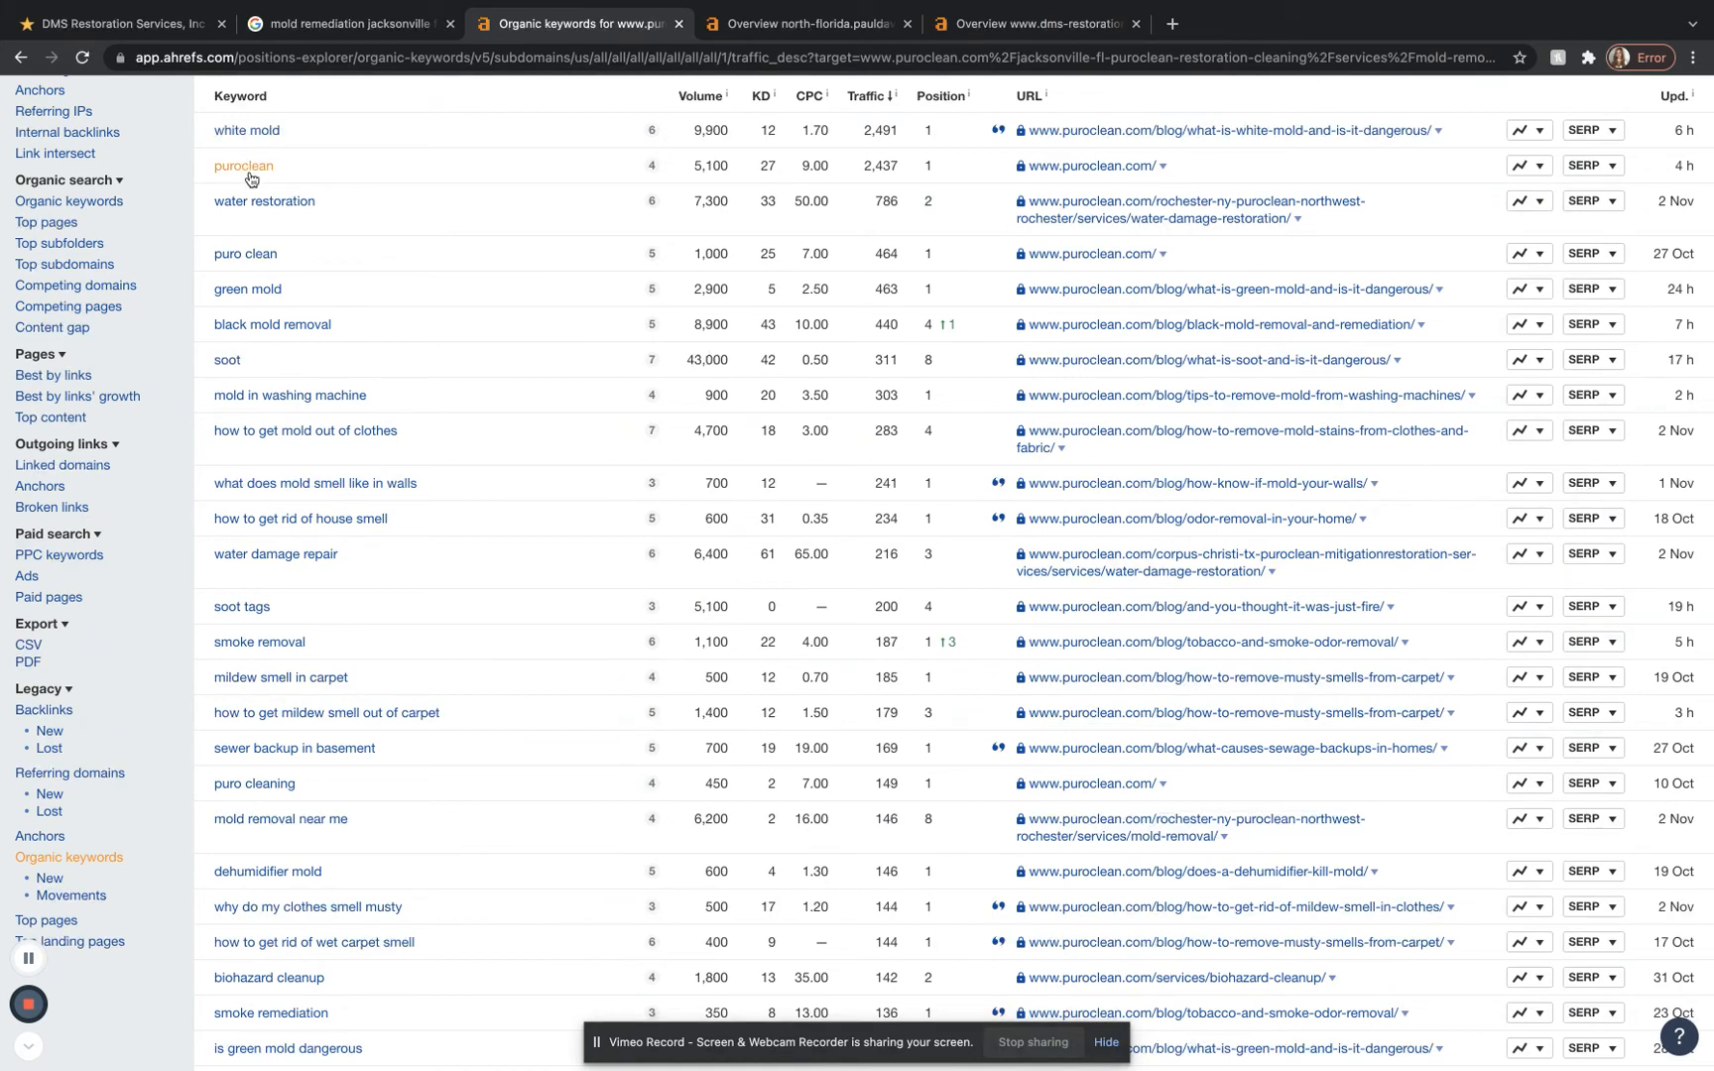
{"action": "mouse_move", "coordinate": [264, 201]}
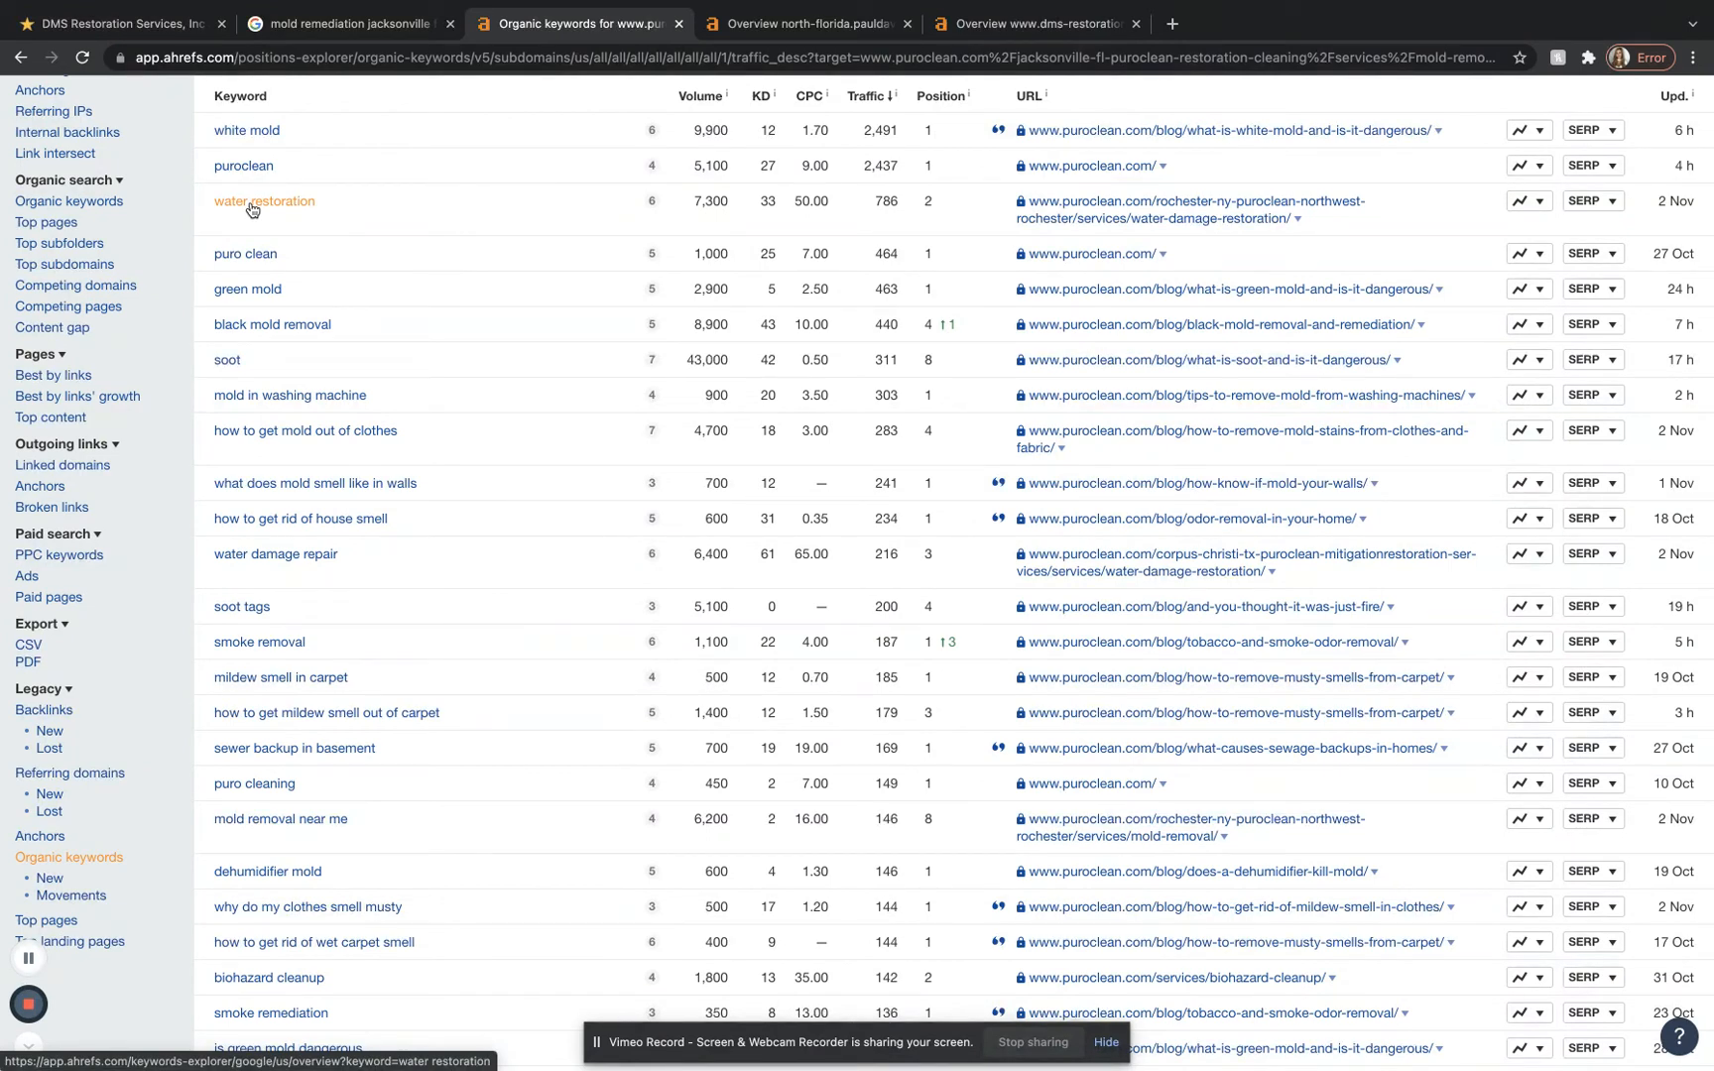
{"action": "scroll", "scroll_direction": "down", "scroll_amount": 3}
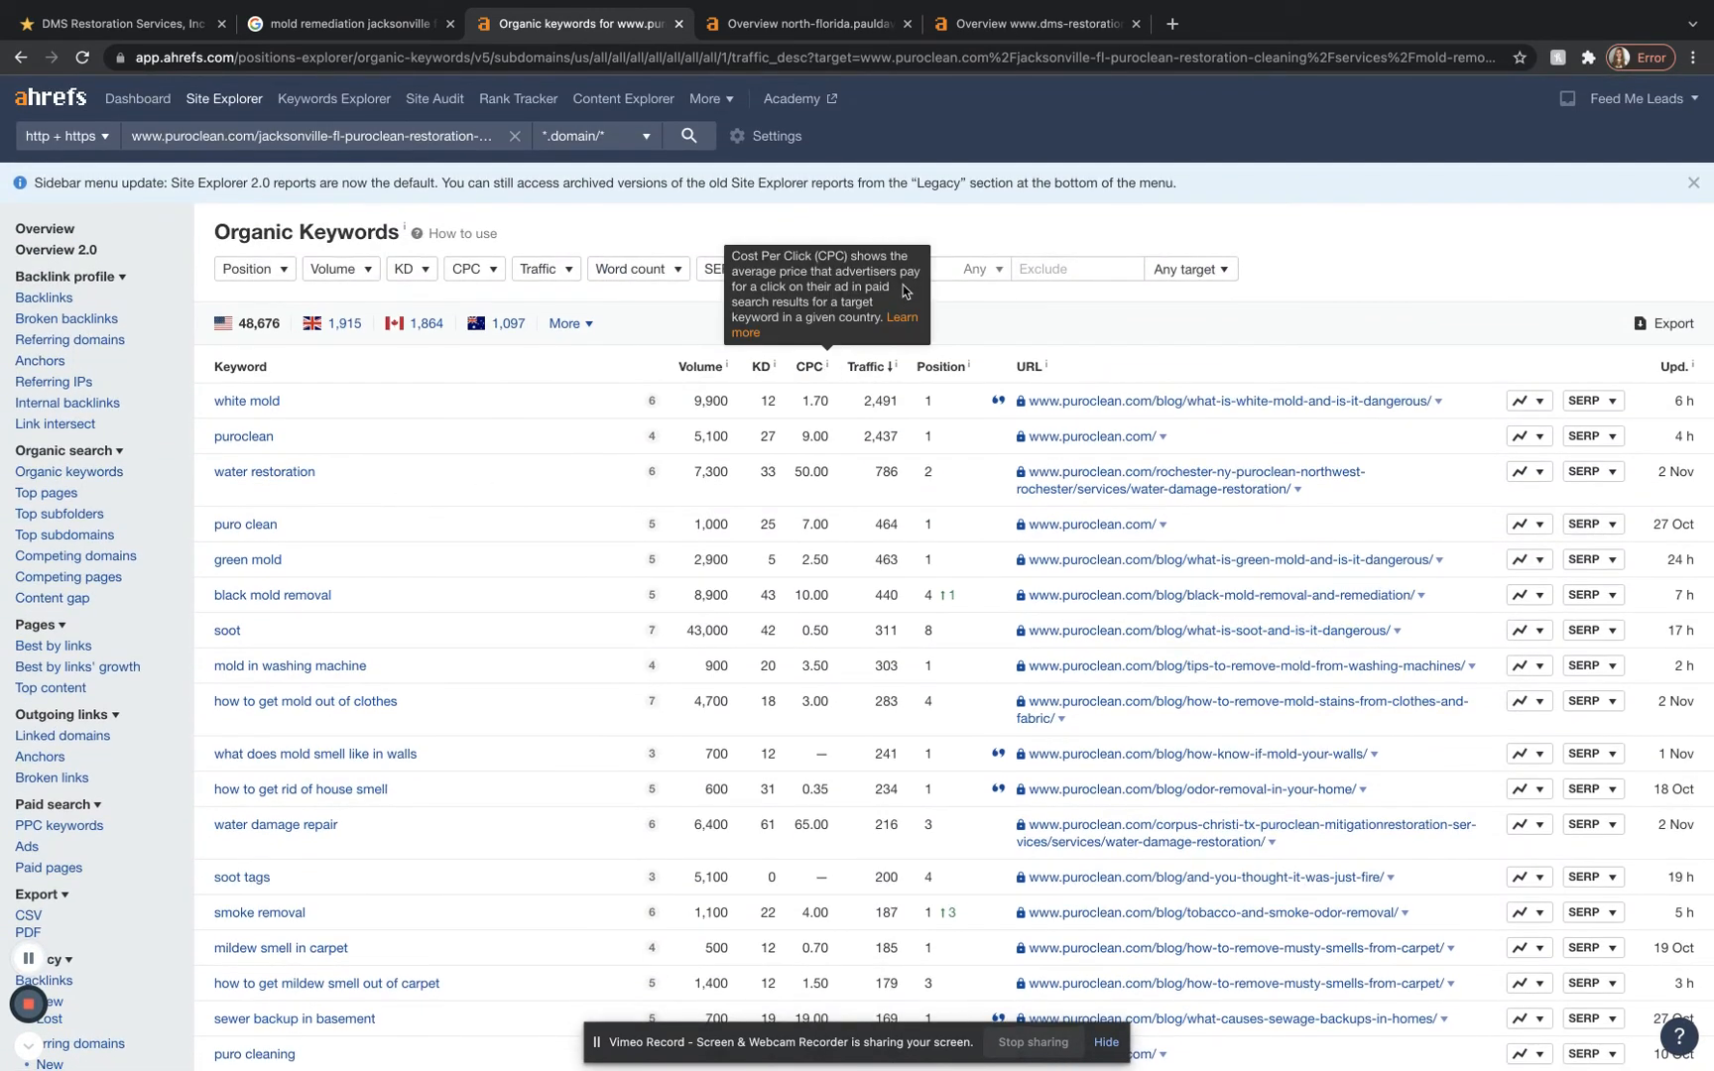
{"action": "mouse_move", "coordinate": [941, 268]}
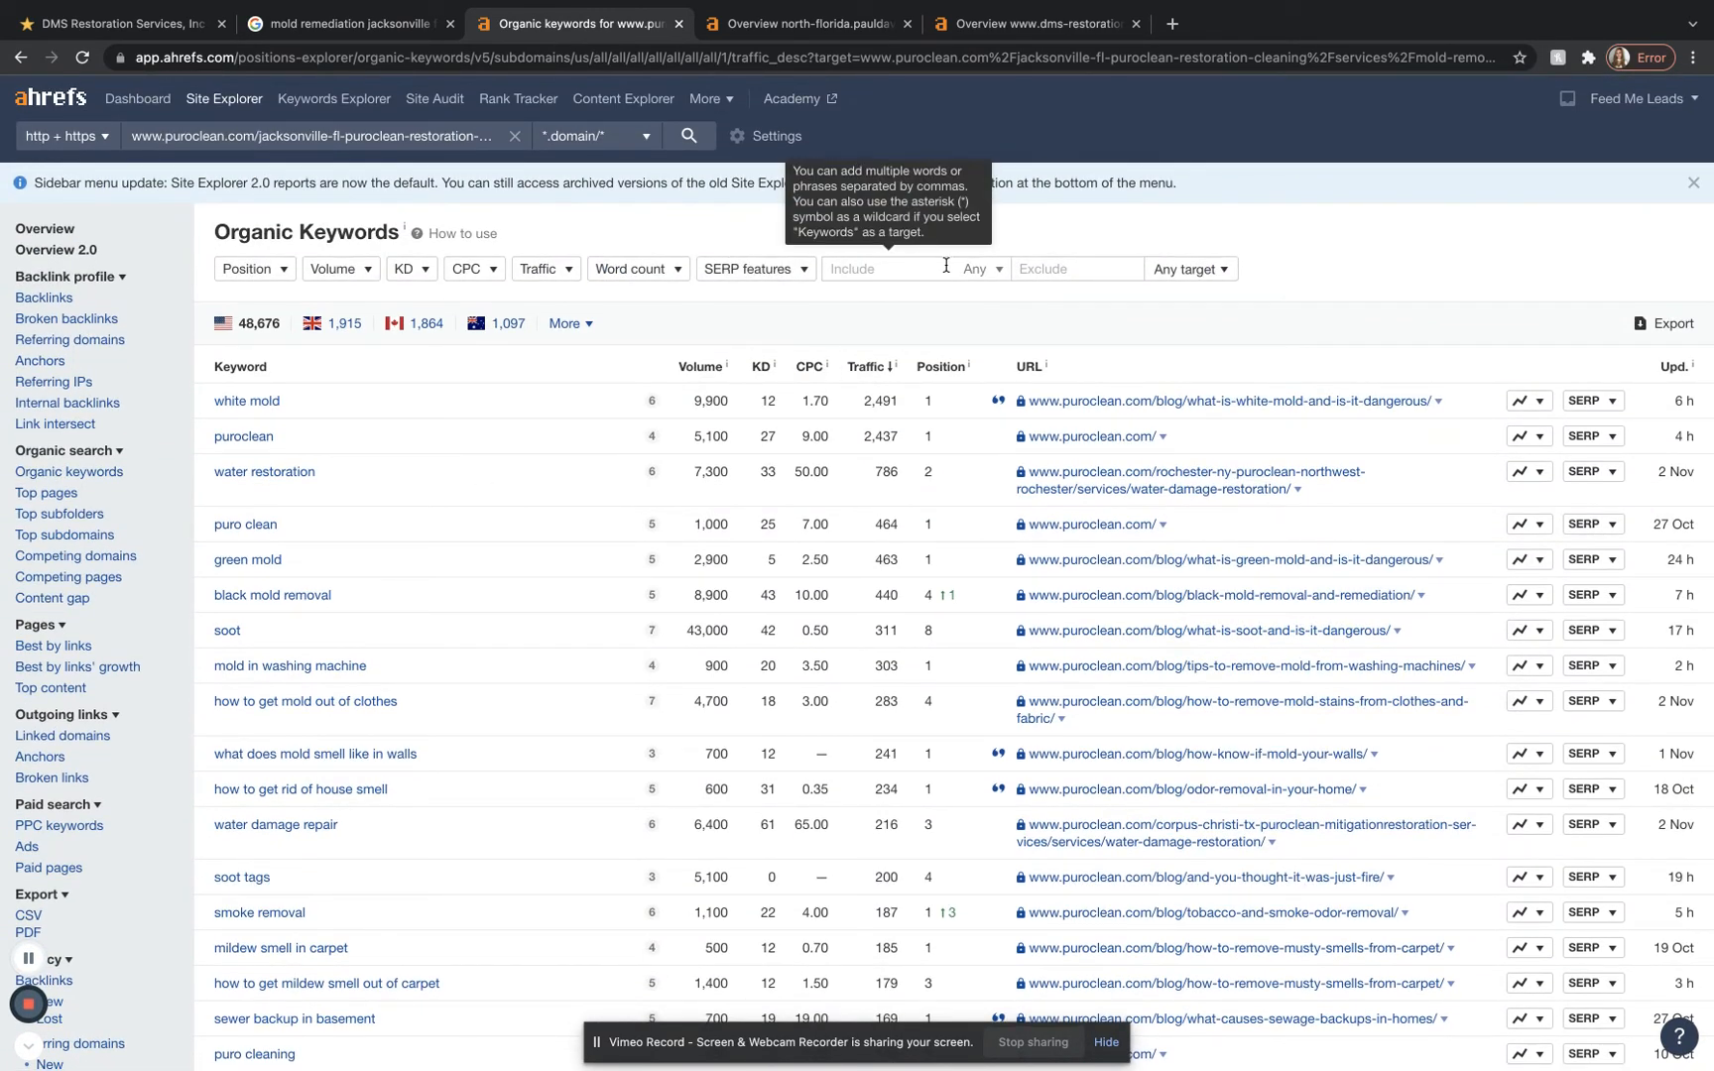
Step: Filter PuroClean's organic keywords to those containing 'jacksonville', led by mold remediation jacksonville fl
{"action": "type", "text": "jacksonville"}
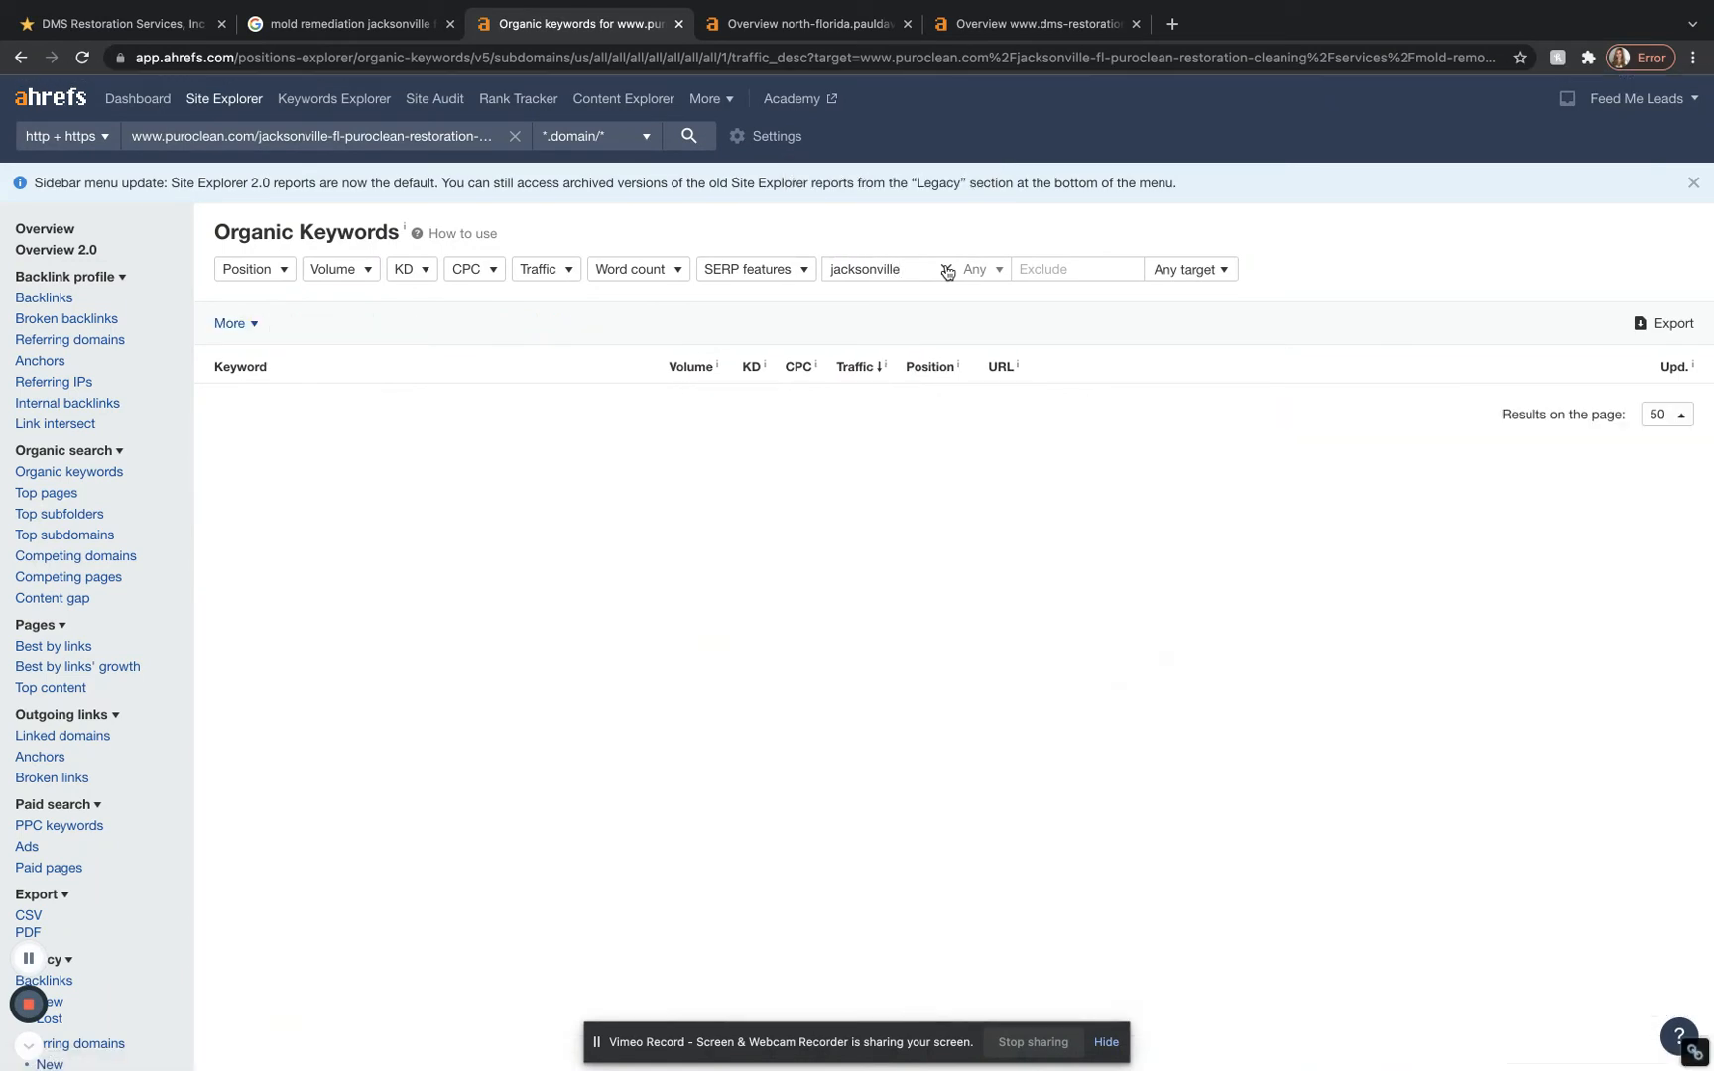
{"action": "left_click", "coordinate": [689, 135]}
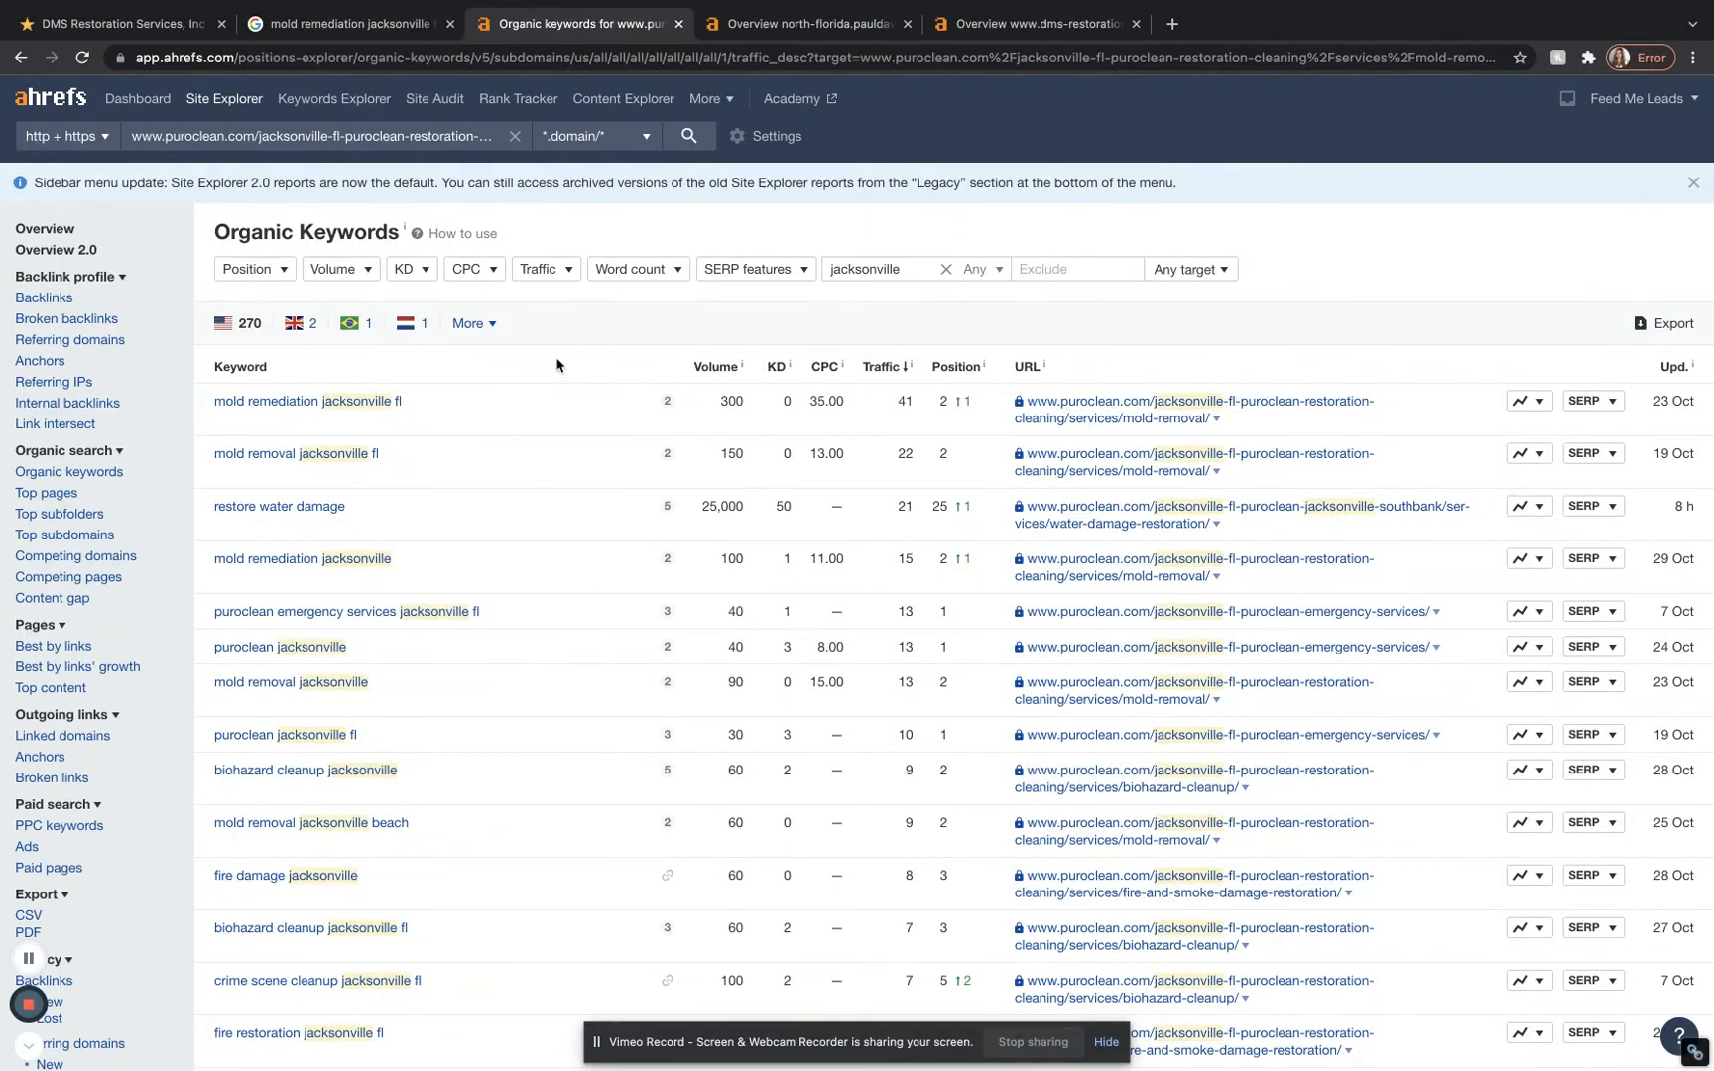
{"action": "mouse_move", "coordinate": [394, 952]}
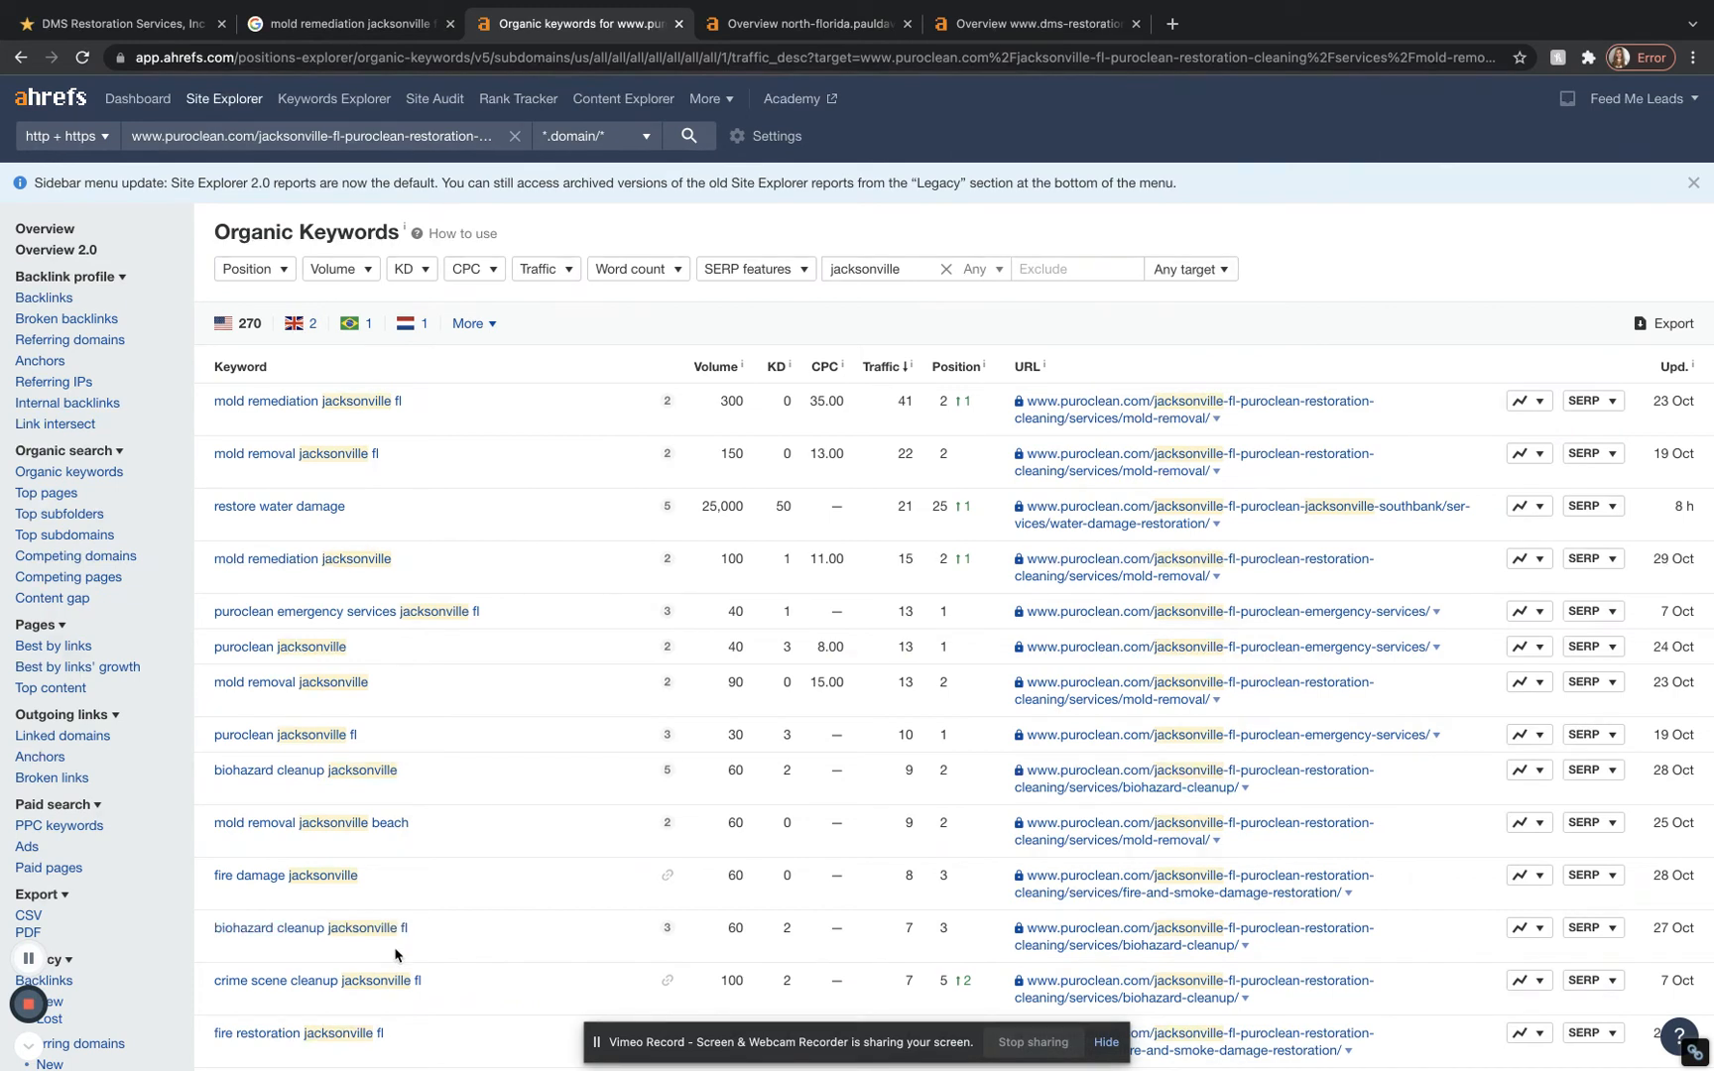
{"action": "mouse_move", "coordinate": [728, 508]}
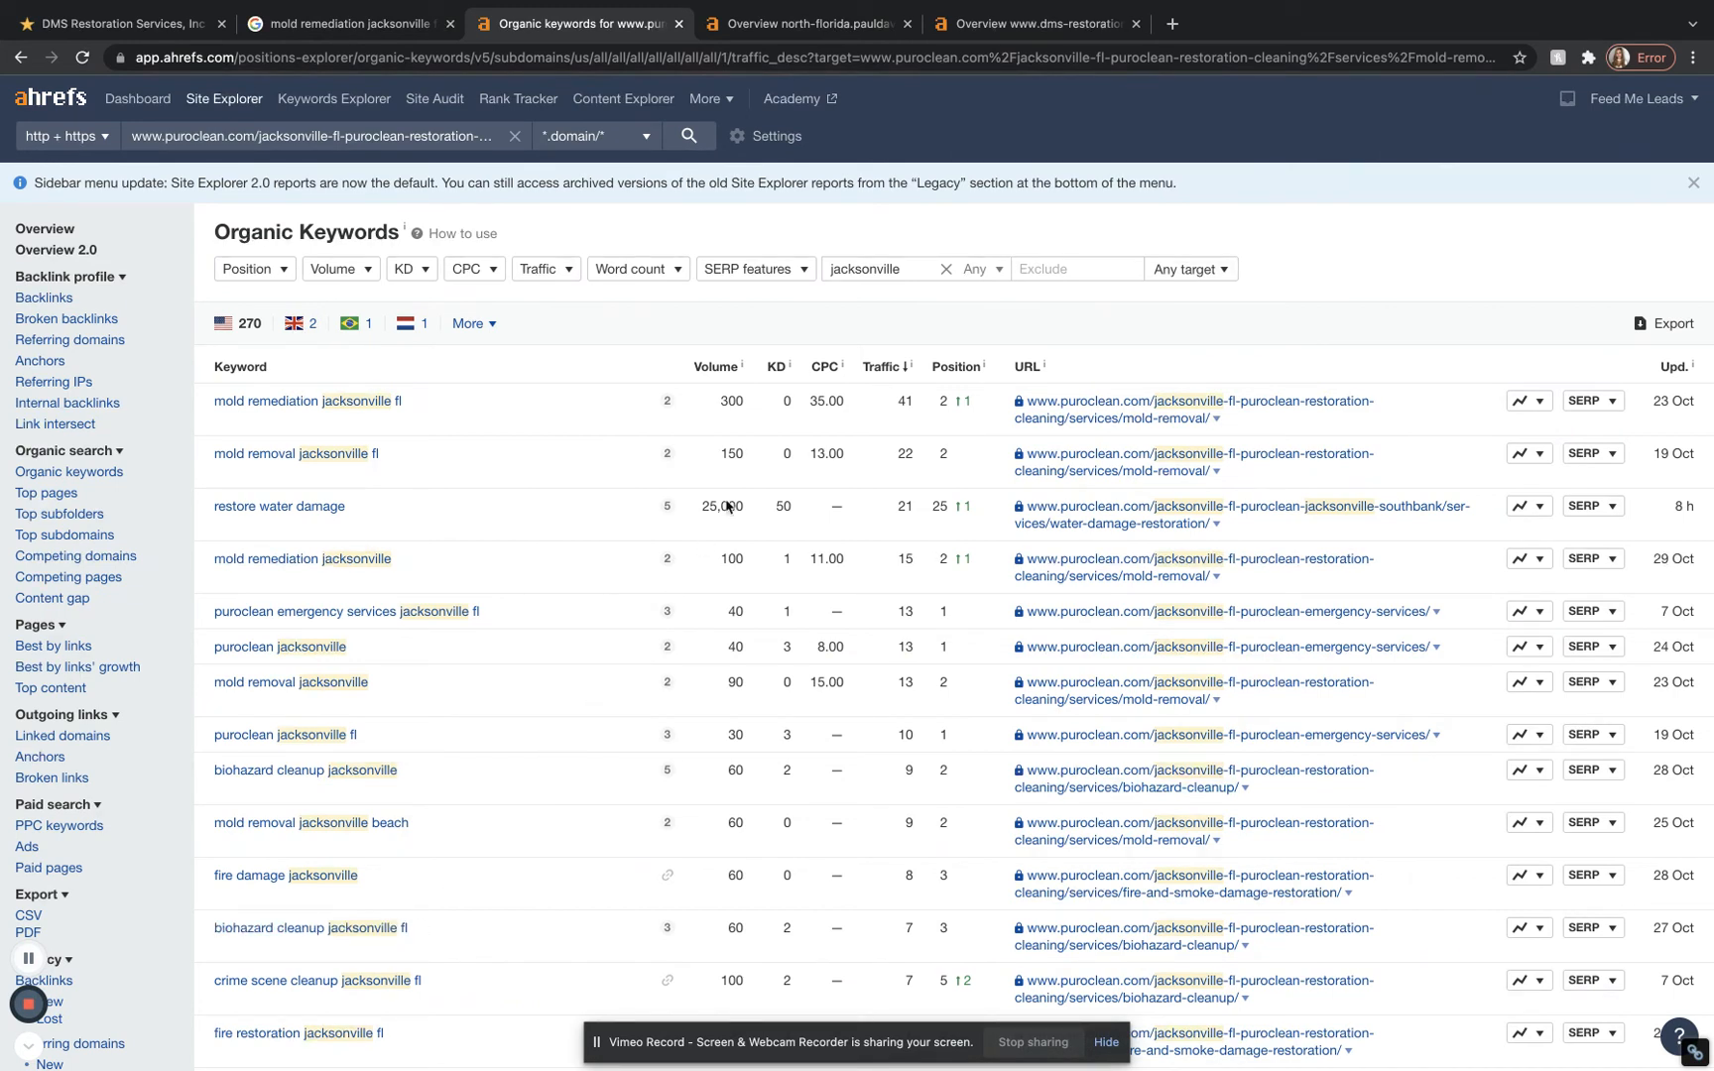
{"action": "mouse_move", "coordinate": [722, 400]}
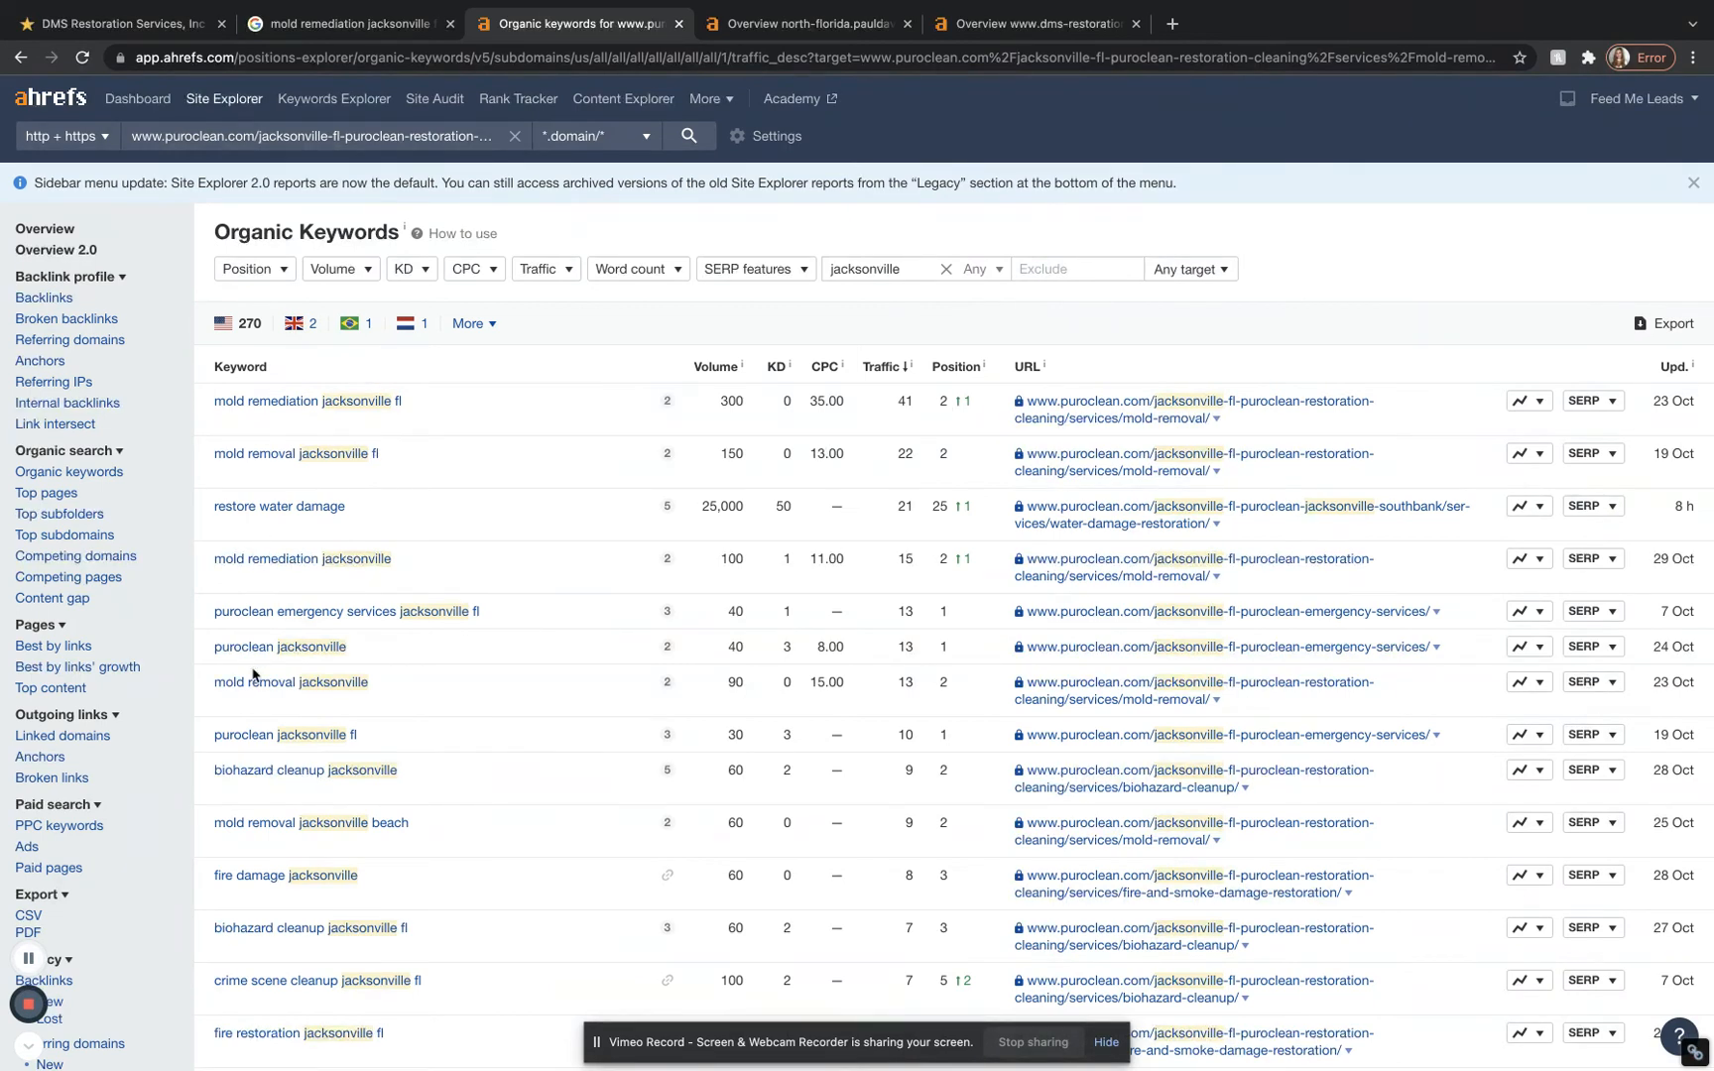
{"action": "mouse_move", "coordinate": [260, 862]}
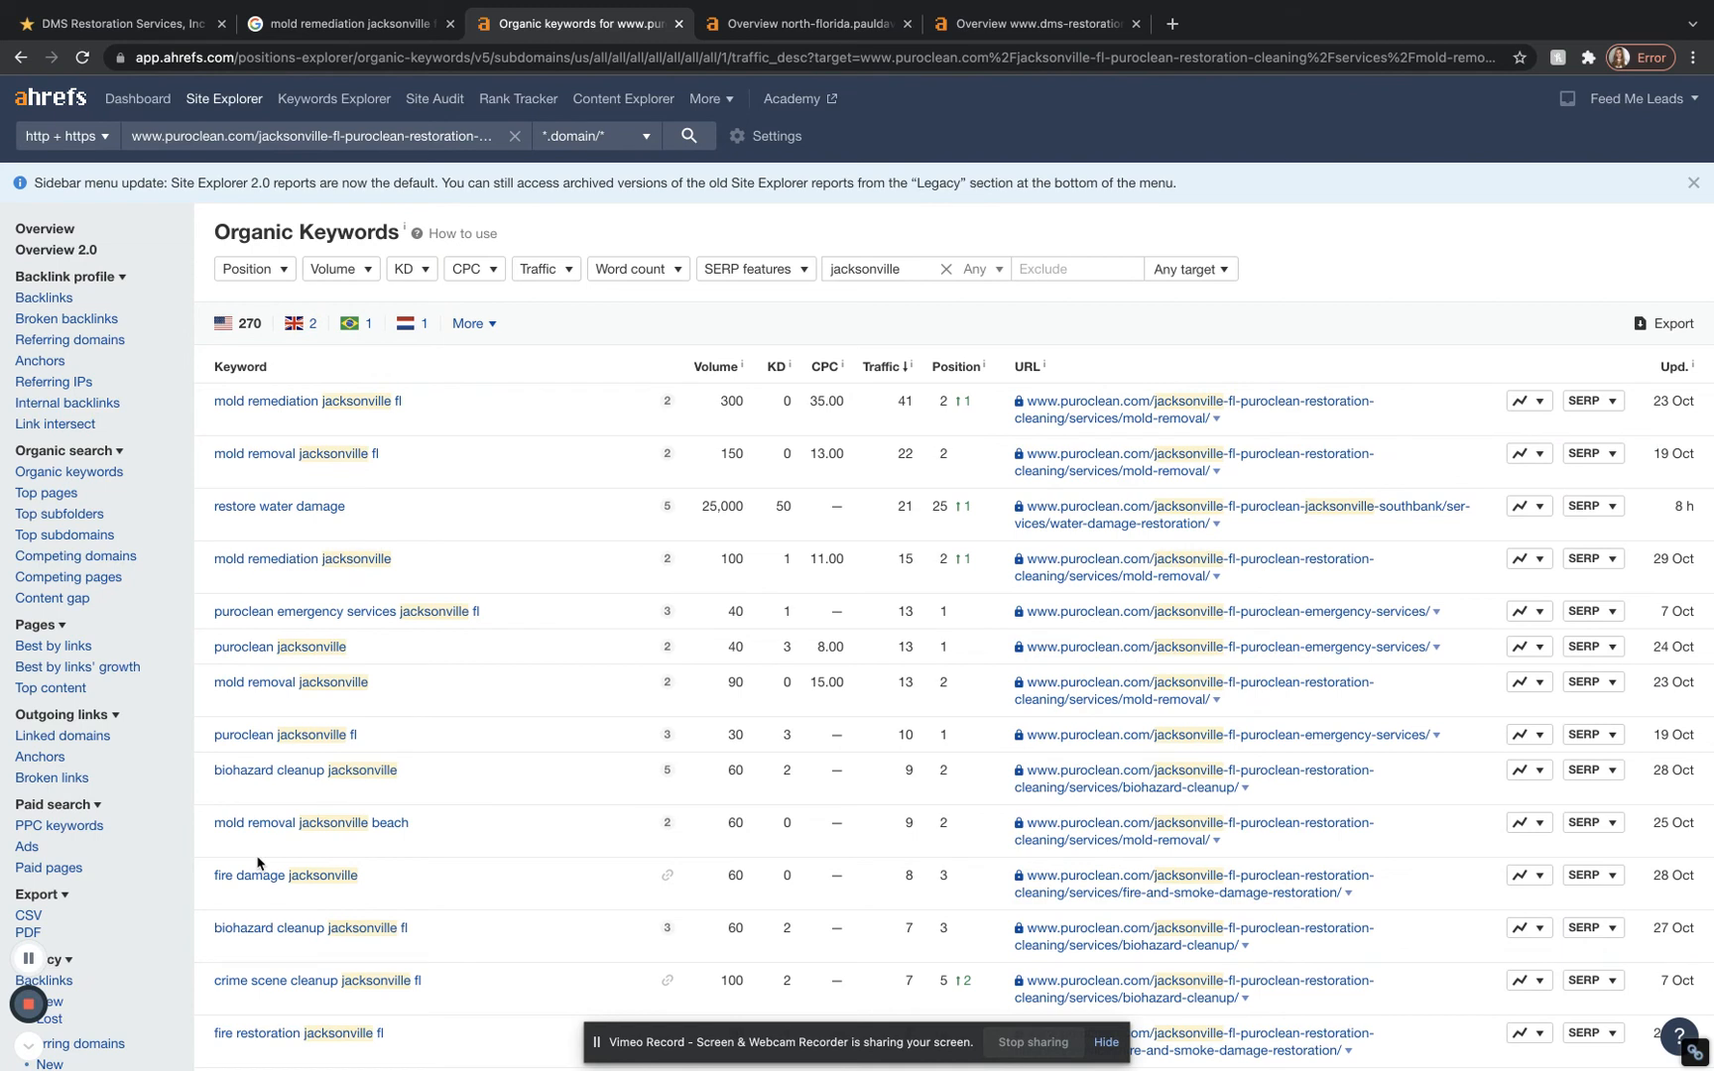
{"action": "mouse_move", "coordinate": [742, 377]}
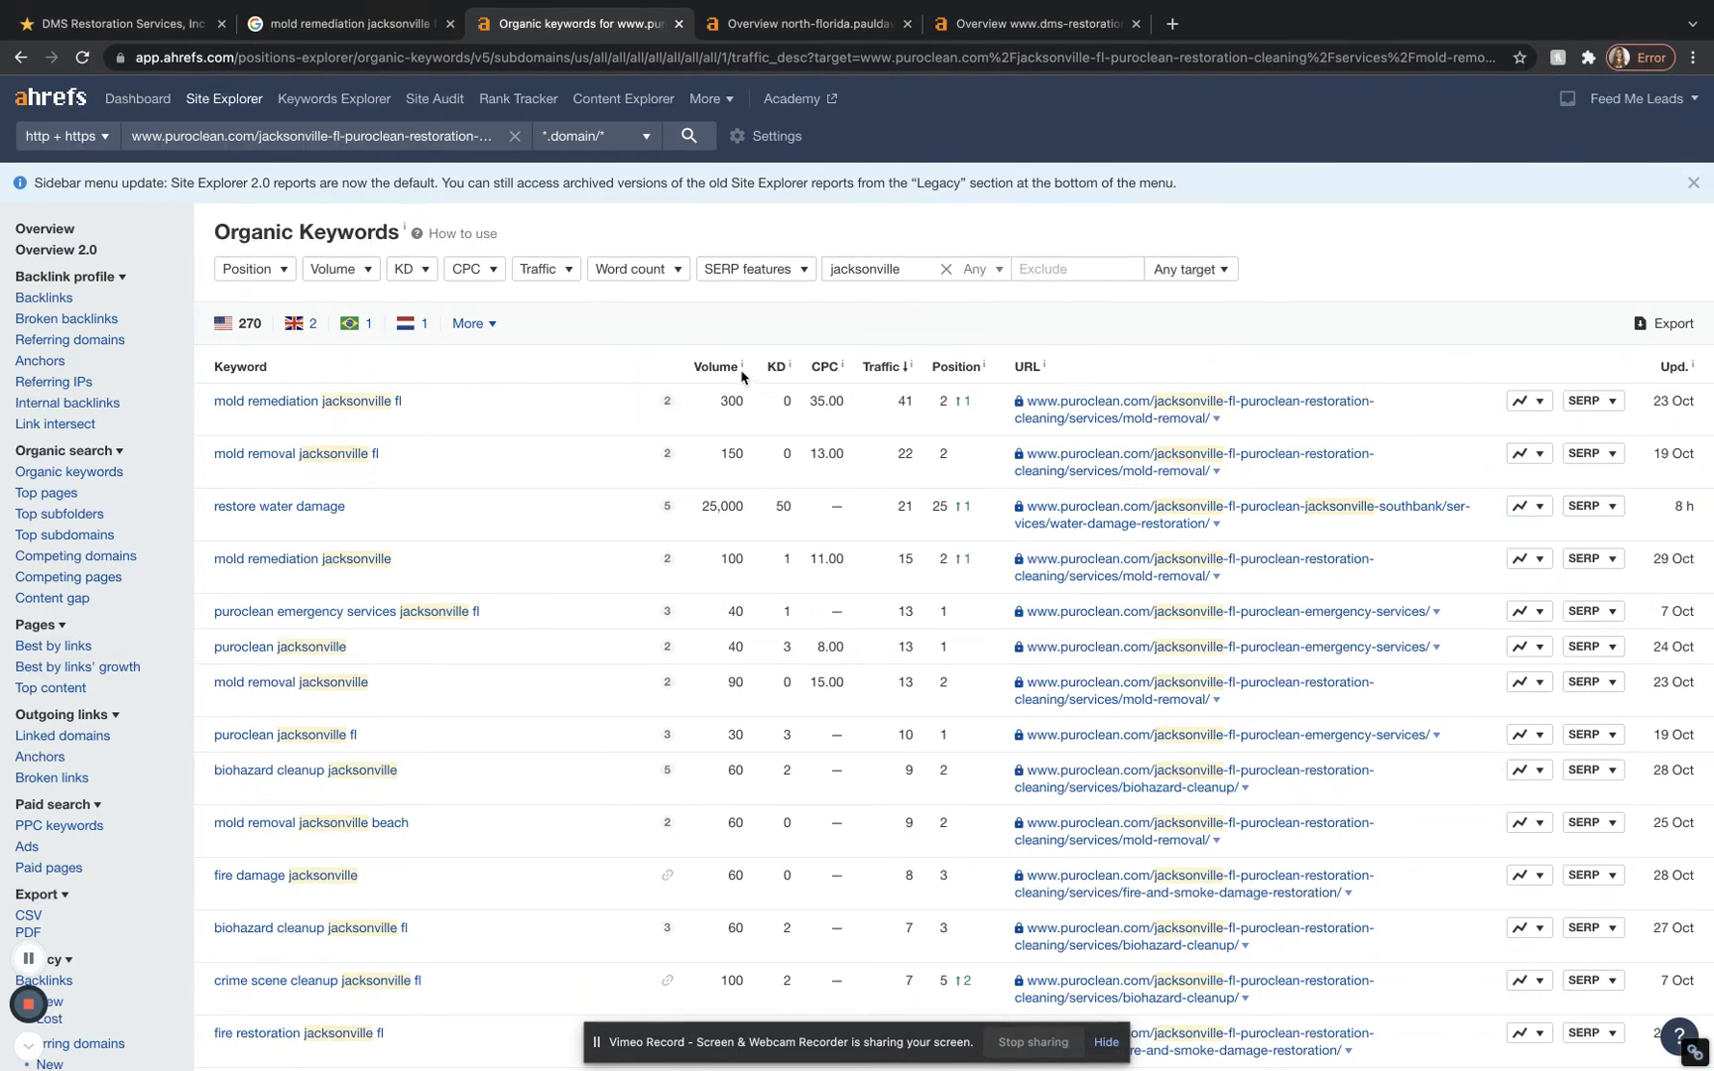
{"action": "mouse_move", "coordinate": [1004, 576]}
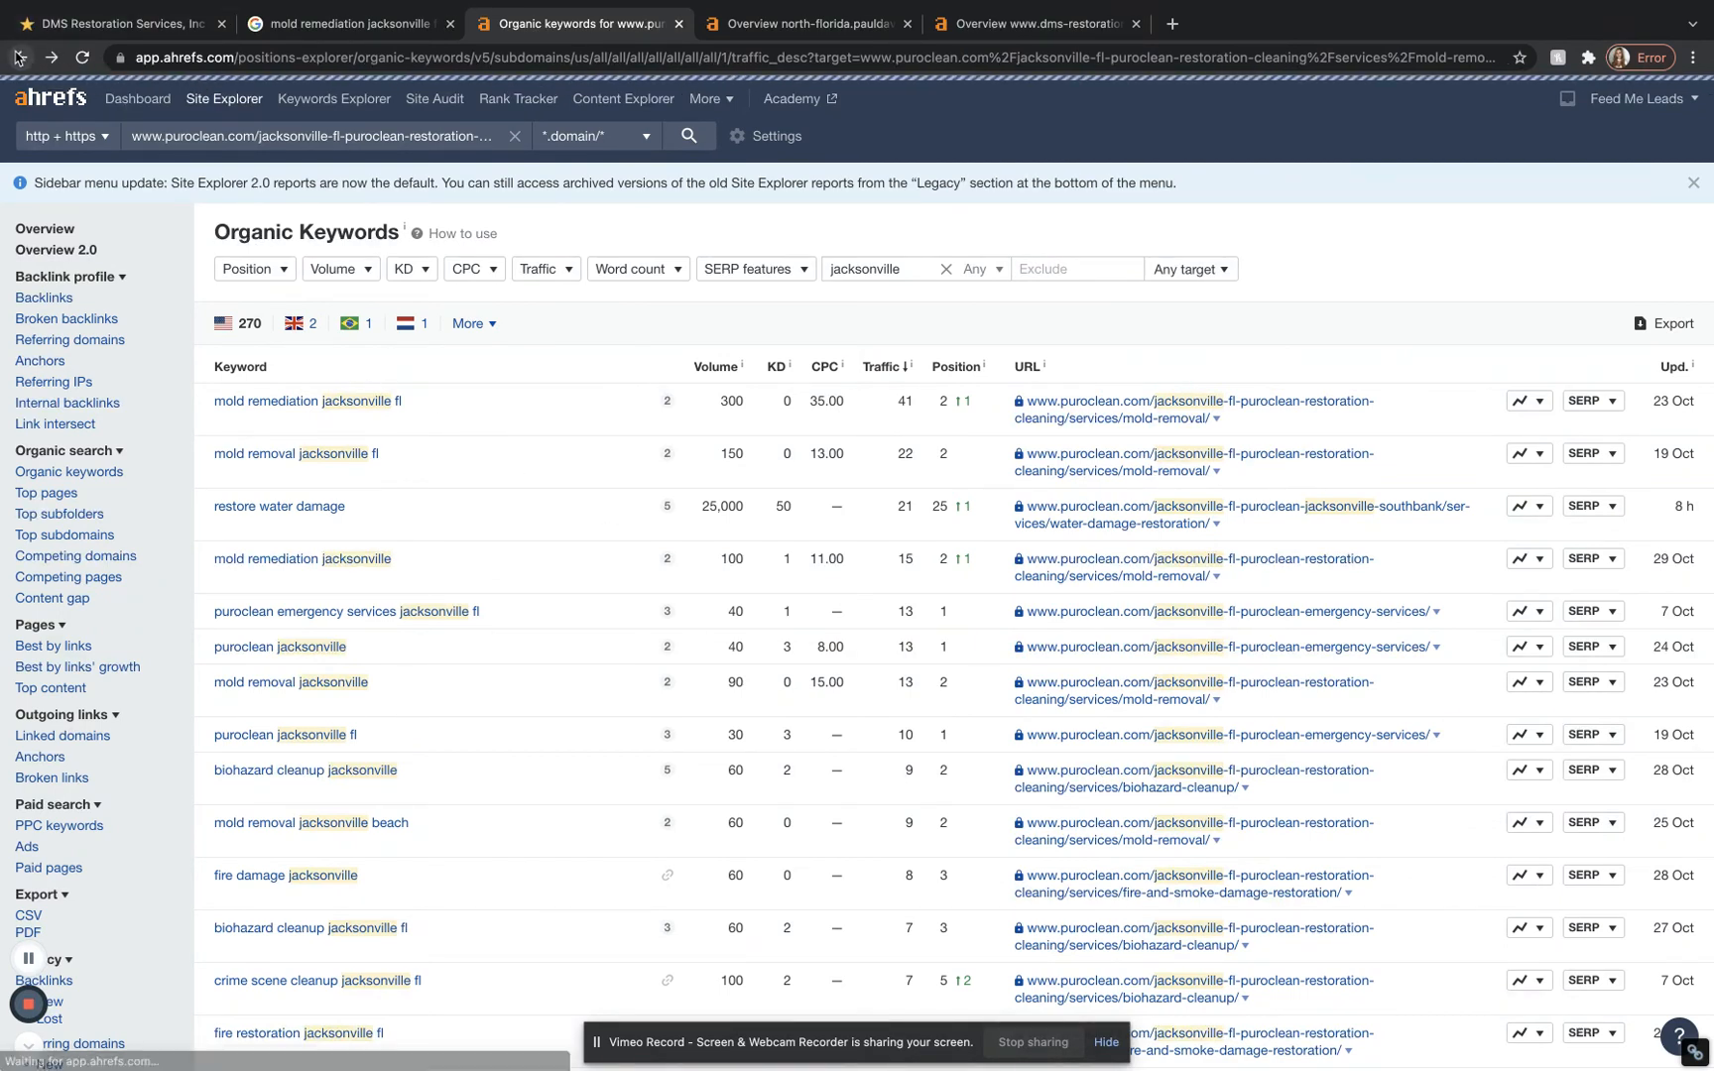
Step: Go back to the PuroClean overview and bring up its full Backlinks report of 68,205 links
{"action": "left_click", "coordinate": [945, 270]}
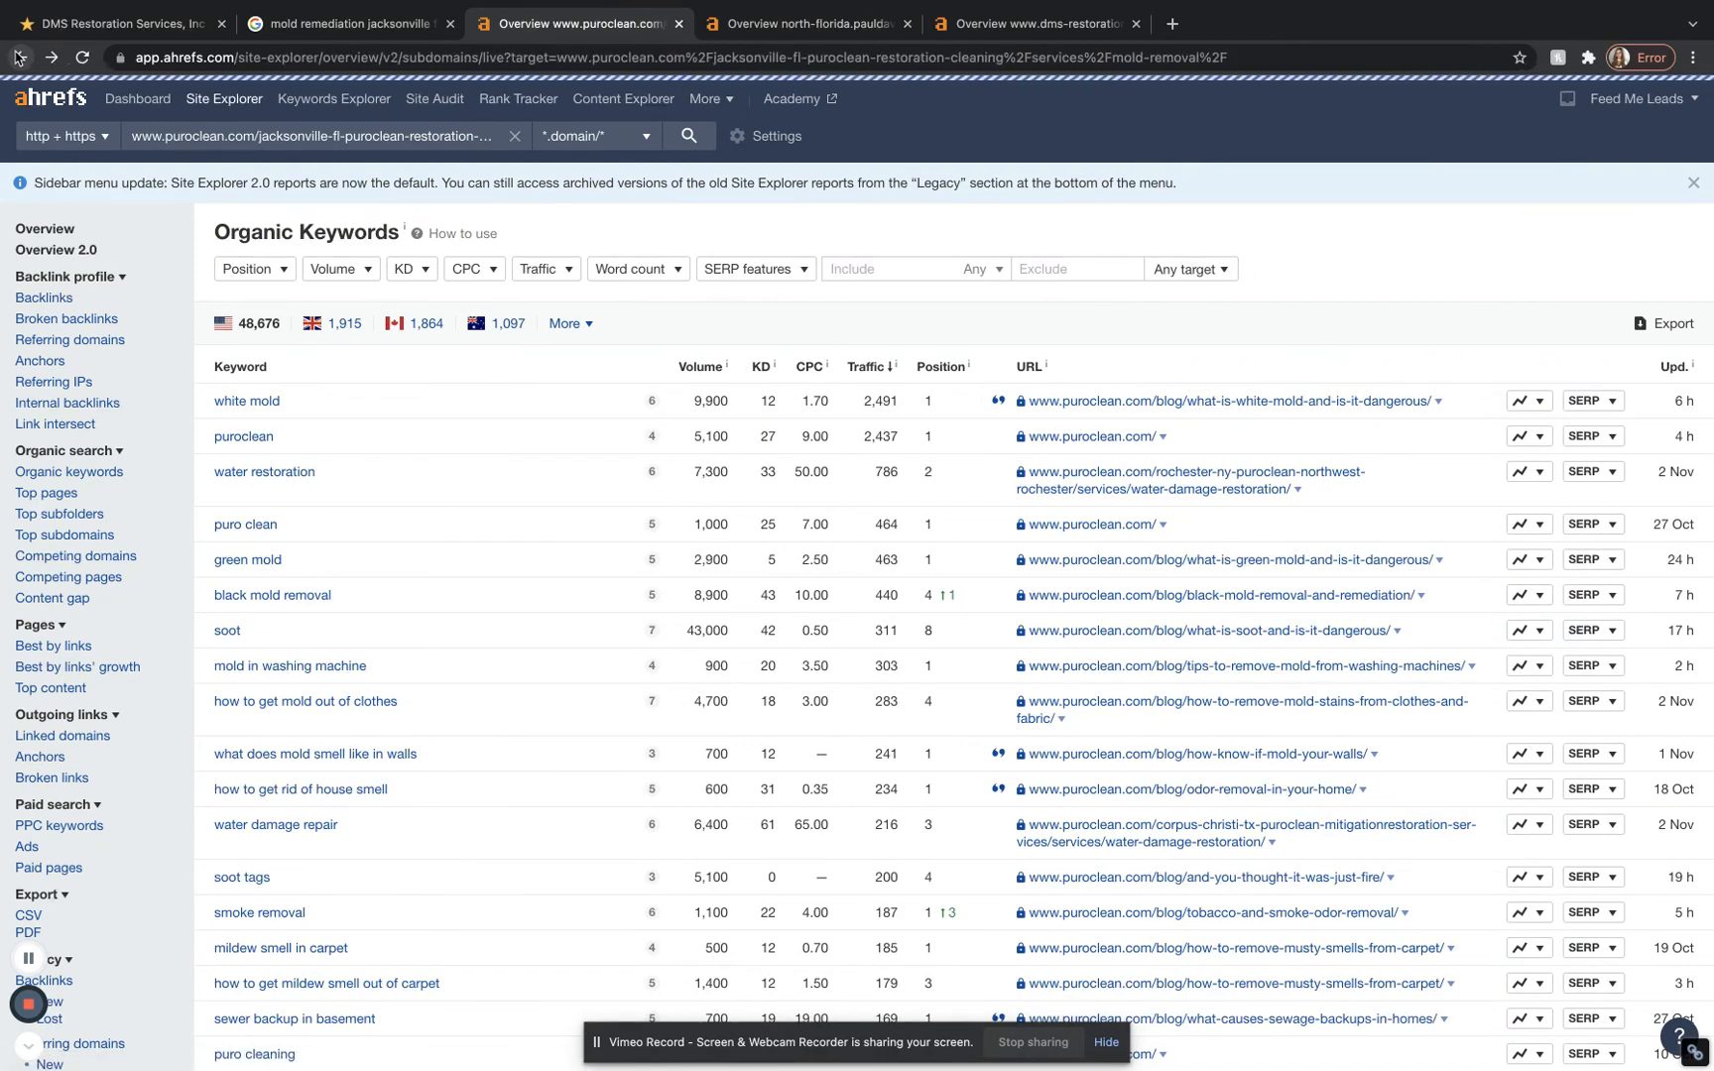
{"action": "left_click", "coordinate": [46, 228]}
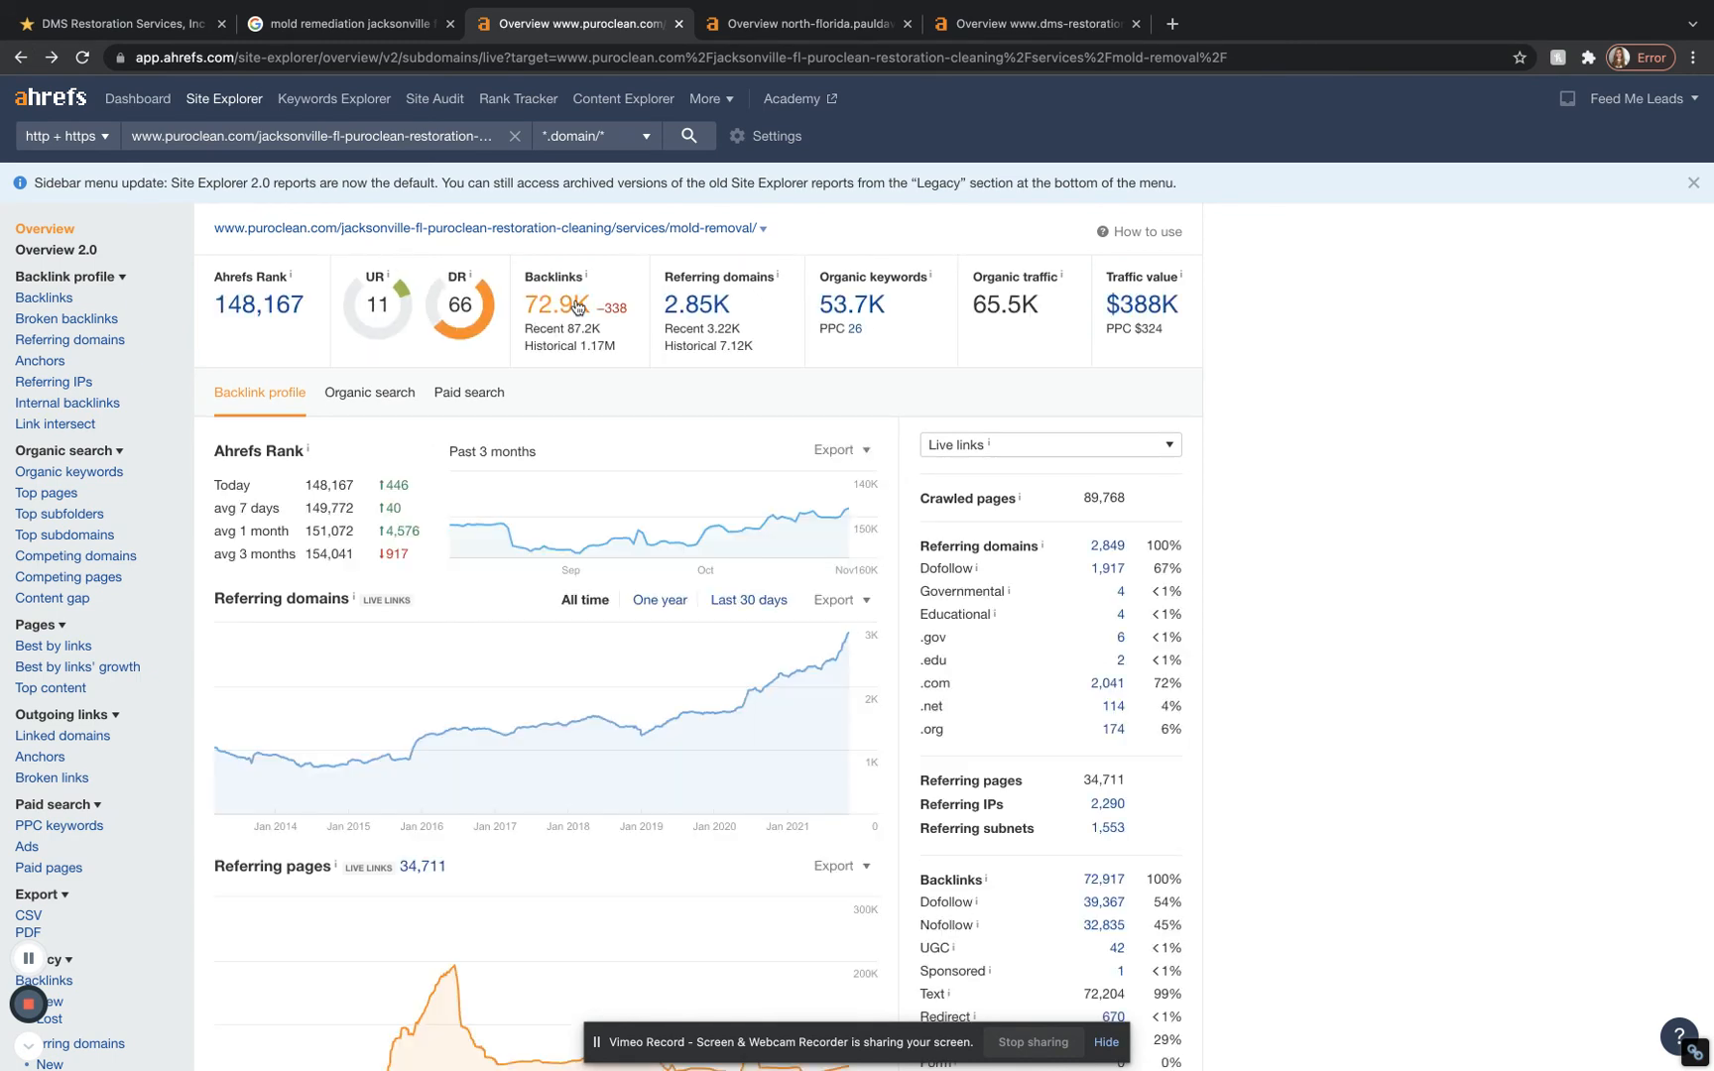
{"action": "left_click", "coordinate": [555, 304]}
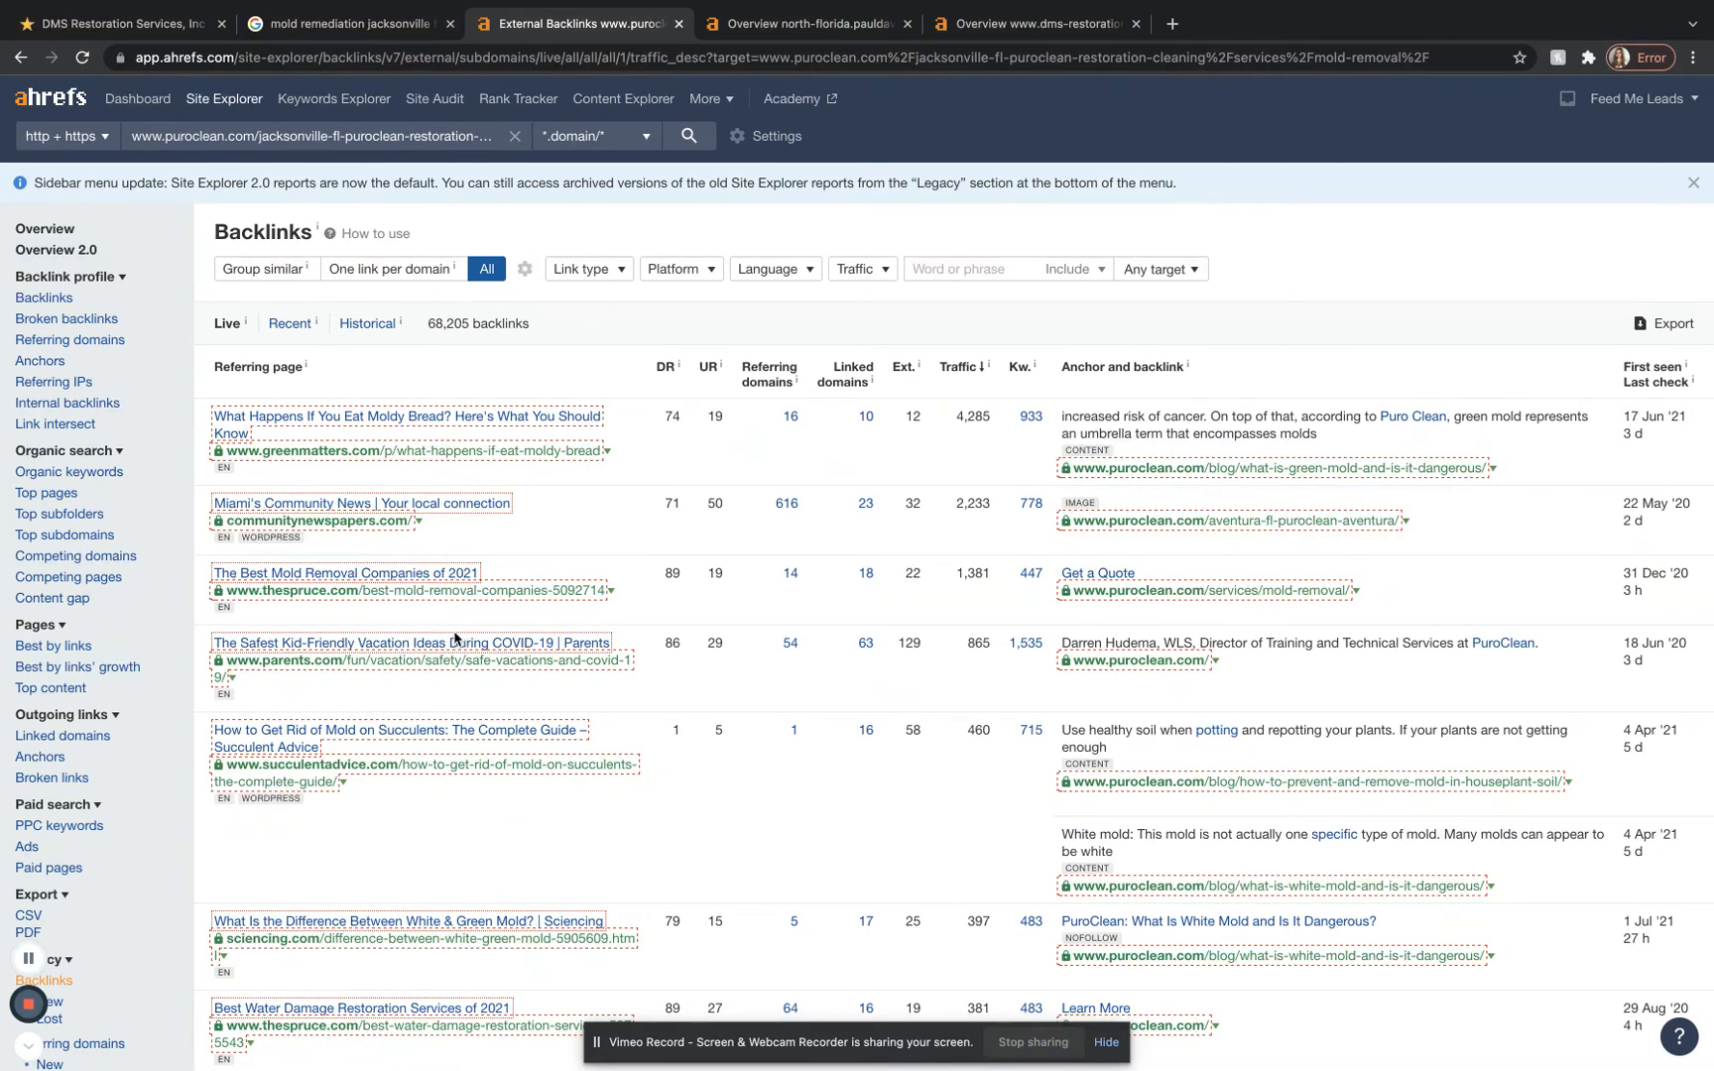
Step: Review backlinks from sites like greenmatters.com and thespruce.com, then return to the overview
{"action": "scroll", "scroll_direction": "down", "scroll_amount": 3}
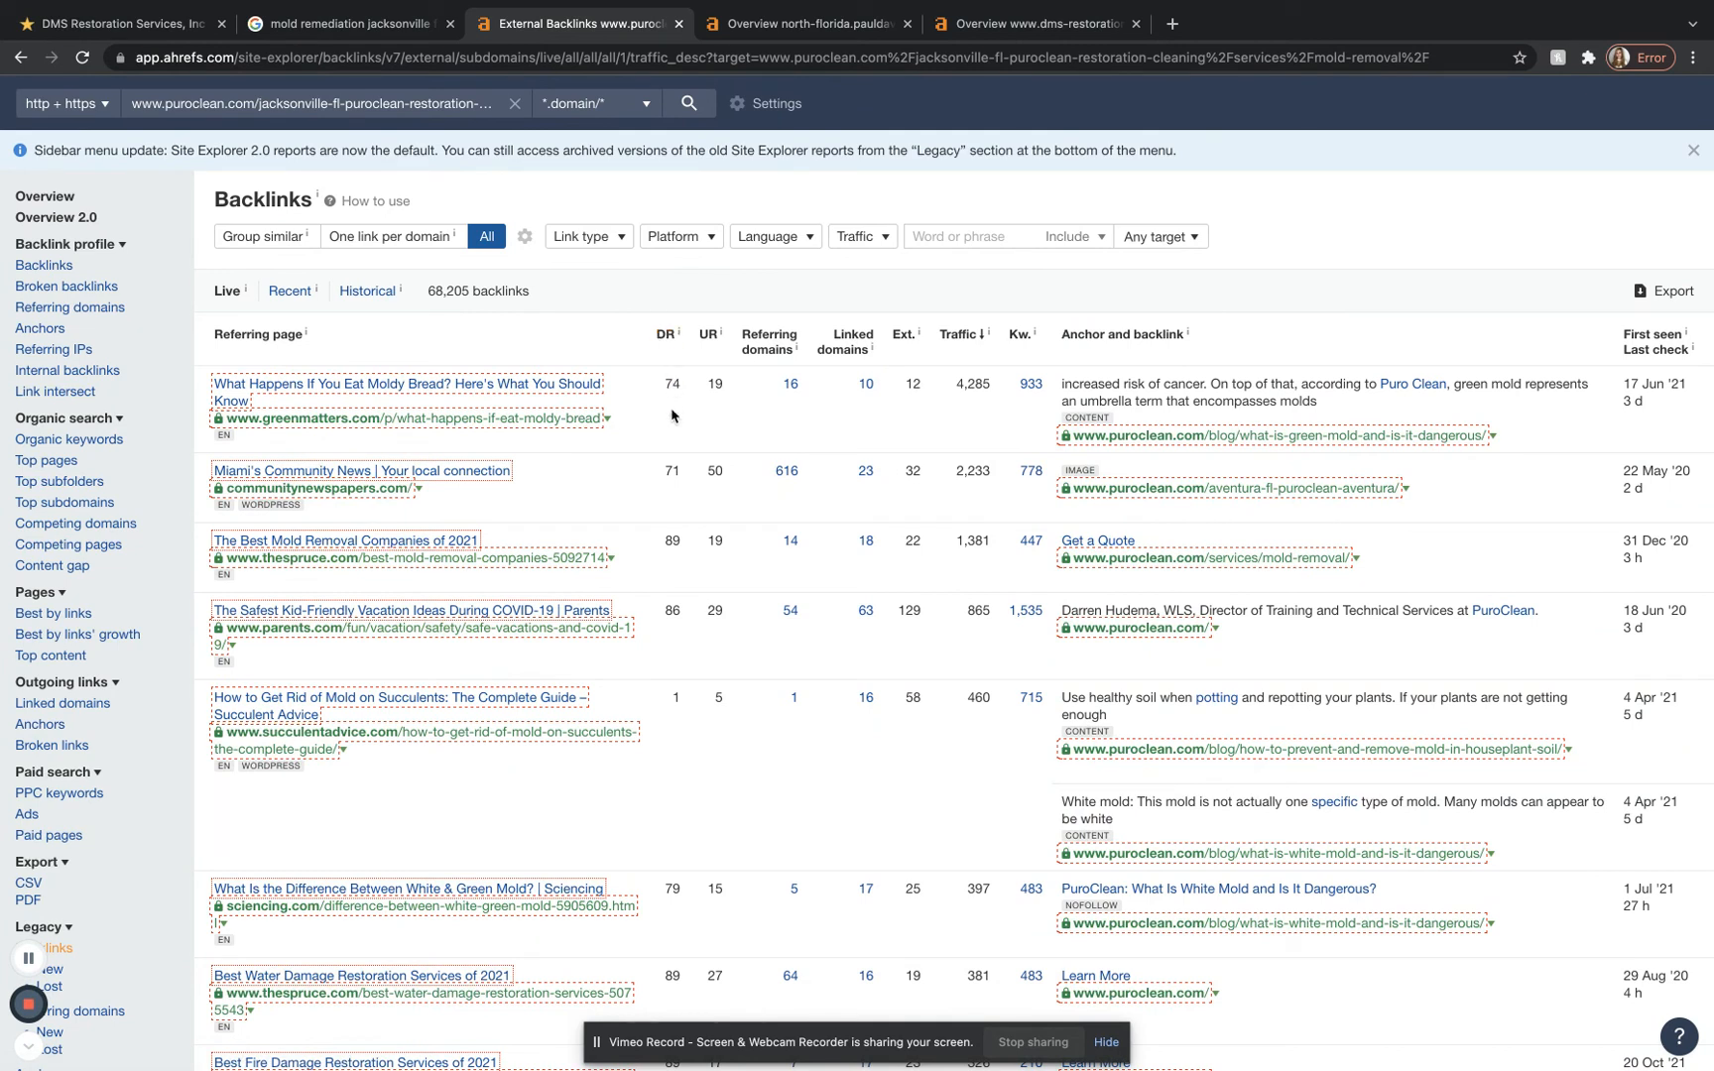
{"action": "mouse_move", "coordinate": [502, 754]}
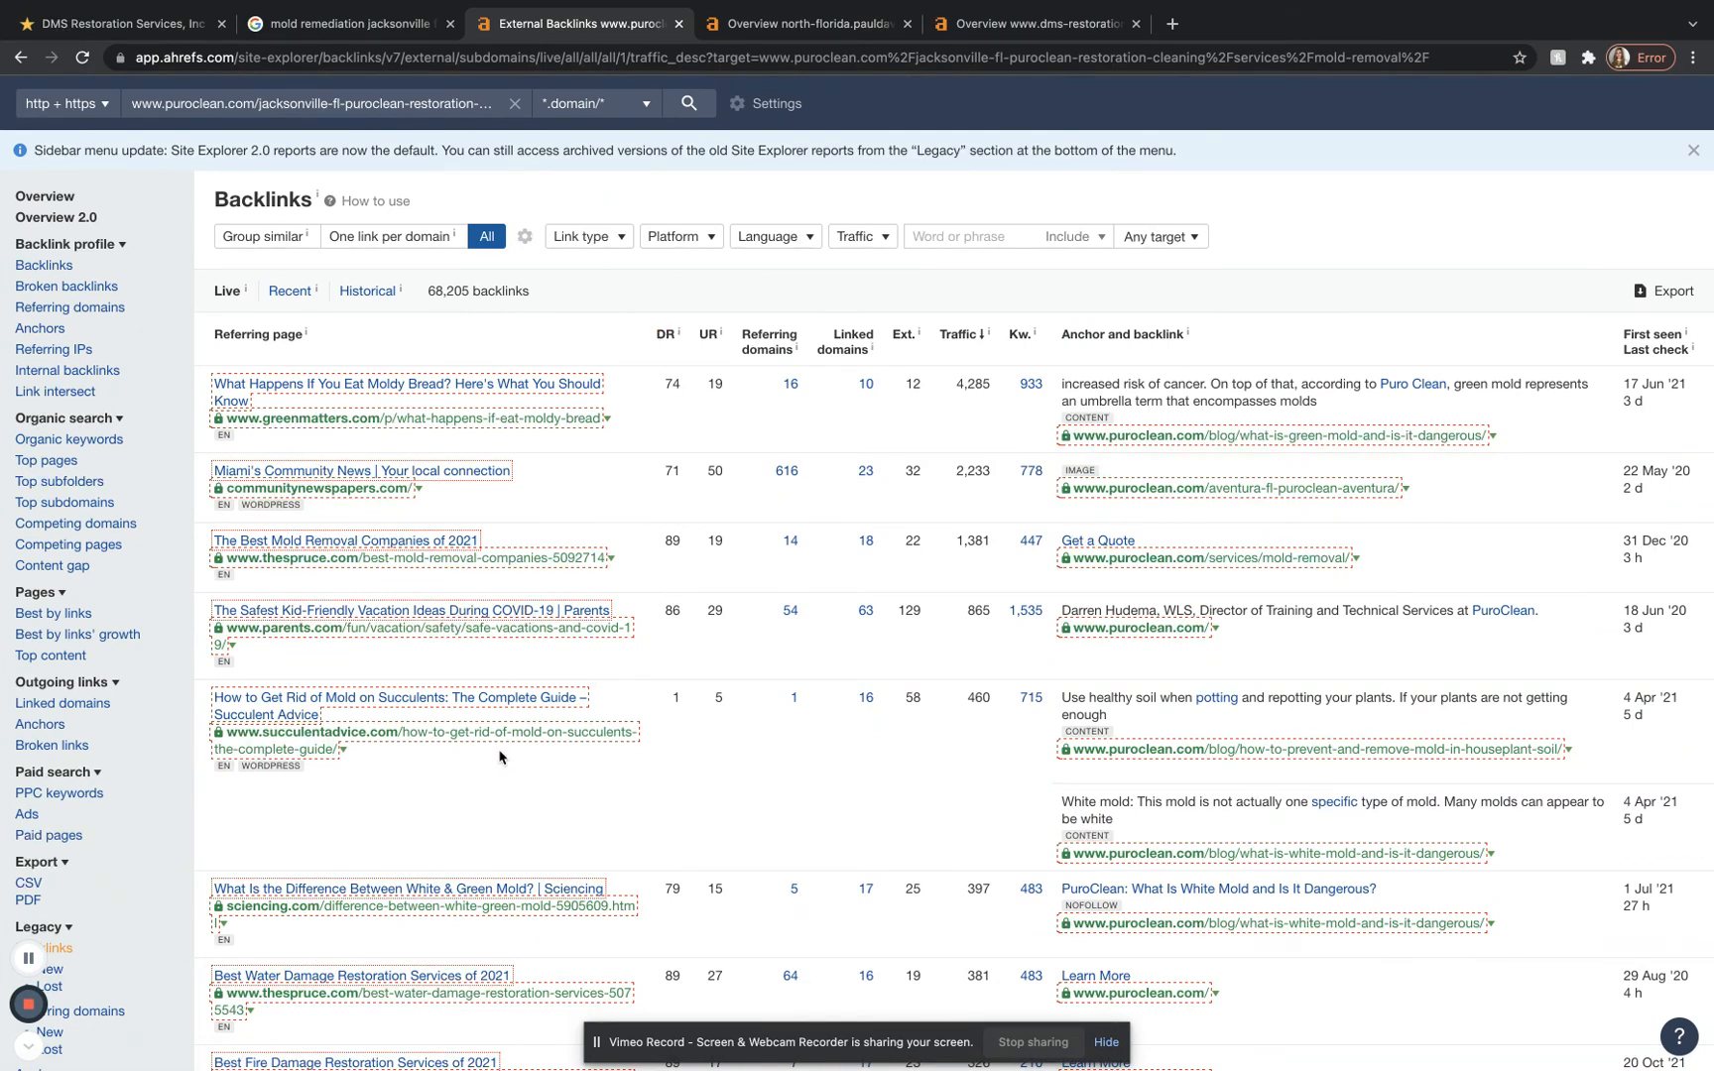
{"action": "scroll", "scroll_direction": "down", "scroll_amount": 3}
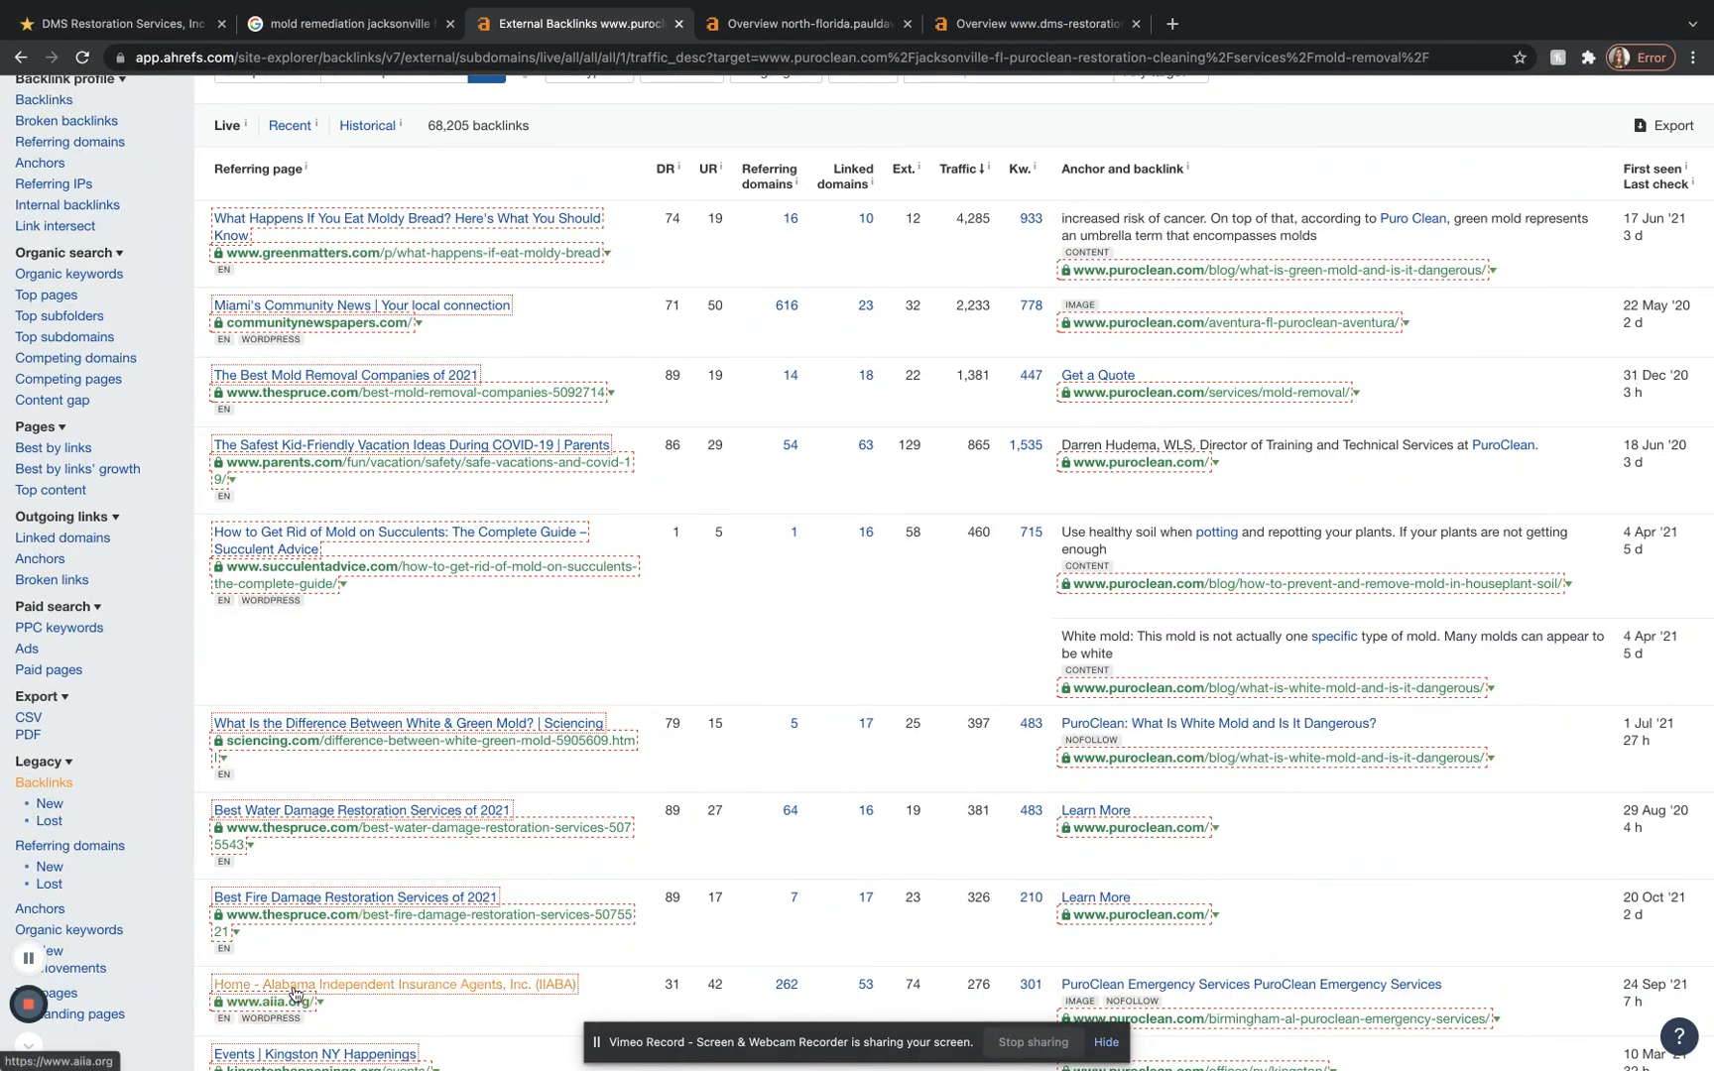
{"action": "scroll", "scroll_direction": "down", "scroll_amount": 3}
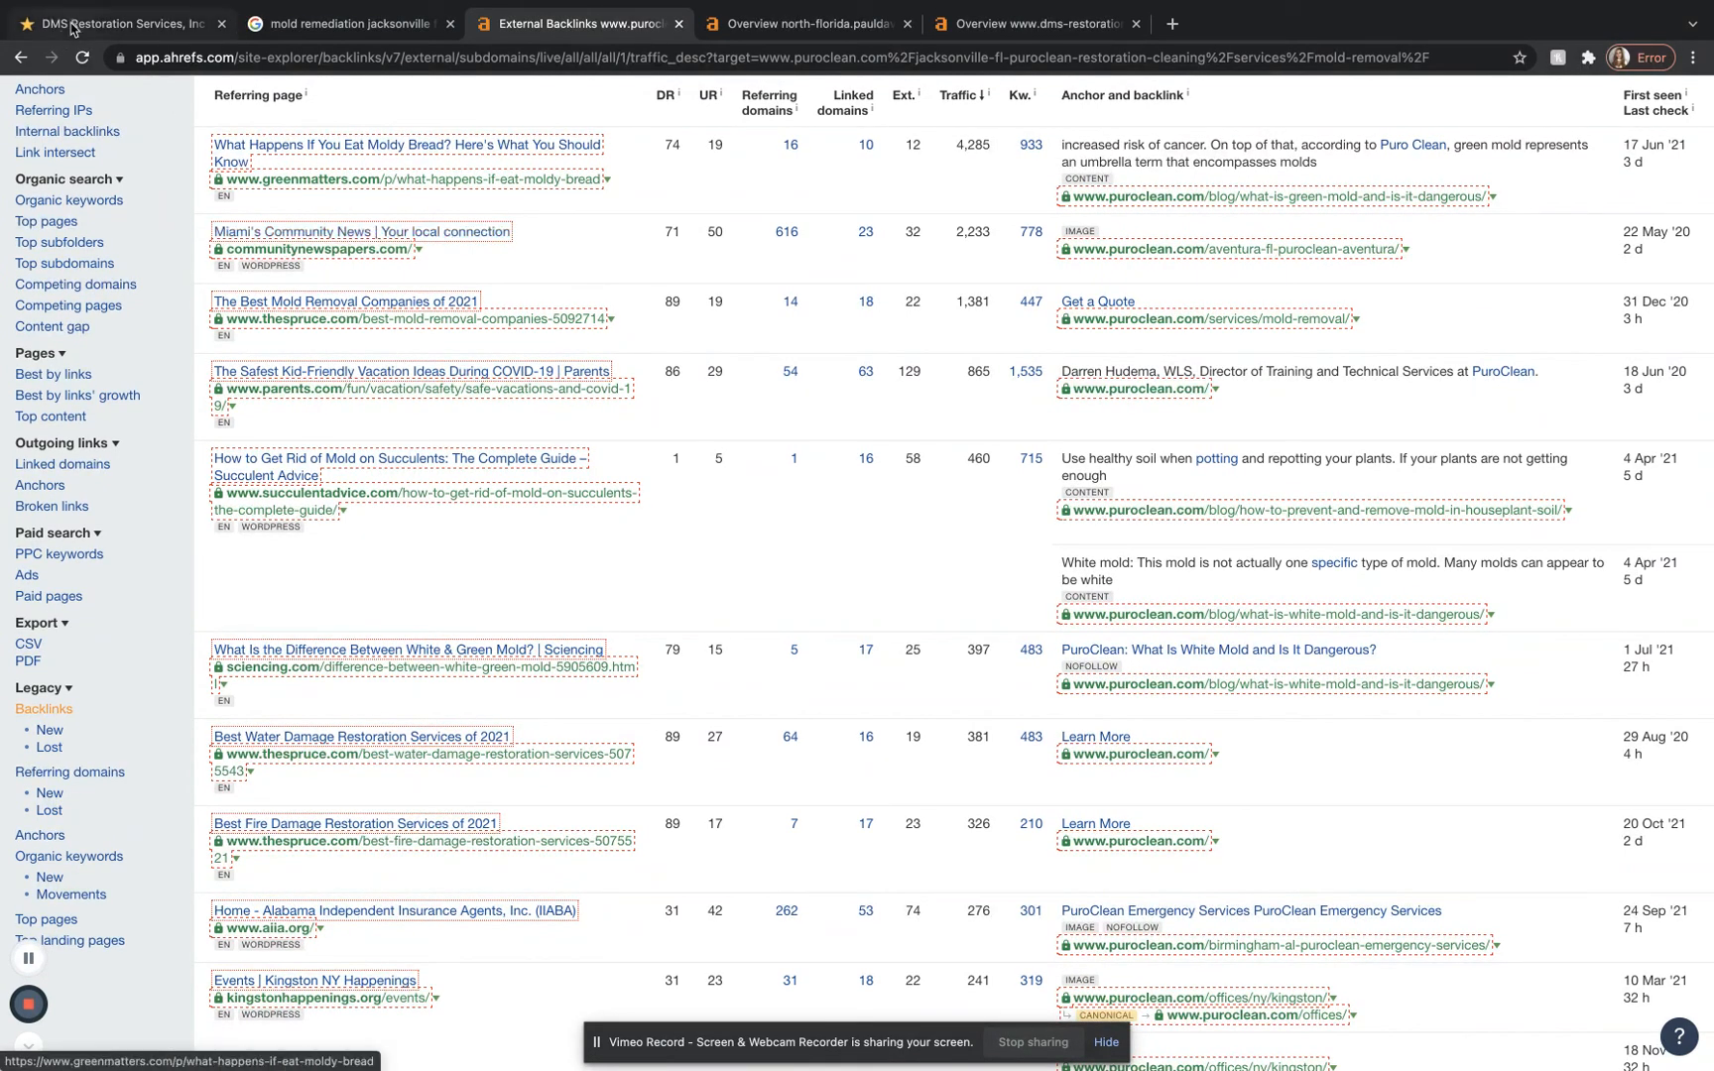
{"action": "left_click", "coordinate": [20, 58]}
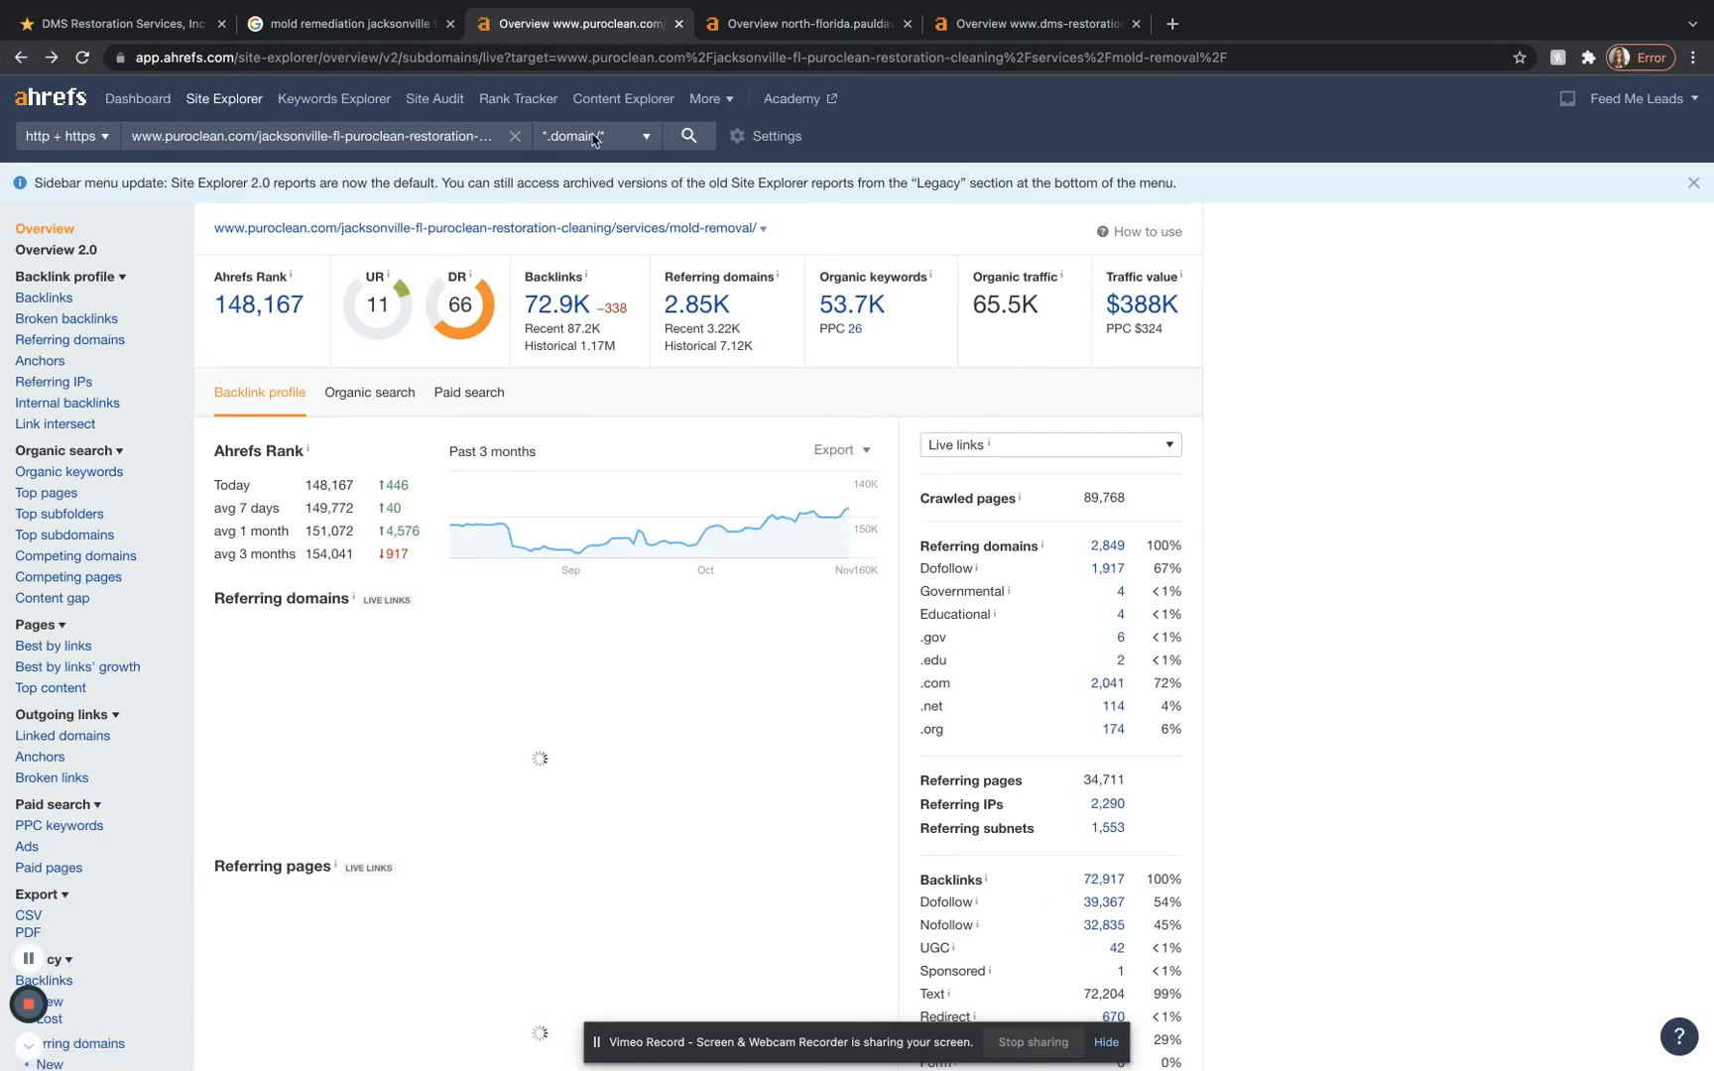
Step: Scope PuroClean's page to Exact URL (19 keywords, no backlinks), then switch to the Paul Davis overview
{"action": "left_click", "coordinate": [595, 135]}
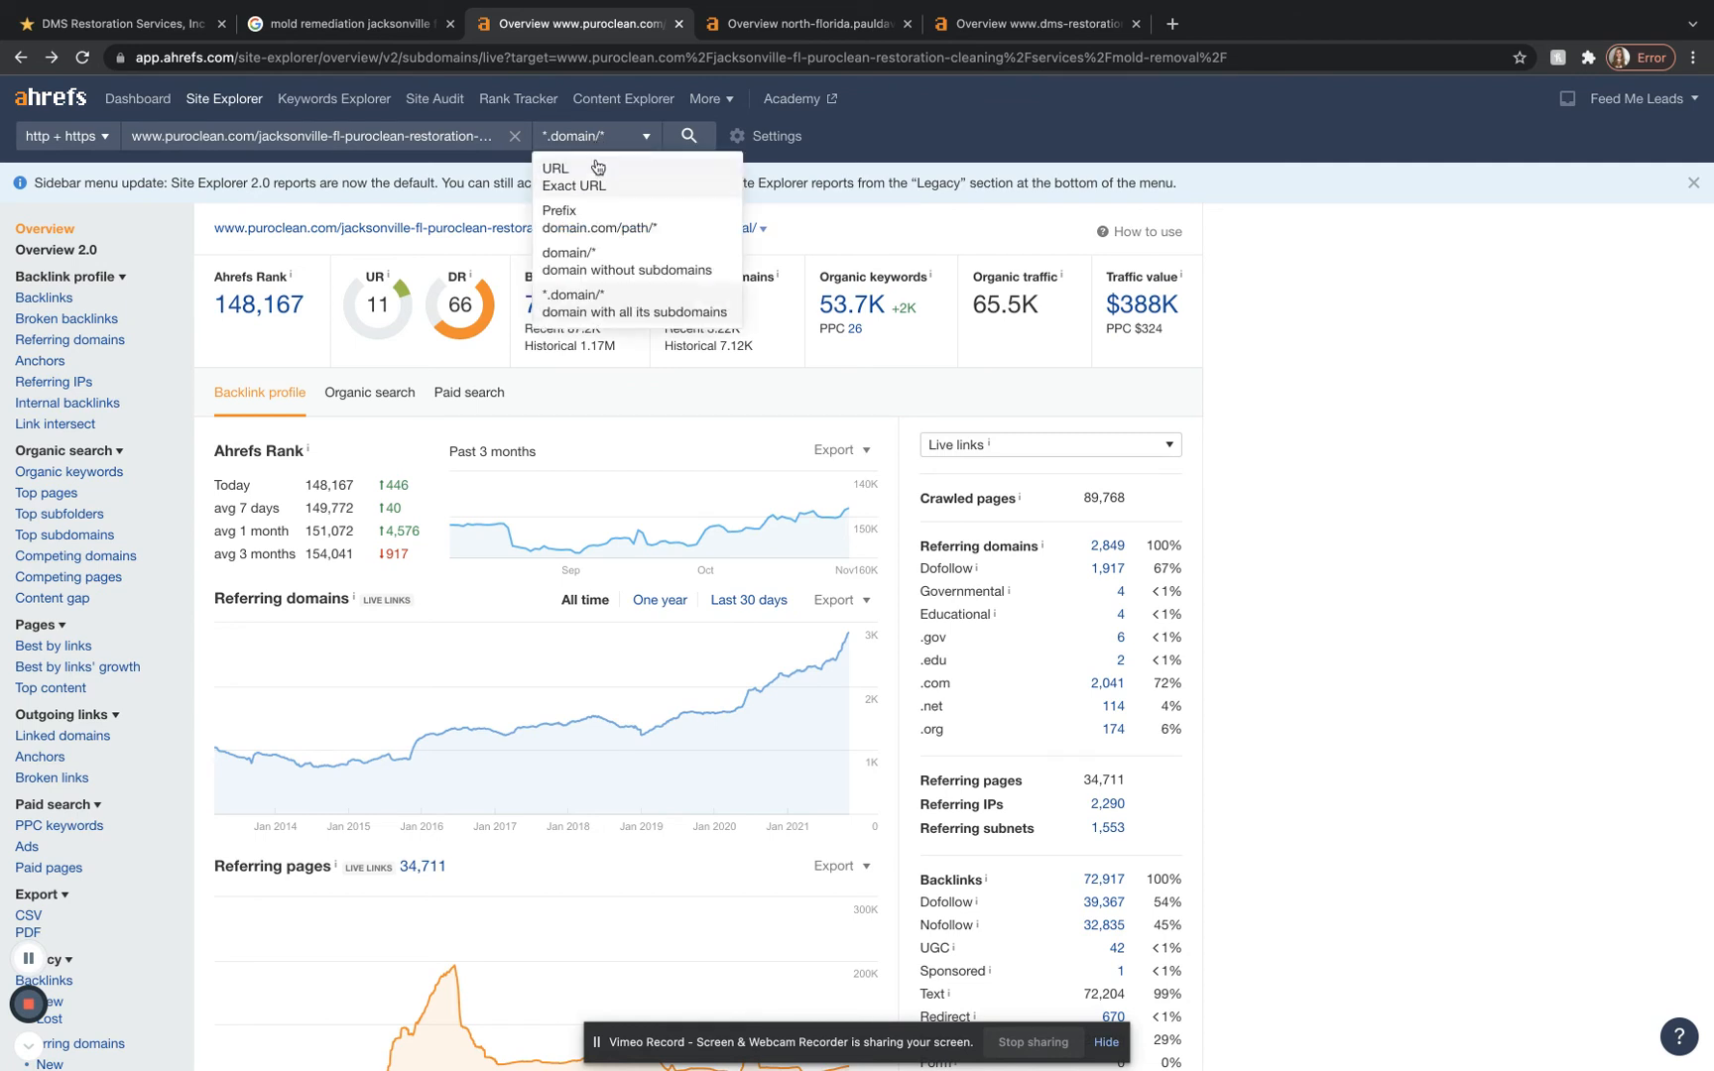
{"action": "left_click", "coordinate": [595, 135]}
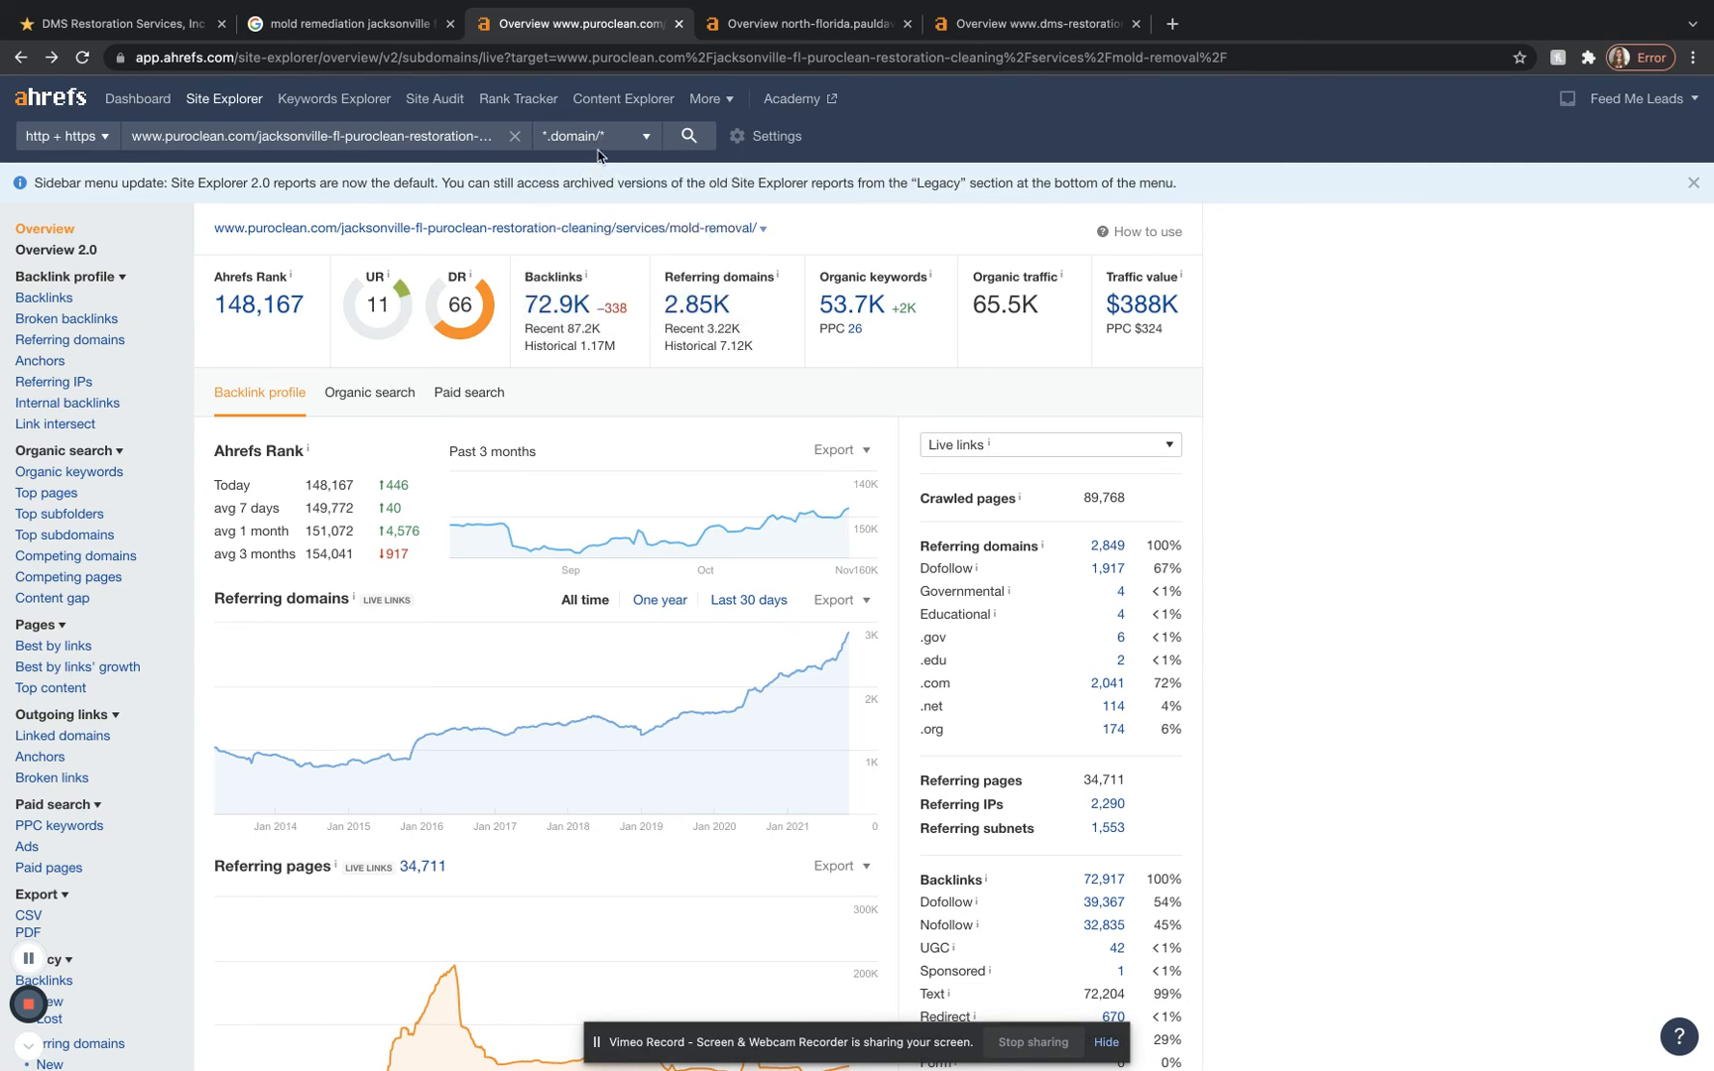
{"action": "mouse_move", "coordinate": [556, 258]}
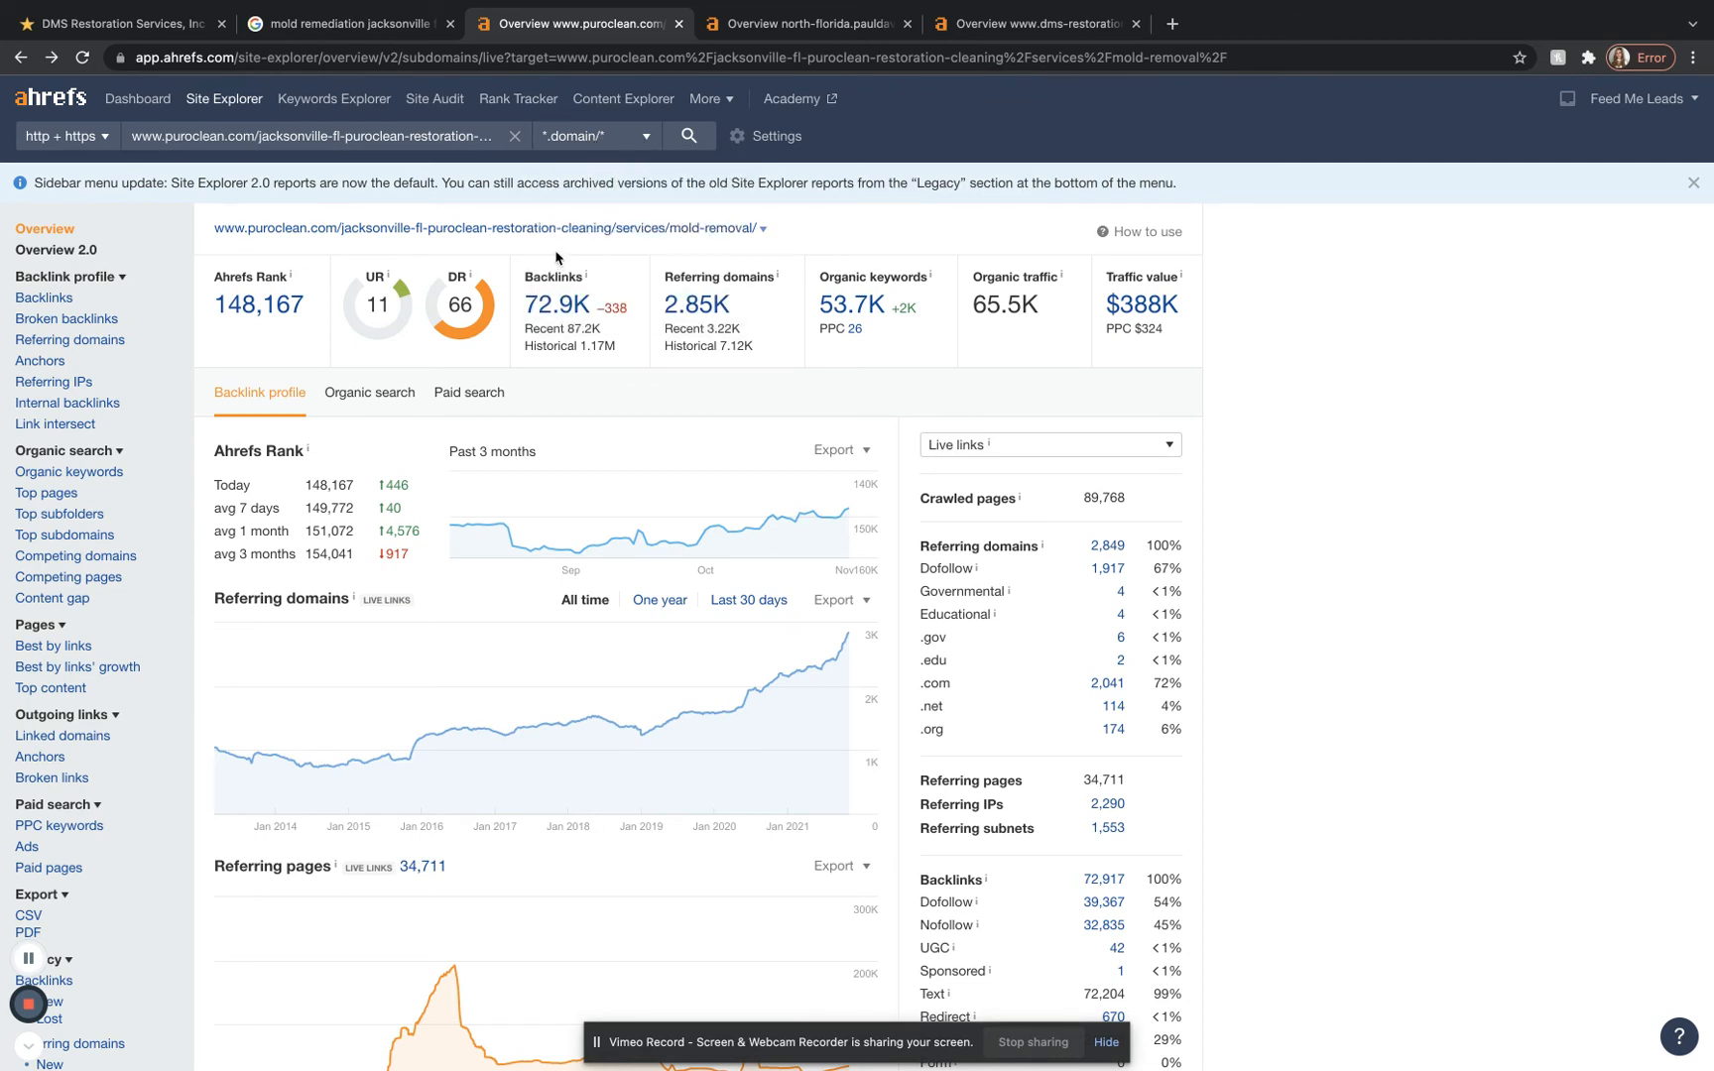
{"action": "left_click", "coordinate": [595, 135]}
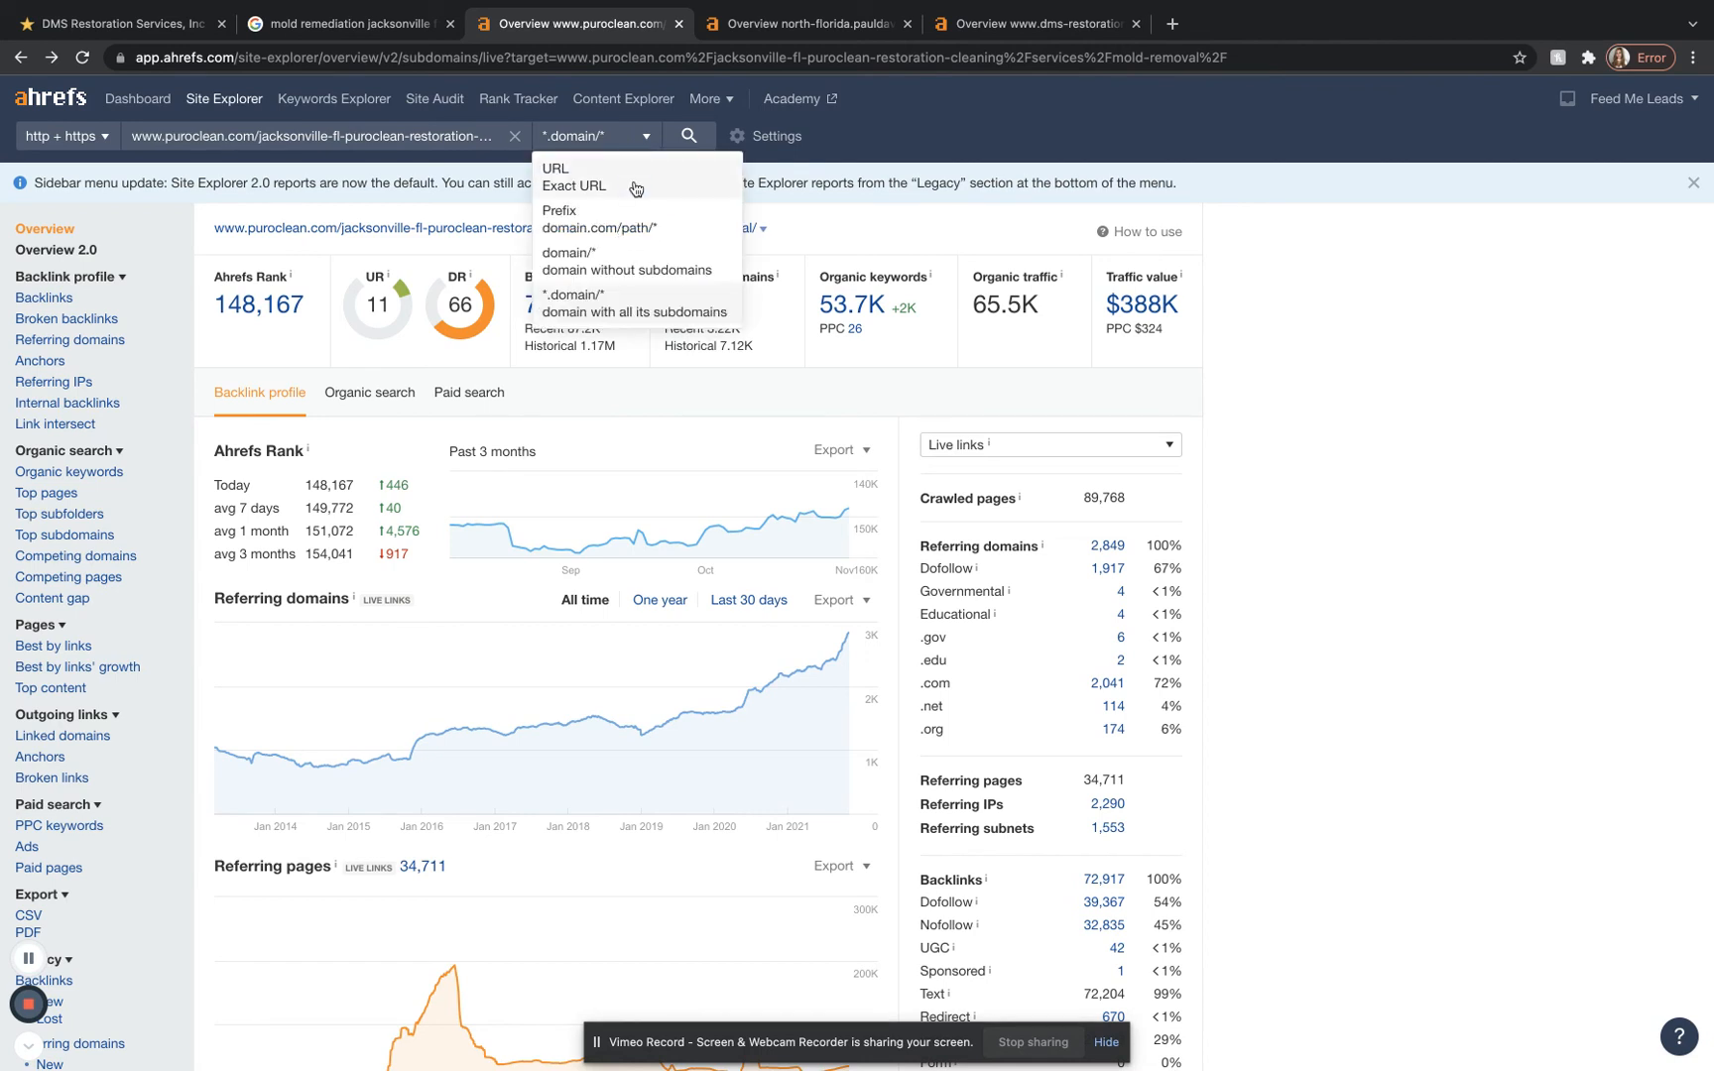
{"action": "left_click", "coordinate": [555, 169]}
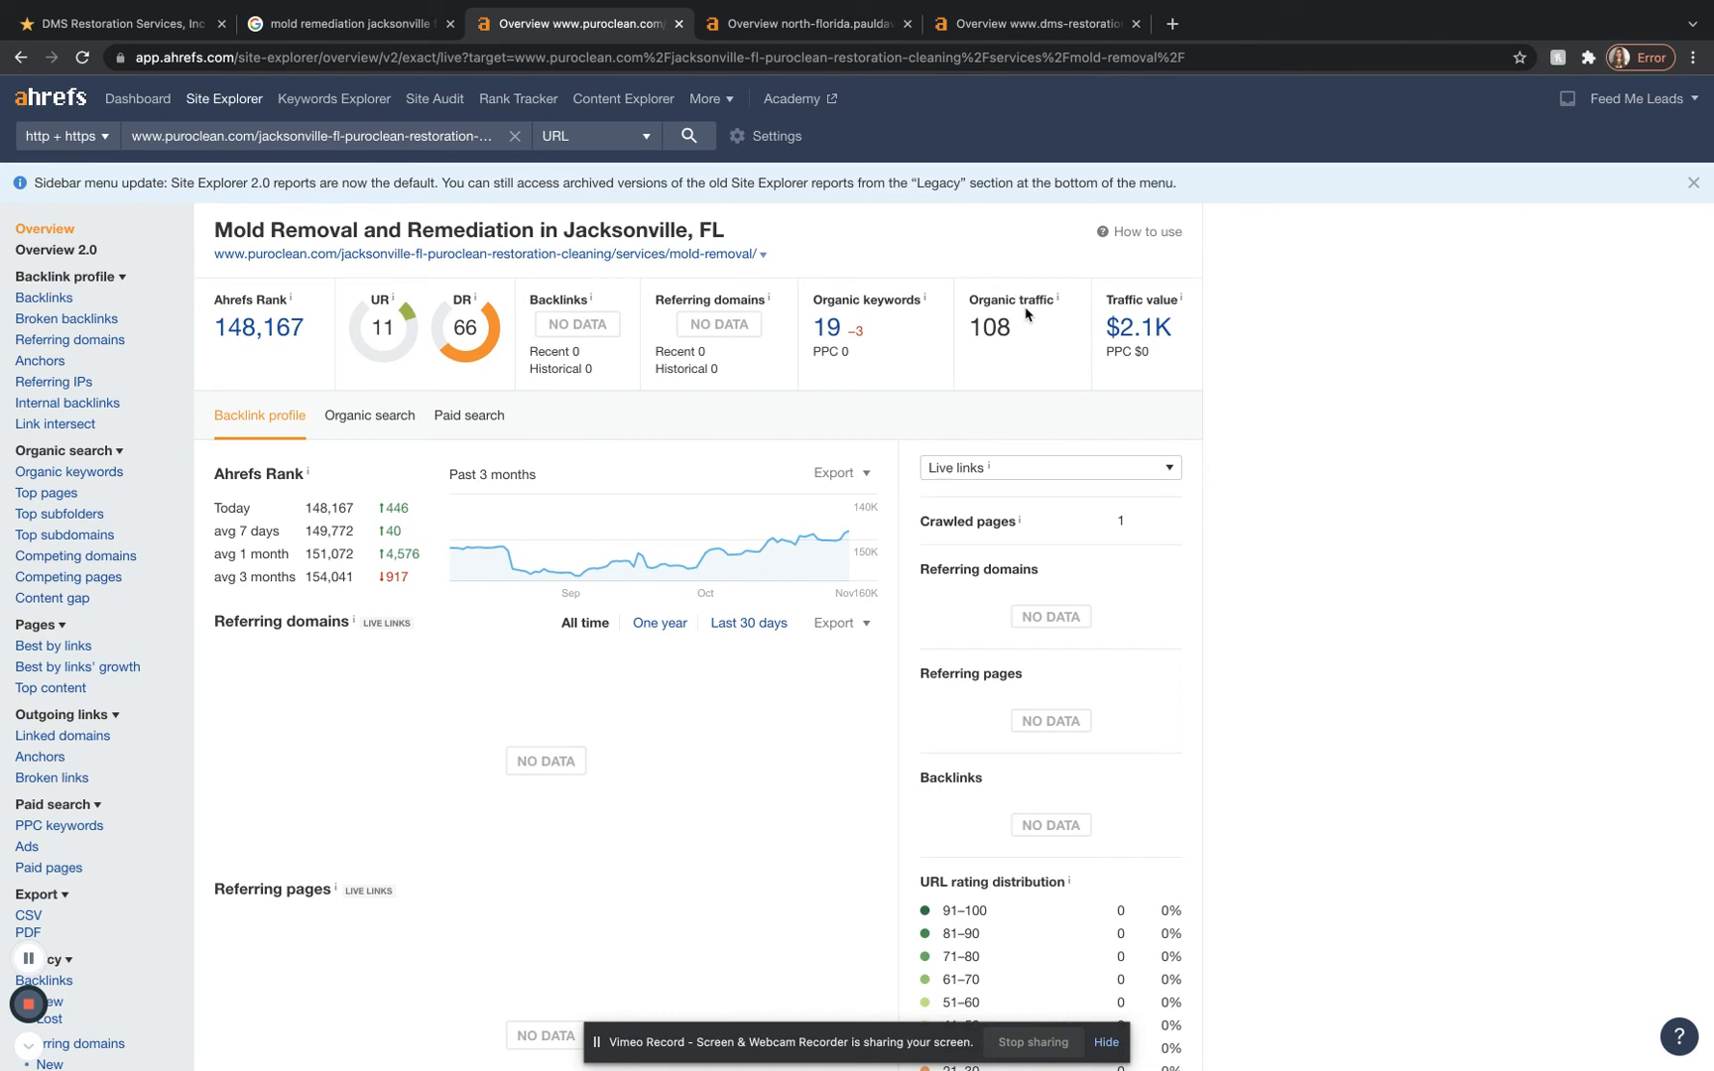
{"action": "left_click", "coordinate": [810, 23]}
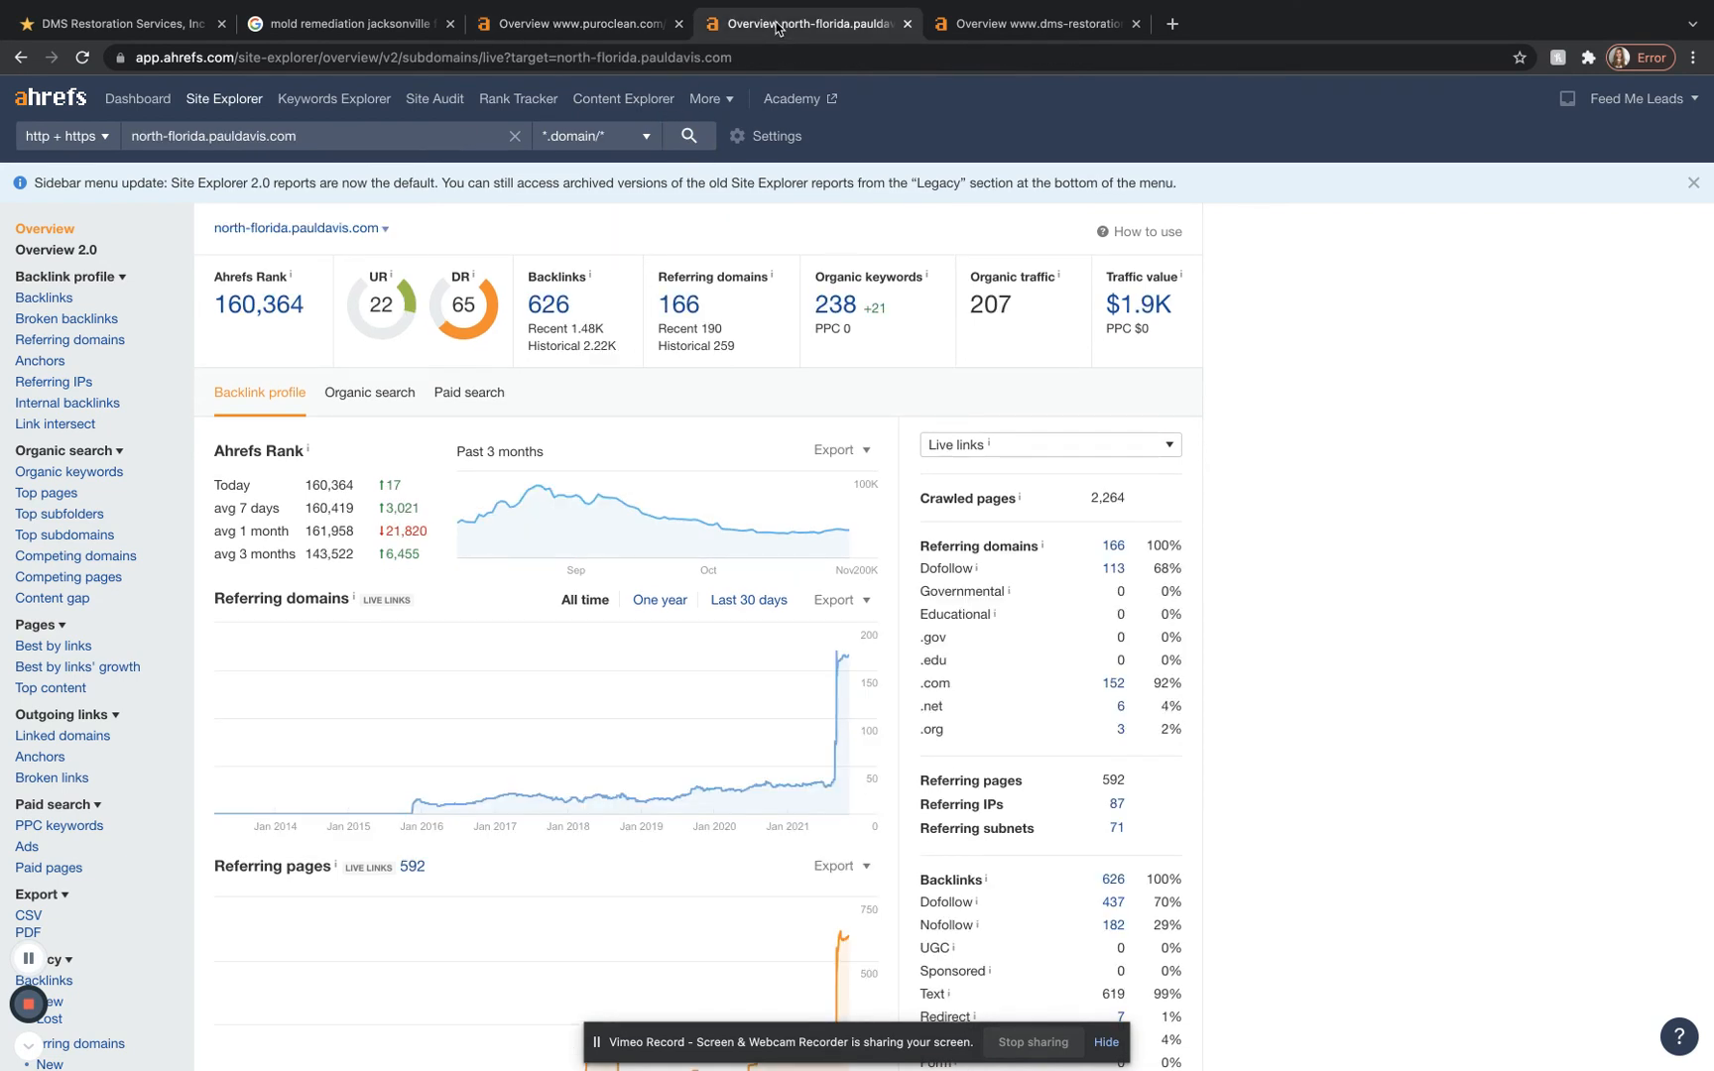
{"action": "mouse_move", "coordinate": [494, 359]}
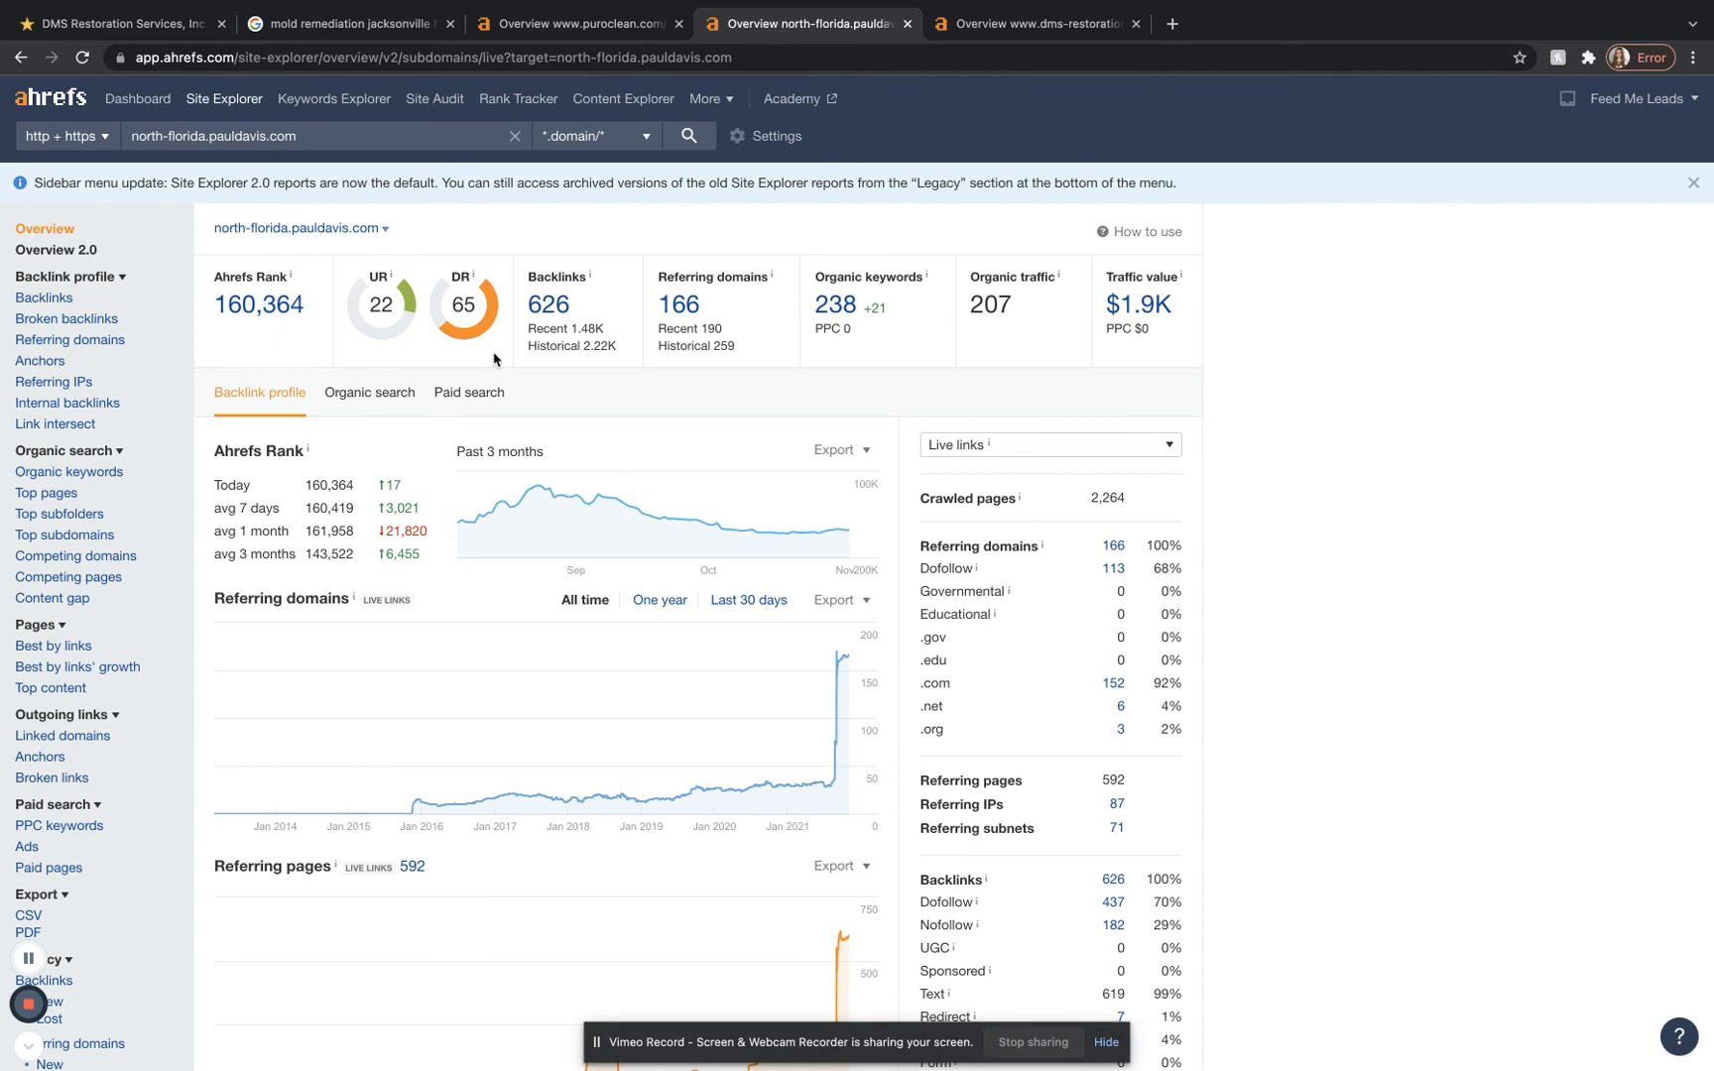
{"action": "mouse_move", "coordinate": [547, 303]}
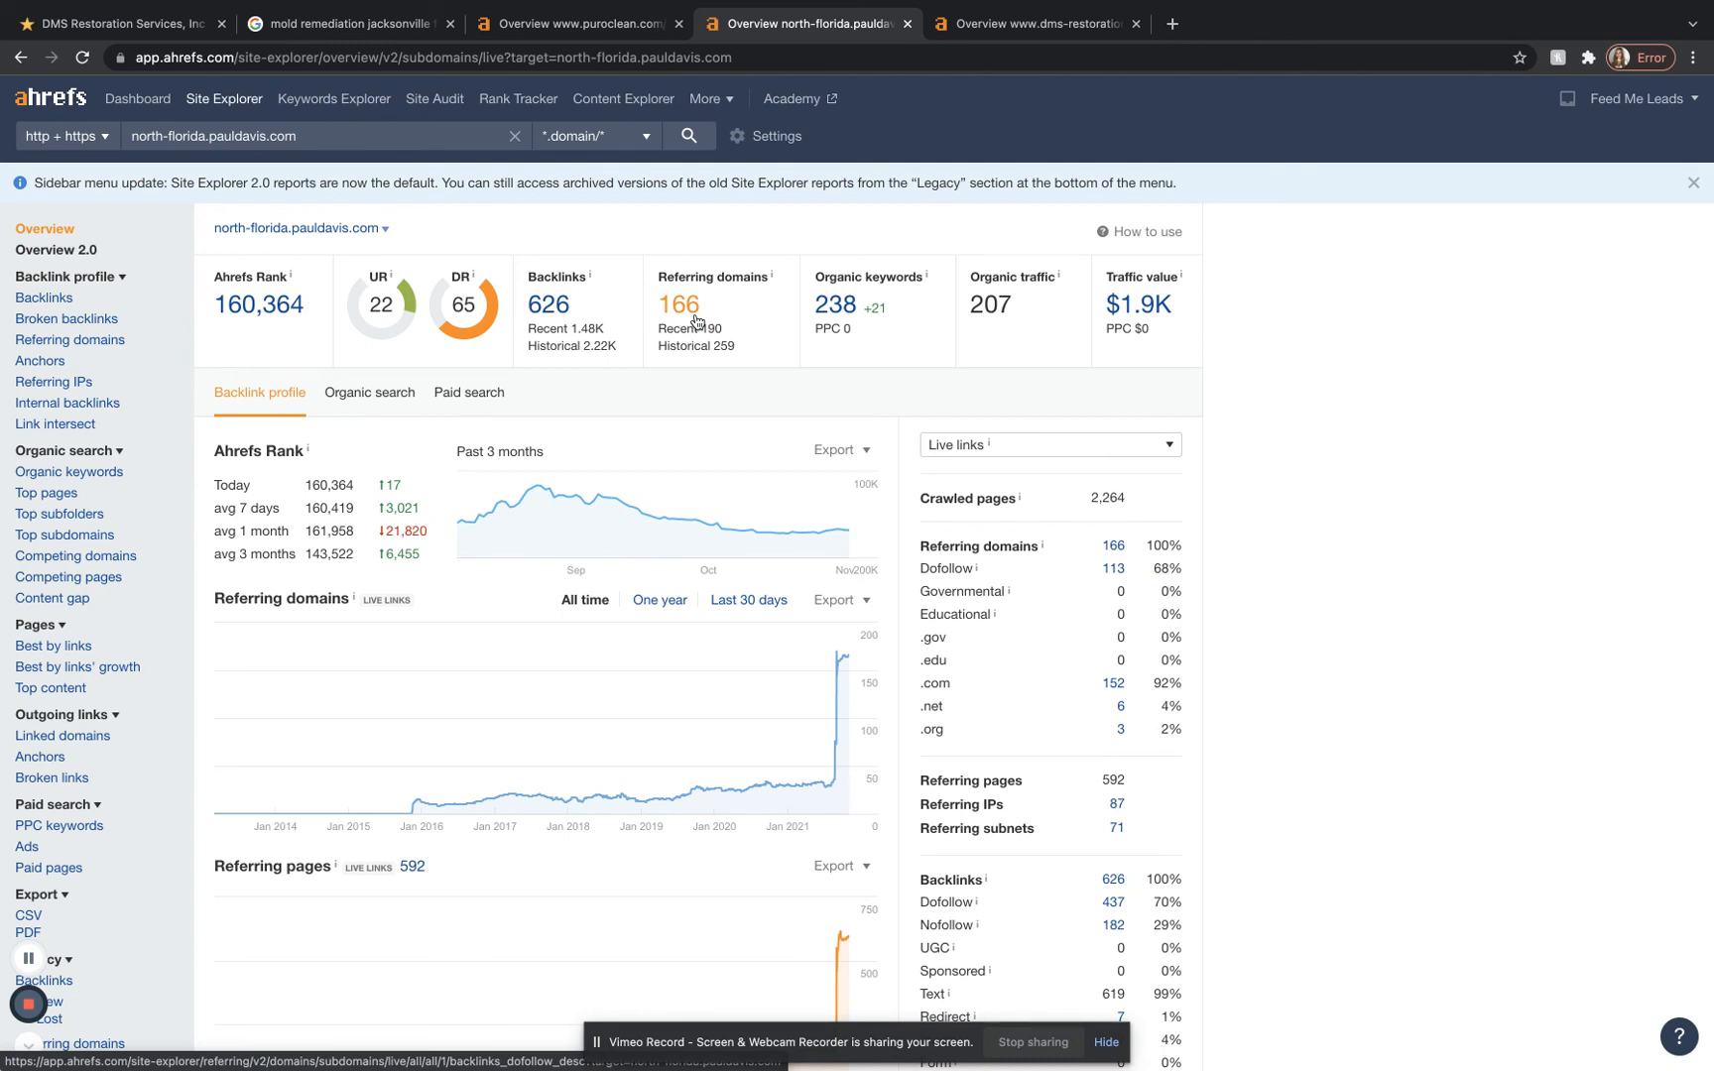
{"action": "mouse_move", "coordinate": [734, 319]}
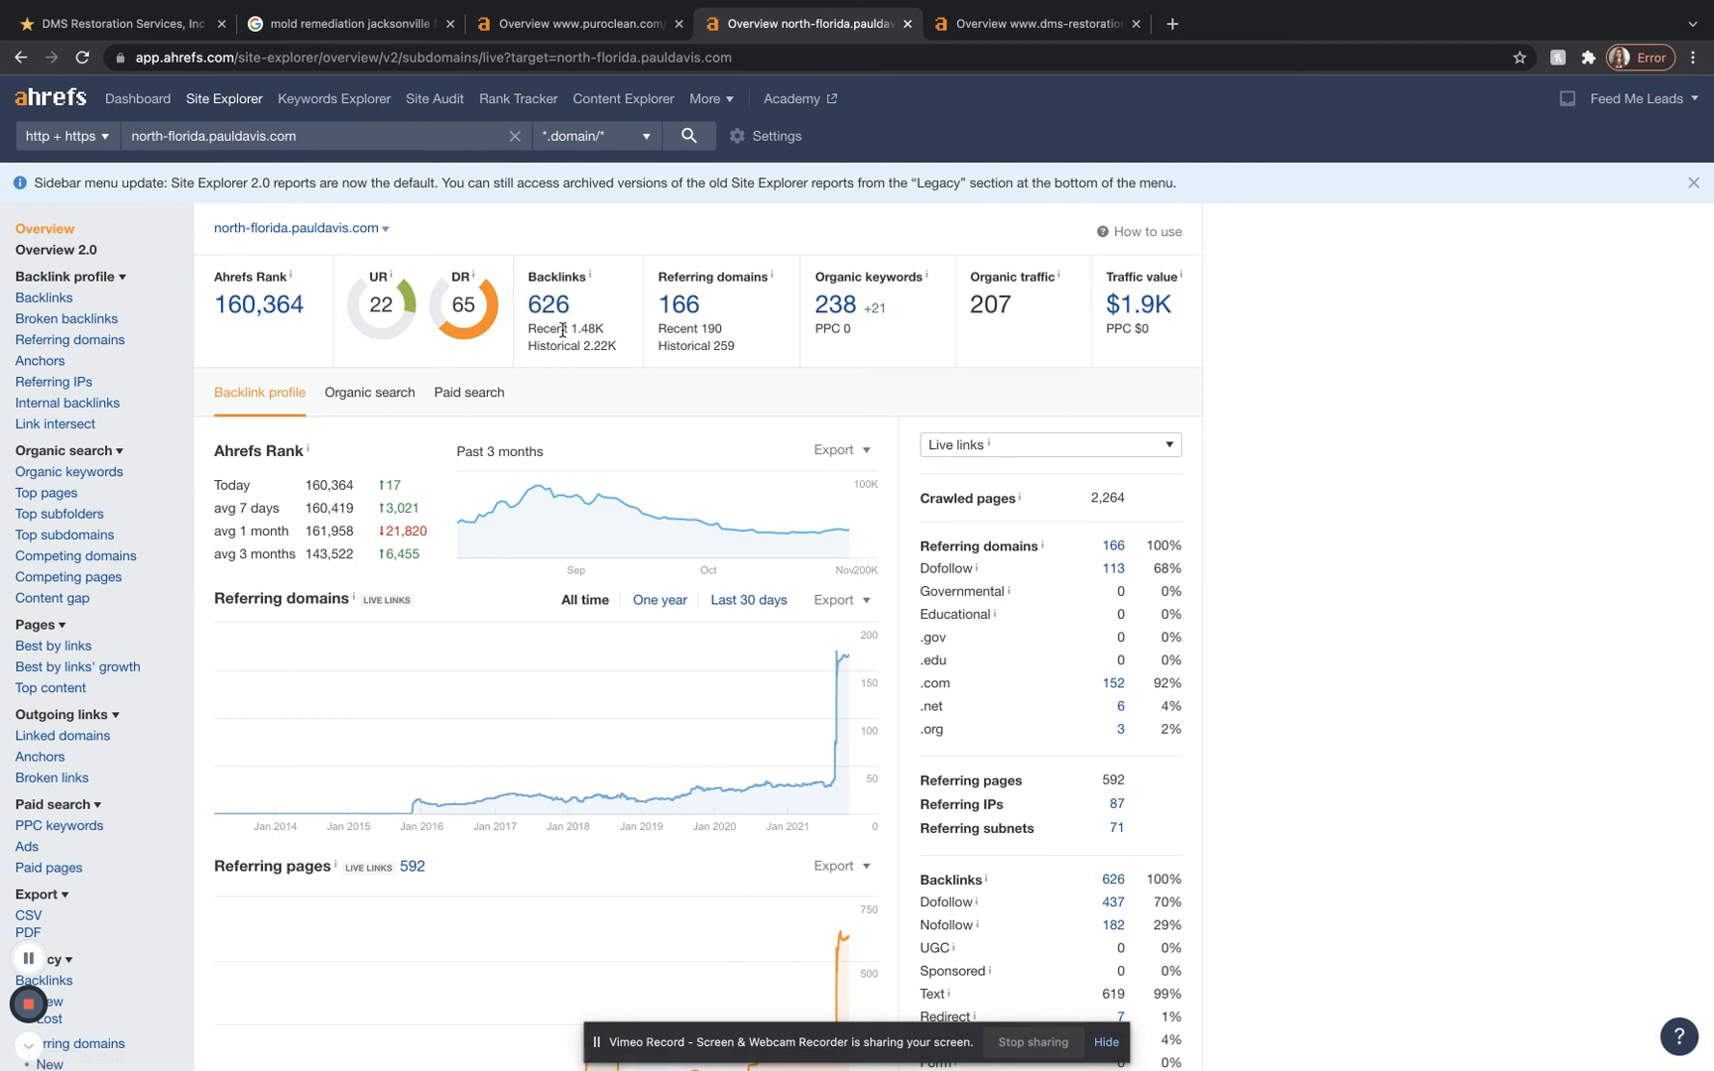
{"action": "mouse_move", "coordinate": [767, 343]}
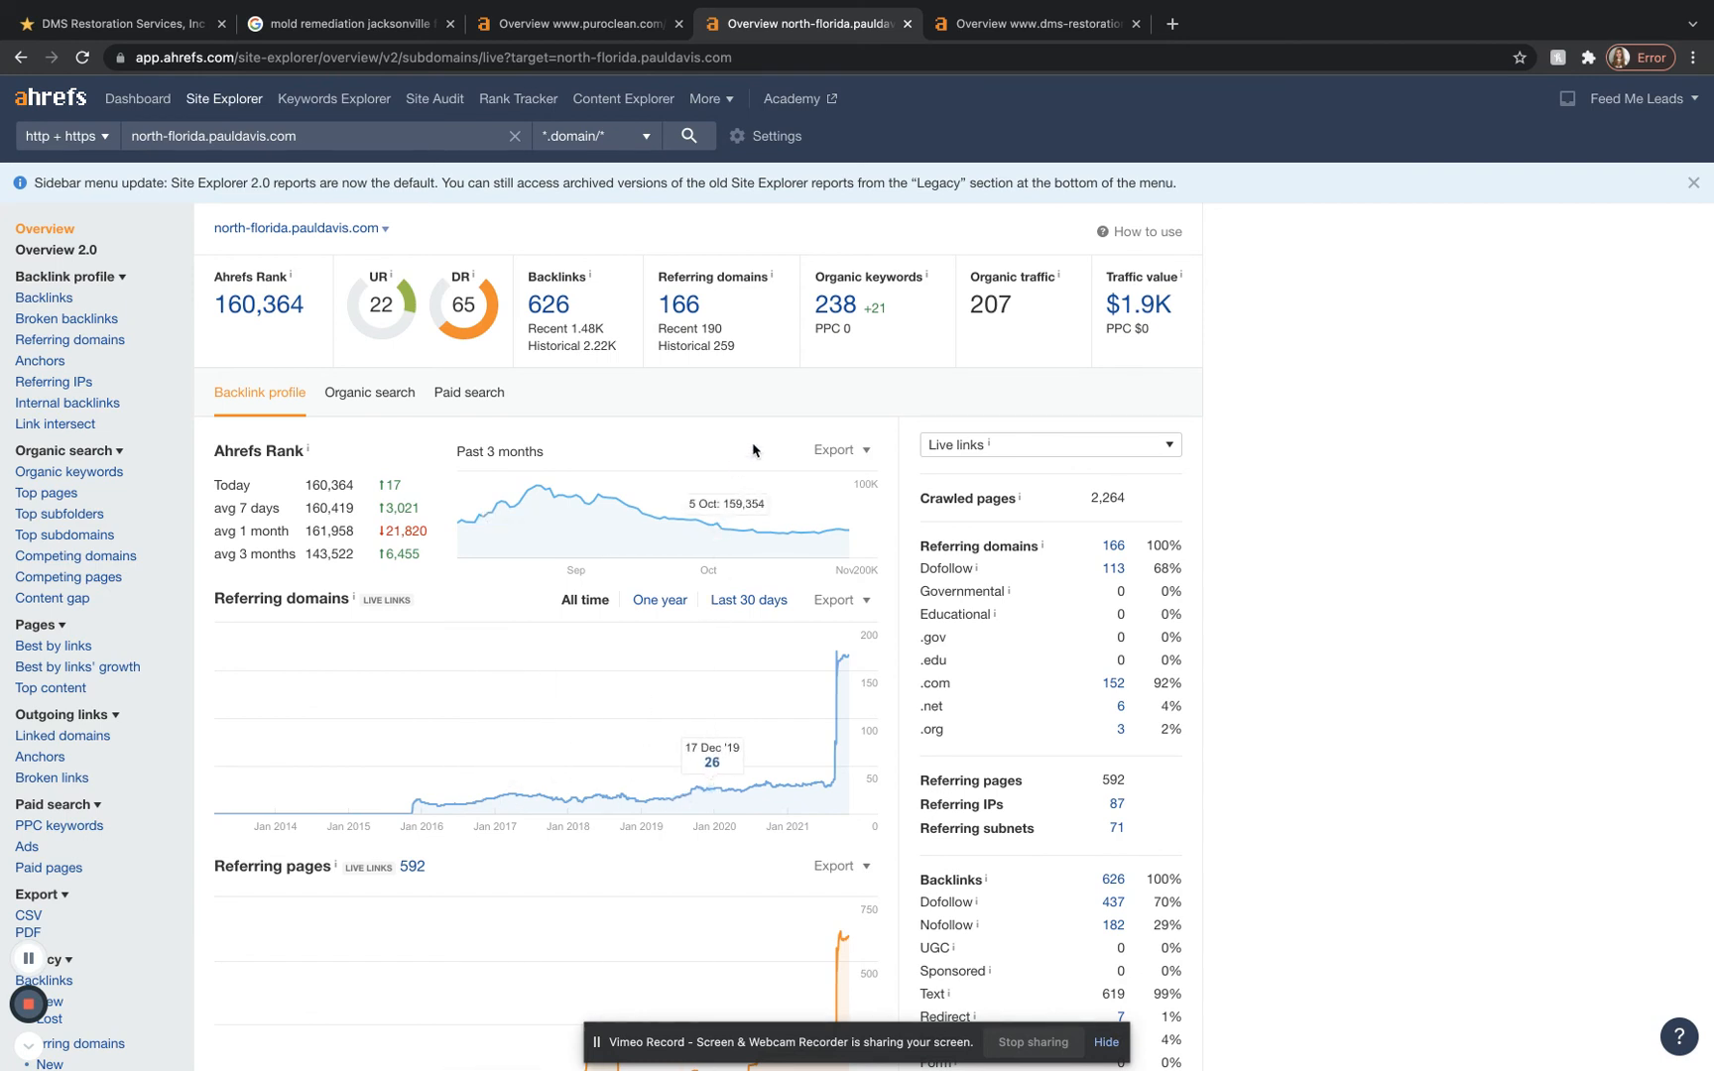
{"action": "mouse_move", "coordinate": [1008, 46]}
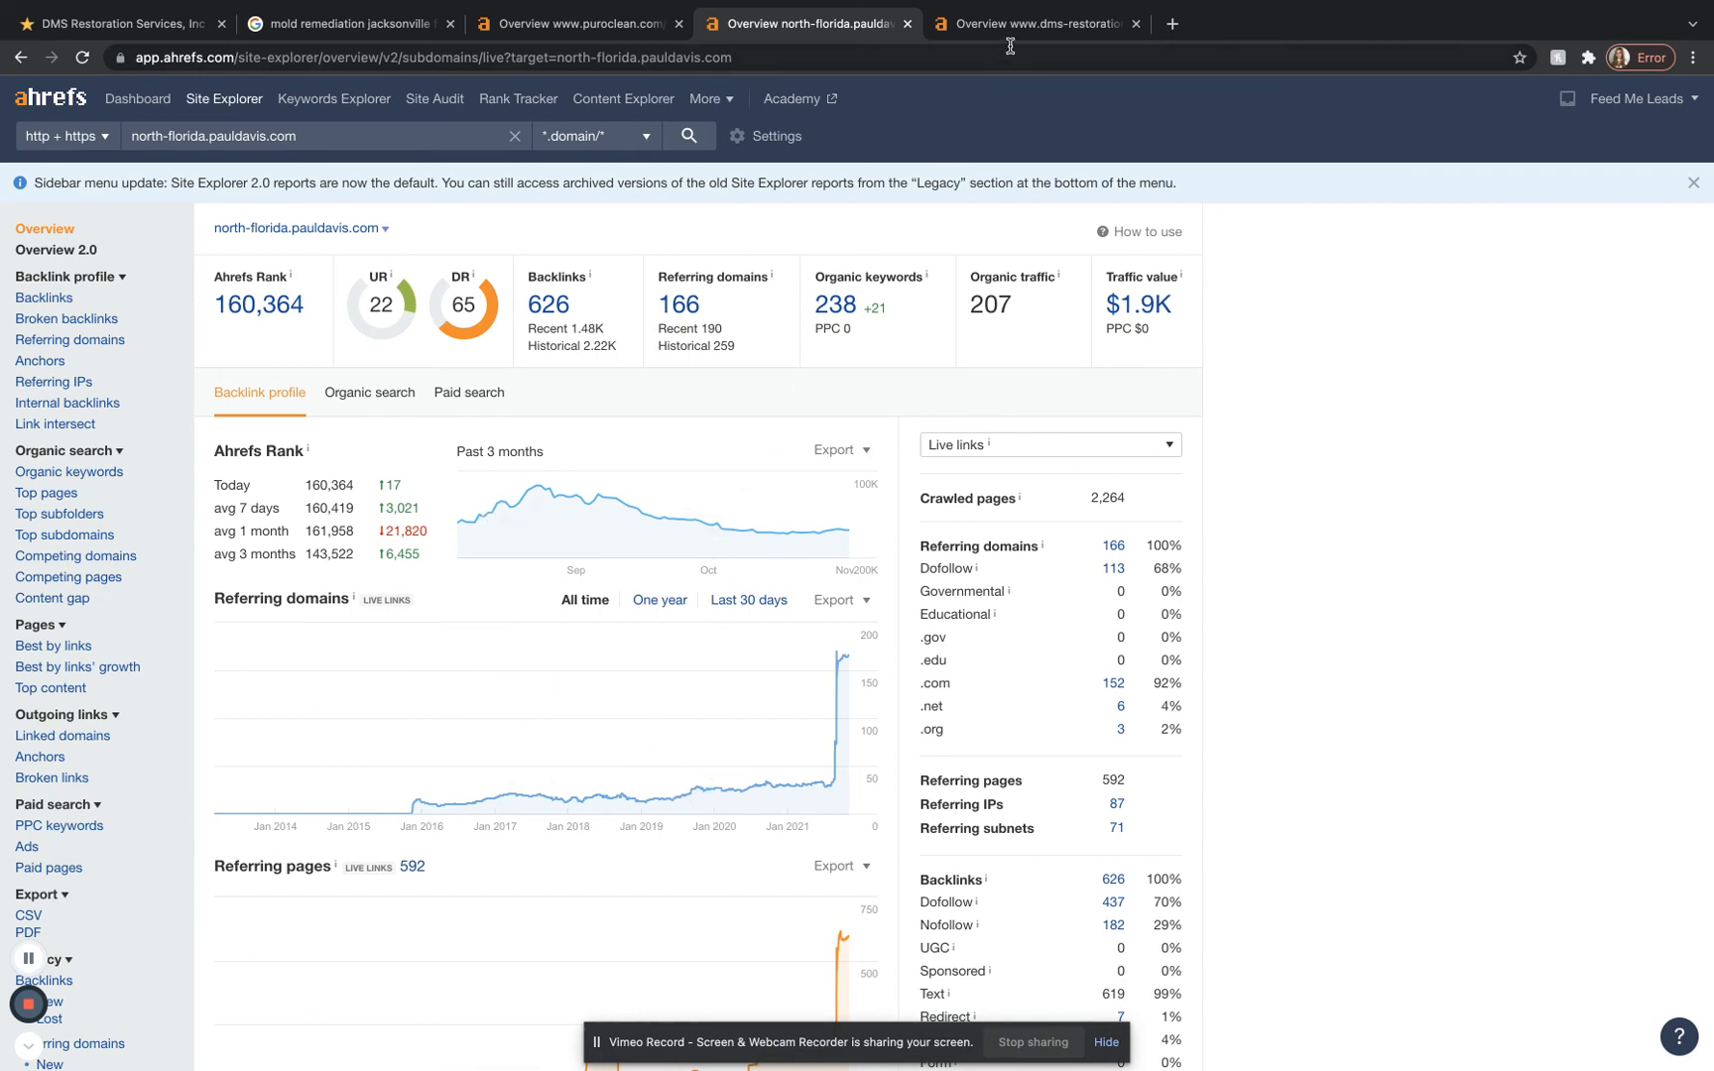
Step: Switch to the DMS Restoration Services overview: 2 backlinks, 1 referring domain, 0 organic keywords
{"action": "left_click", "coordinate": [1034, 24]}
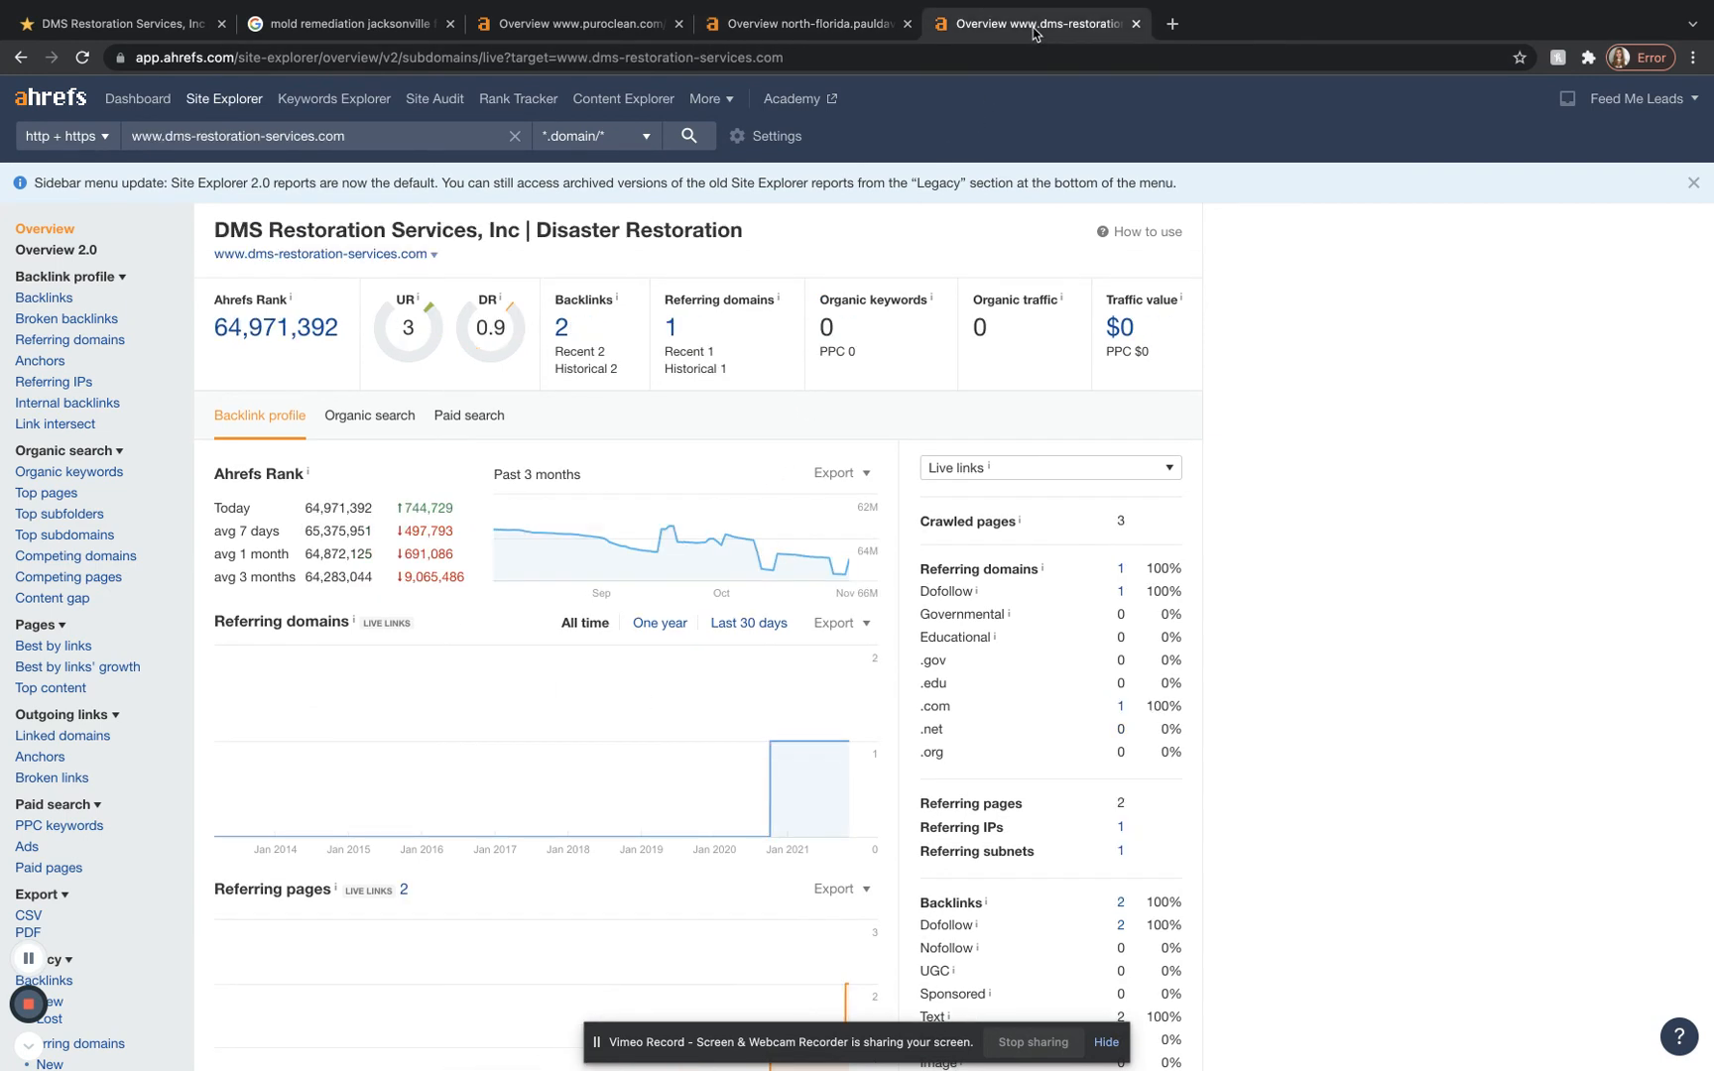
{"action": "mouse_move", "coordinate": [1000, 49]}
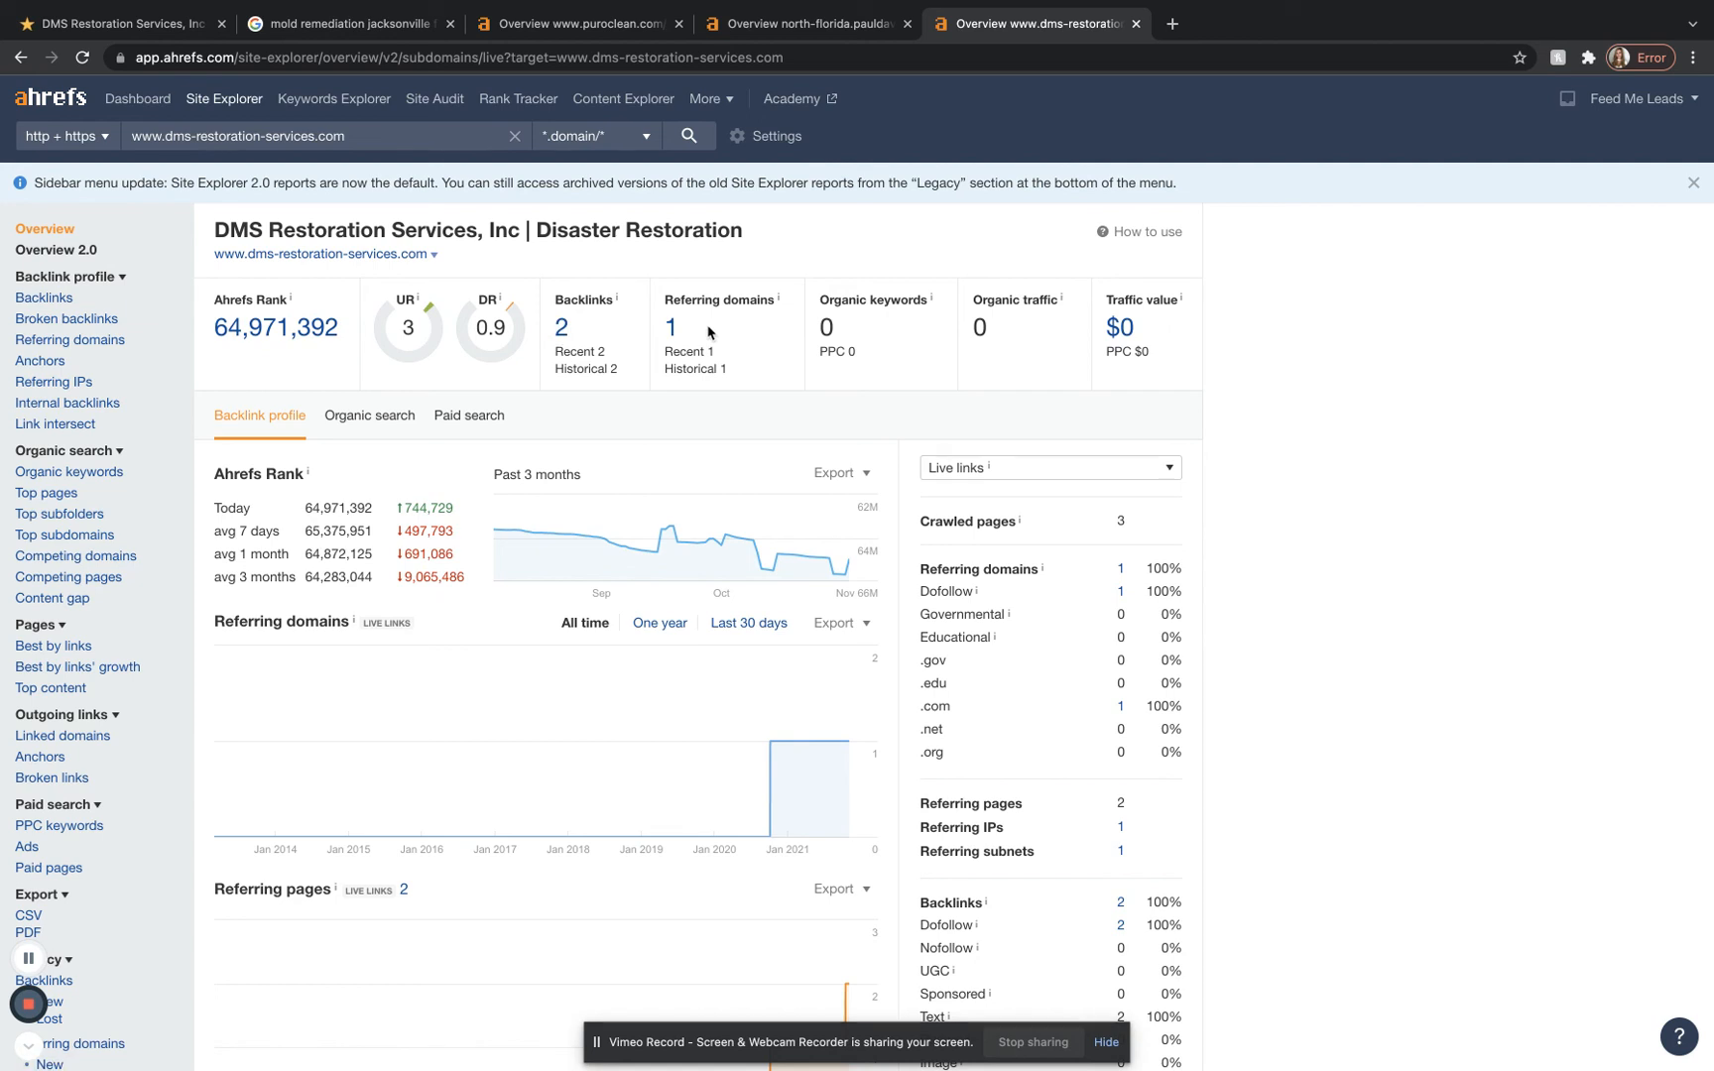
{"action": "mouse_move", "coordinate": [881, 320]}
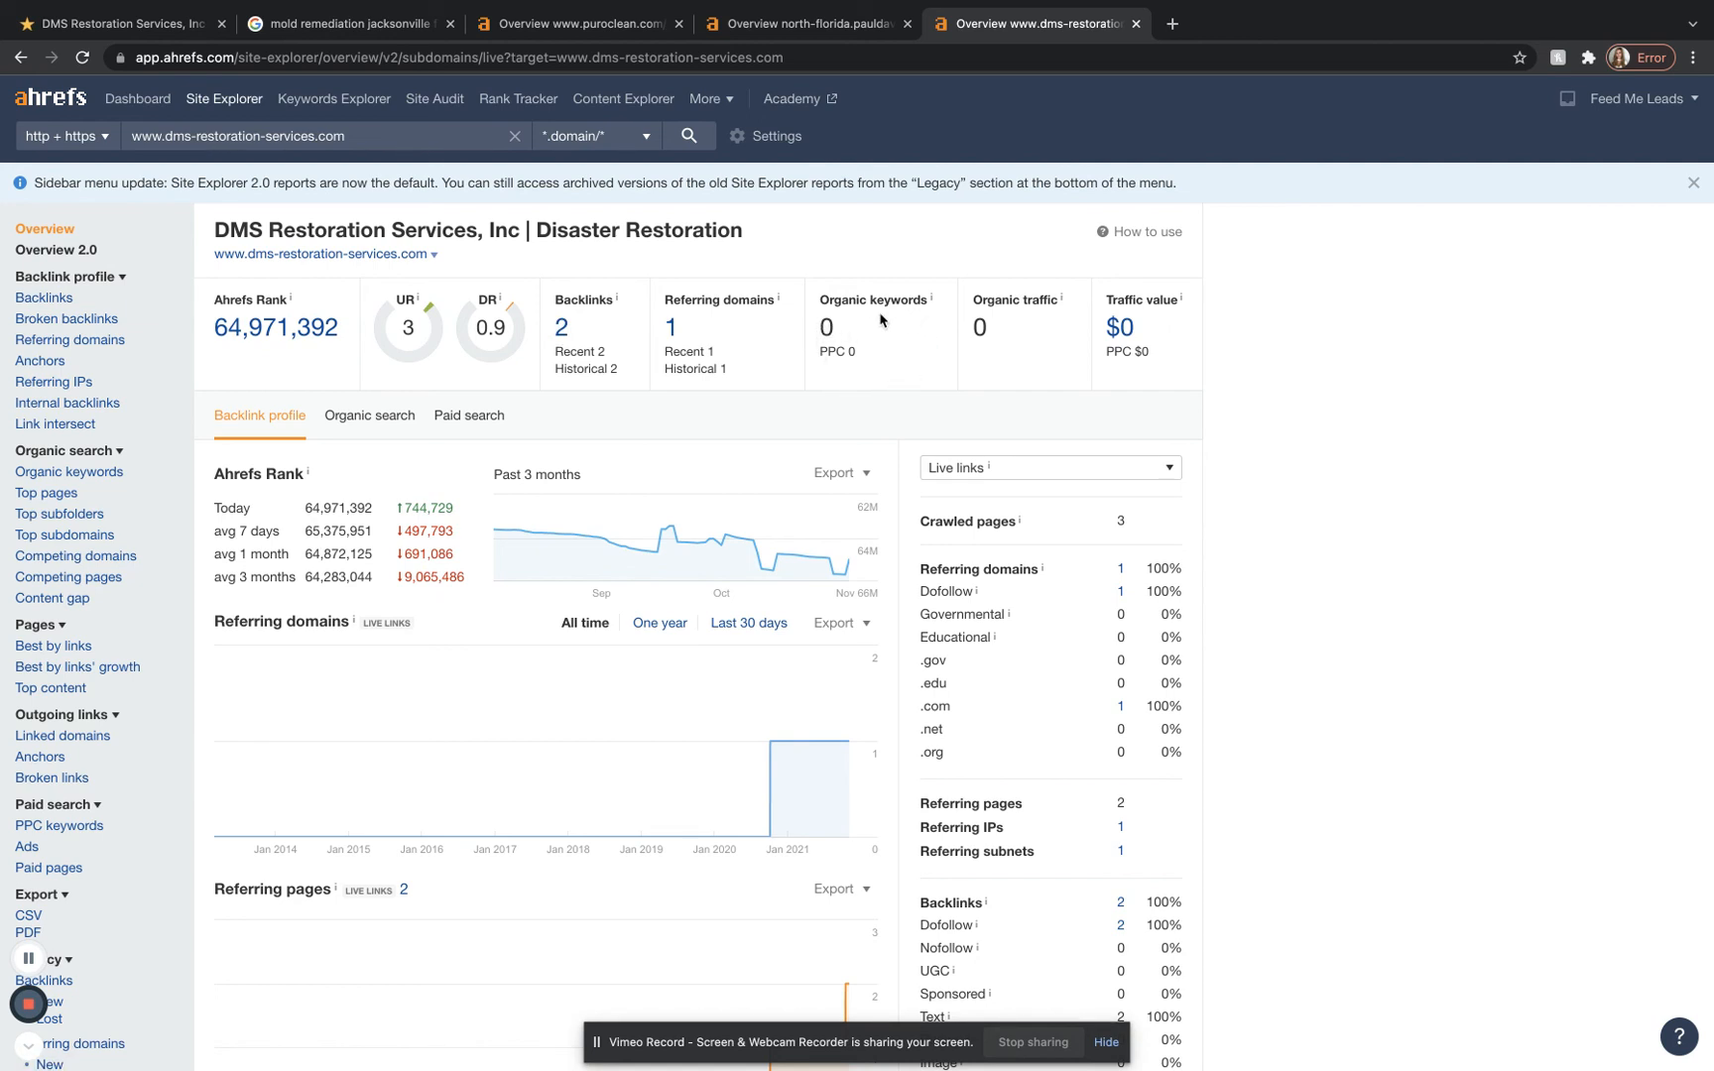
{"action": "mouse_move", "coordinate": [865, 345]}
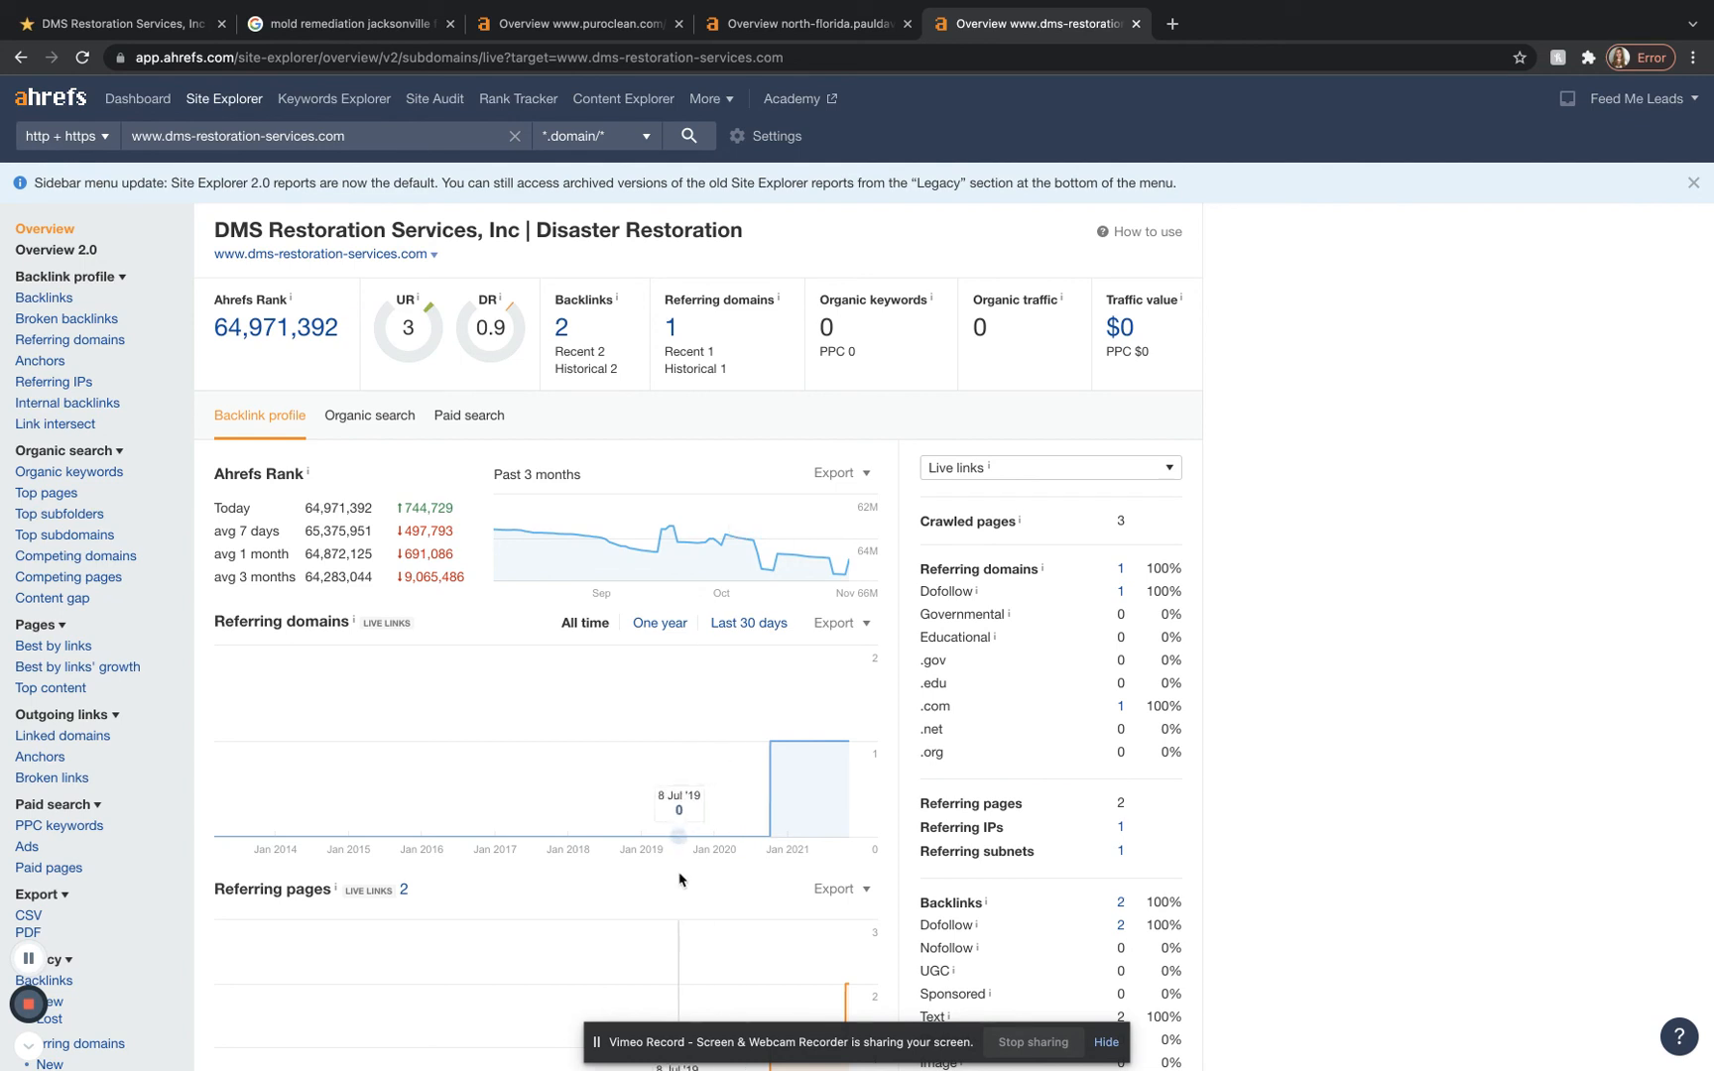
{"action": "mouse_move", "coordinate": [681, 883]}
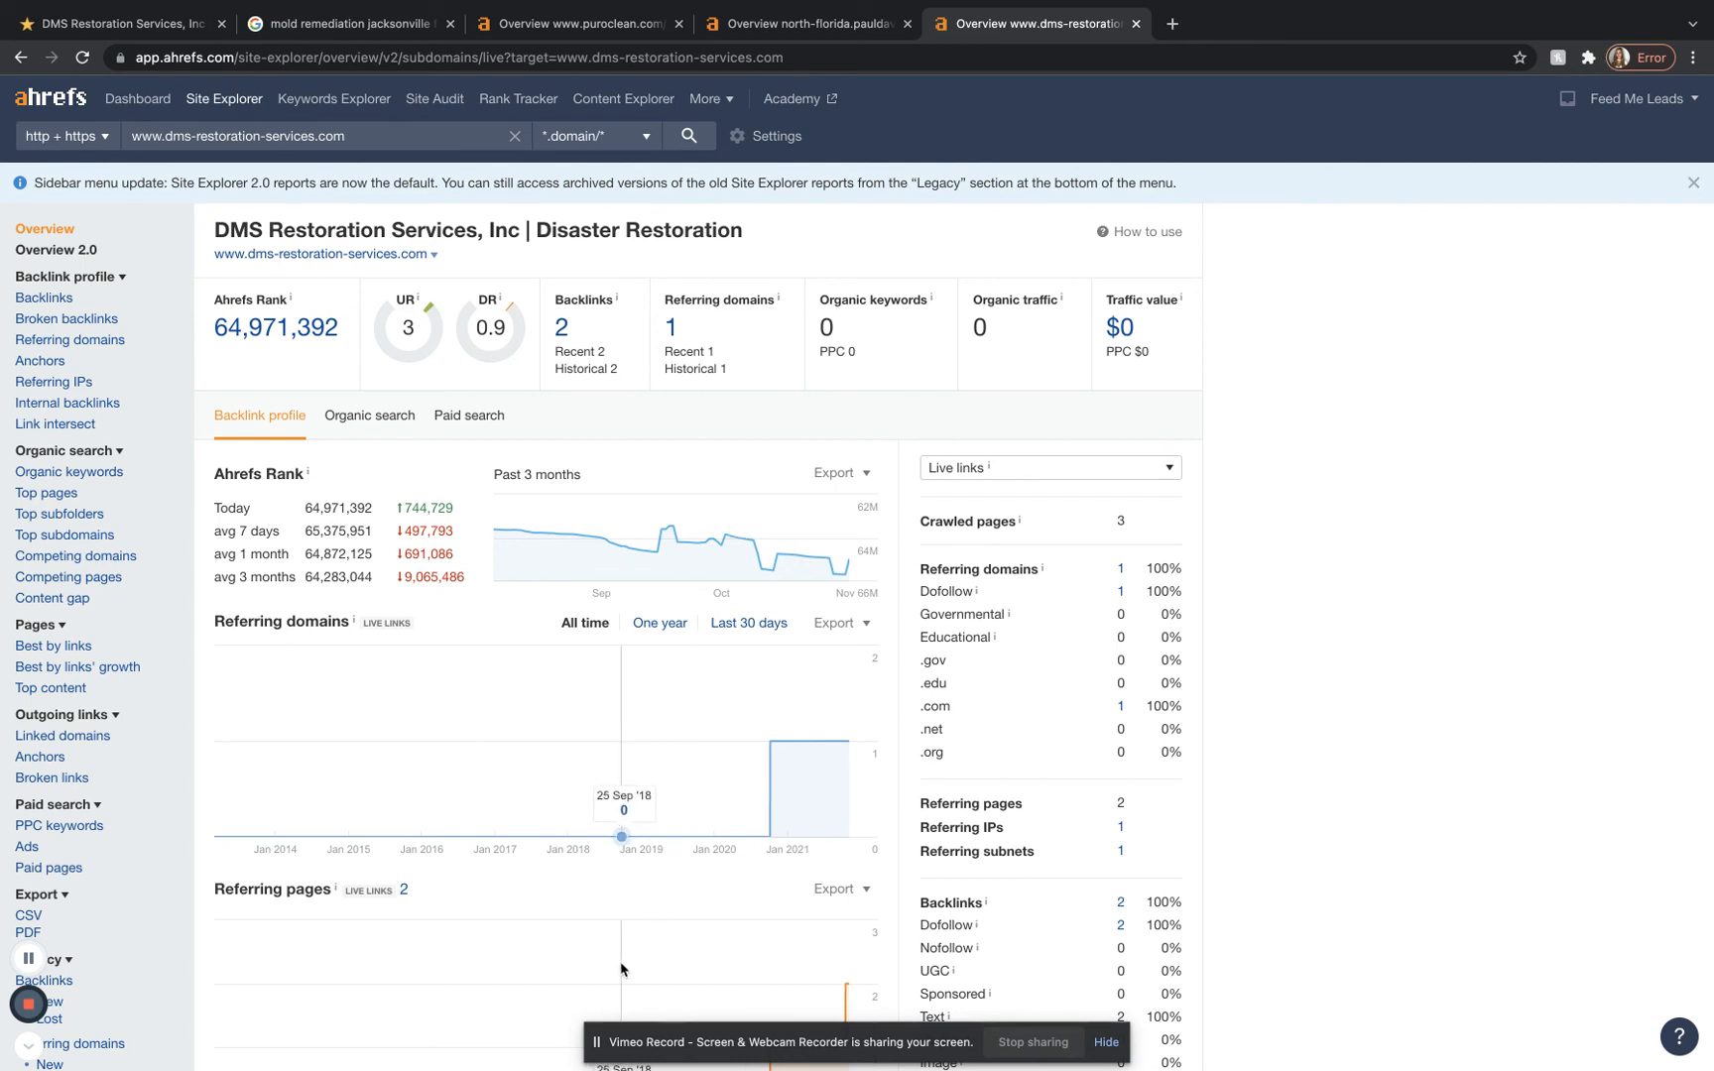
{"action": "mouse_move", "coordinate": [597, 1050]}
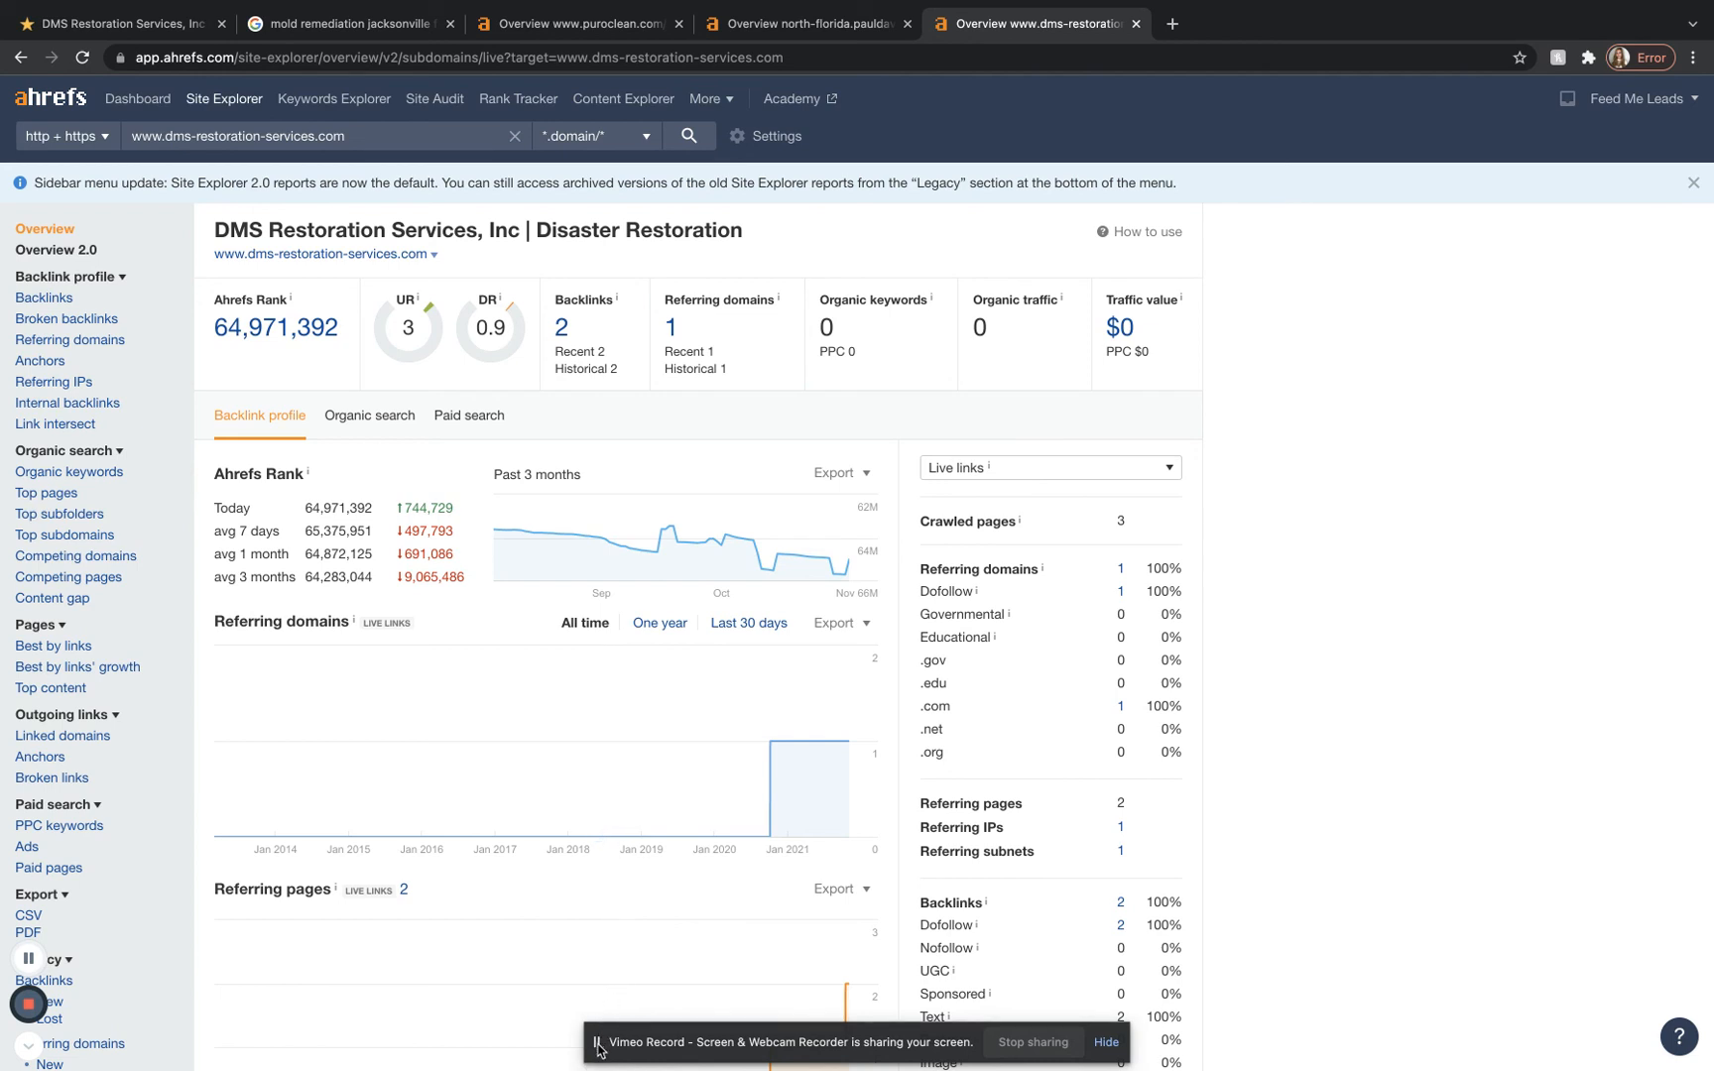